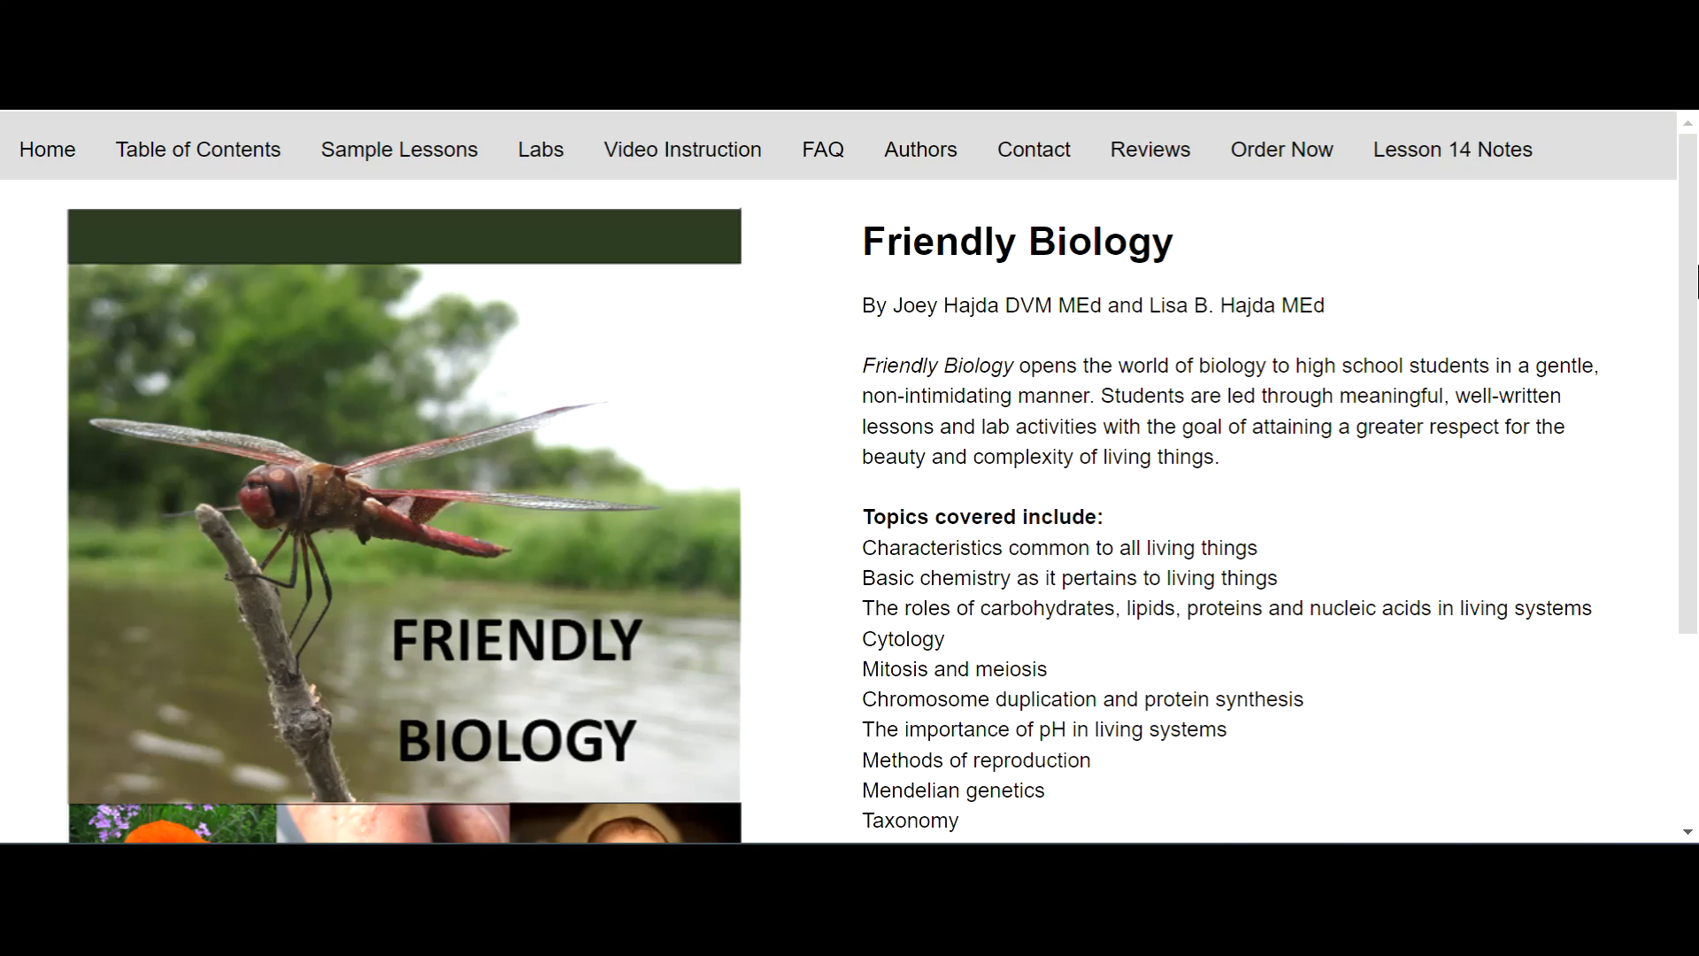
pyautogui.moveTo(1584, 160)
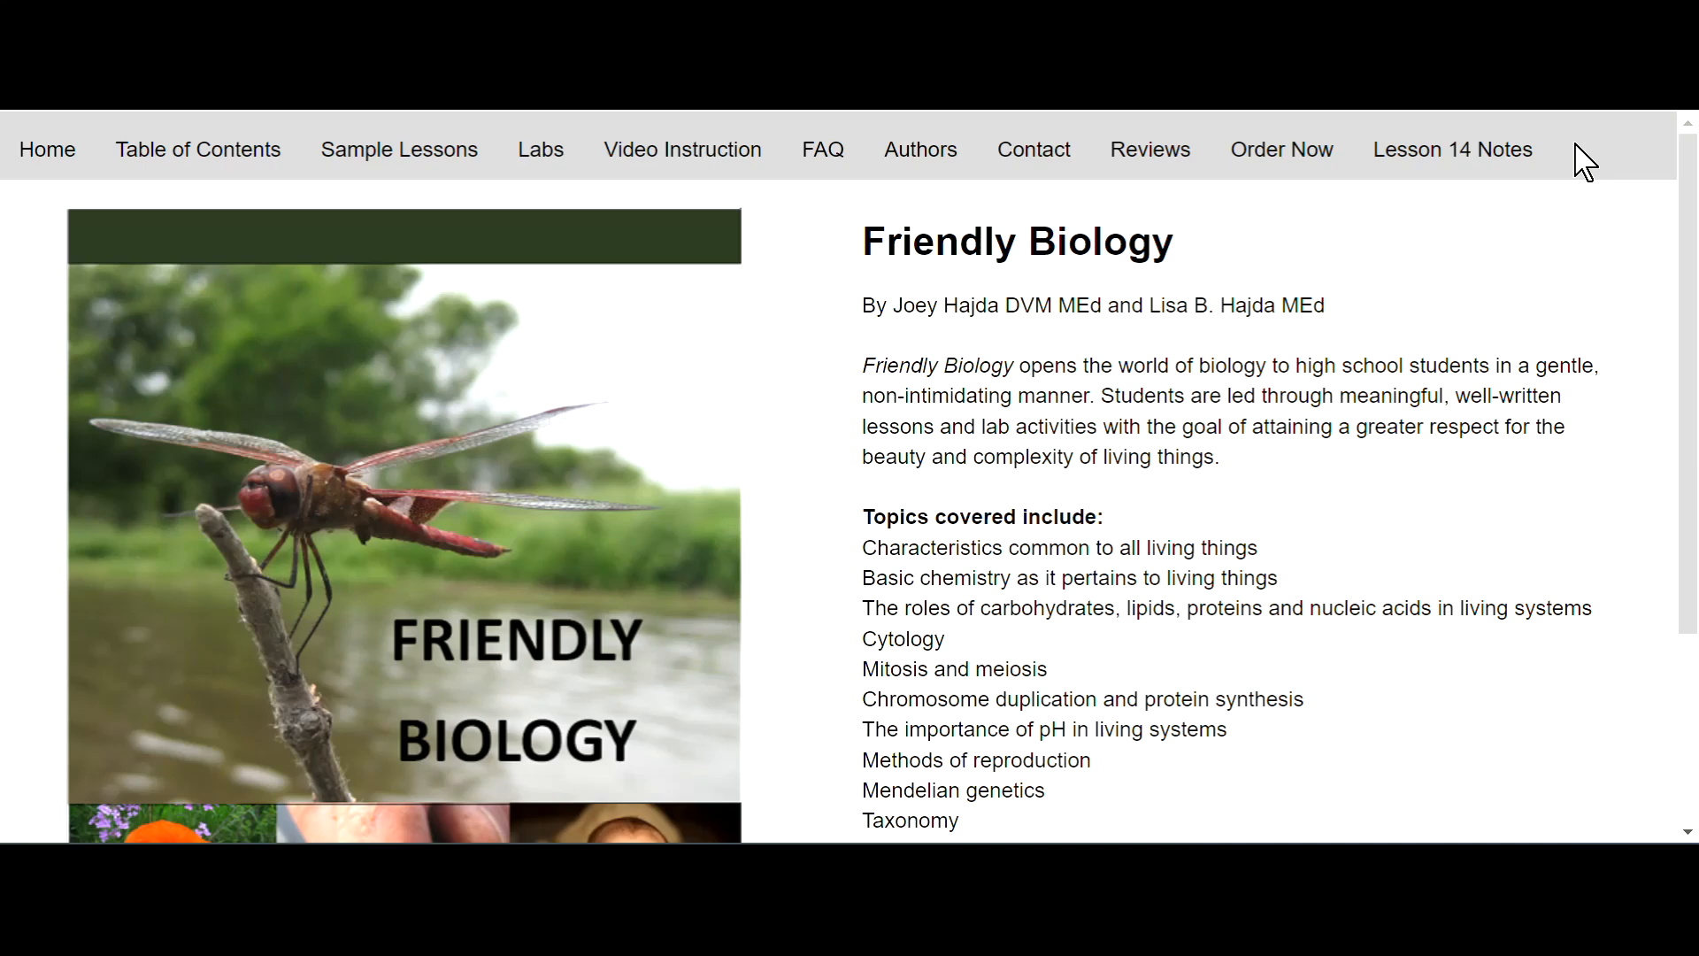
pyautogui.moveTo(1596, 193)
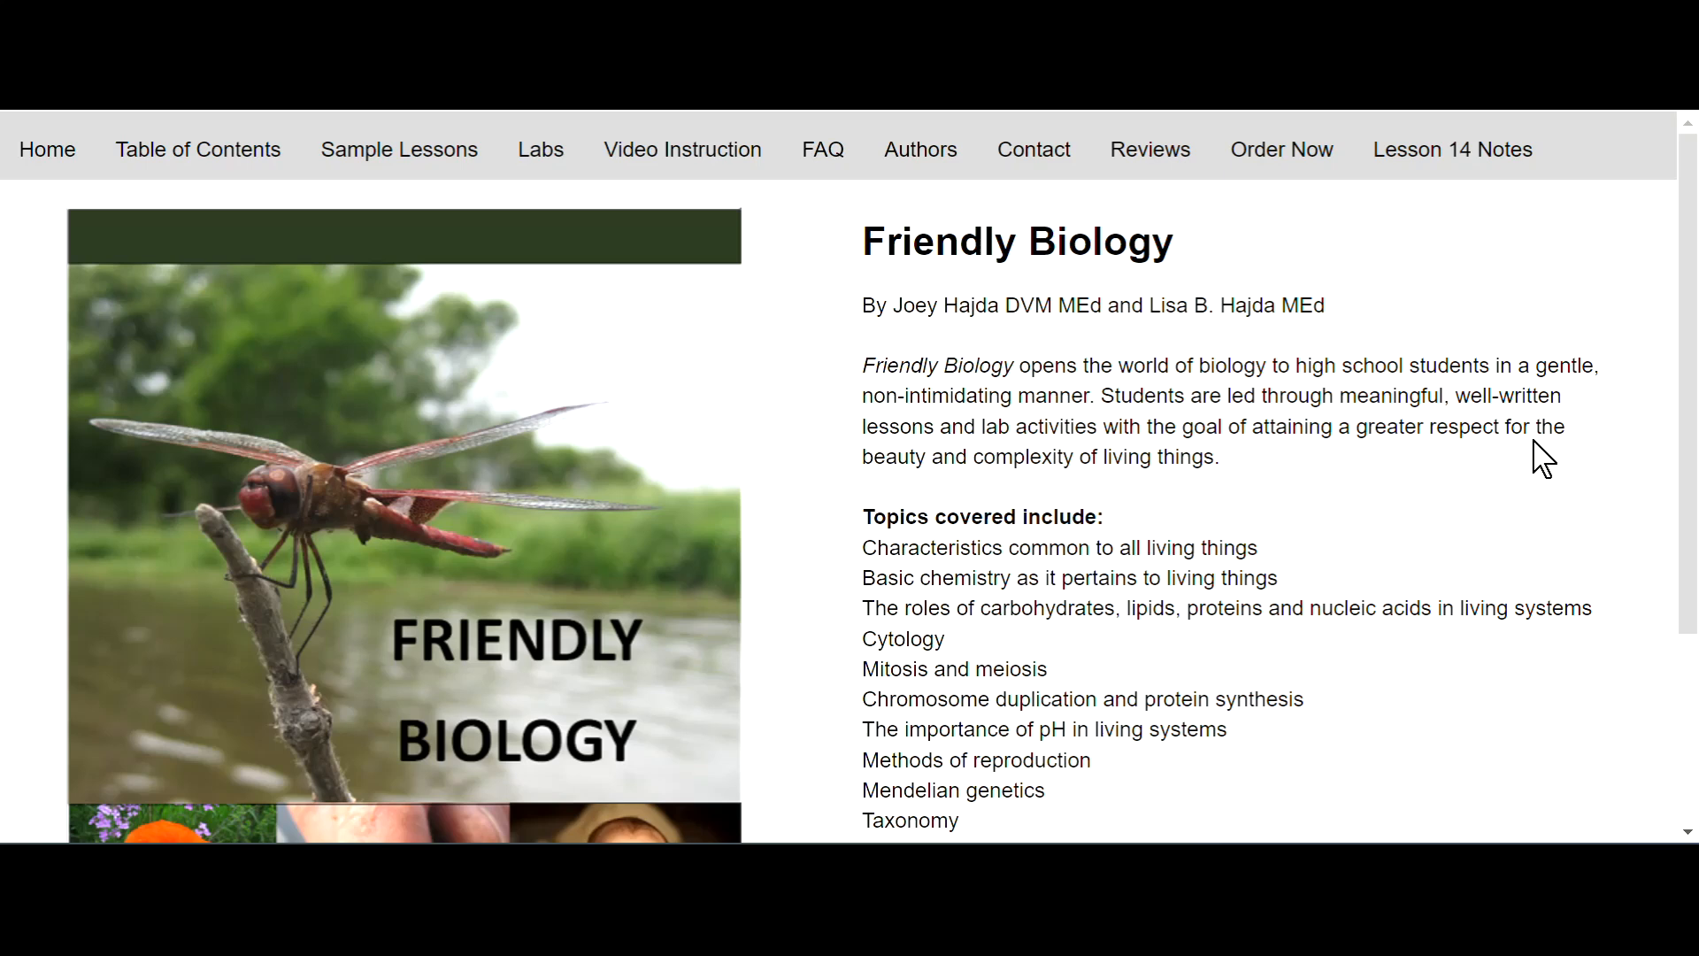
pyautogui.moveTo(1539, 466)
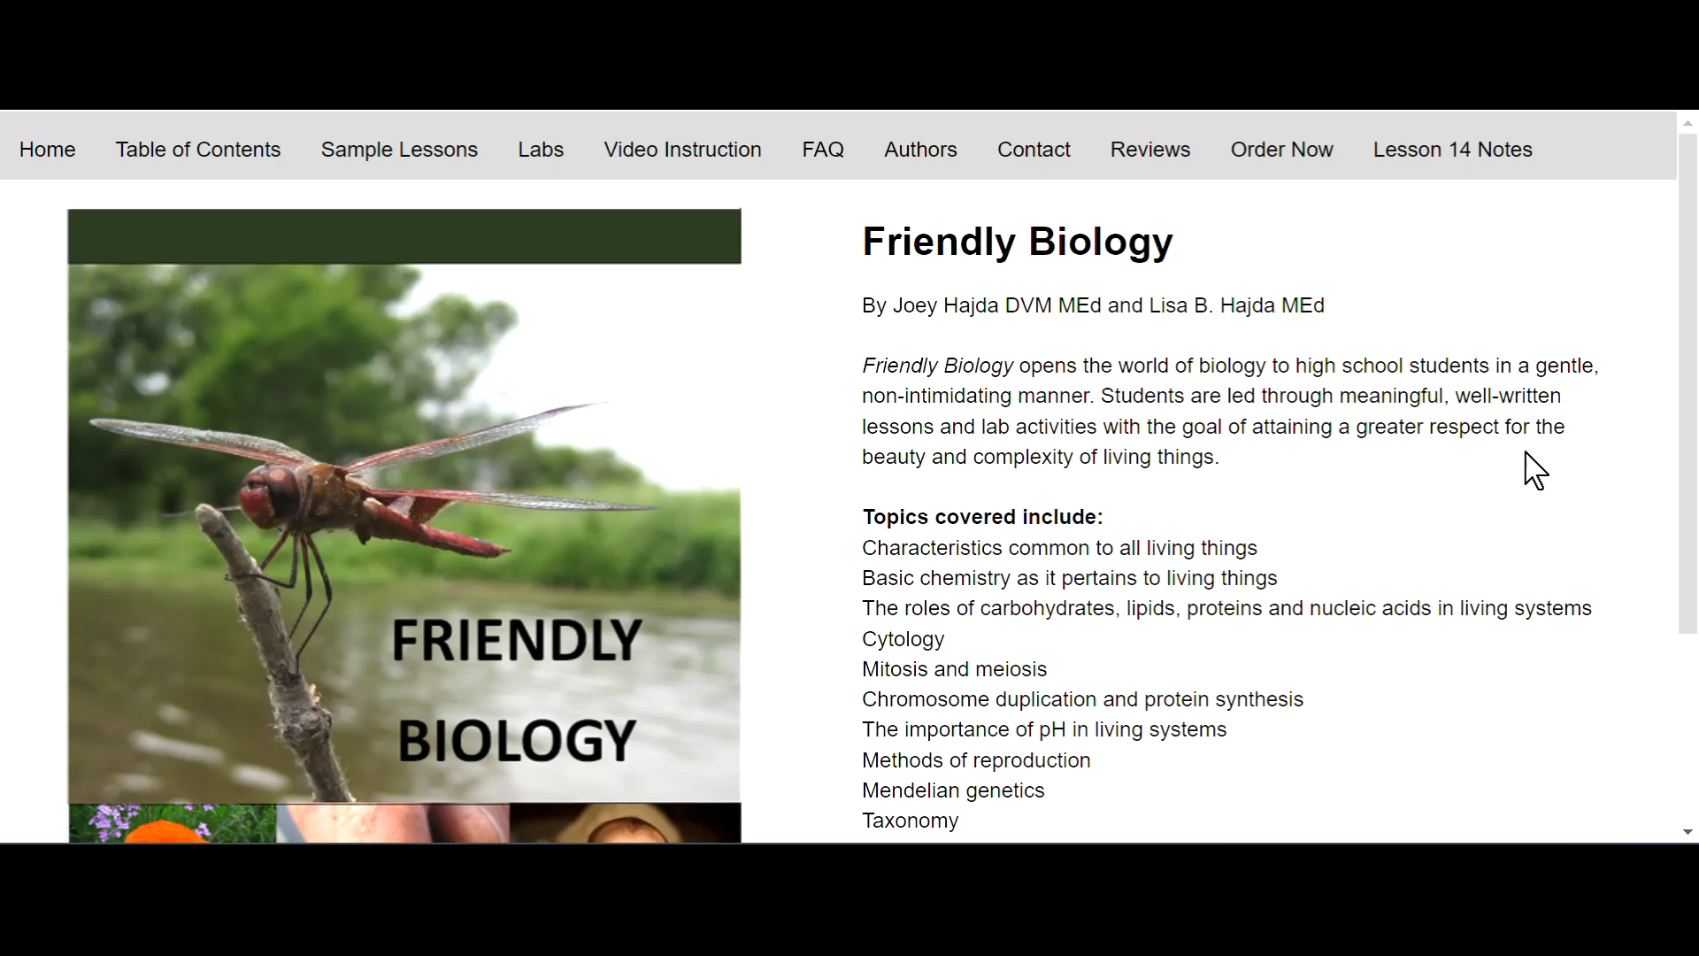
# Scroll the home page, then open Table of Contents and scroll its lesson list
pyautogui.scroll(-3)
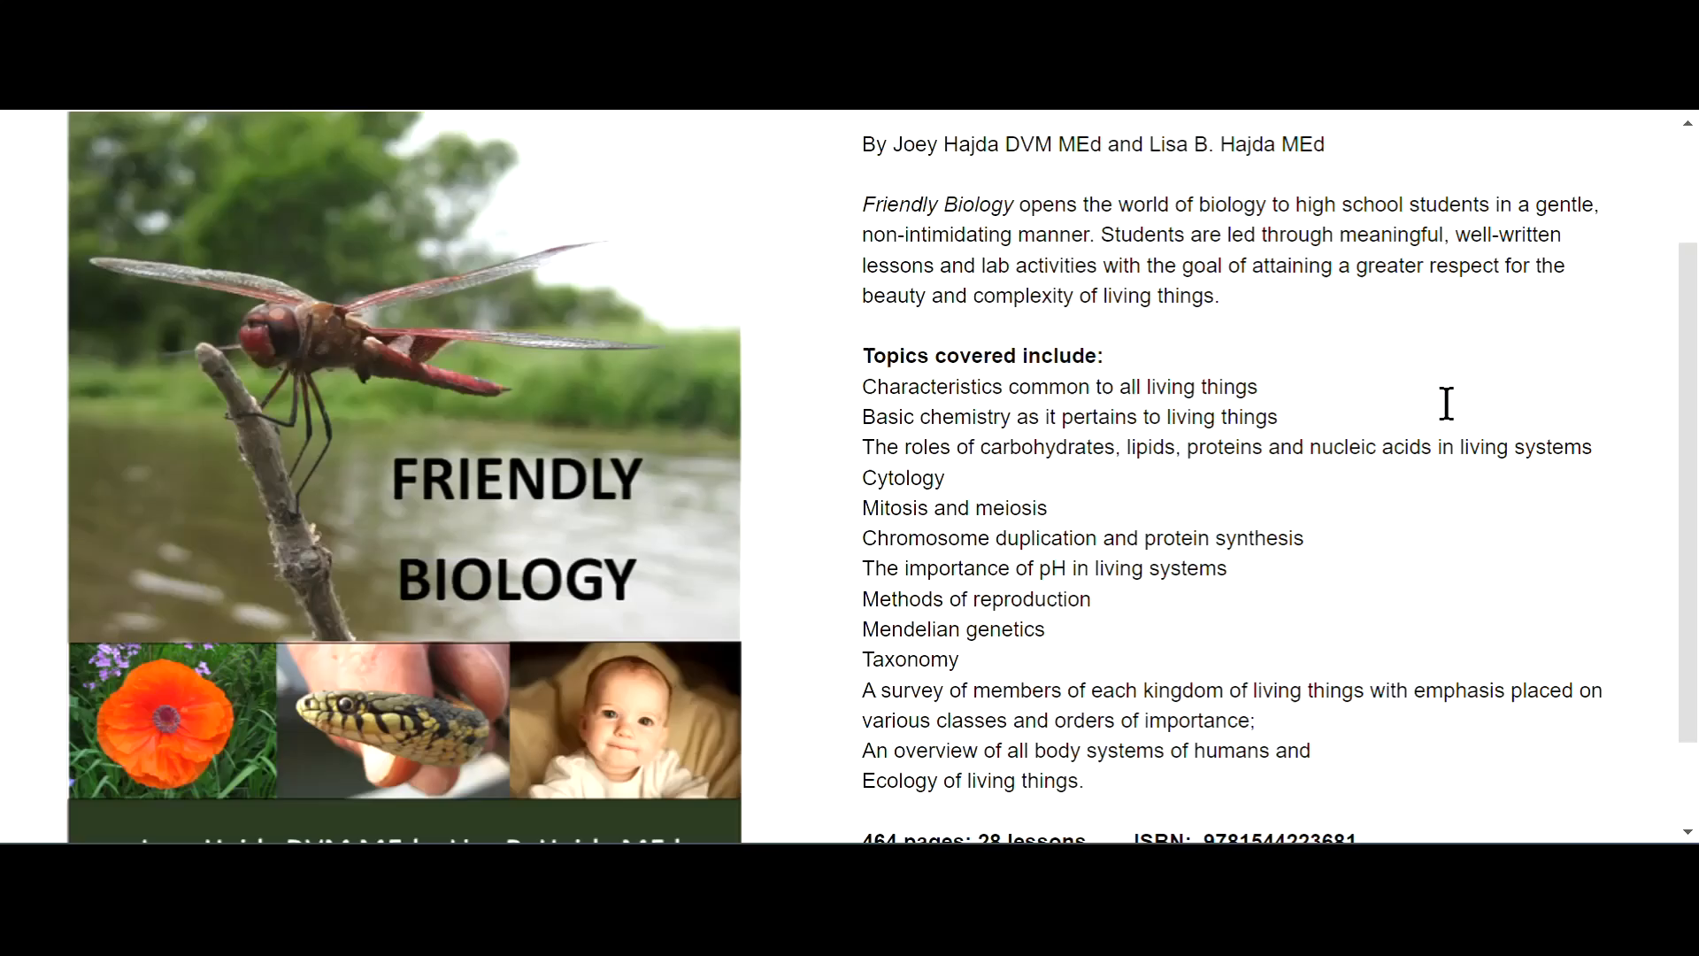
pyautogui.scroll(-3)
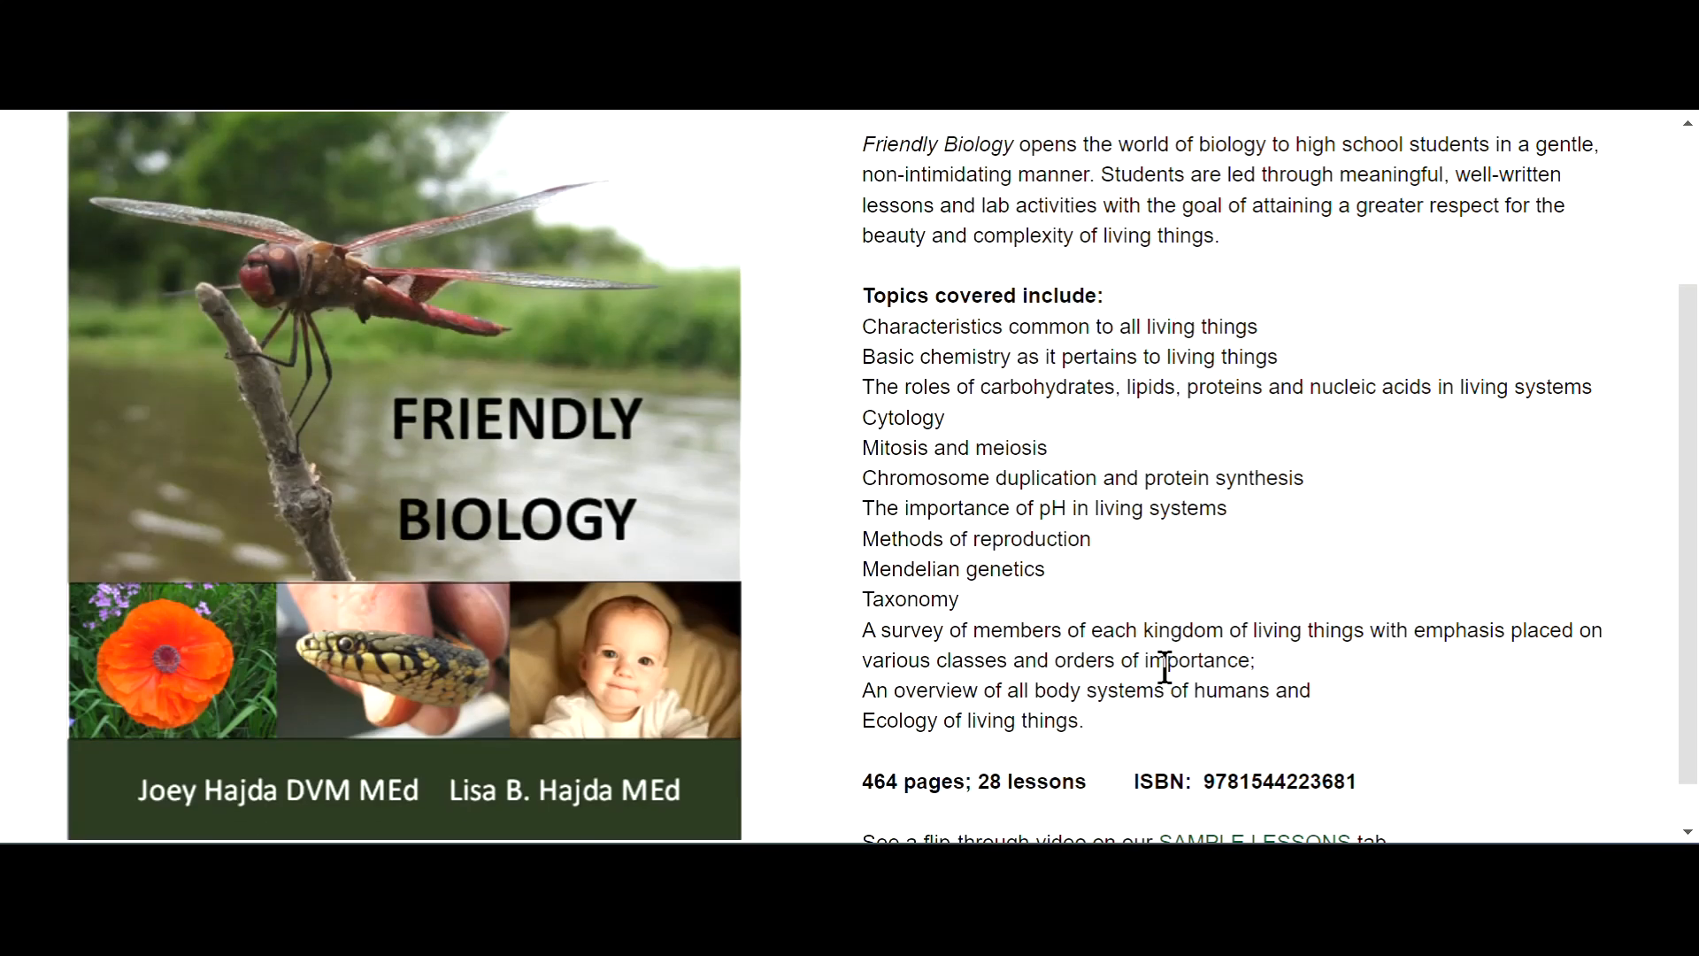
pyautogui.scroll(-3)
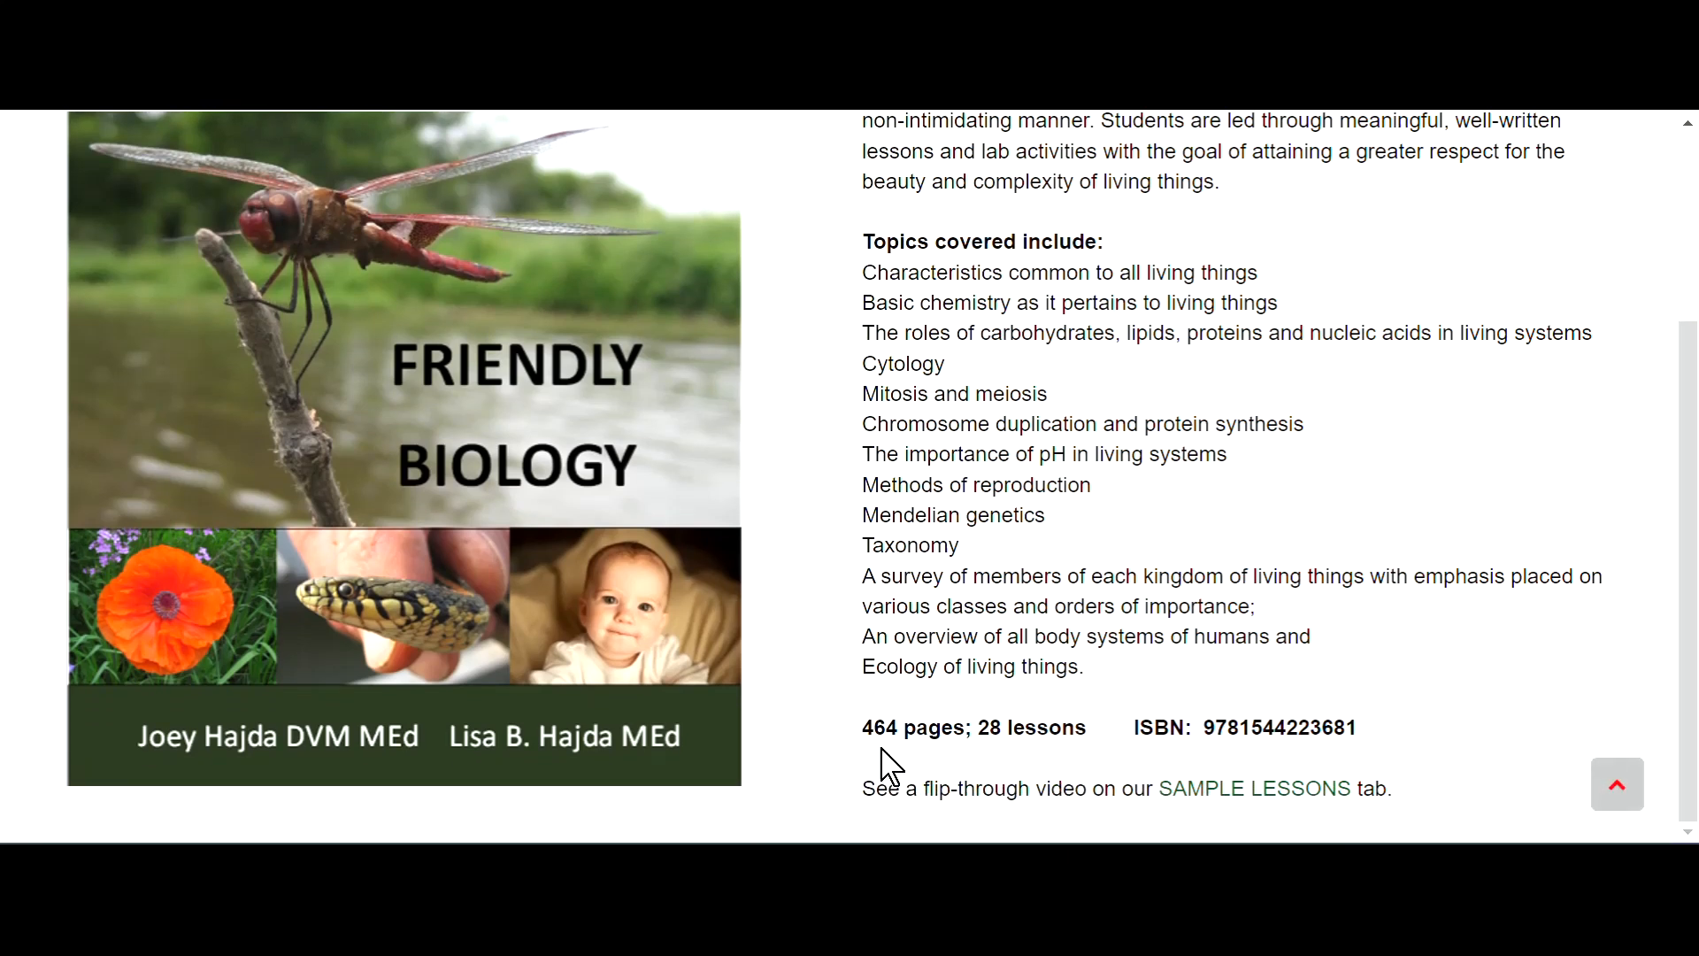
pyautogui.moveTo(998, 758)
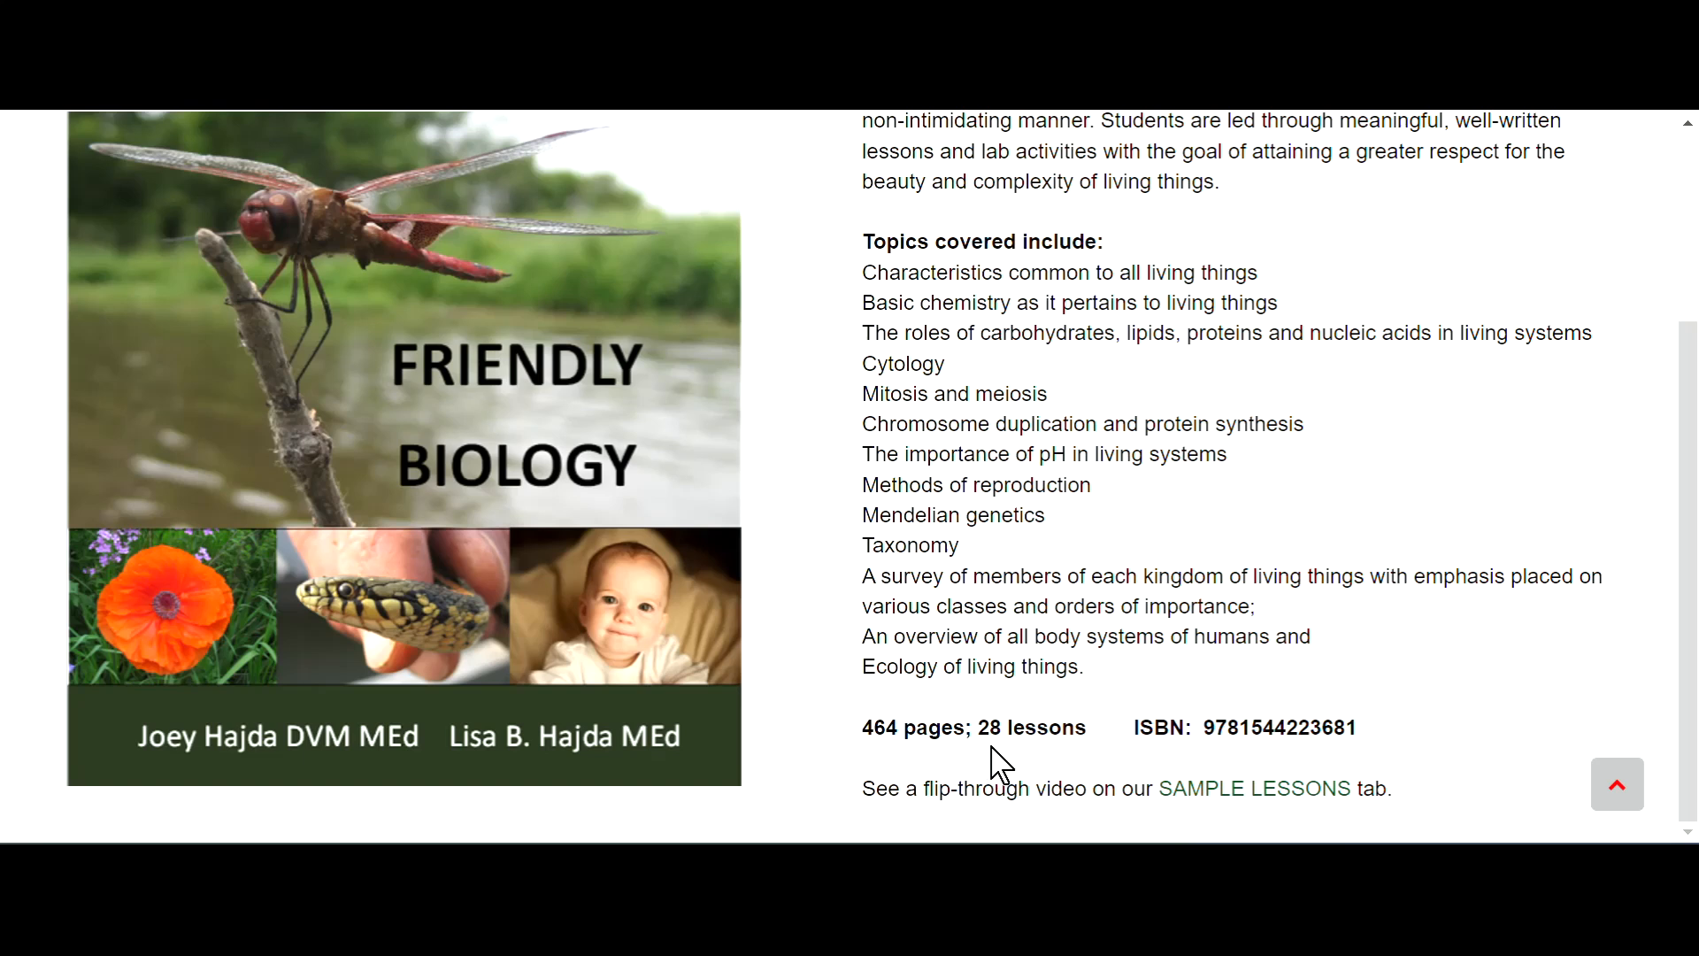
pyautogui.moveTo(872, 820)
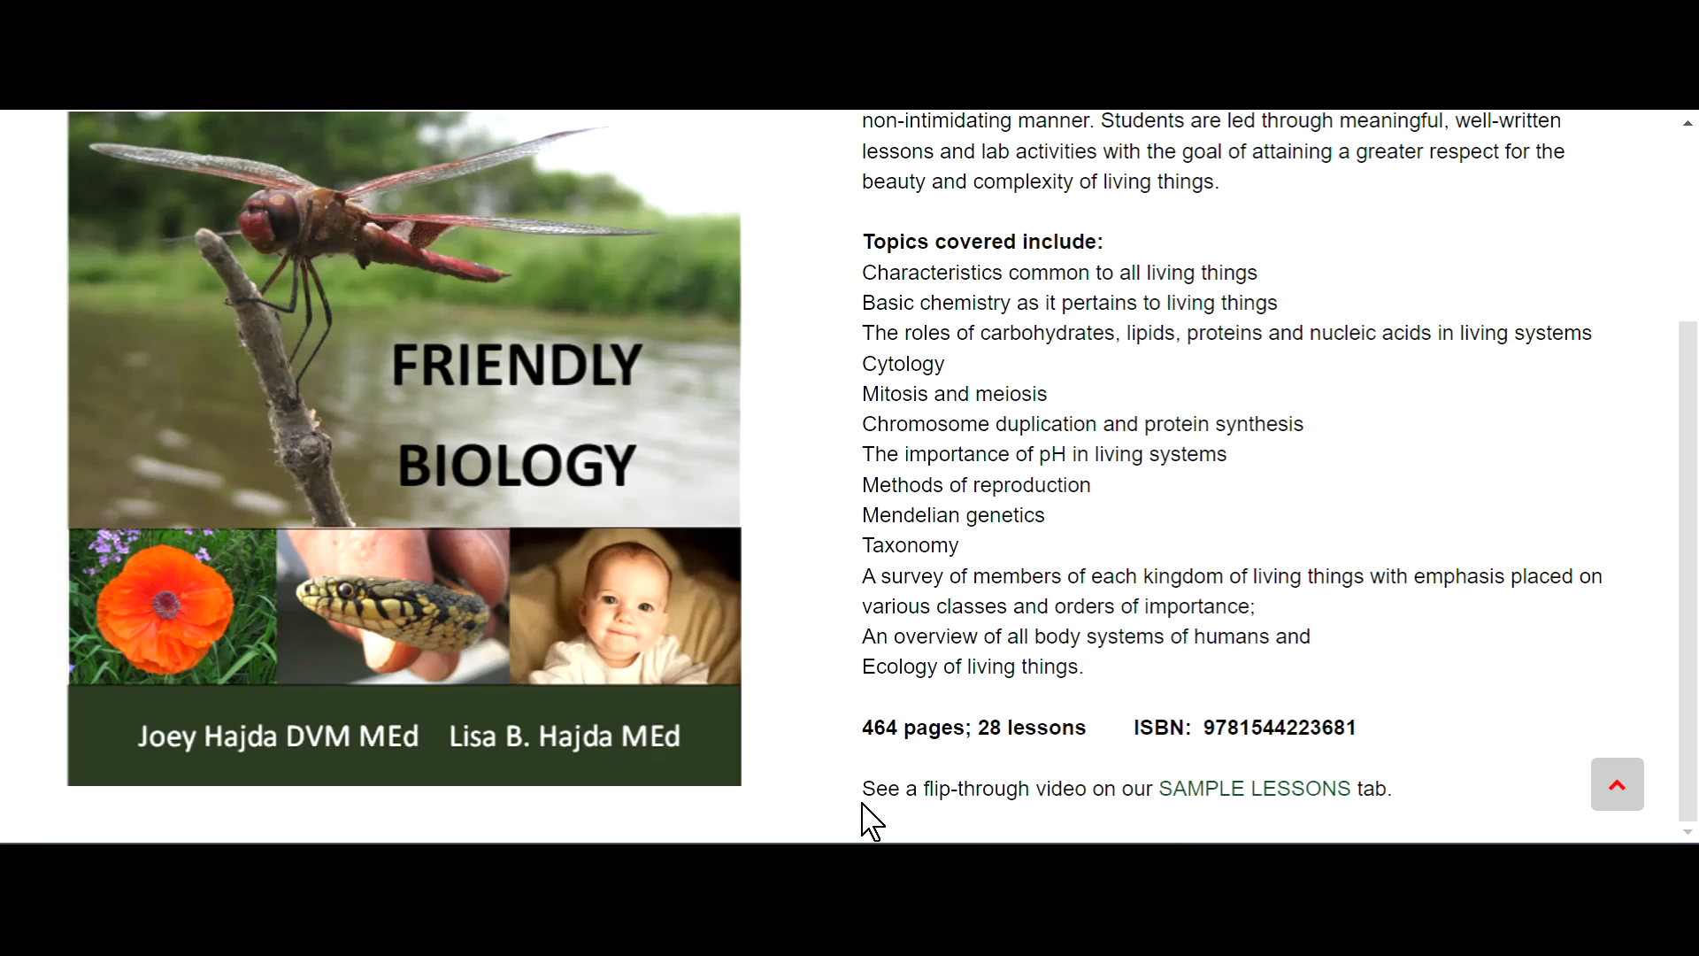
pyautogui.moveTo(1254, 788)
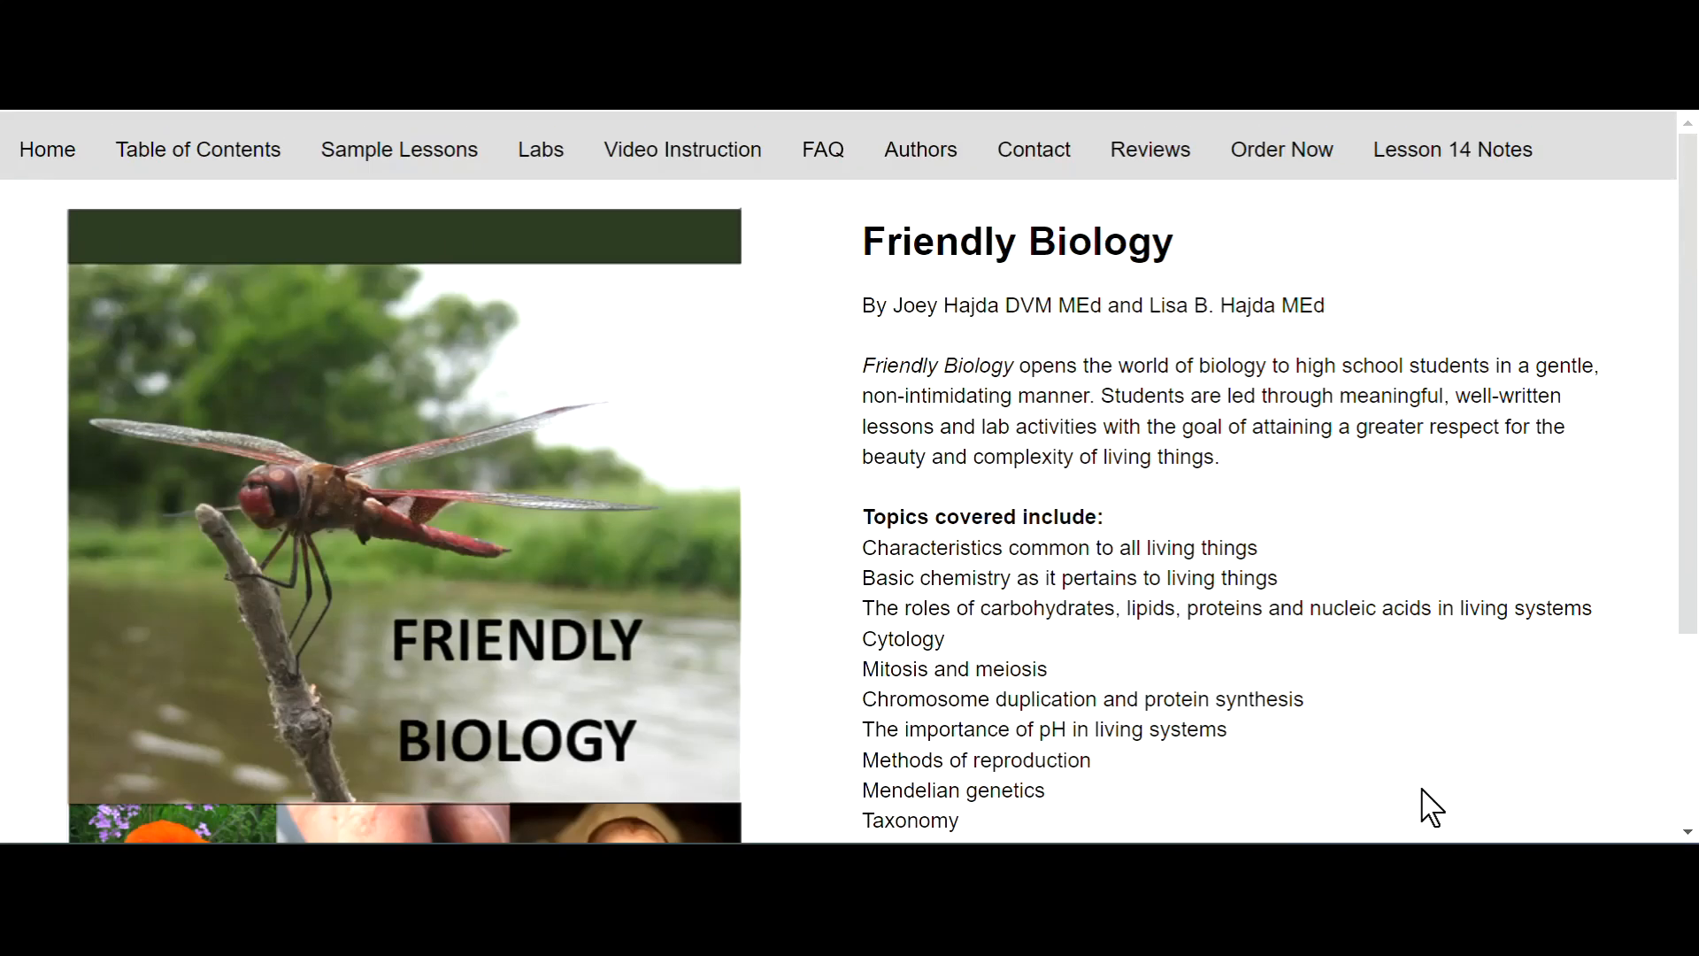
pyautogui.moveTo(197, 149)
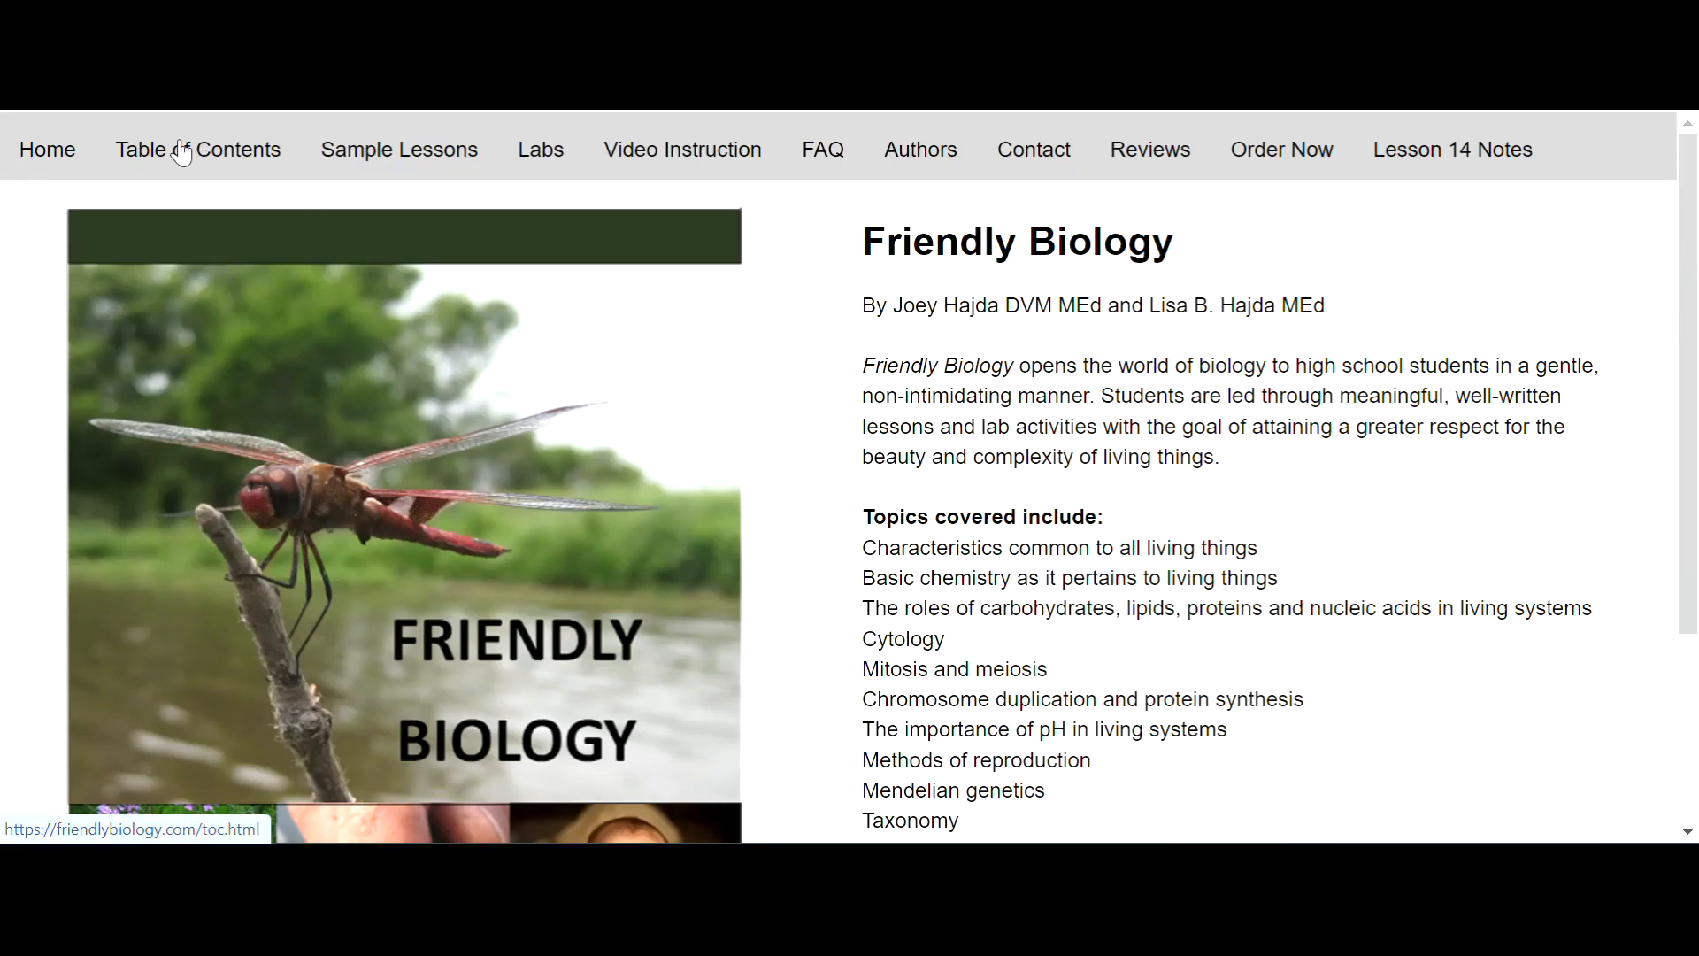
pyautogui.click(197, 148)
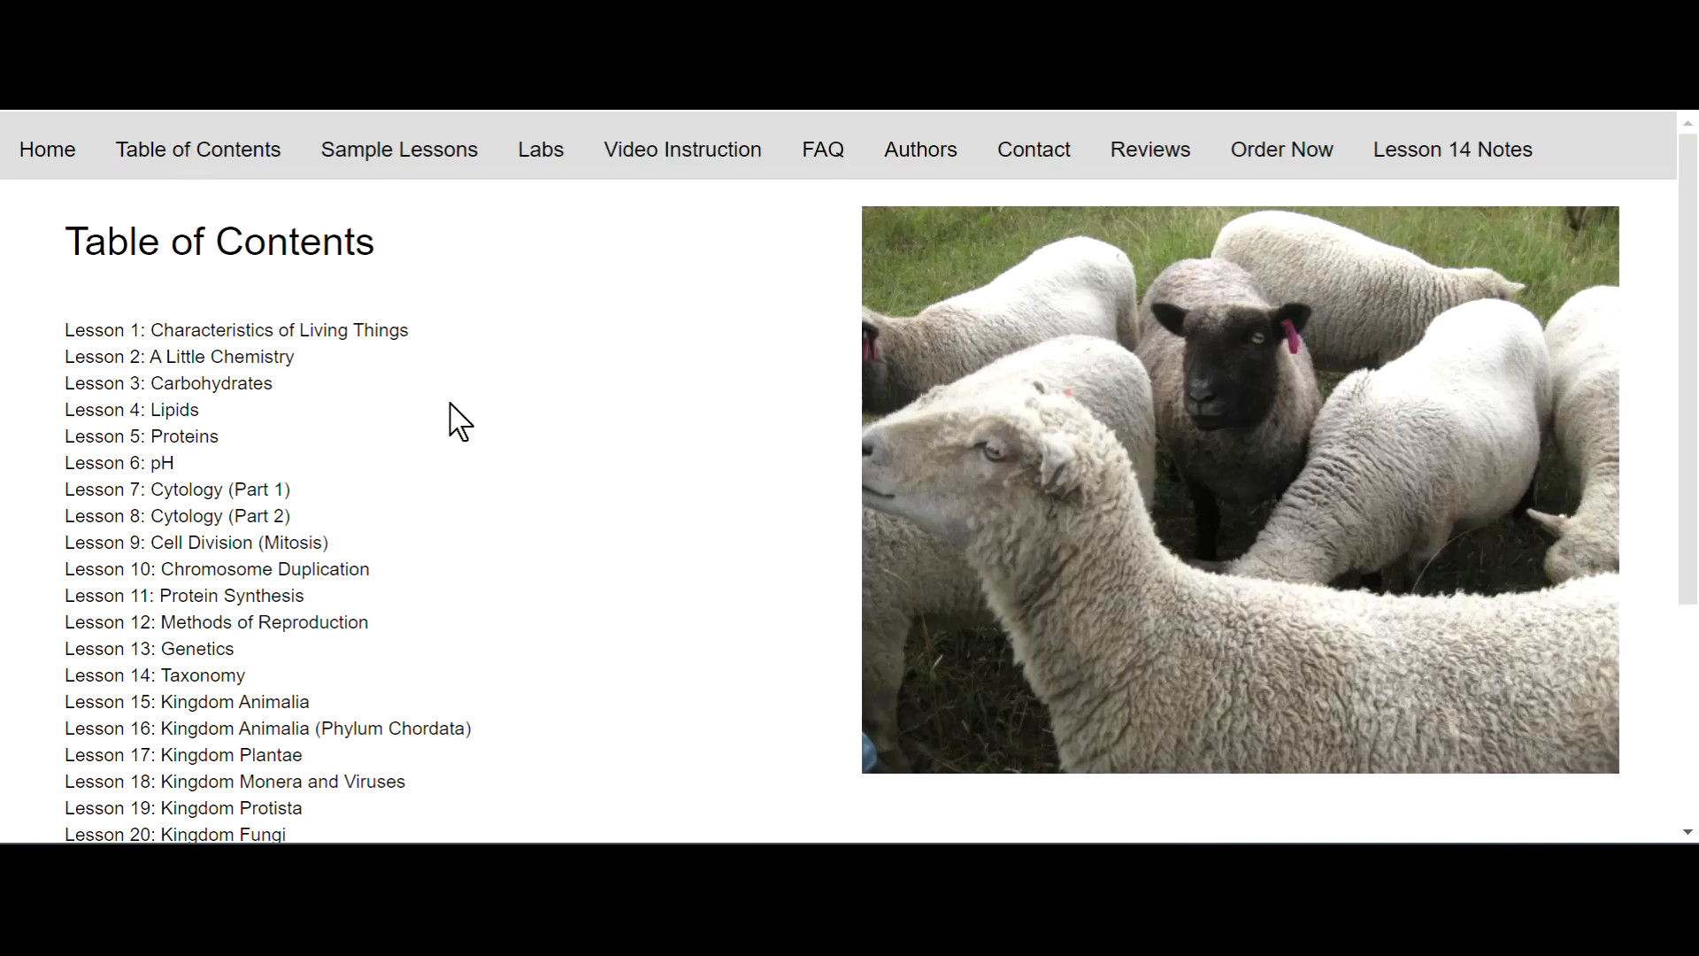
pyautogui.moveTo(387, 225)
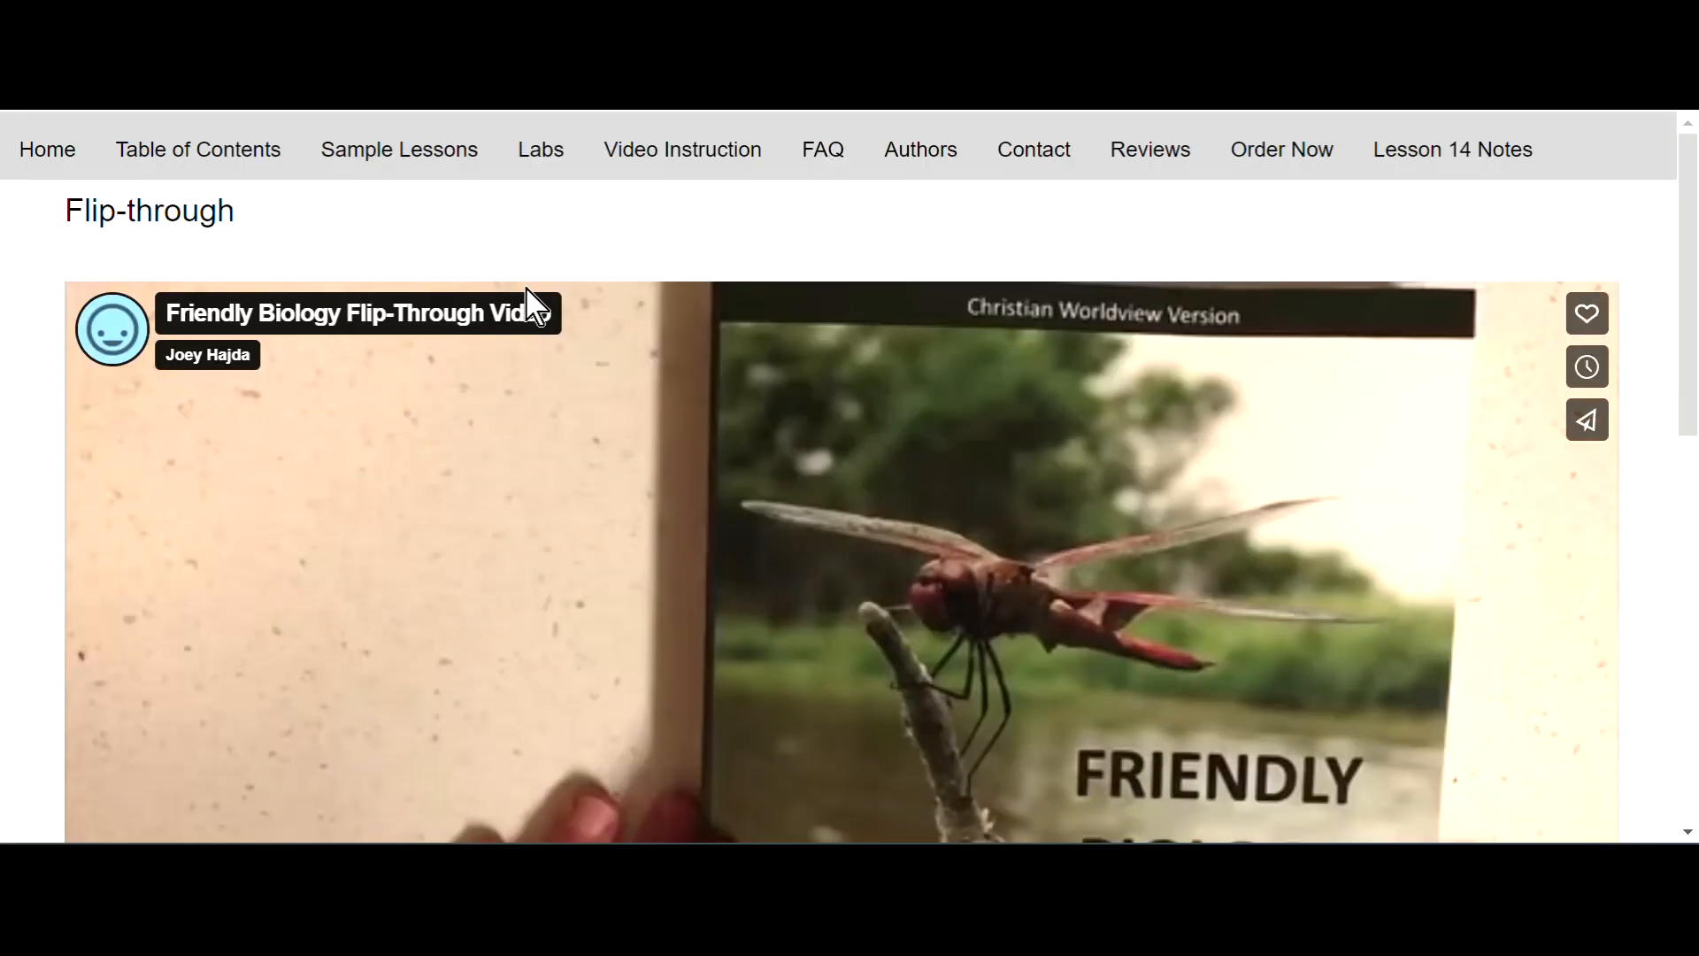
pyautogui.moveTo(1393, 325)
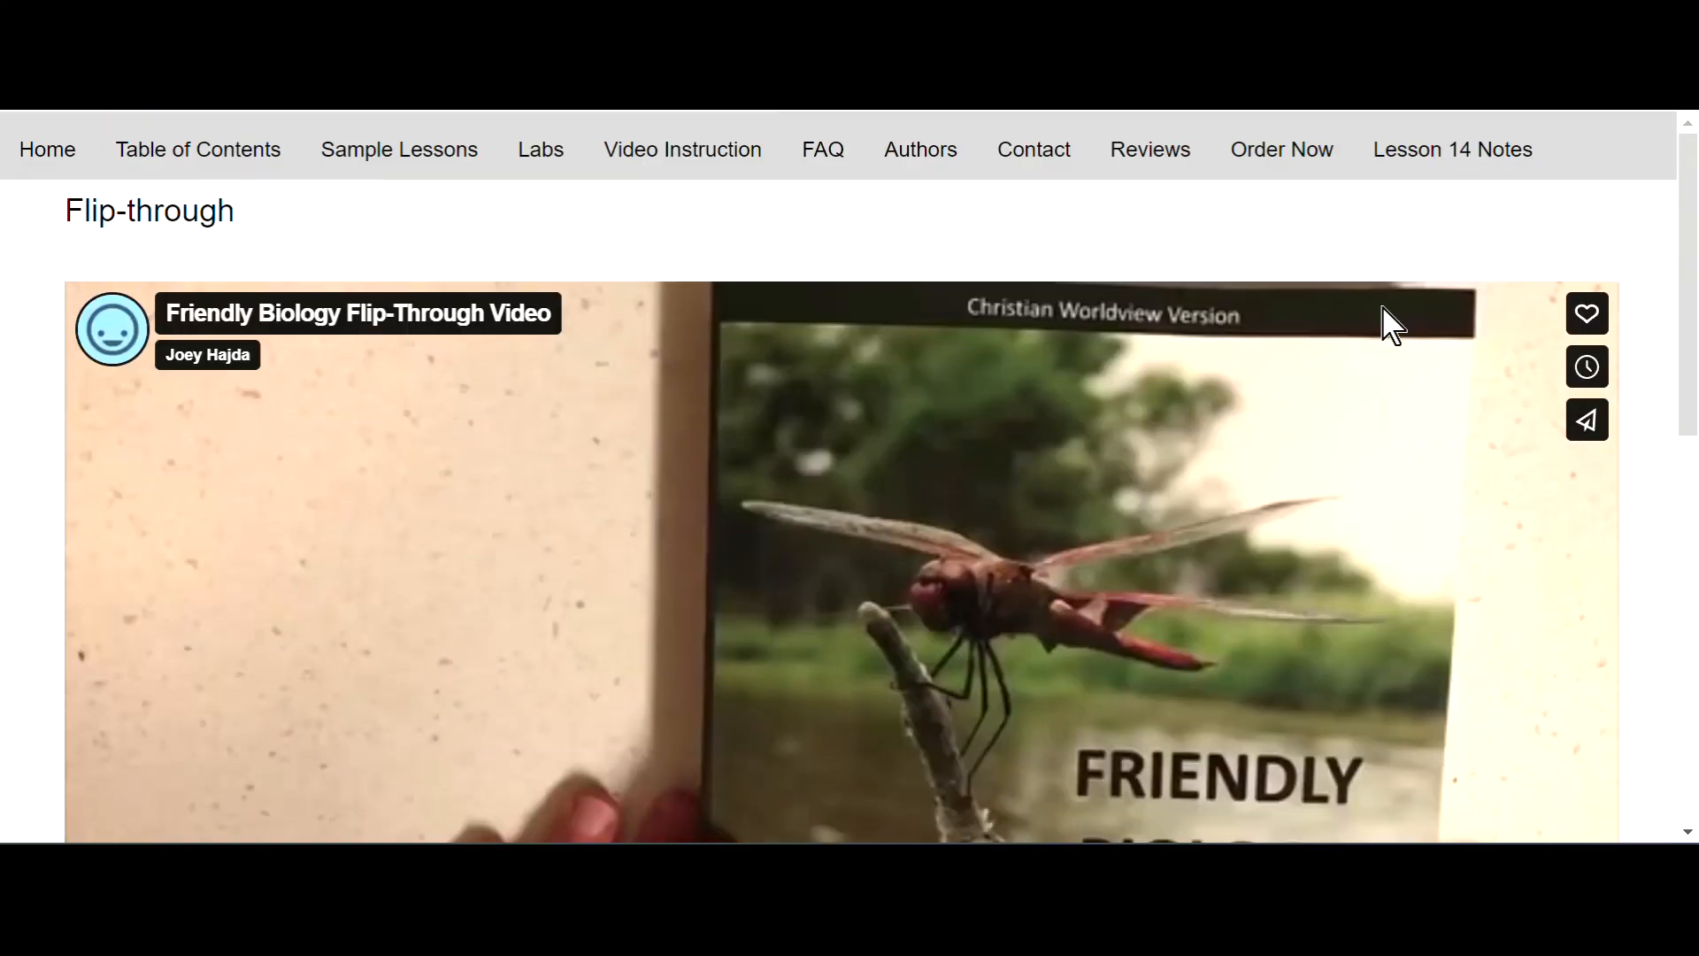
pyautogui.scroll(-3)
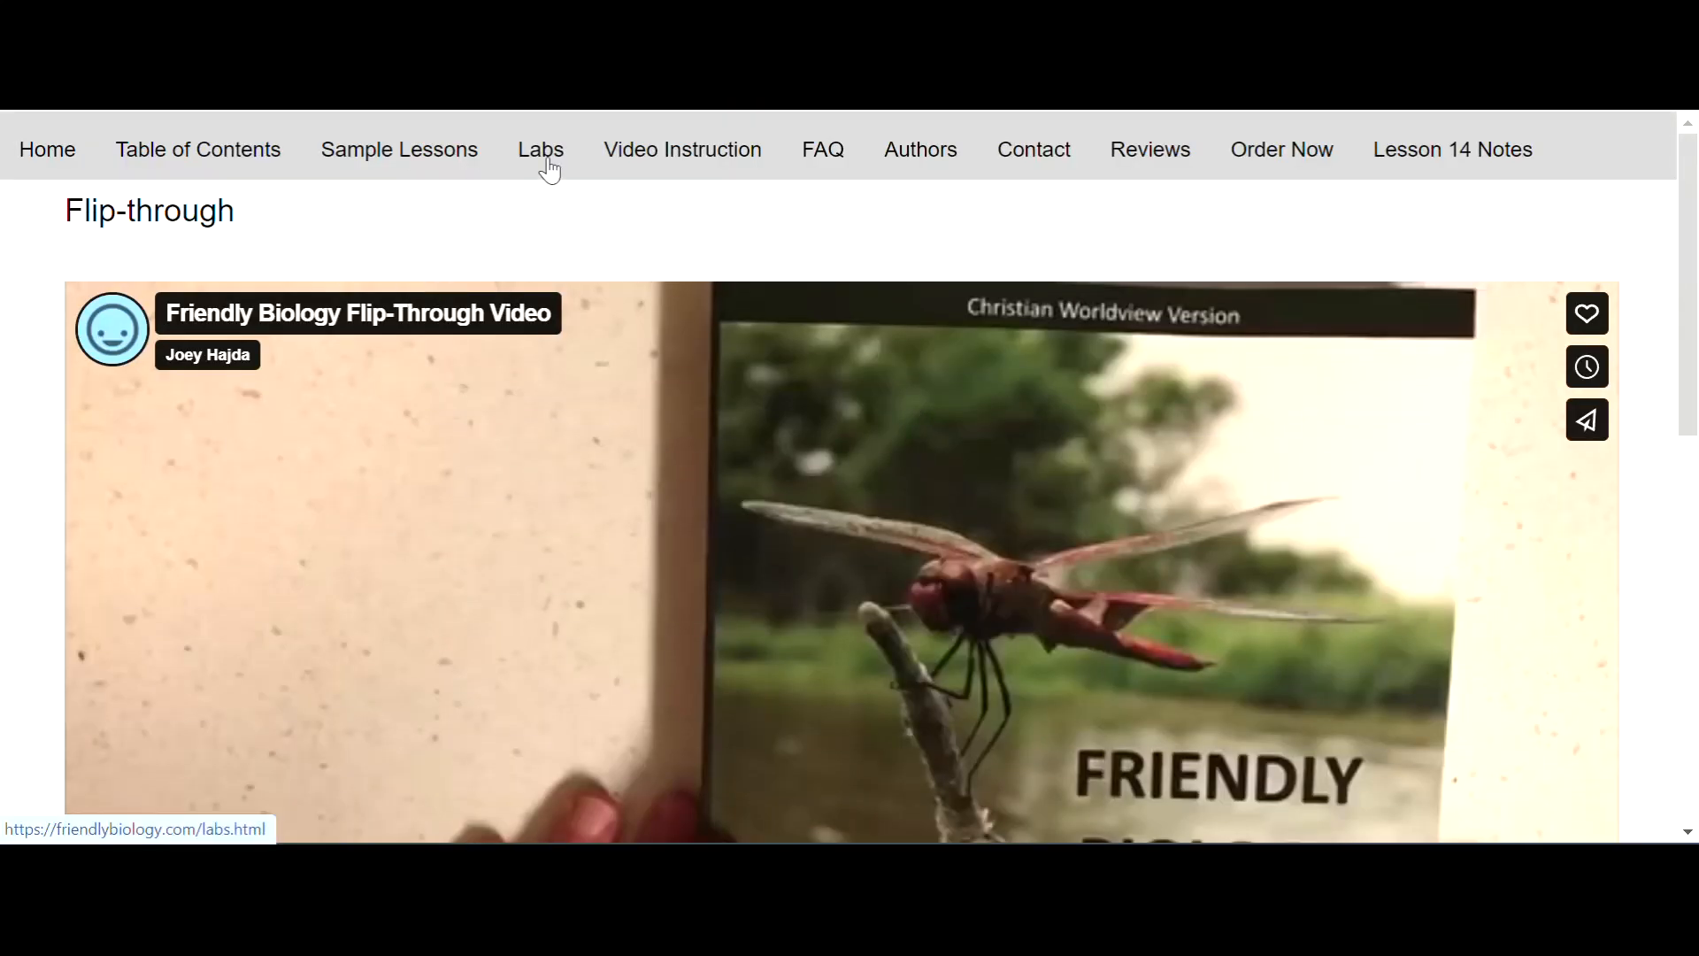
# Open the Labs page and scroll past the lab and supply lists to the PDF links
pyautogui.click(541, 149)
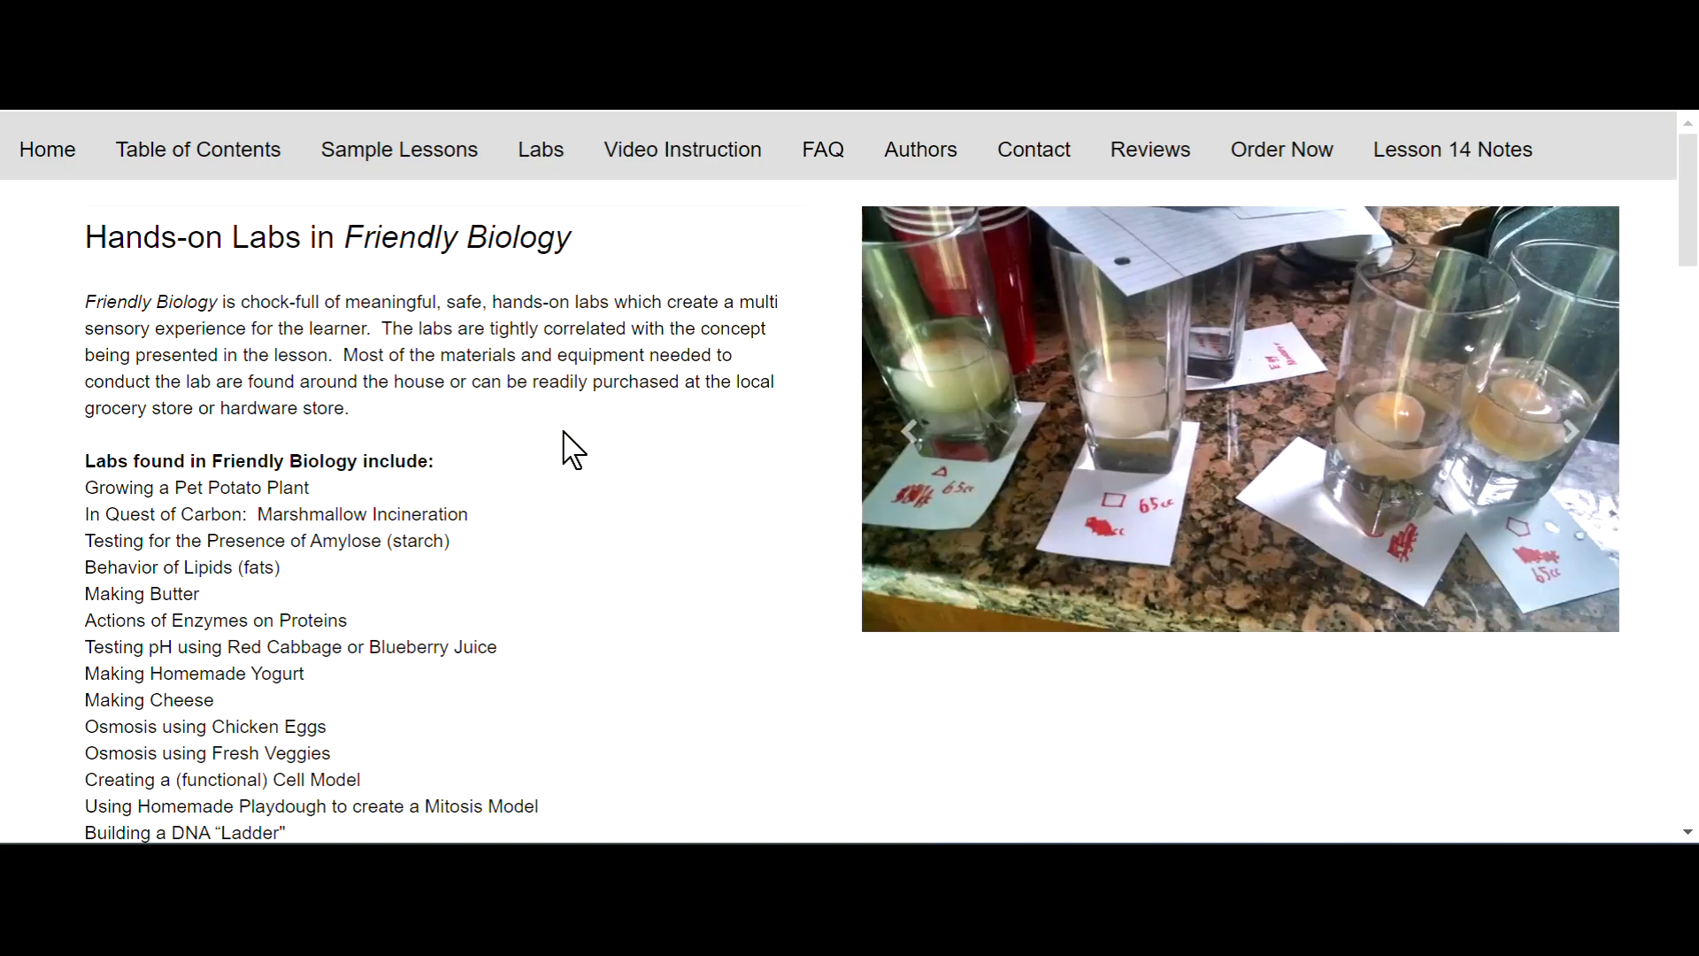
pyautogui.click(1604, 427)
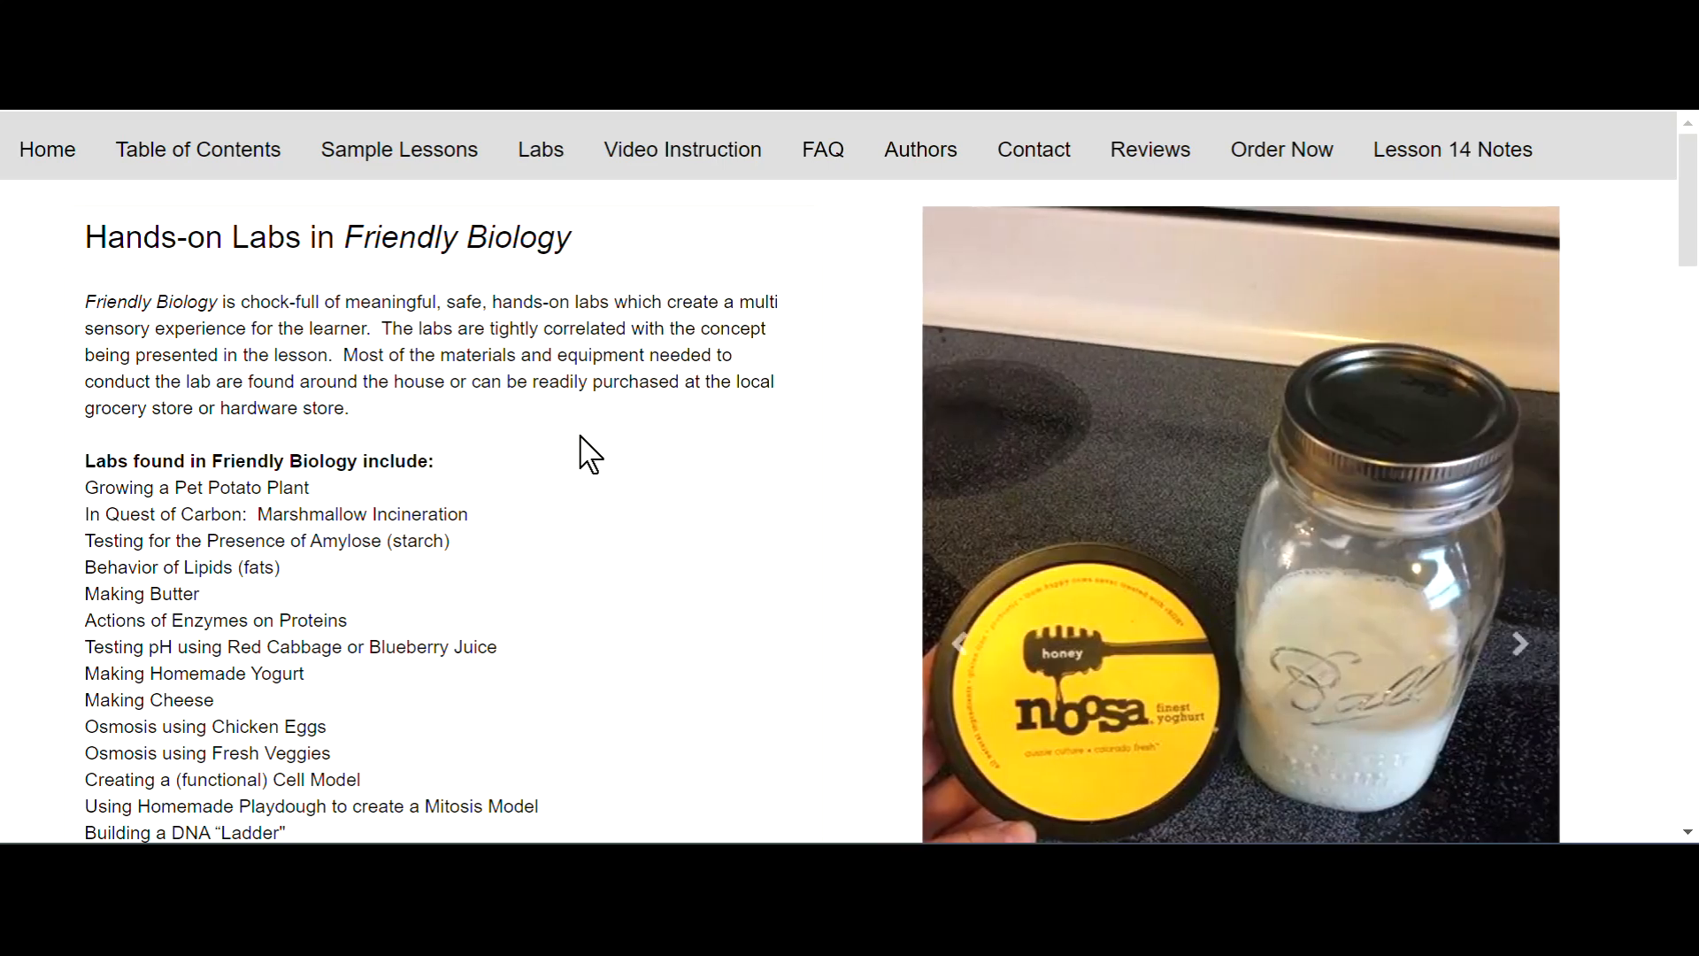
pyautogui.scroll(-3)
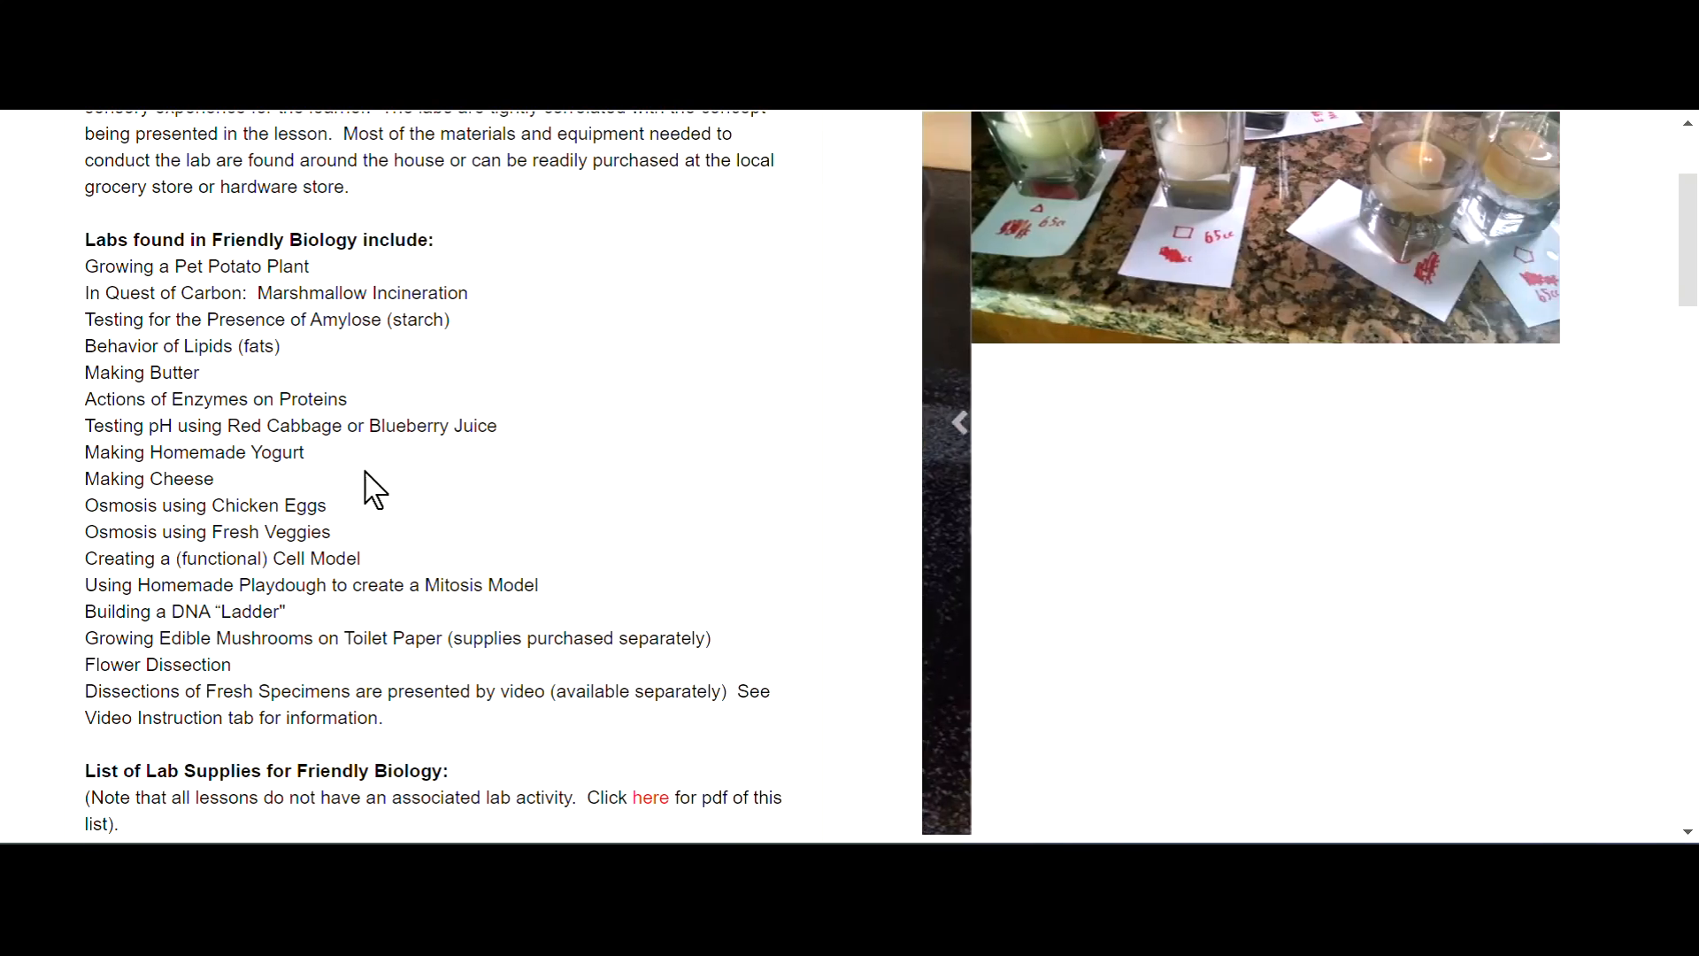
pyautogui.scroll(-3)
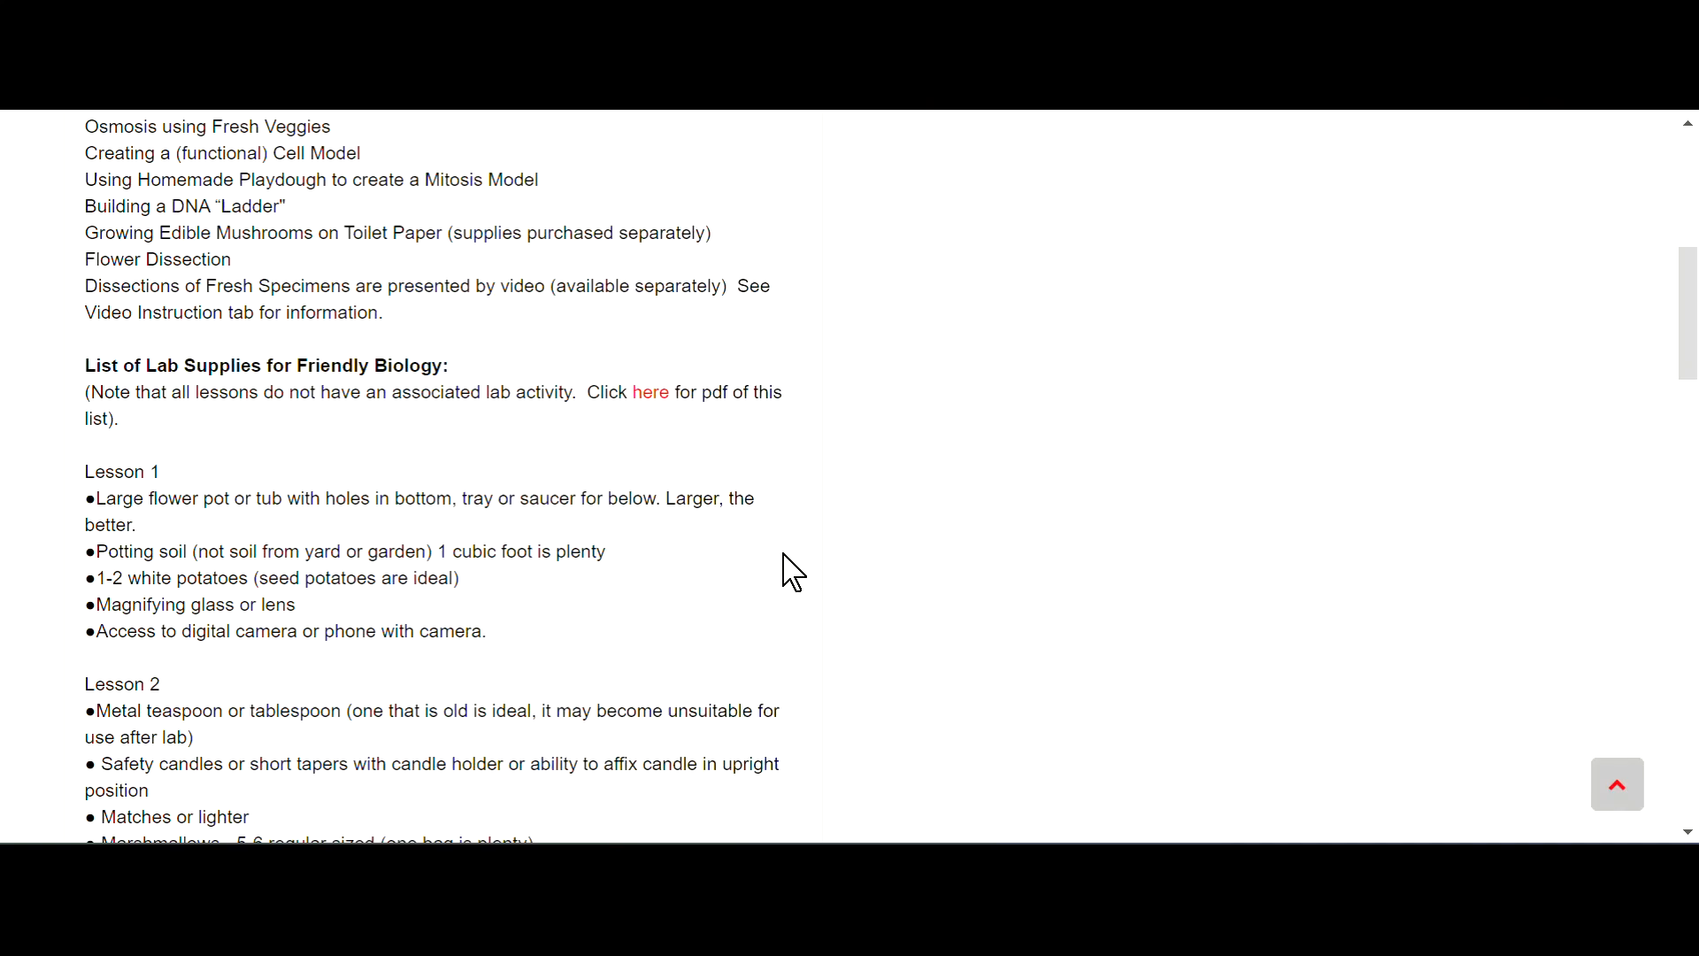
pyautogui.scroll(-3)
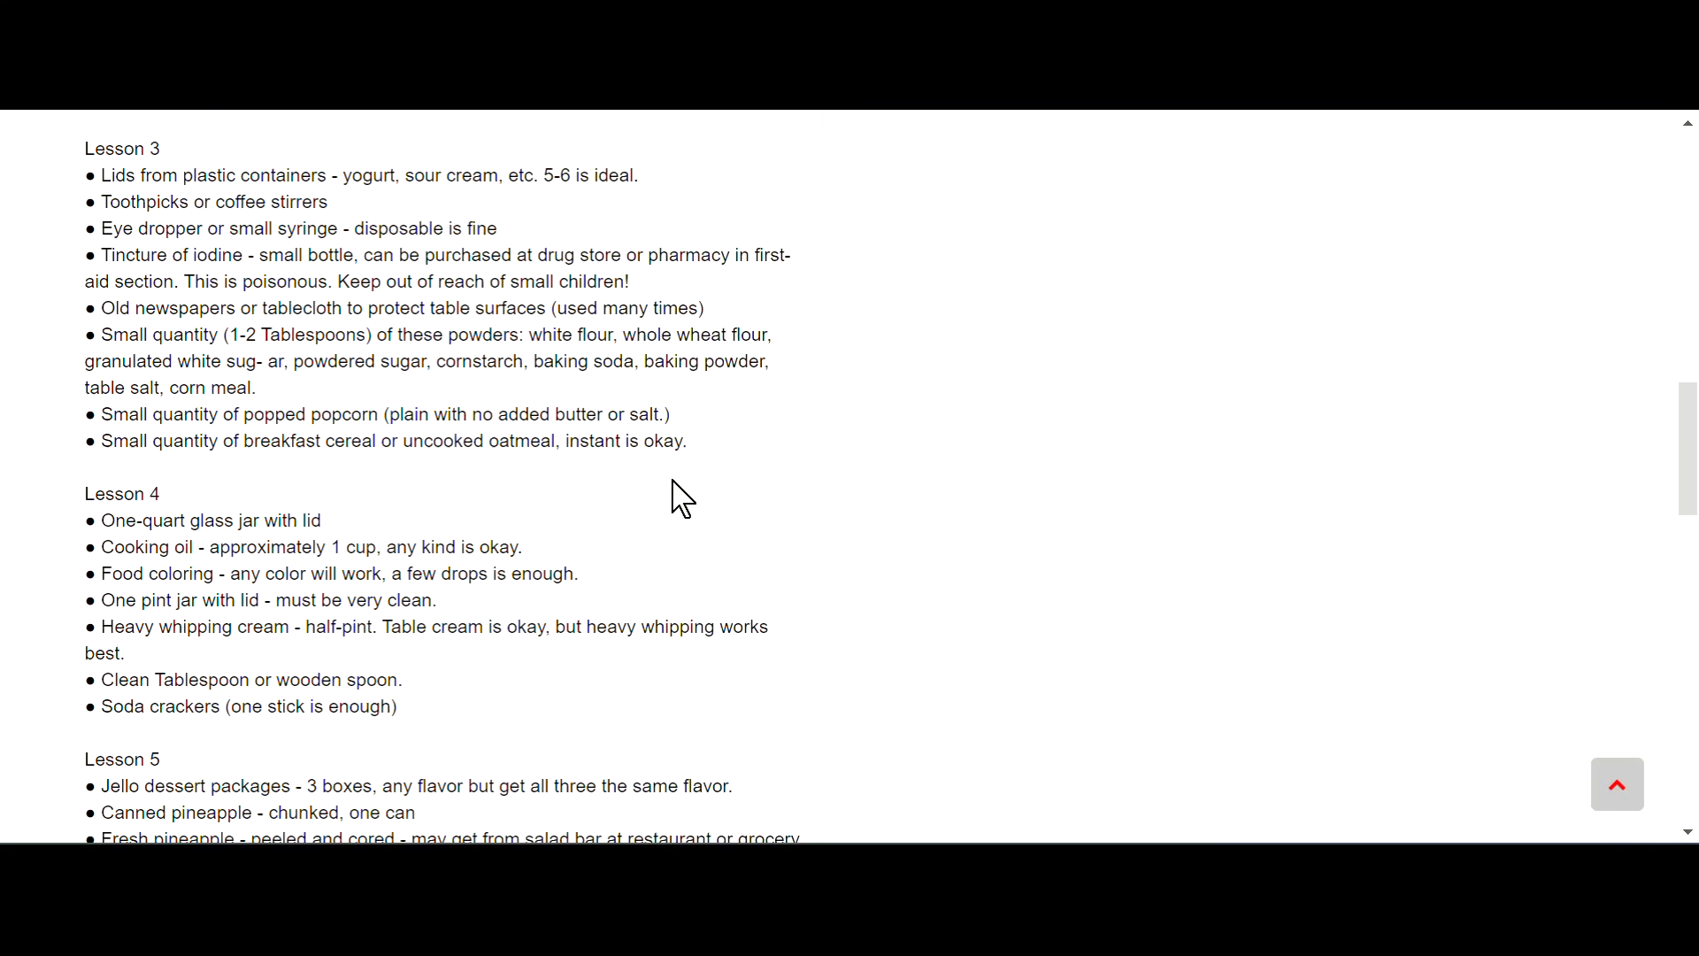
pyautogui.scroll(-3)
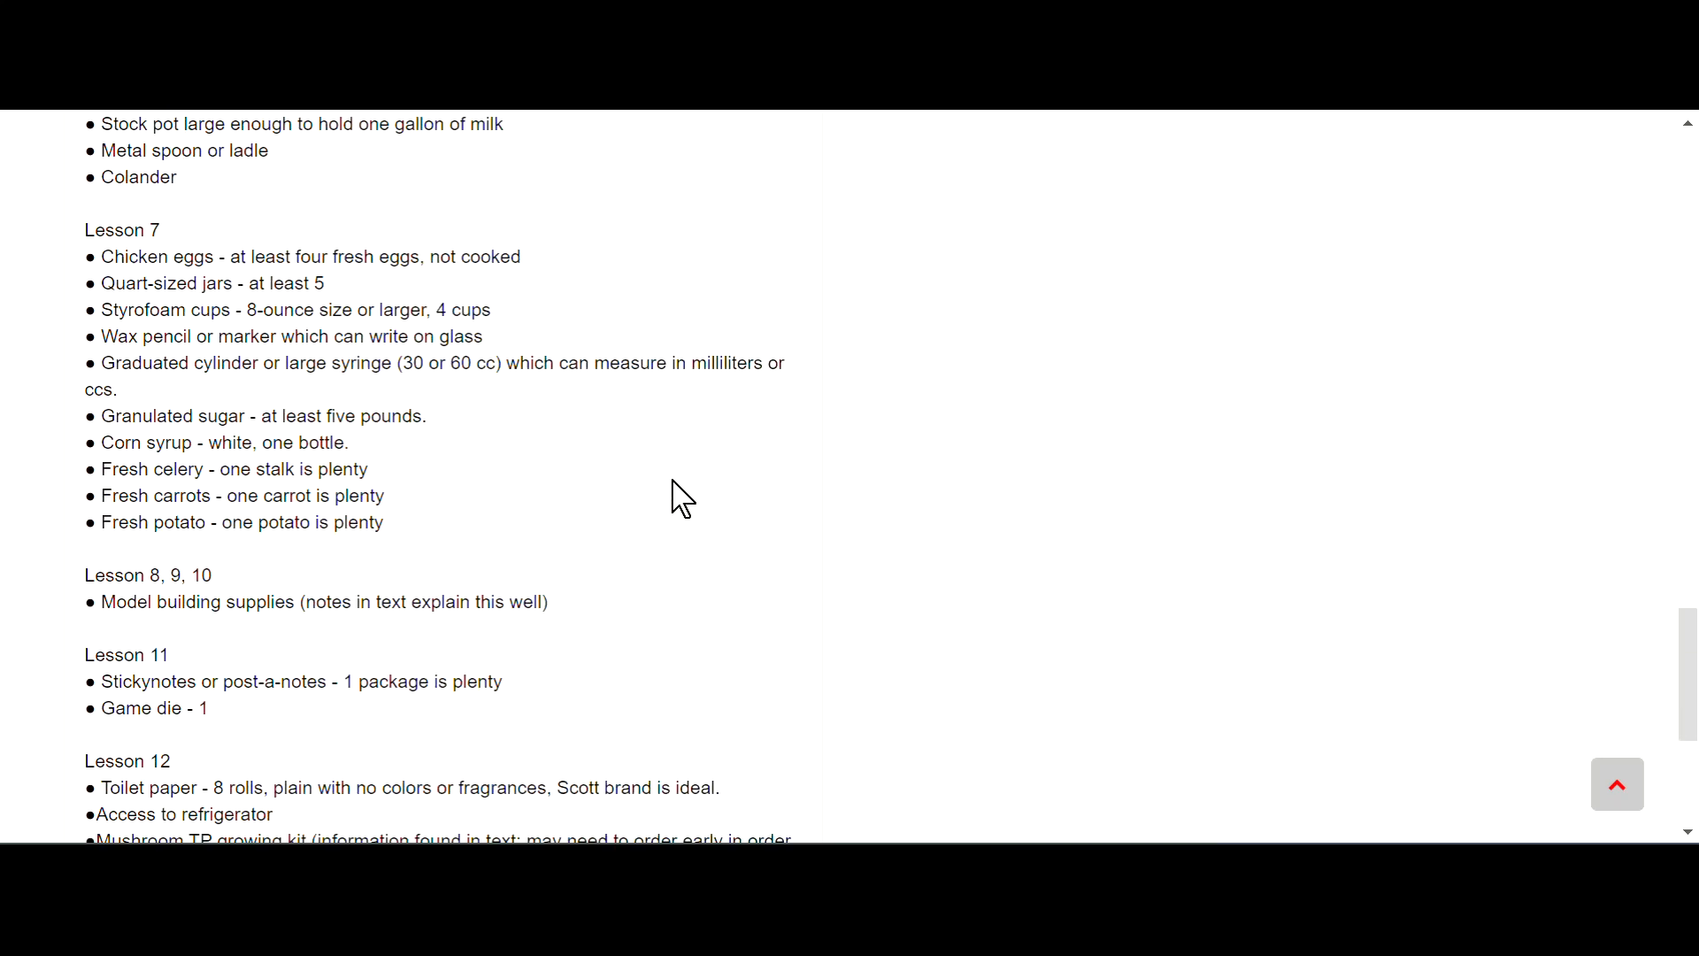
pyautogui.scroll(-3)
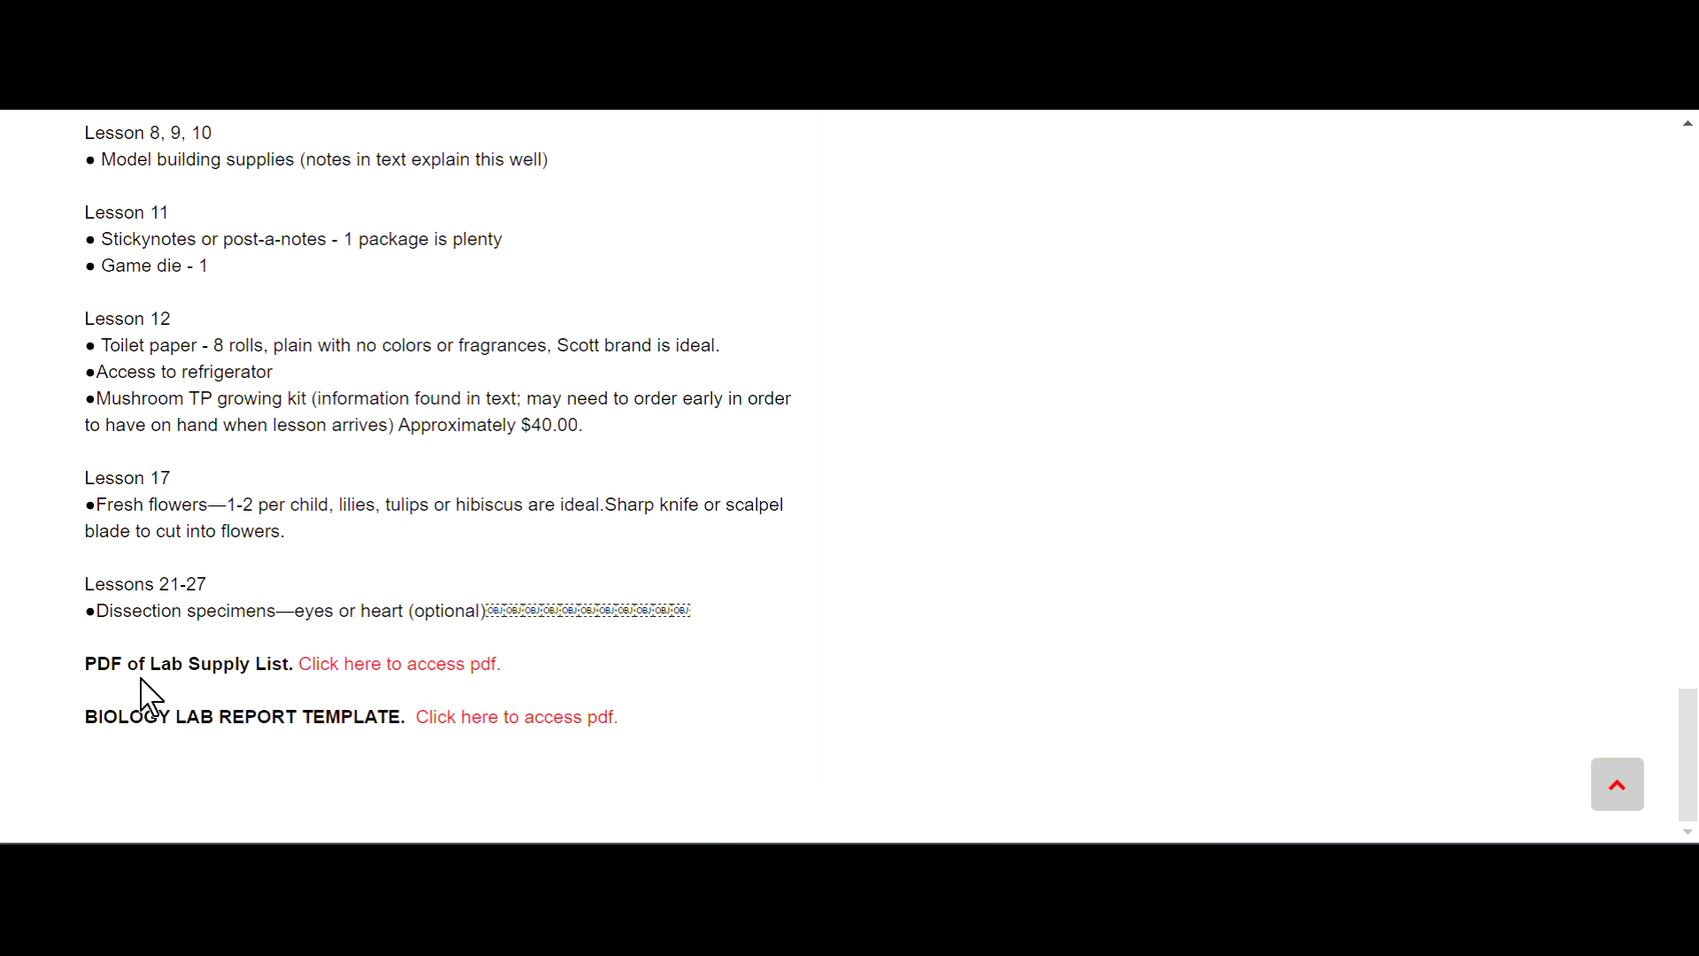
pyautogui.moveTo(397, 663)
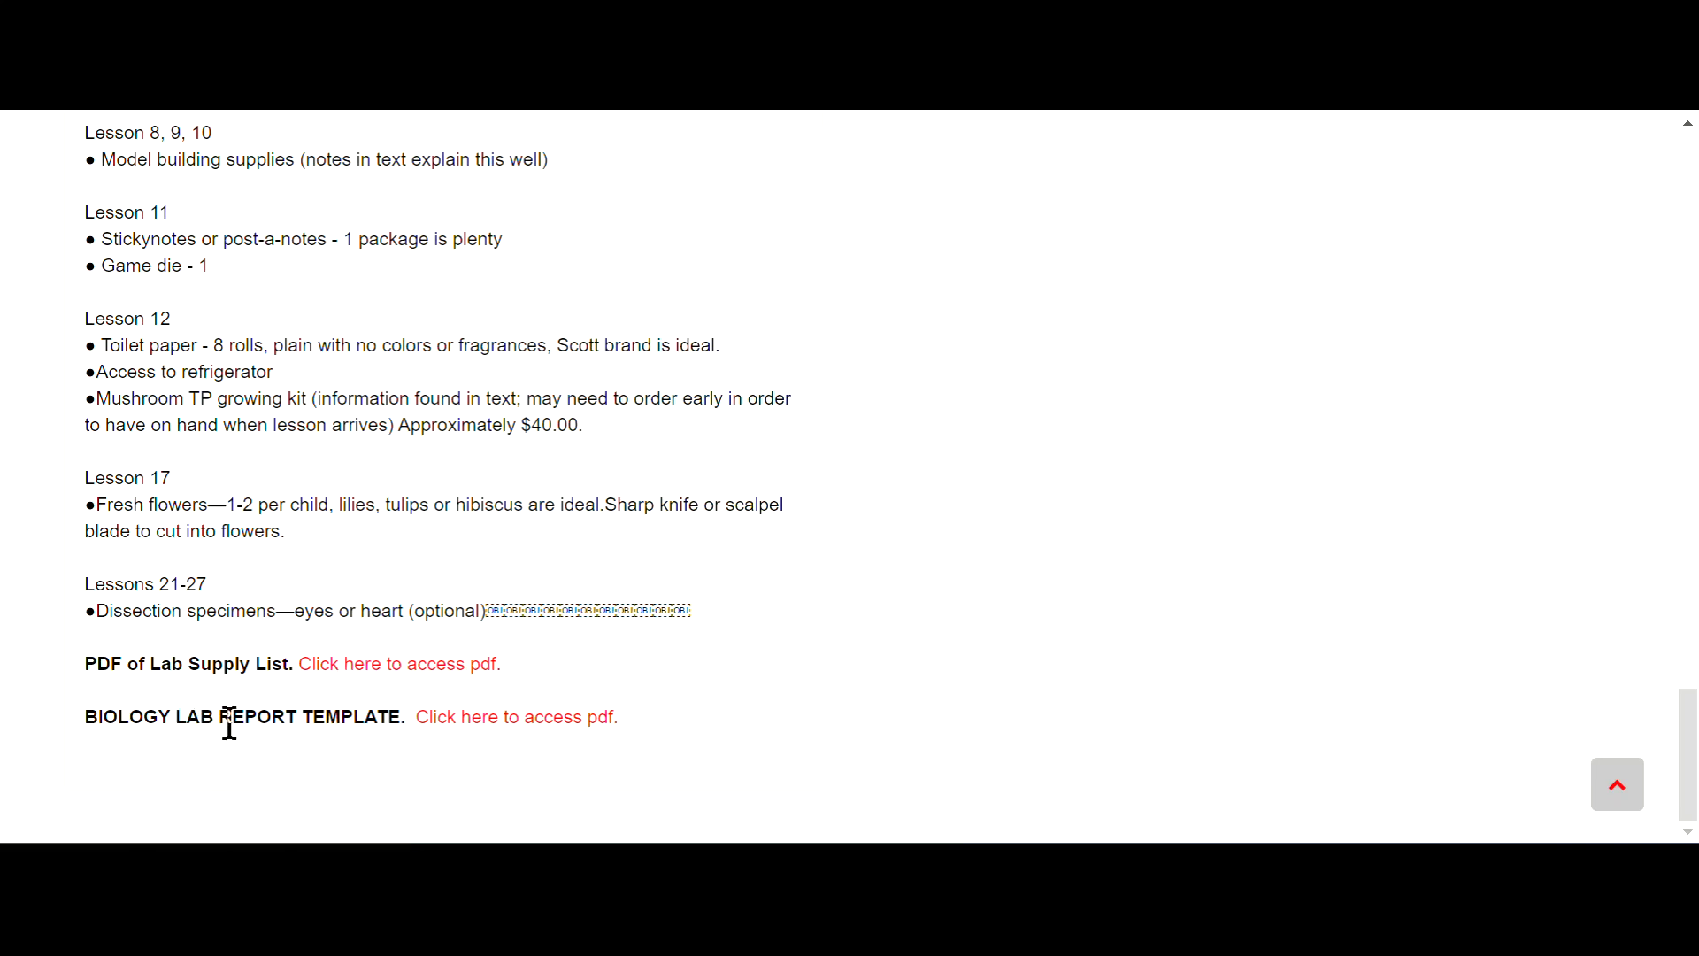
# Open the Lab Report Biology Template PDF and scroll through it to the conclusion prompt
pyautogui.click(517, 716)
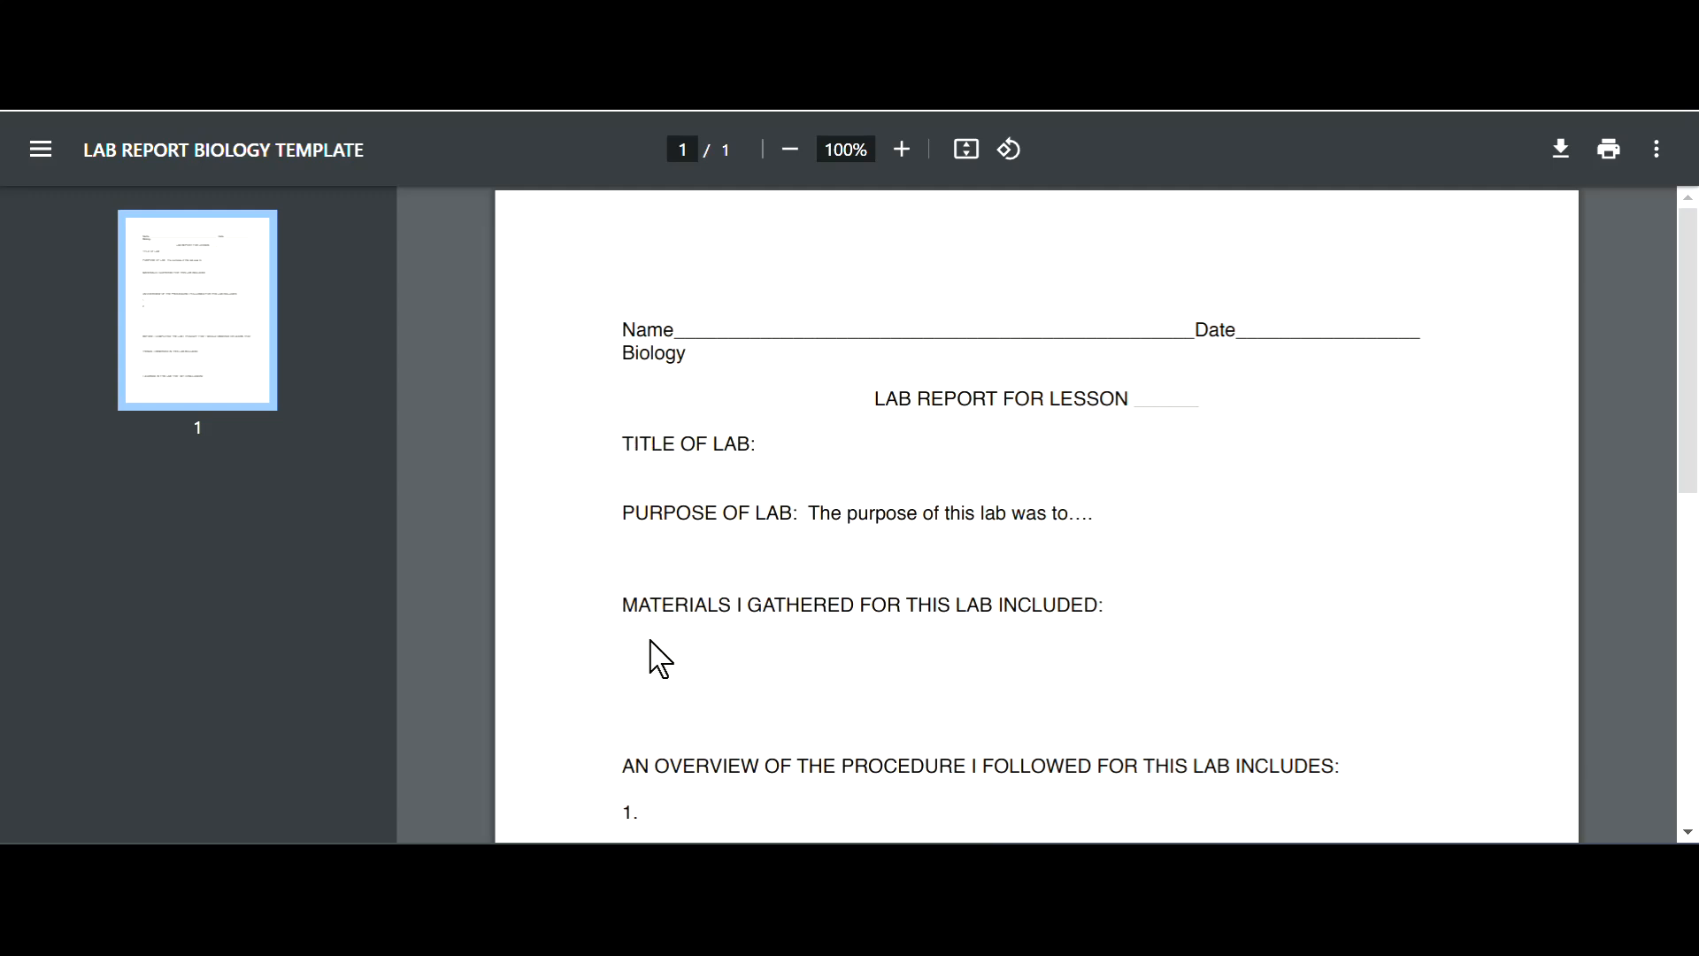
pyautogui.moveTo(1455, 532)
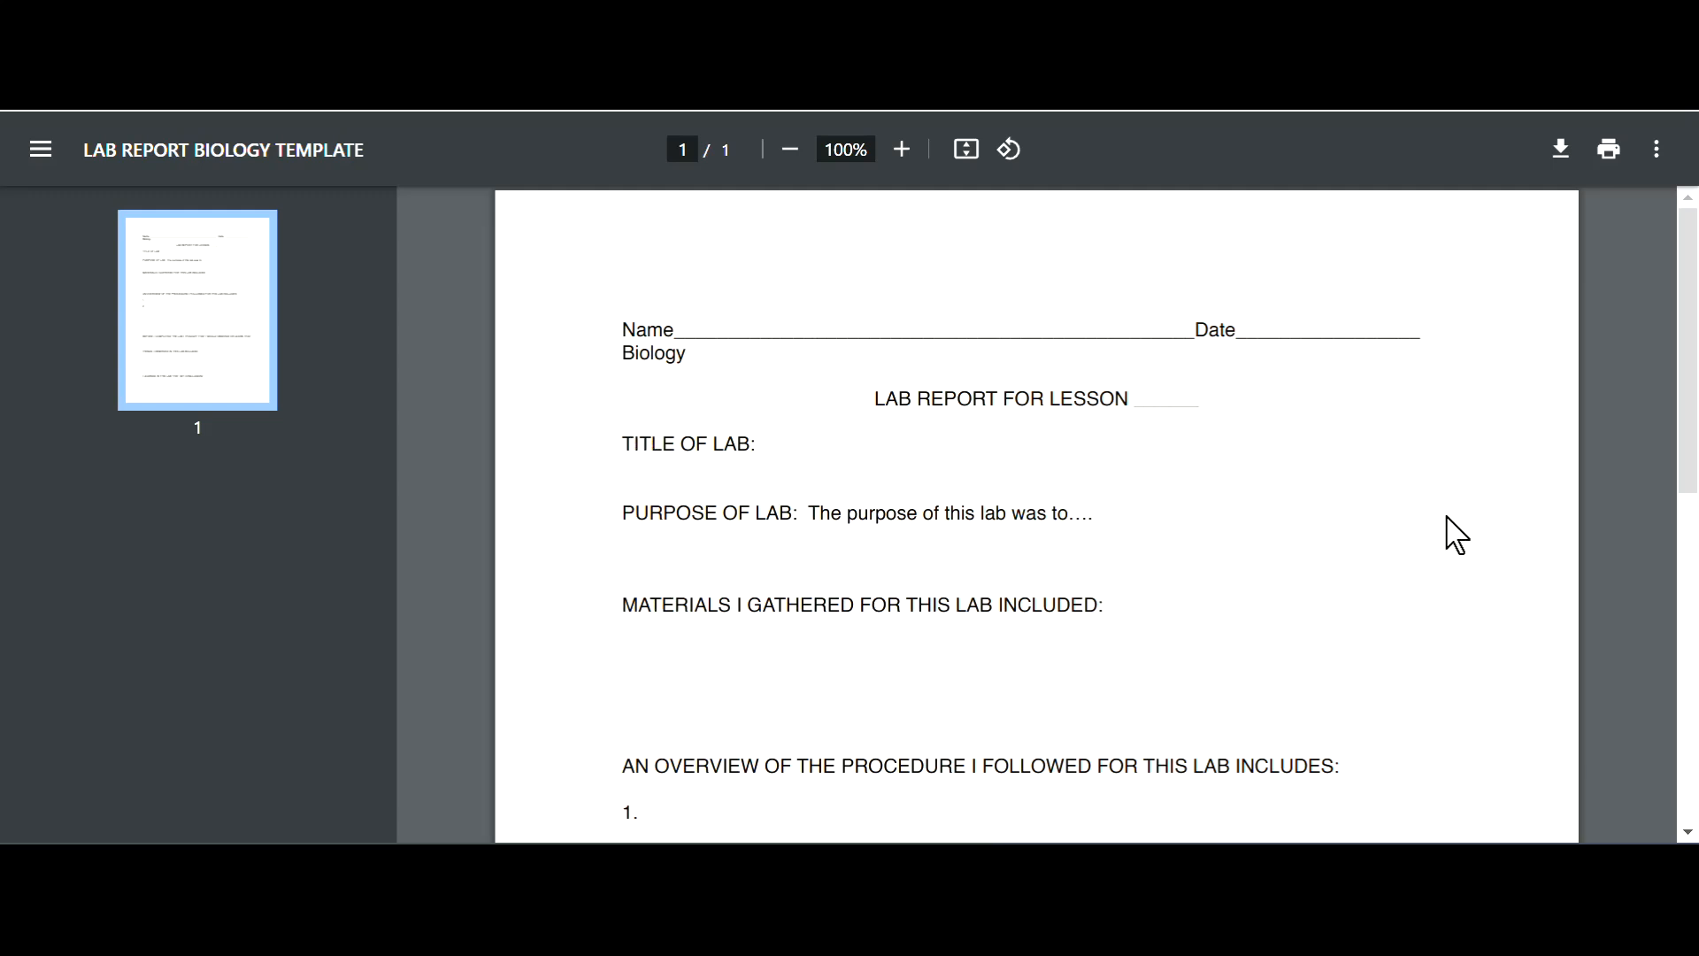
pyautogui.scroll(-3)
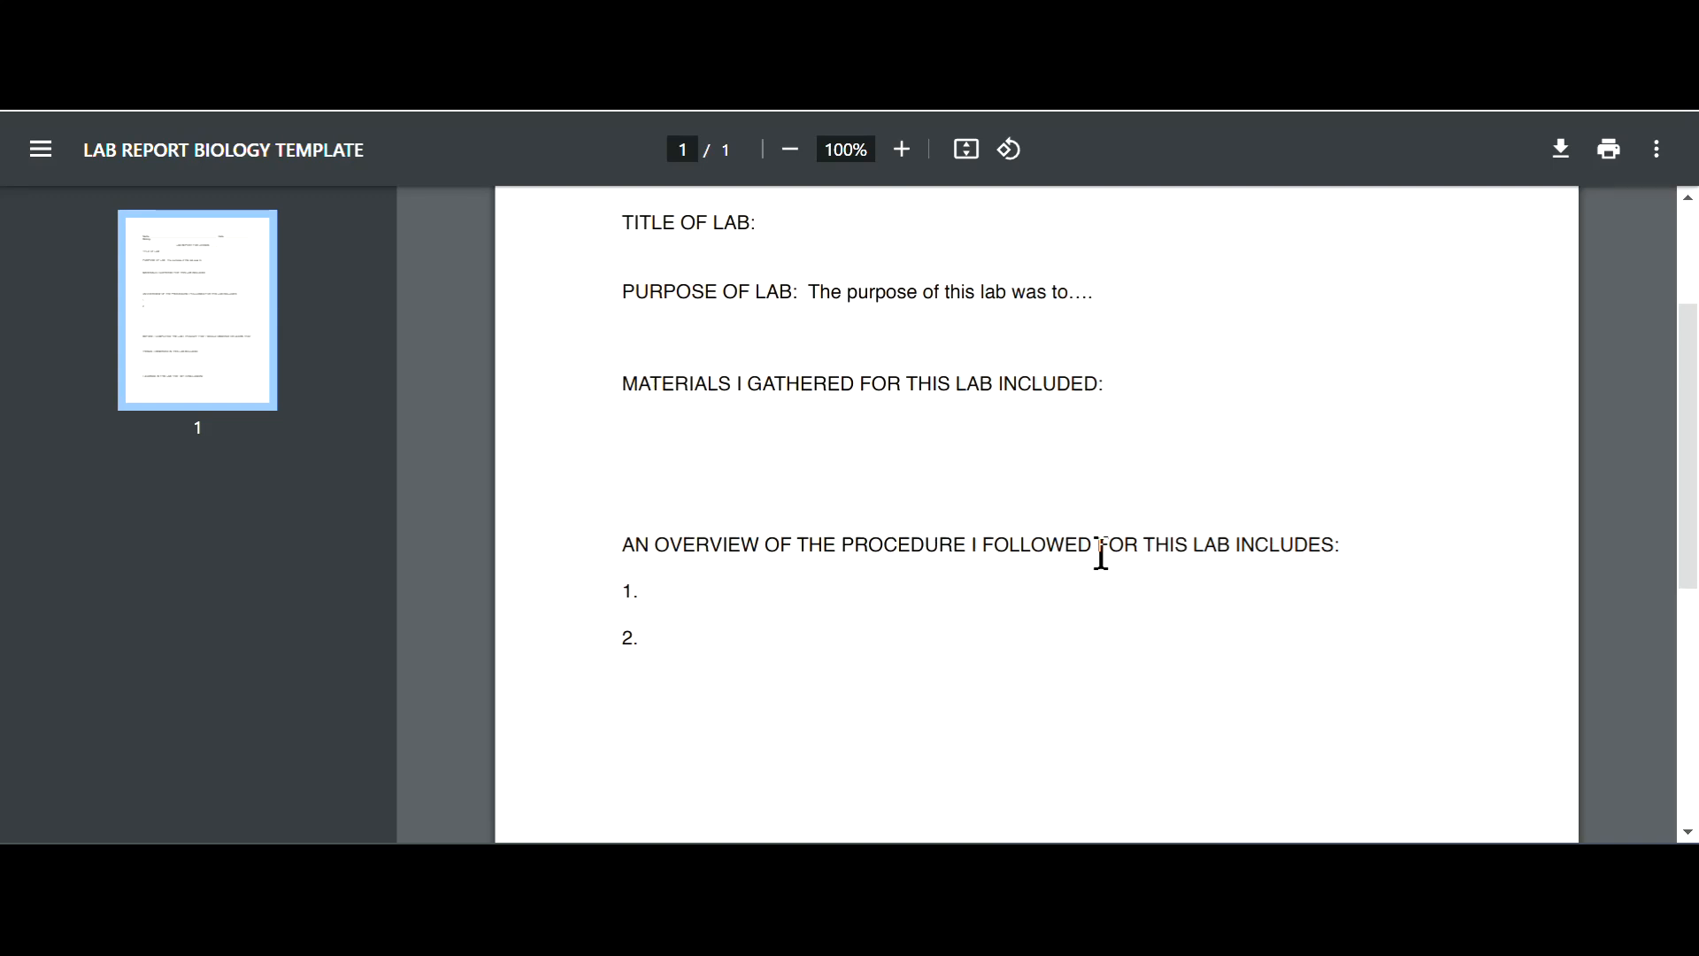
pyautogui.scroll(-3)
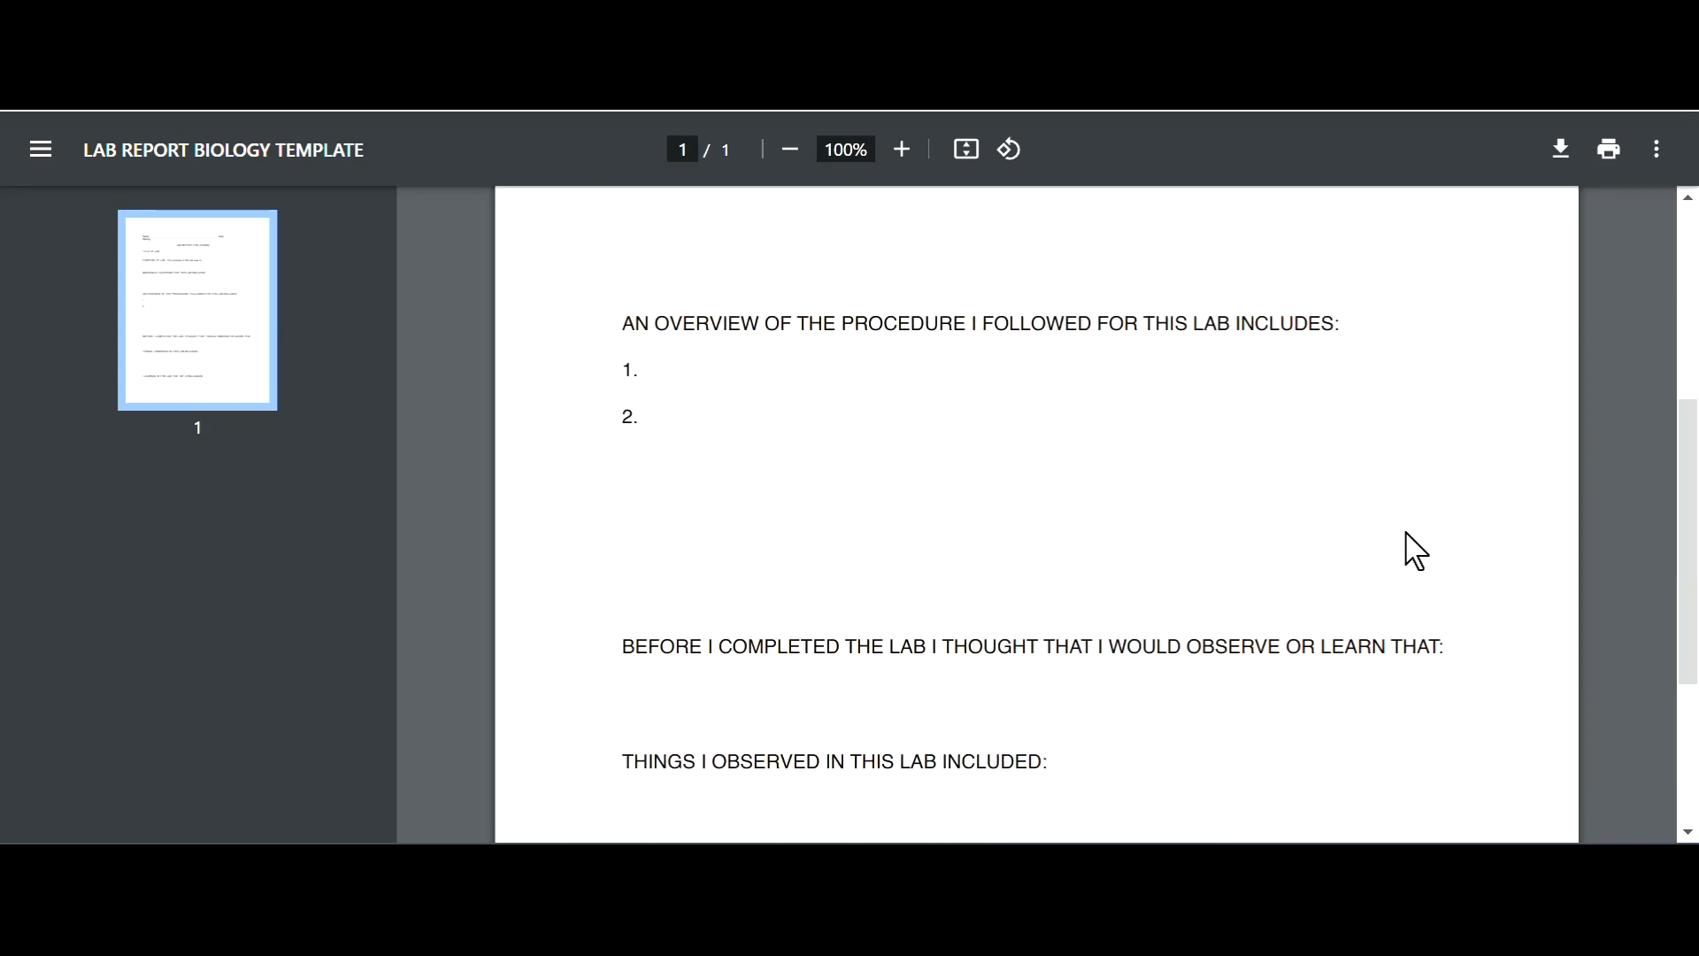
pyautogui.scroll(-3)
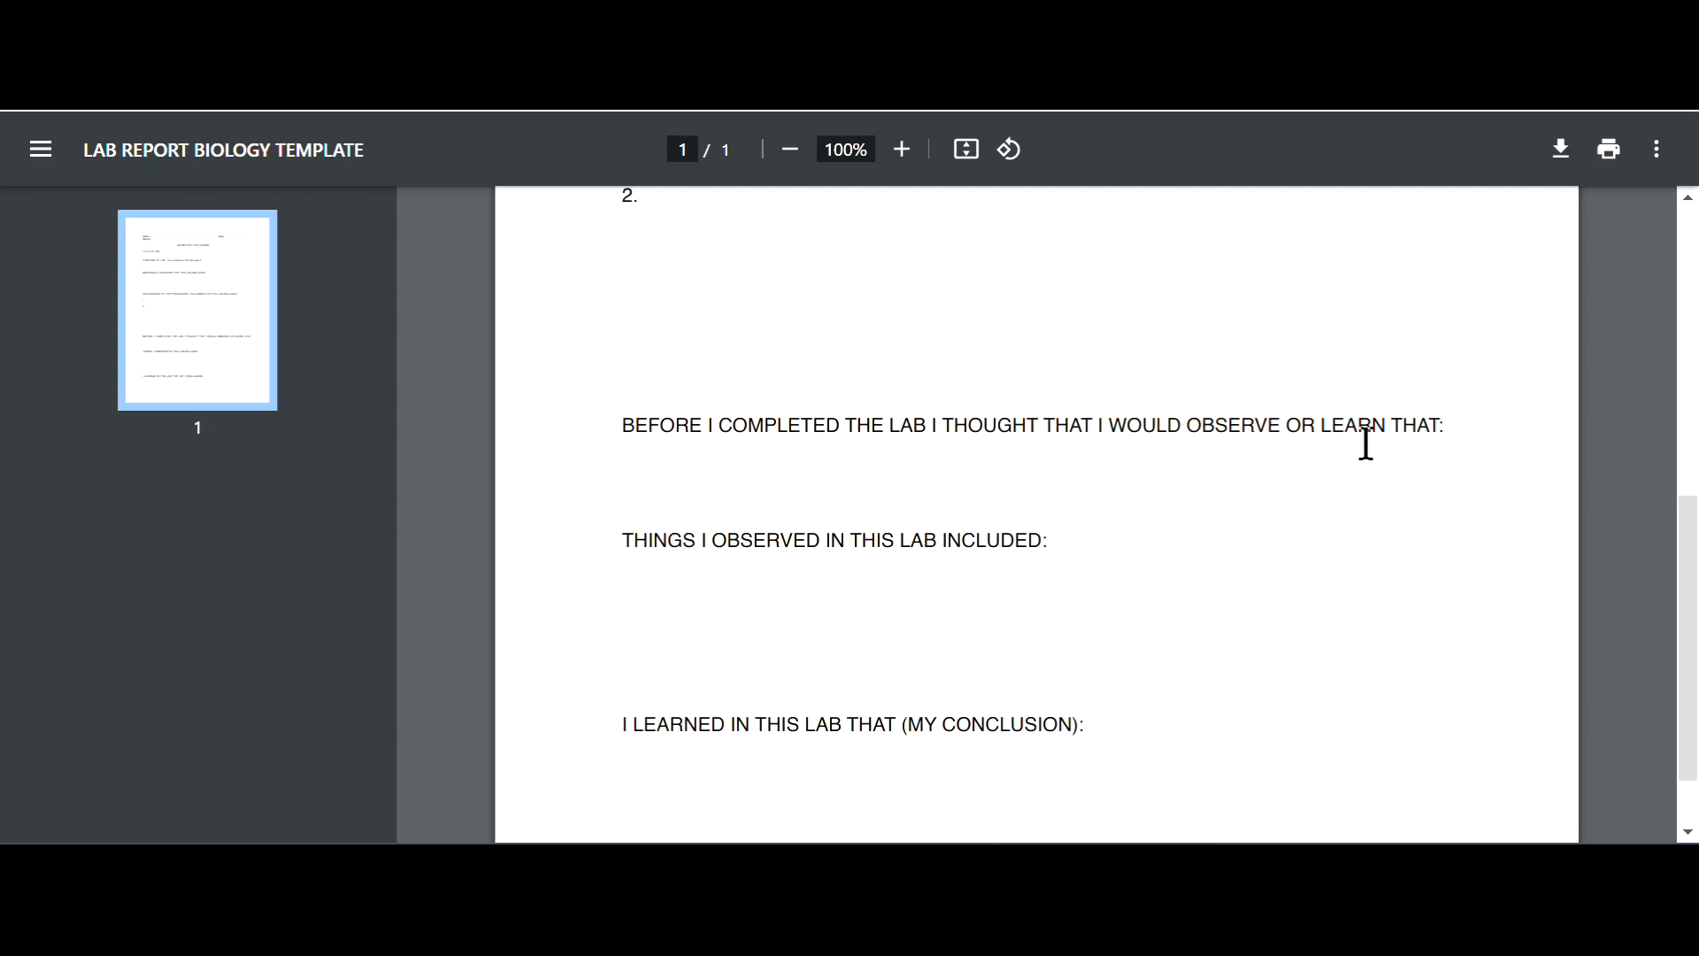
pyautogui.moveTo(1082, 539)
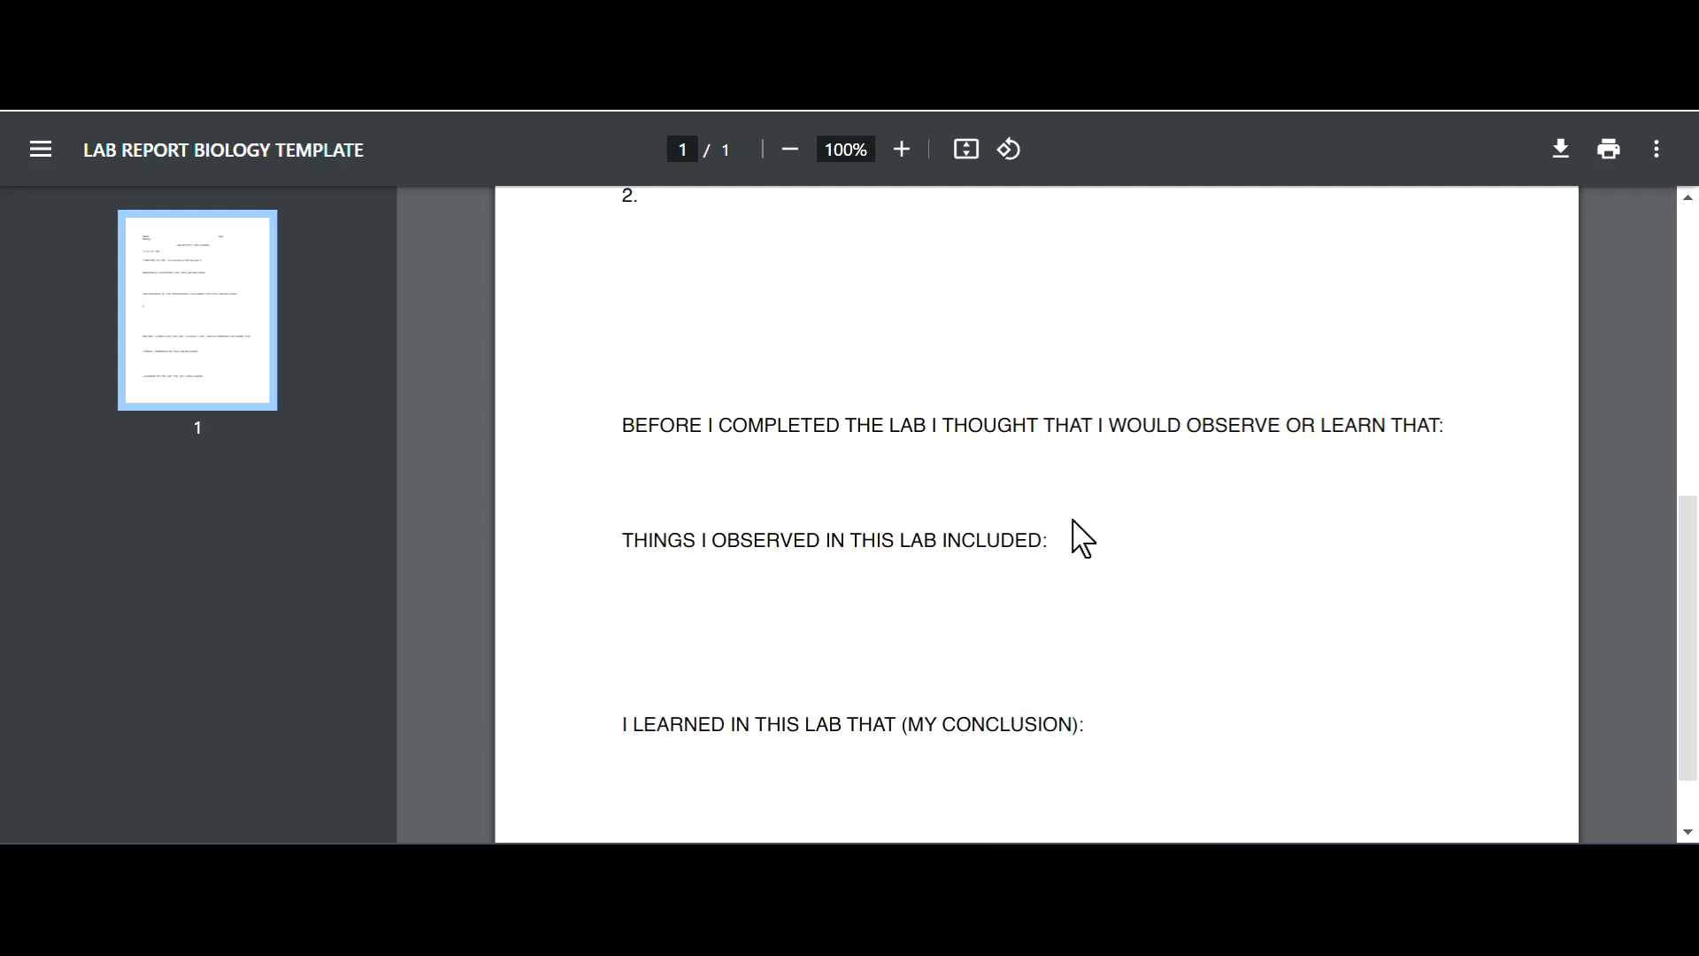
pyautogui.scroll(-3)
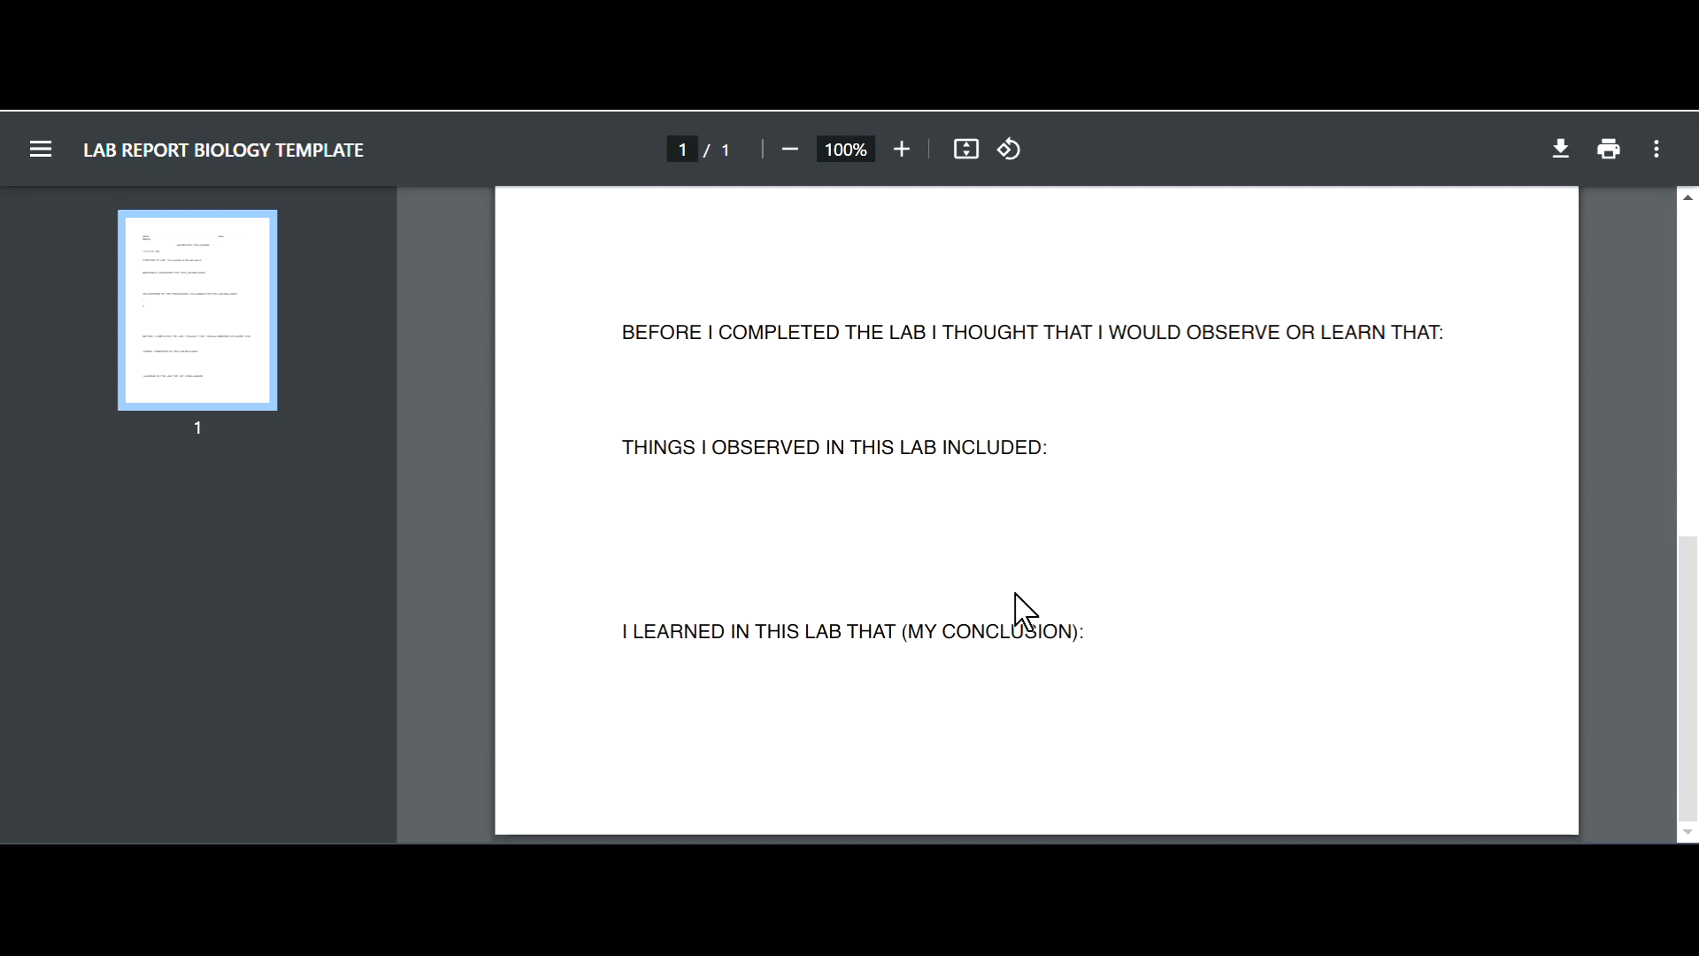
pyautogui.moveTo(1184, 621)
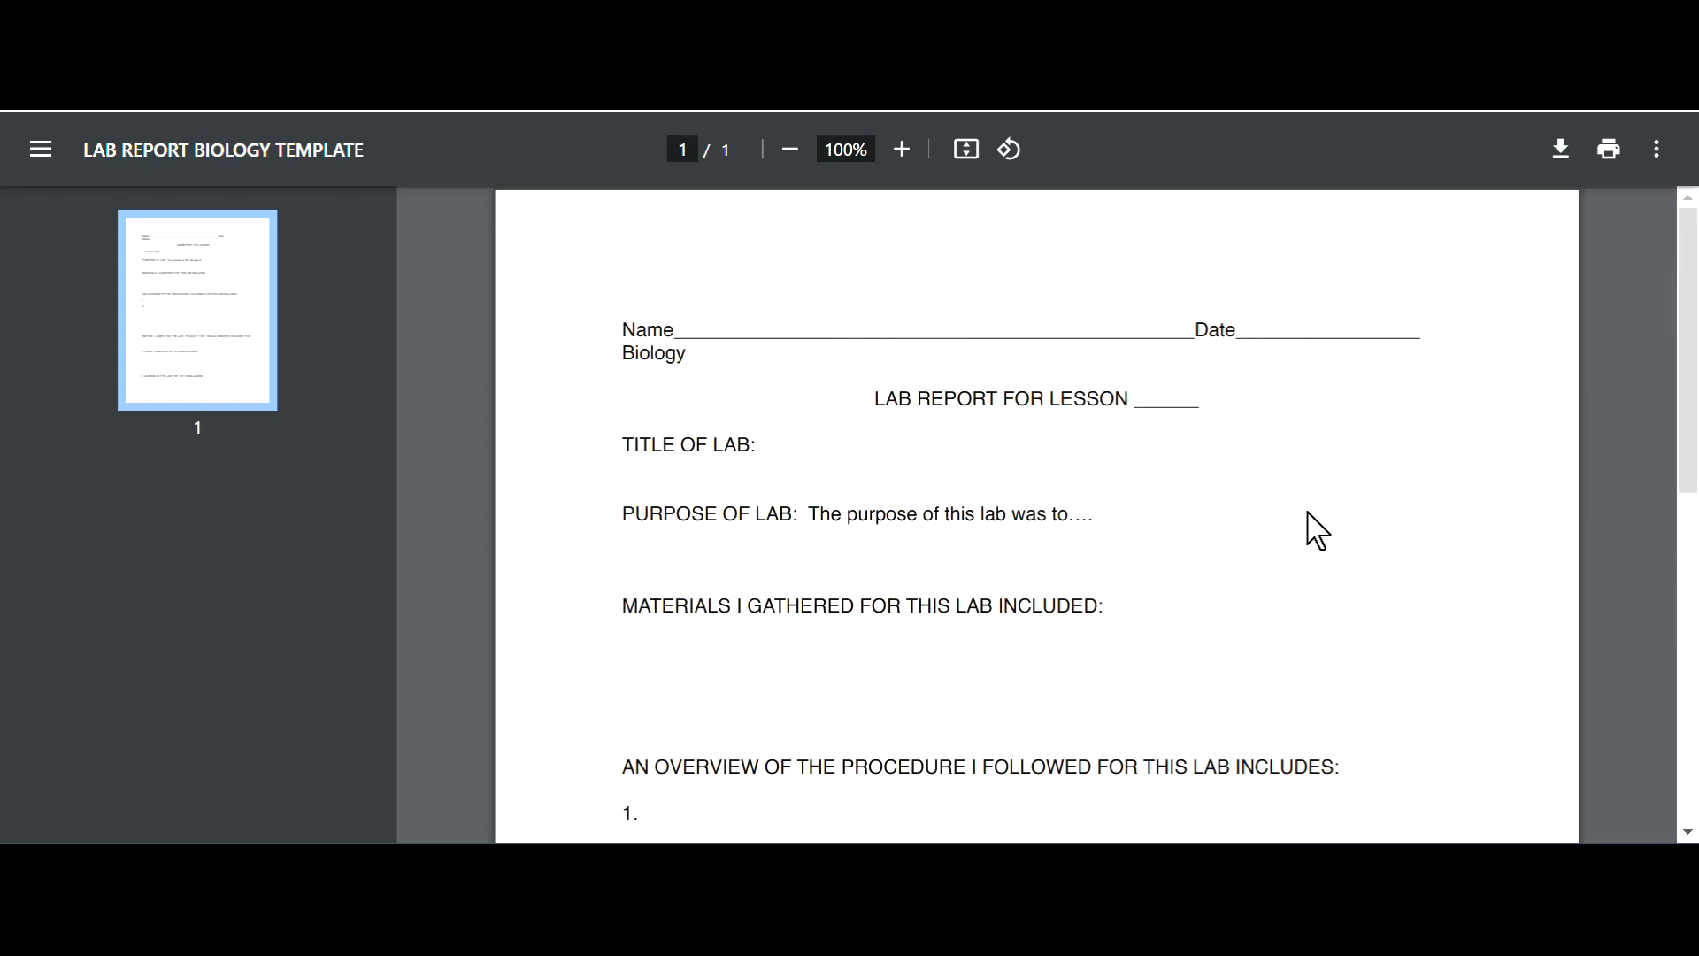
pyautogui.moveTo(352, 138)
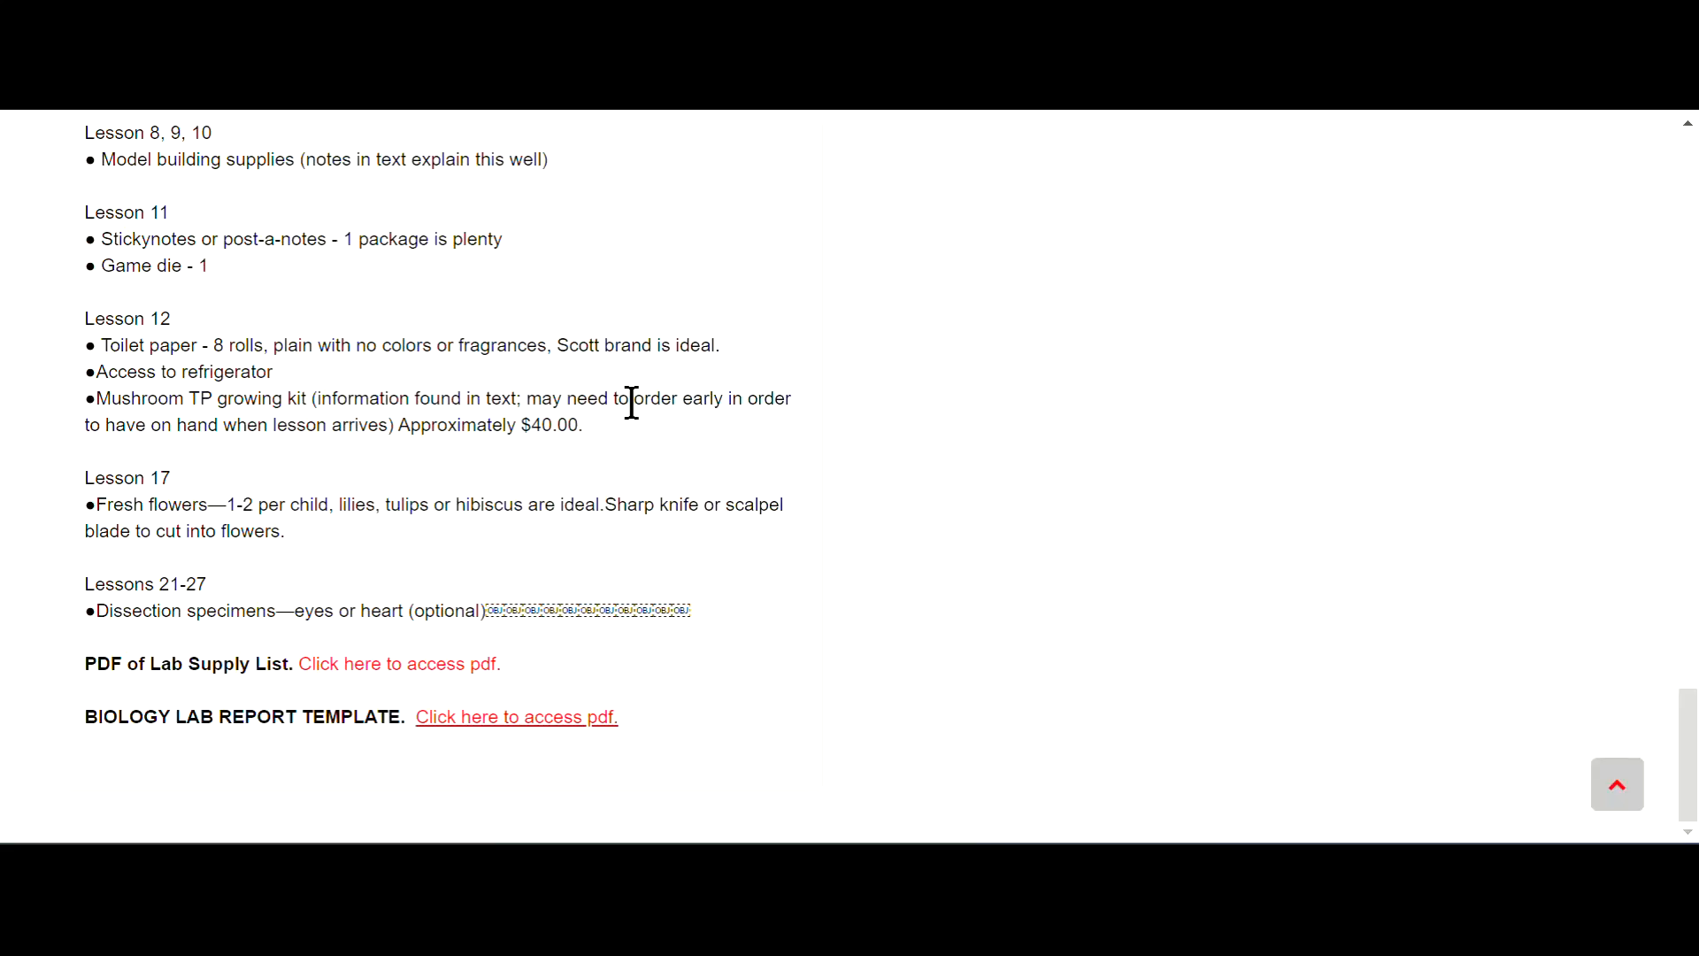
pyautogui.scroll(3)
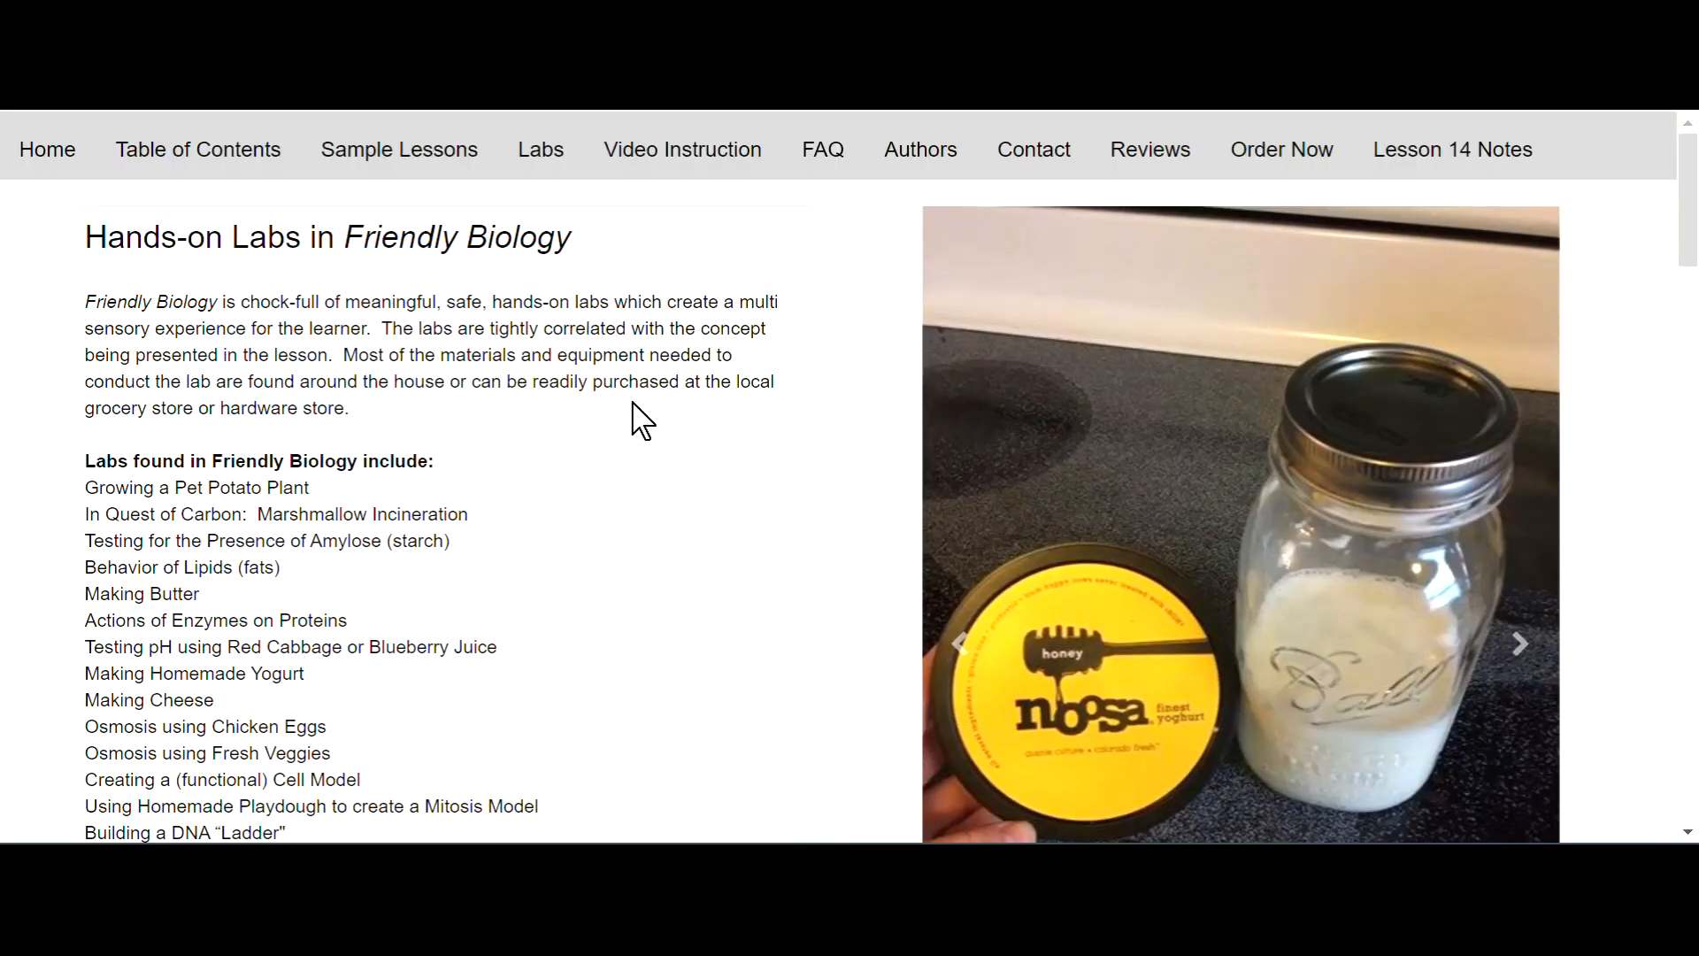
pyautogui.moveTo(612, 411)
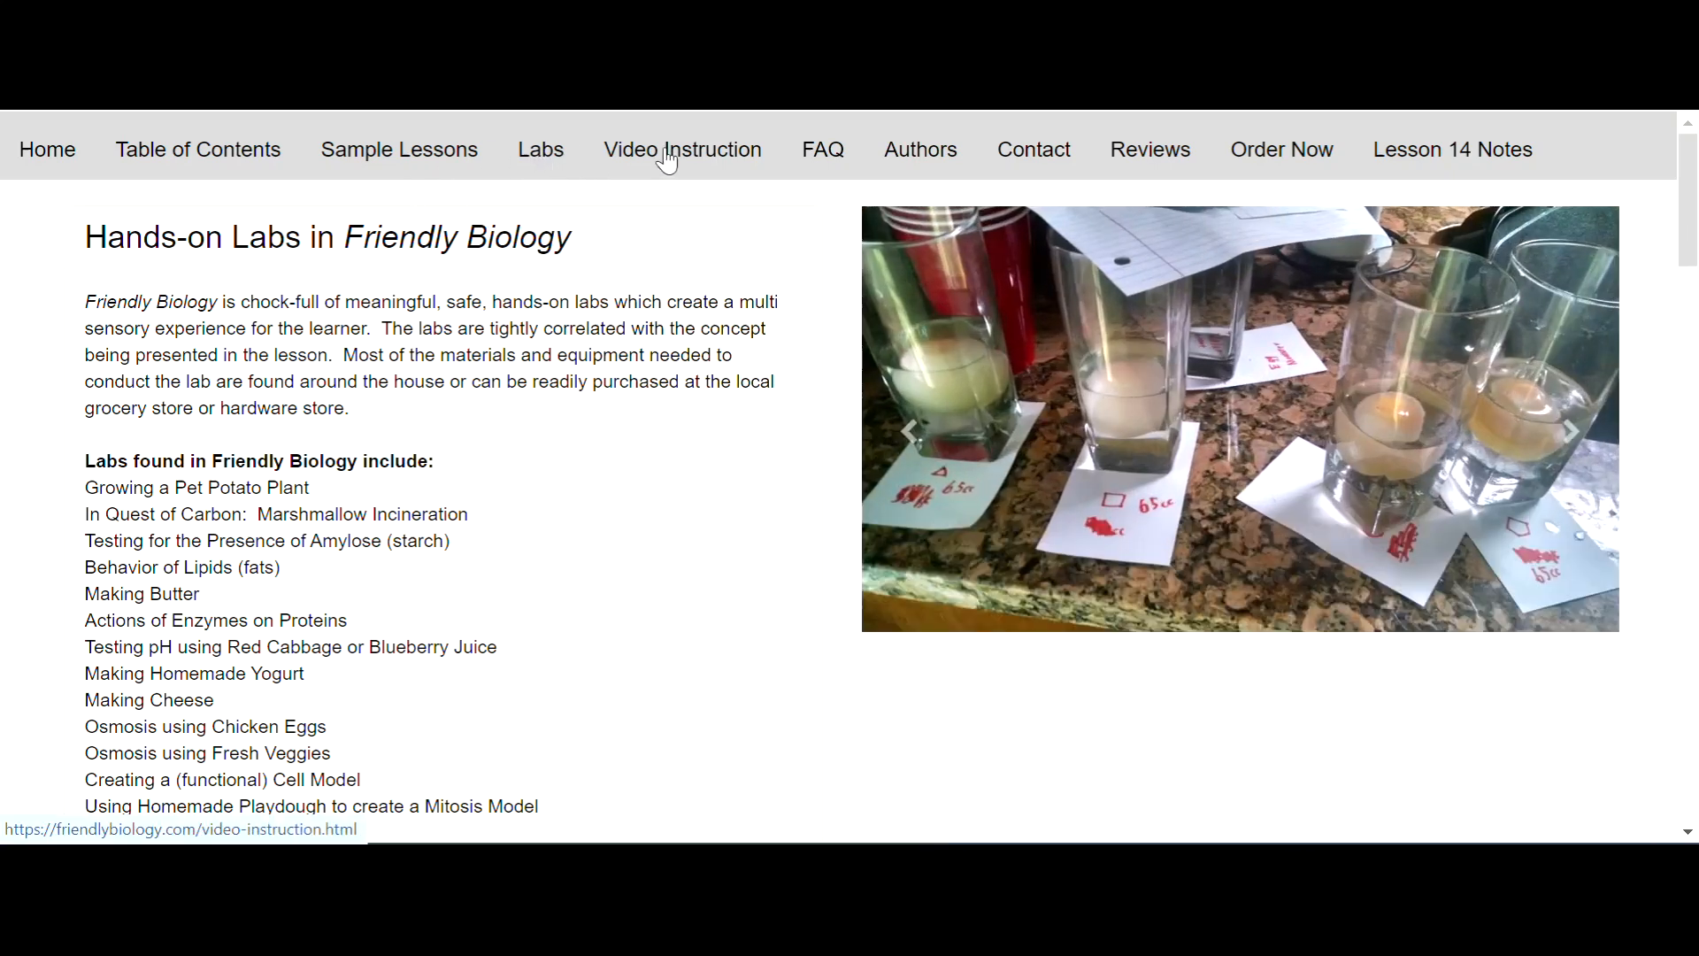
# Open Video Instruction and scroll past licensing details to the preview lesson videos
pyautogui.click(682, 150)
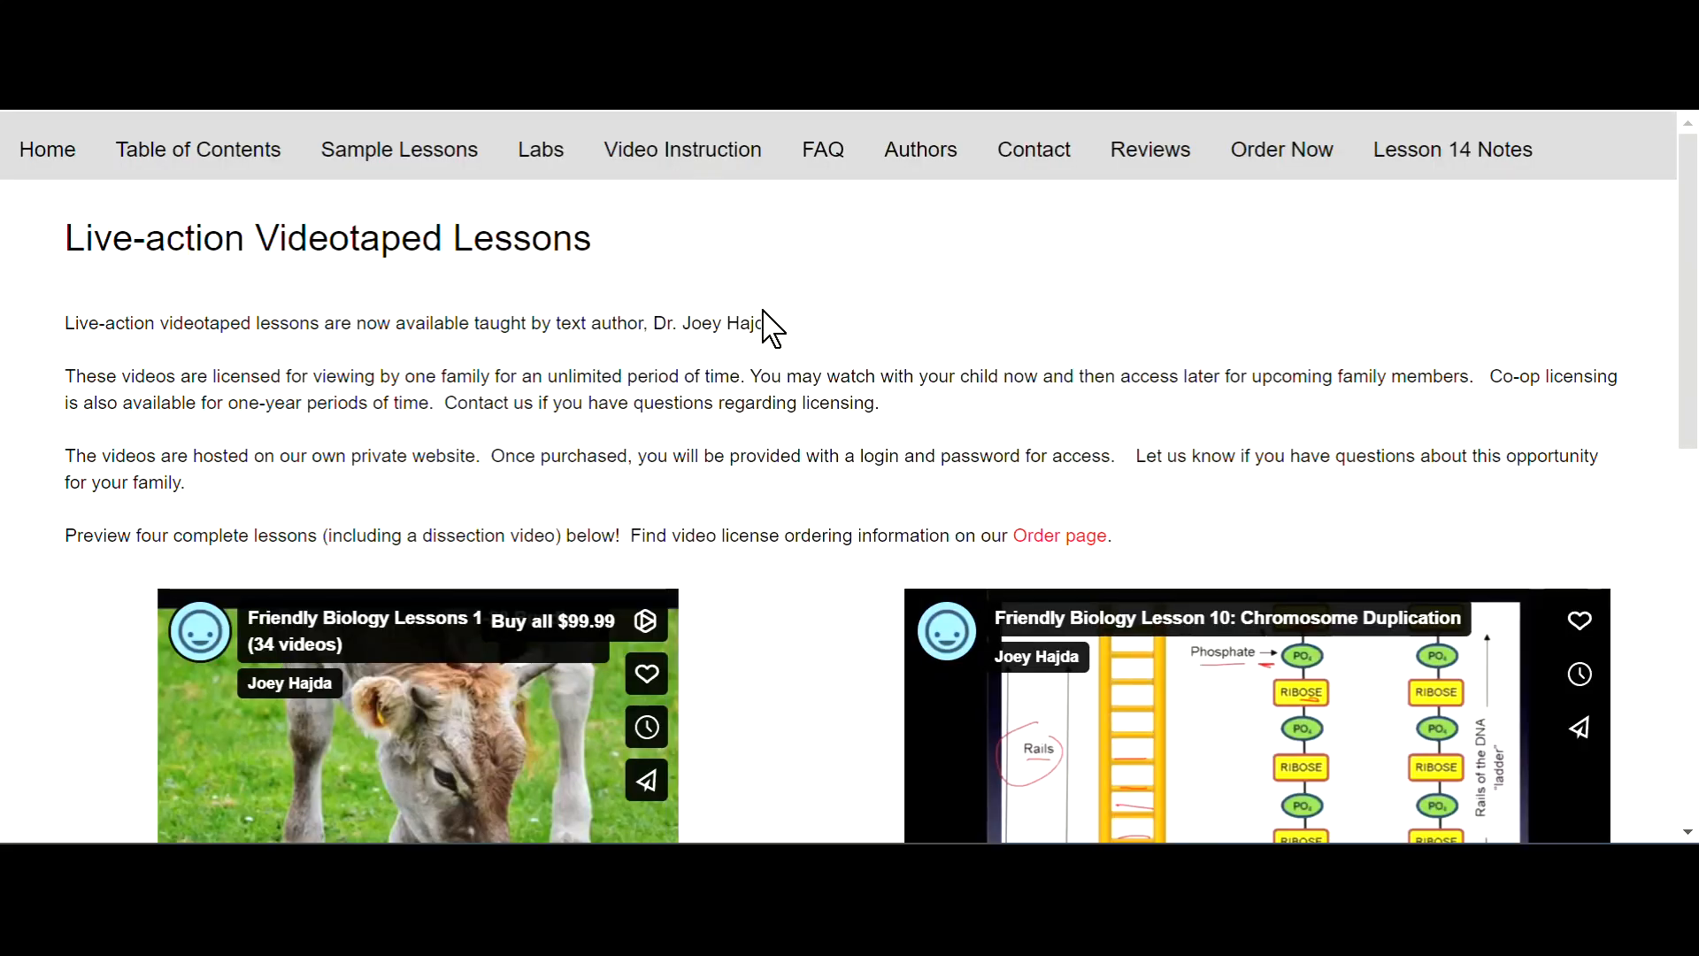
pyautogui.scroll(-3)
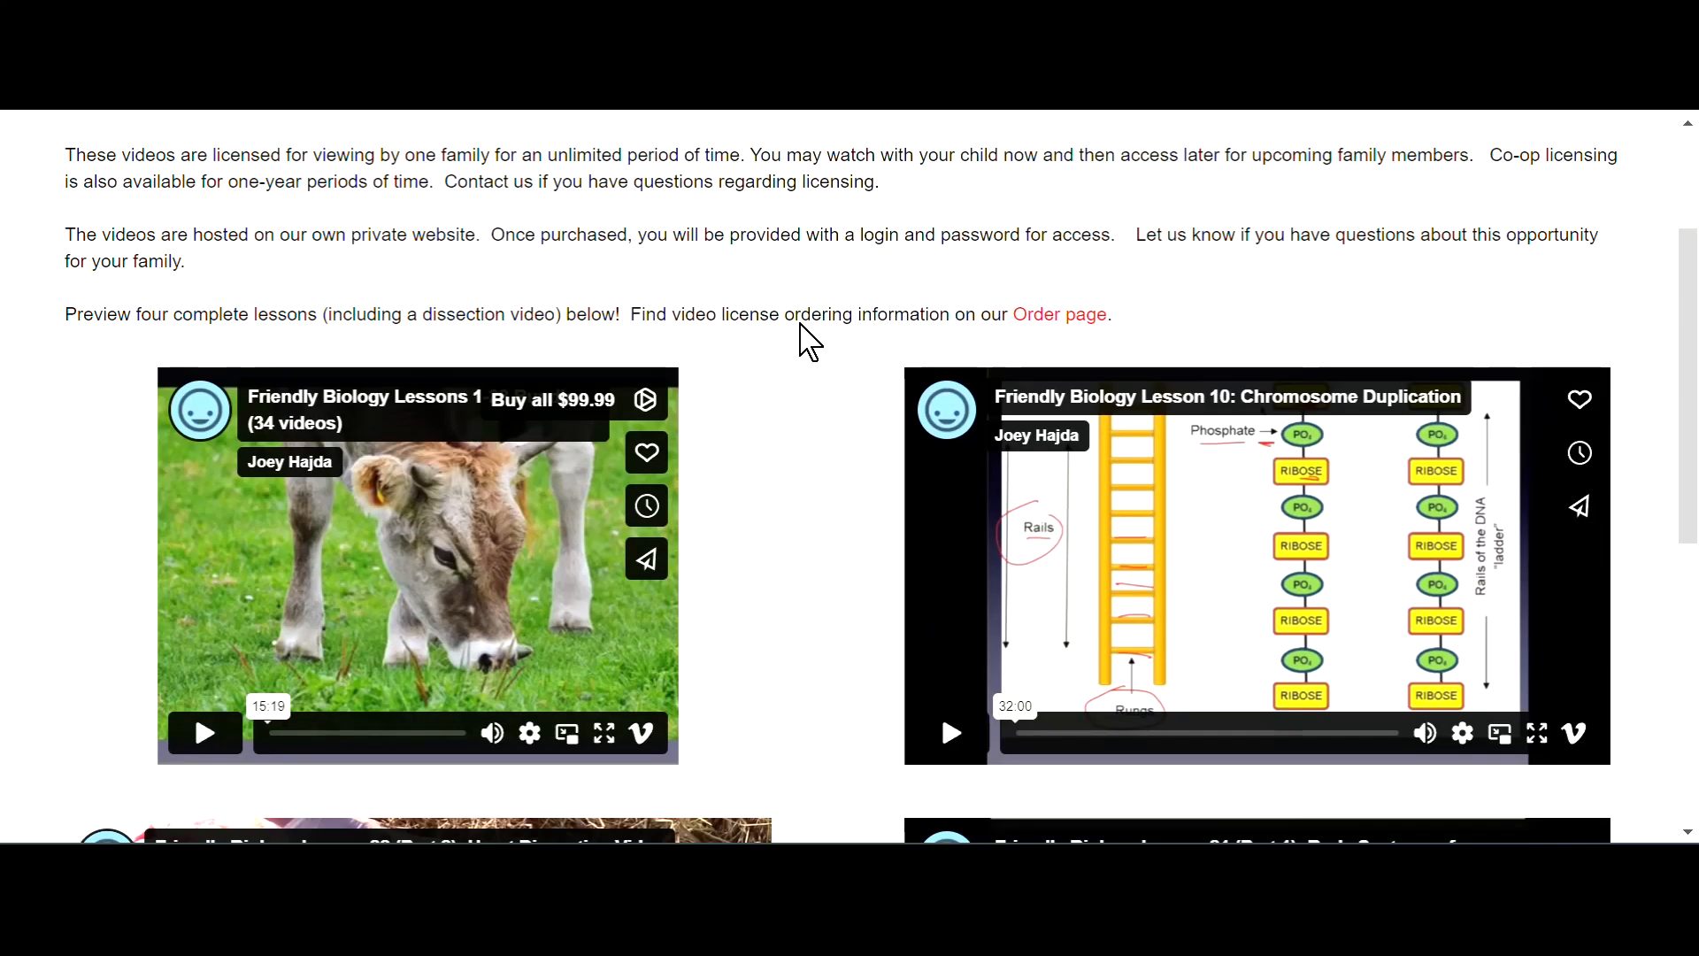
pyautogui.moveTo(796, 325)
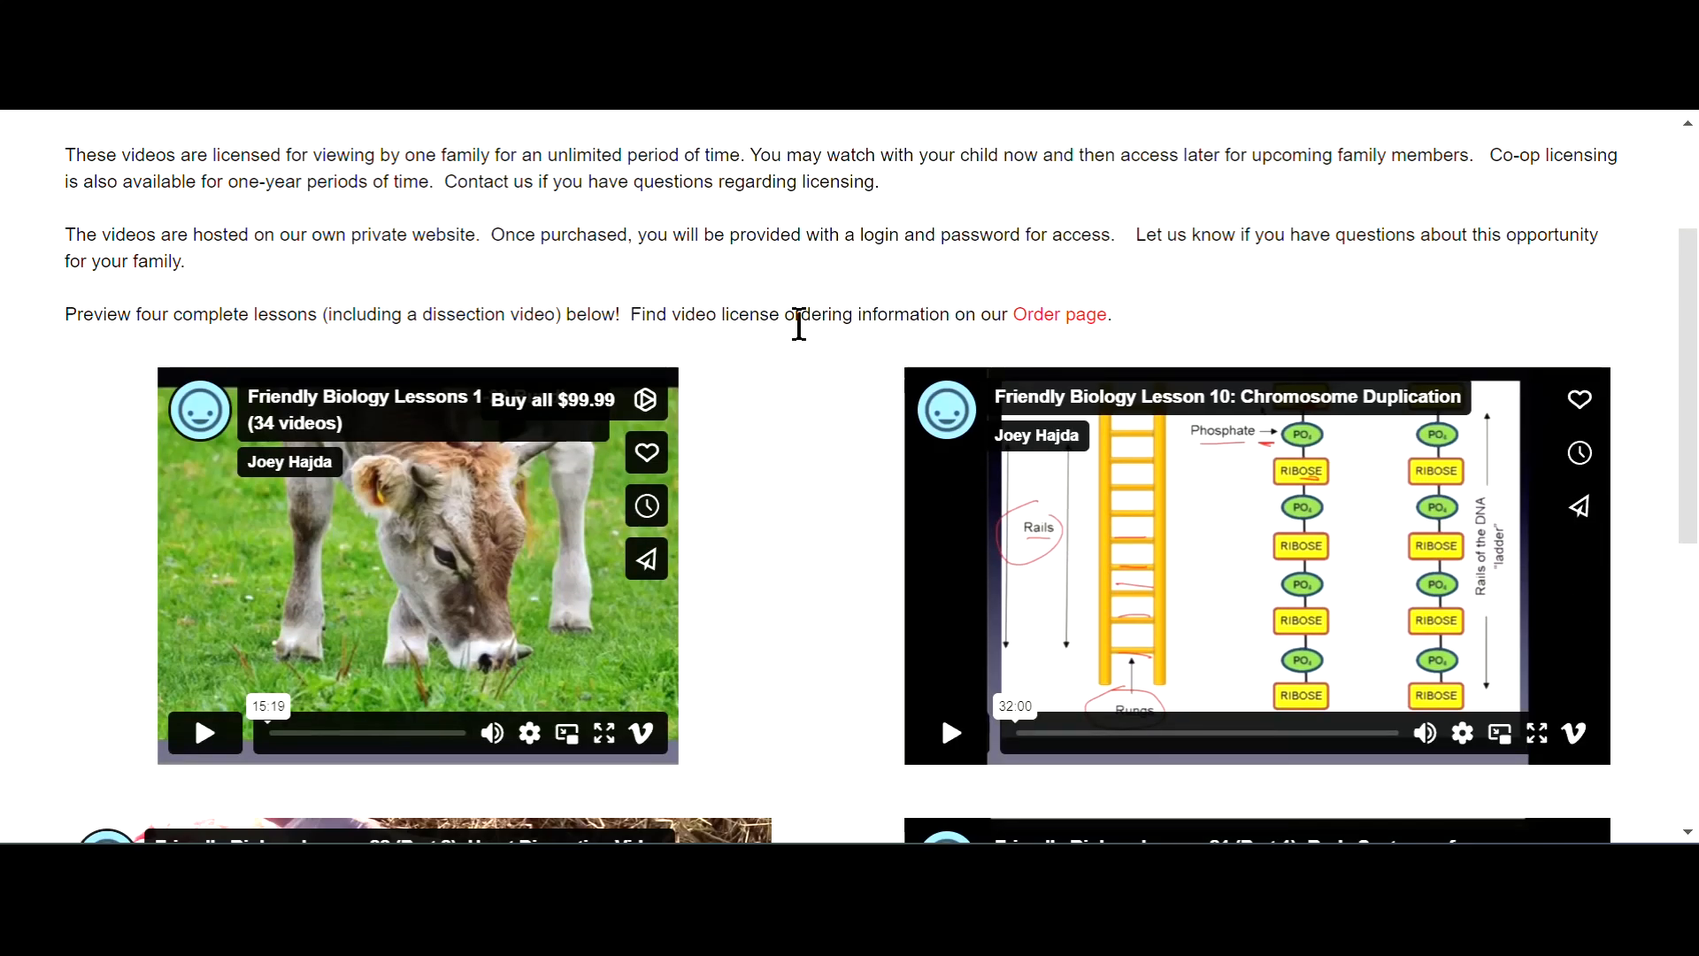
pyautogui.scroll(-3)
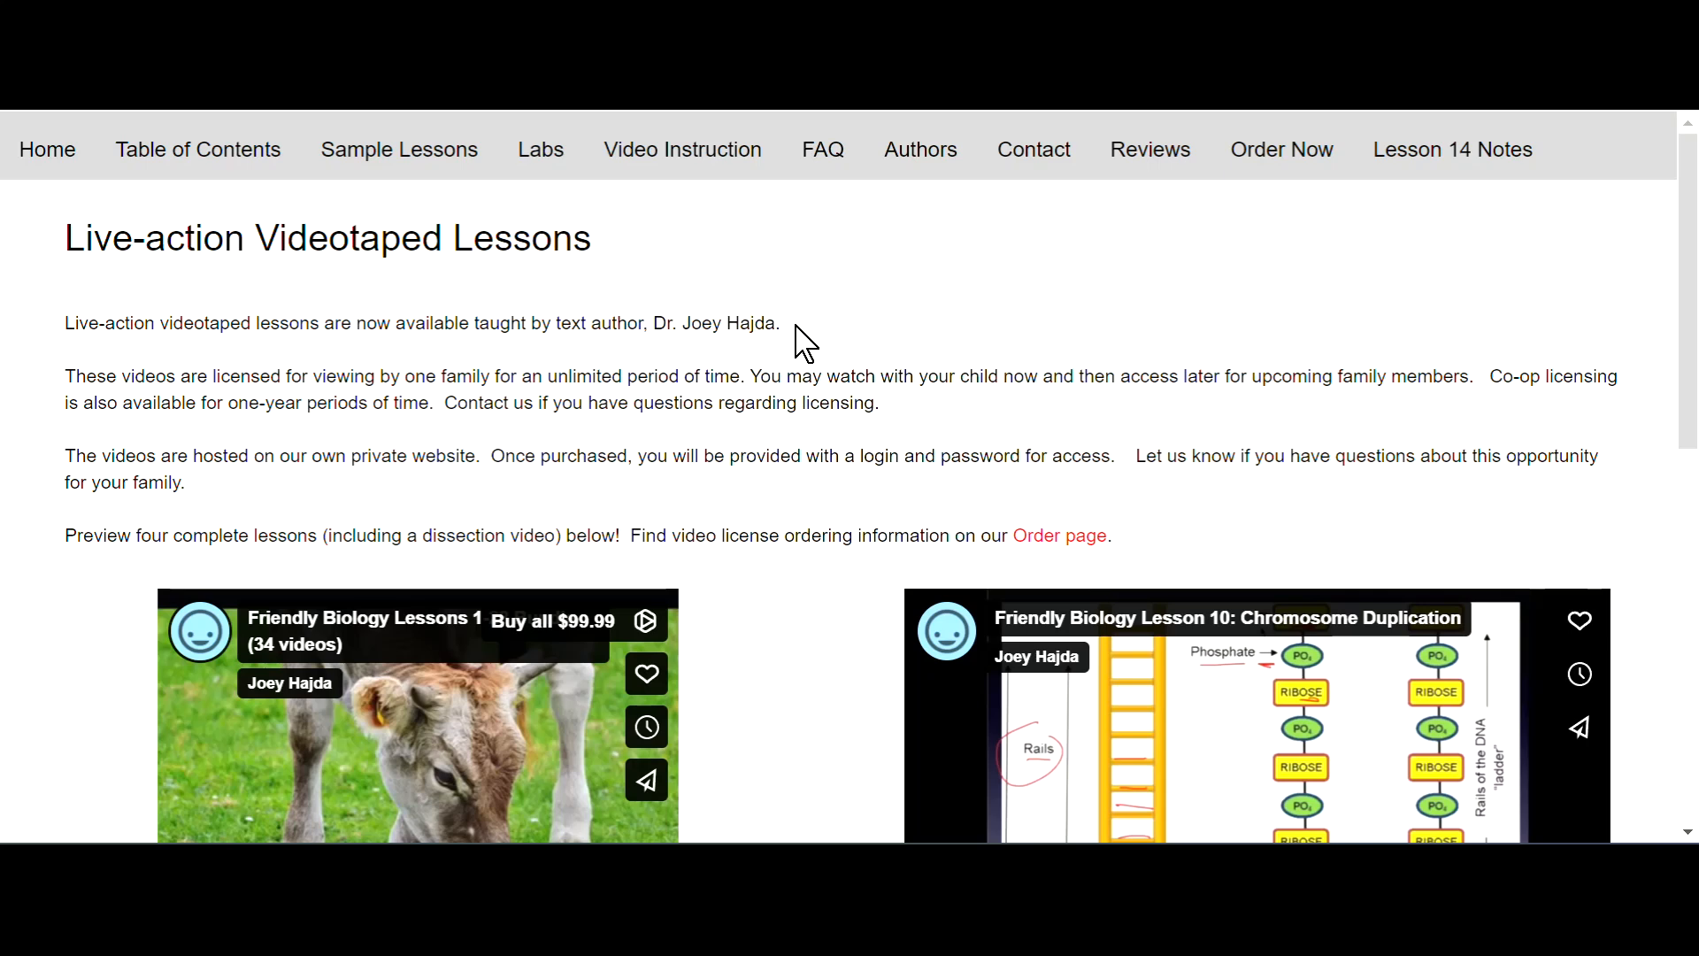
pyautogui.moveTo(815, 330)
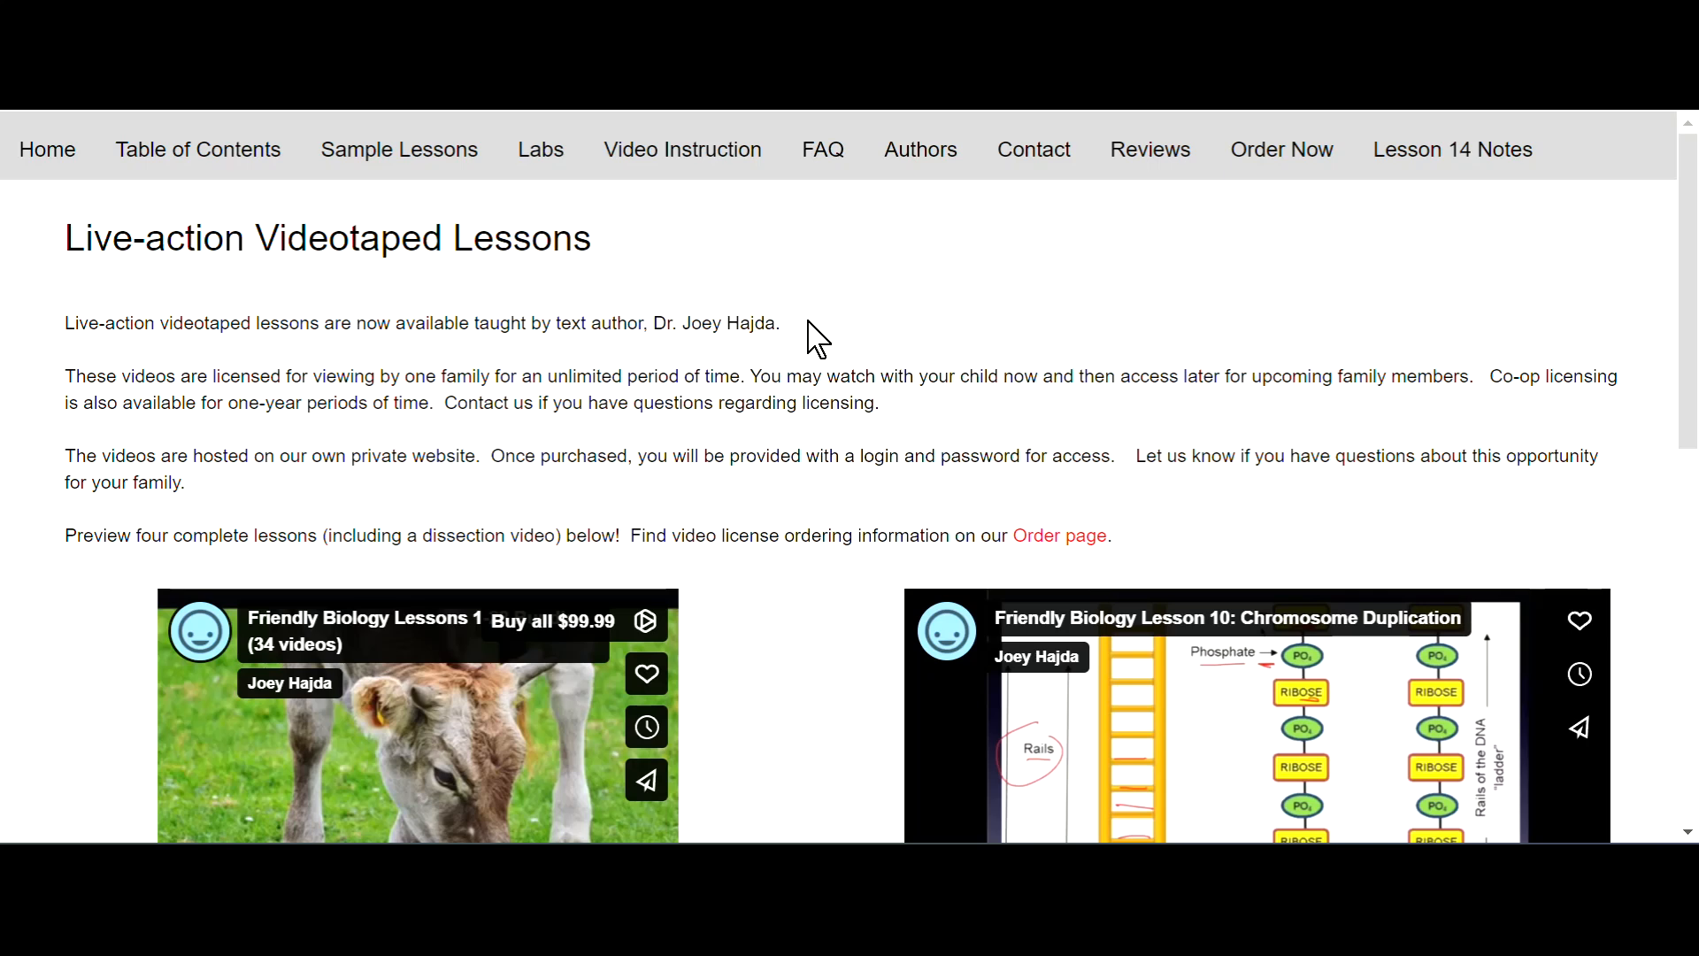
pyautogui.moveTo(859, 531)
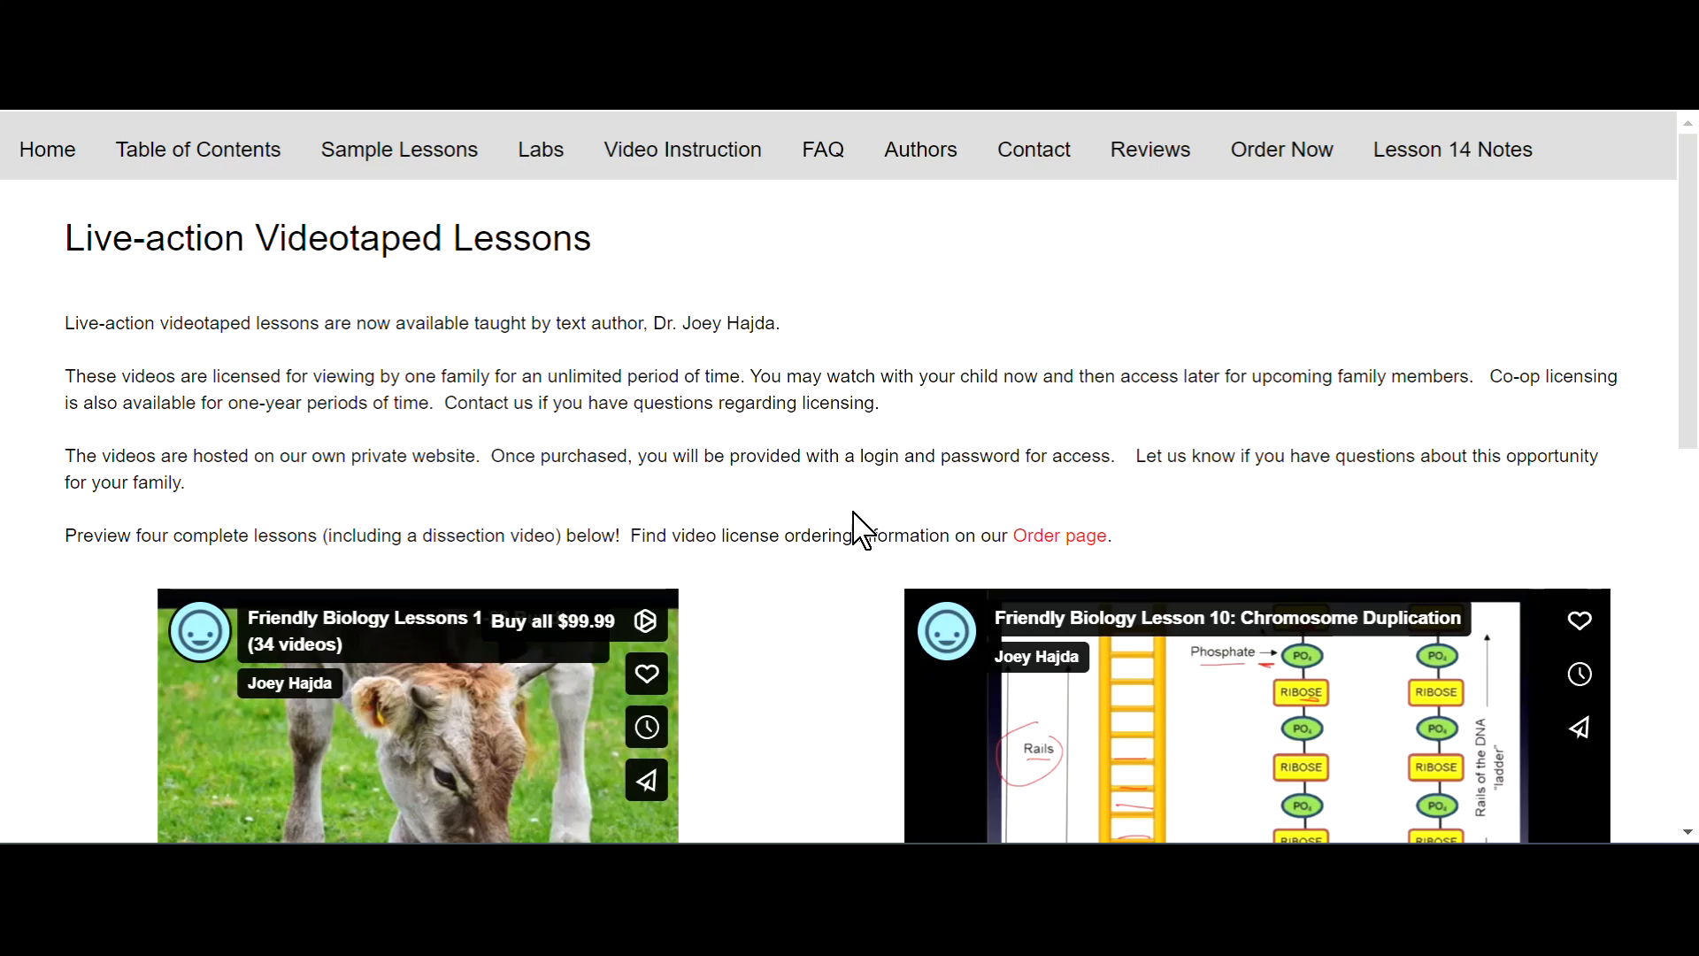
pyautogui.moveTo(1062, 552)
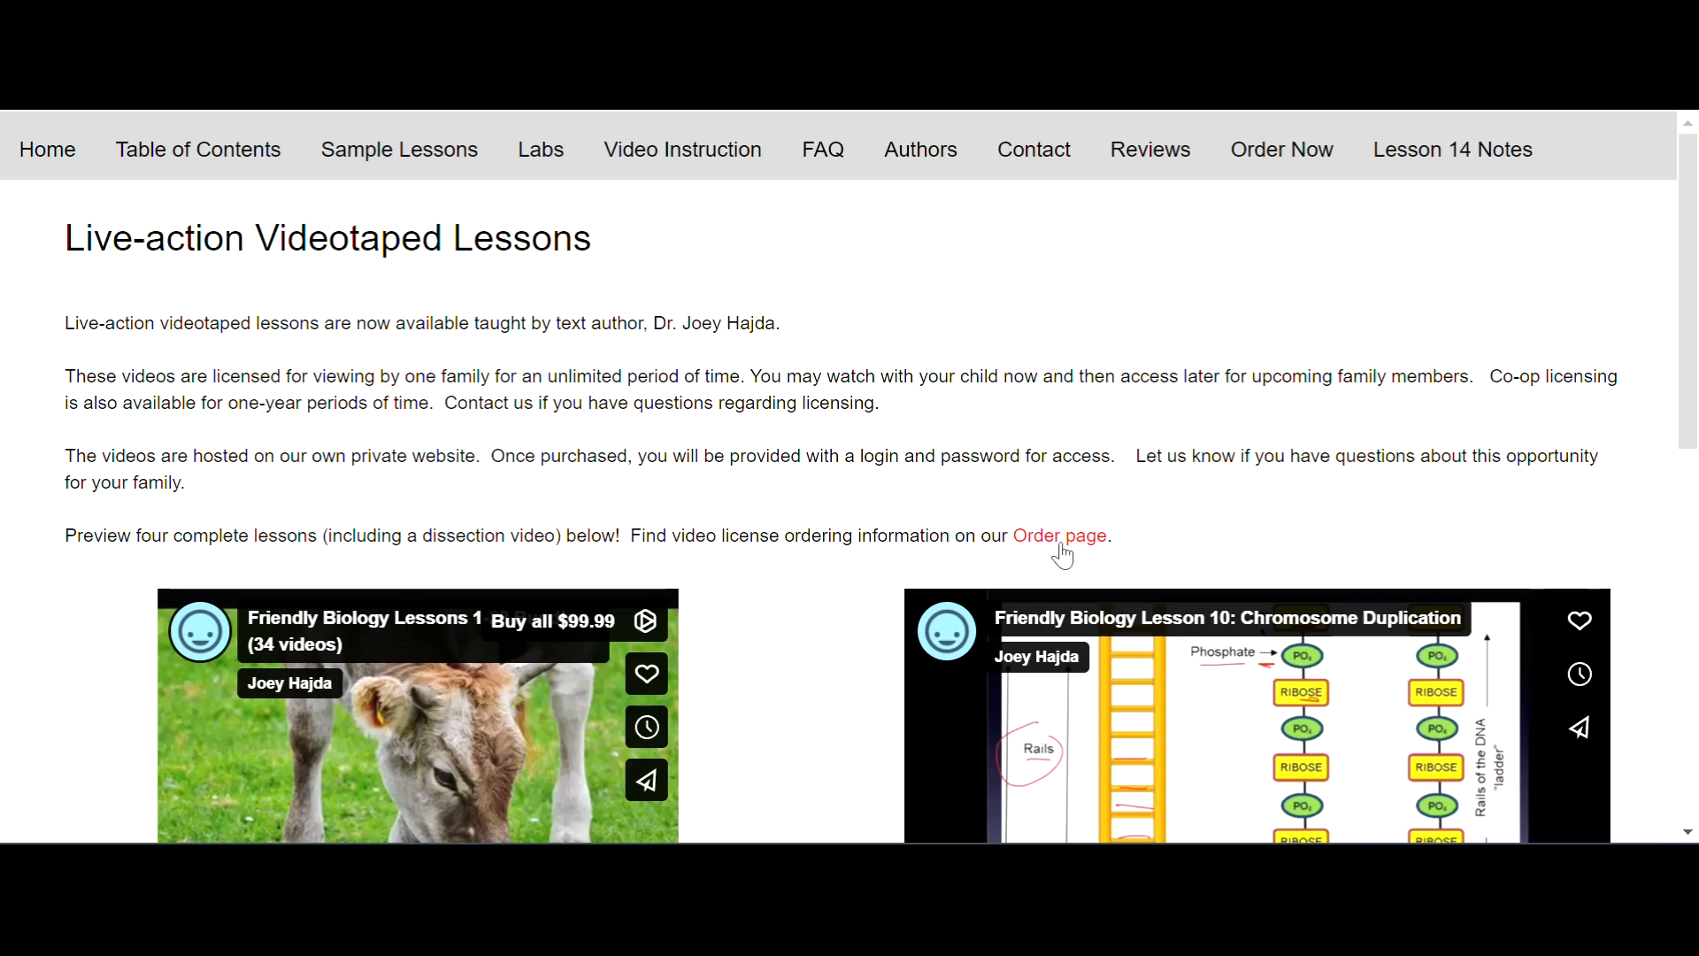
pyautogui.scroll(-3)
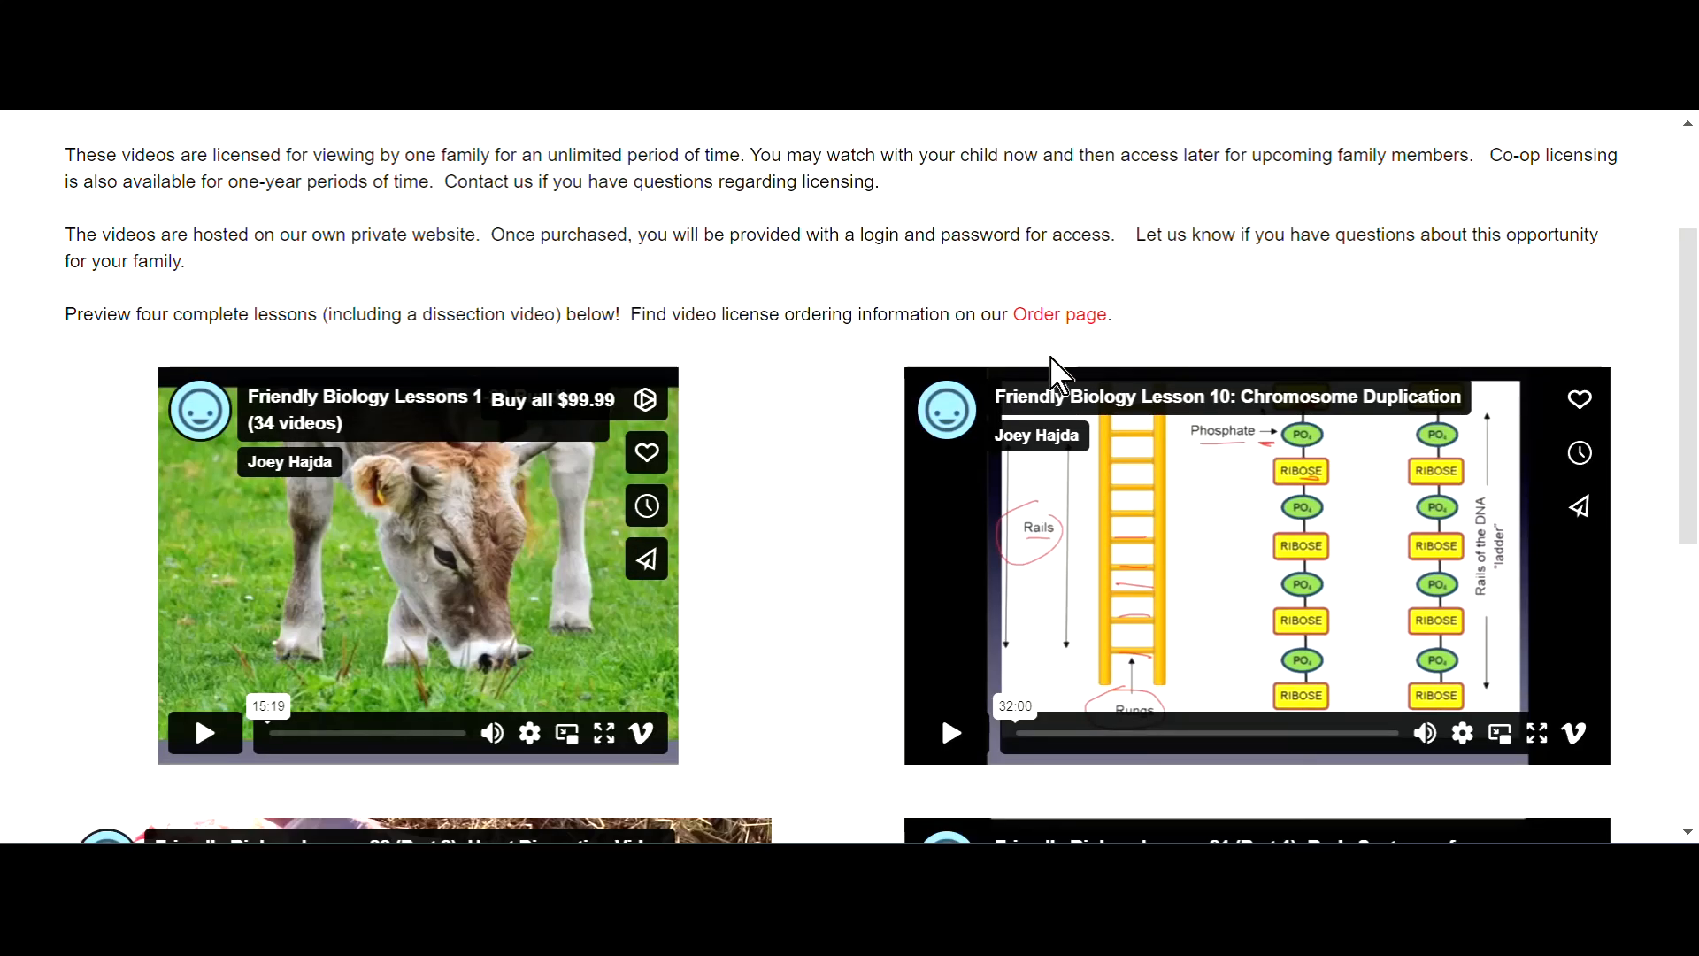
pyautogui.moveTo(919, 510)
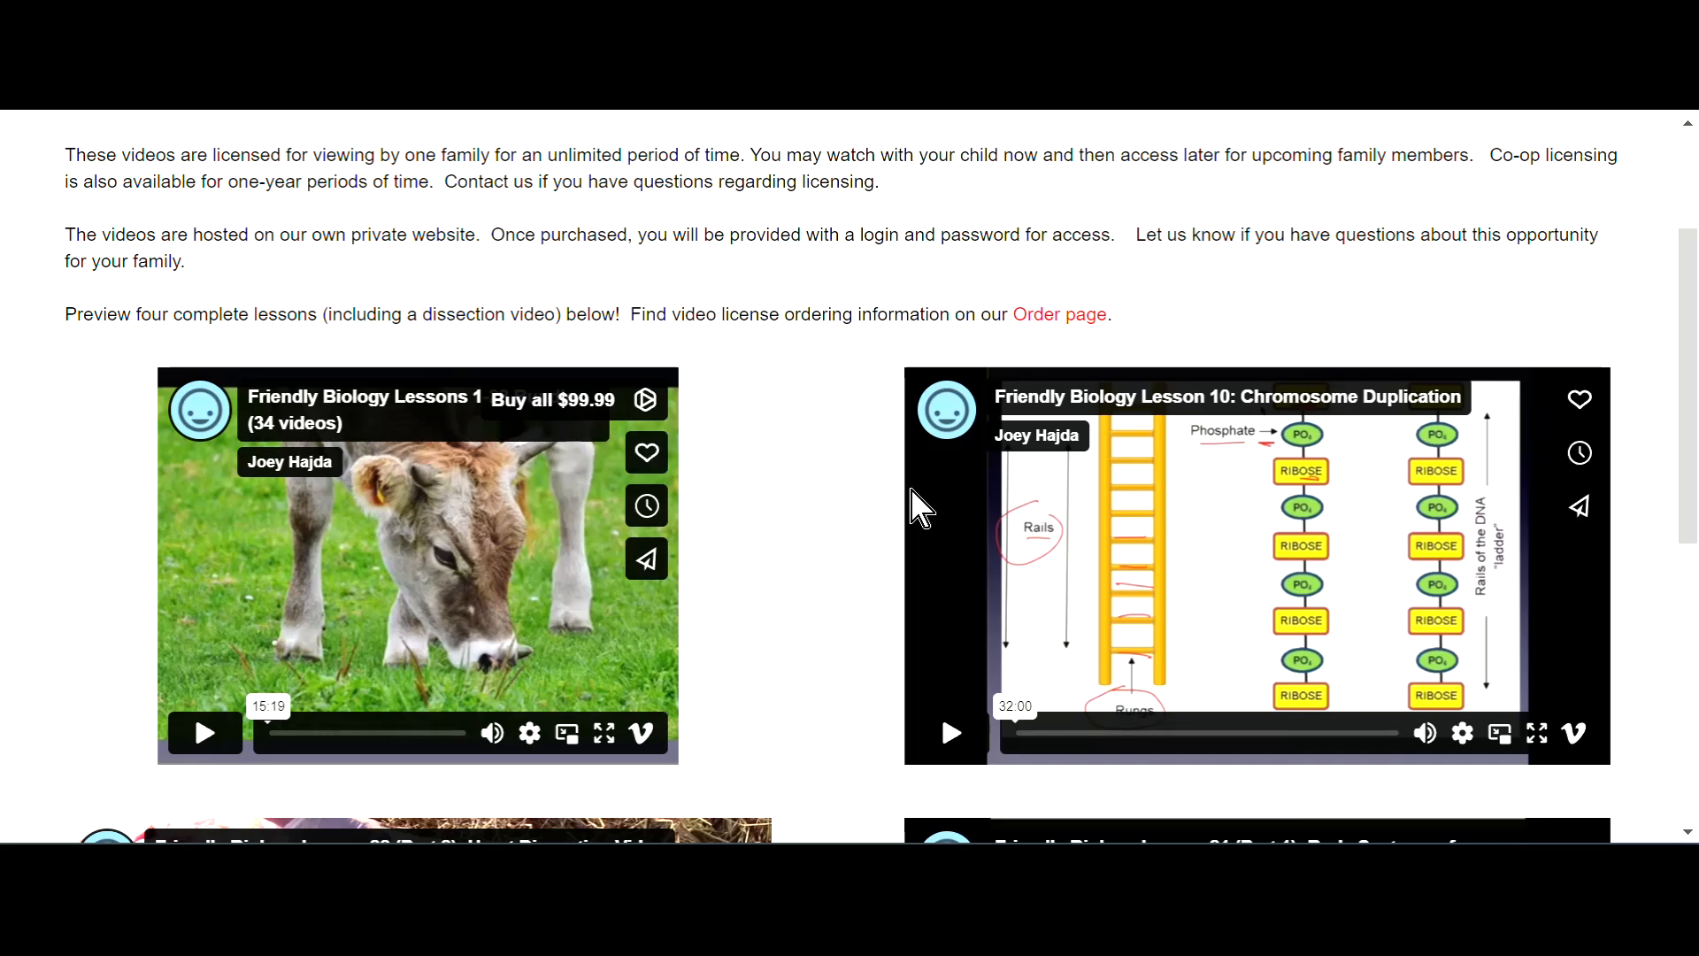
pyautogui.moveTo(881, 323)
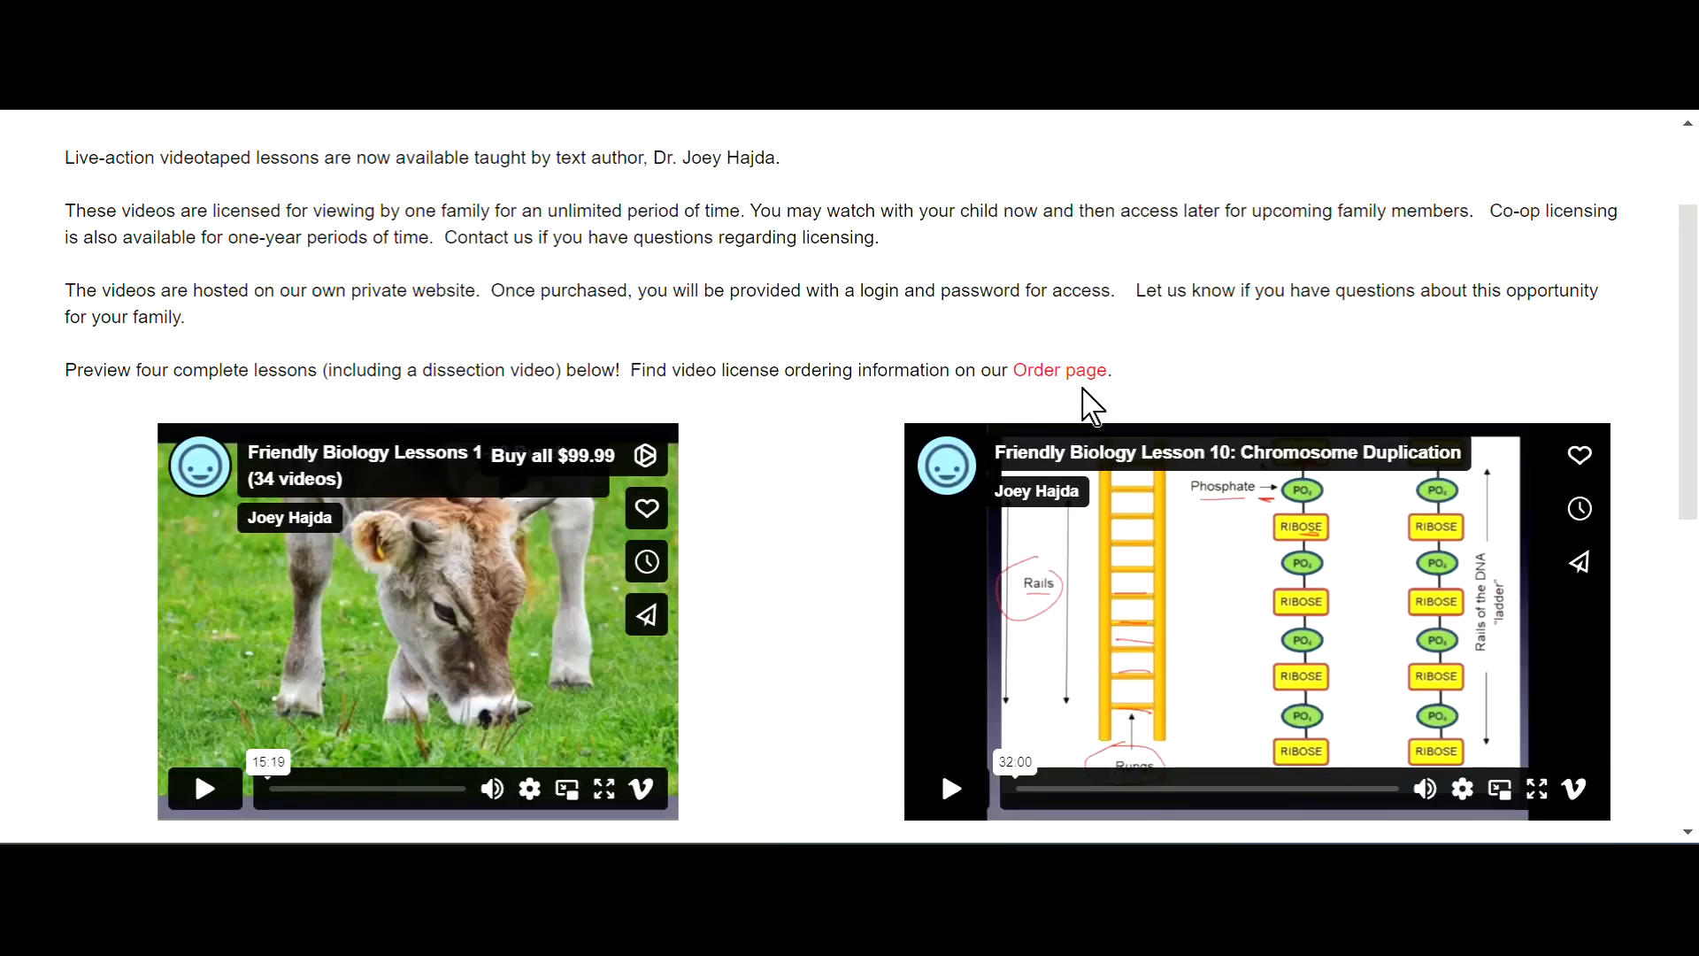
pyautogui.moveTo(1174, 385)
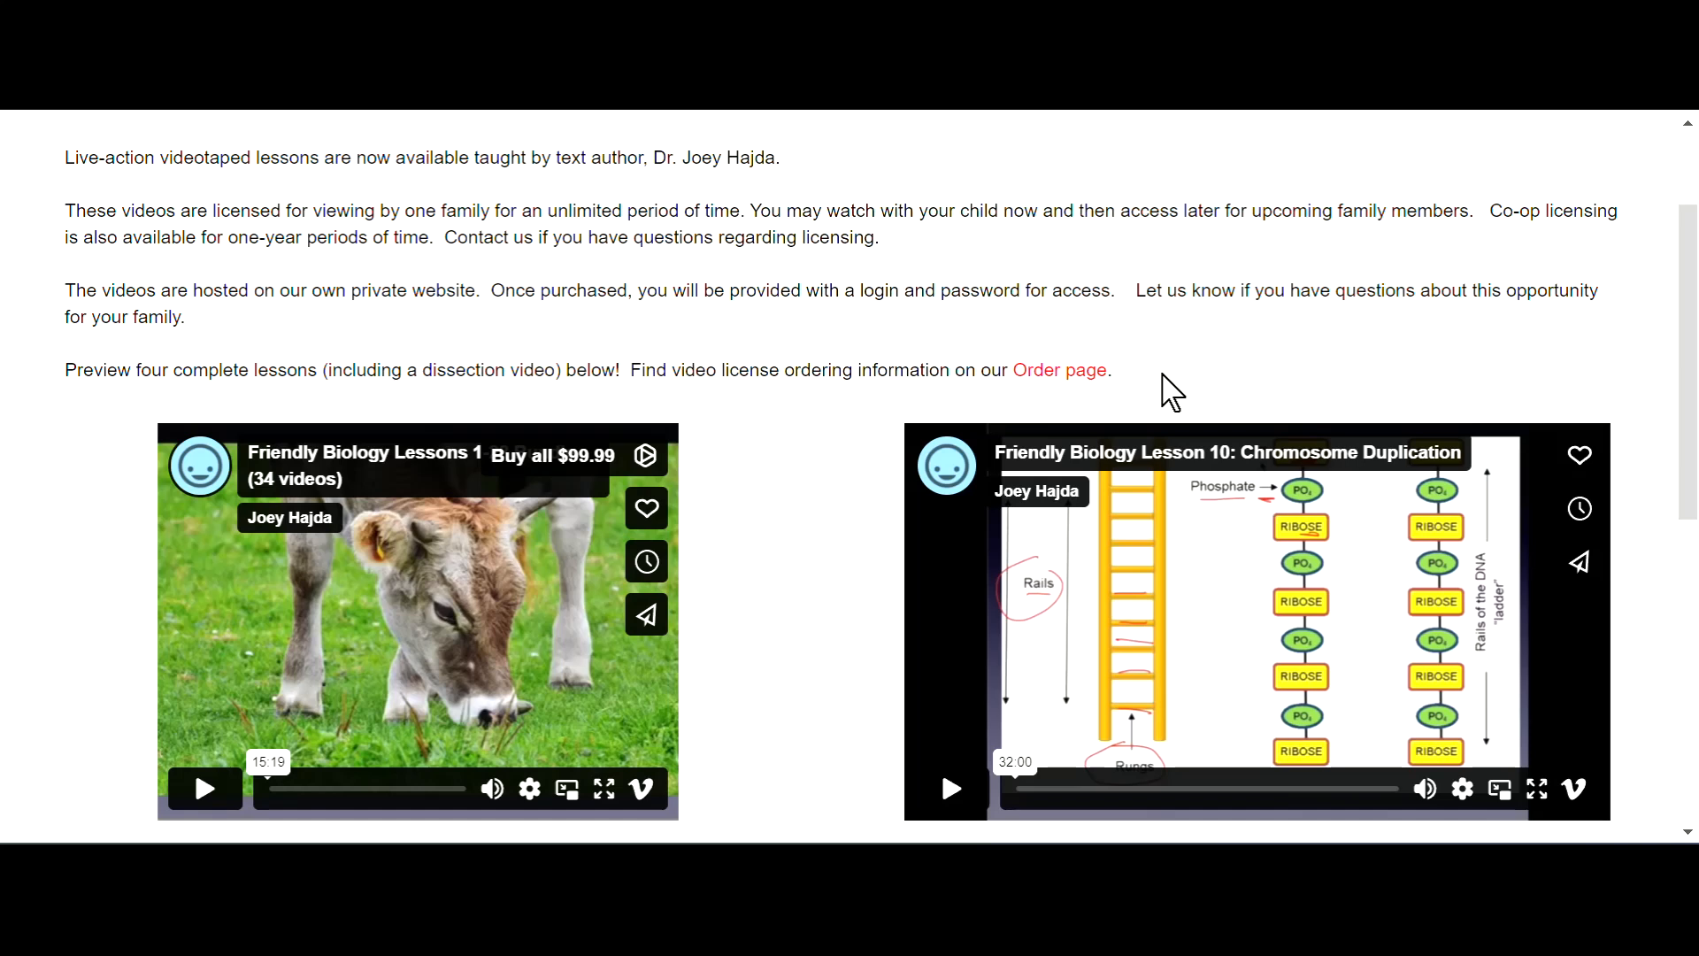
pyautogui.moveTo(1150, 378)
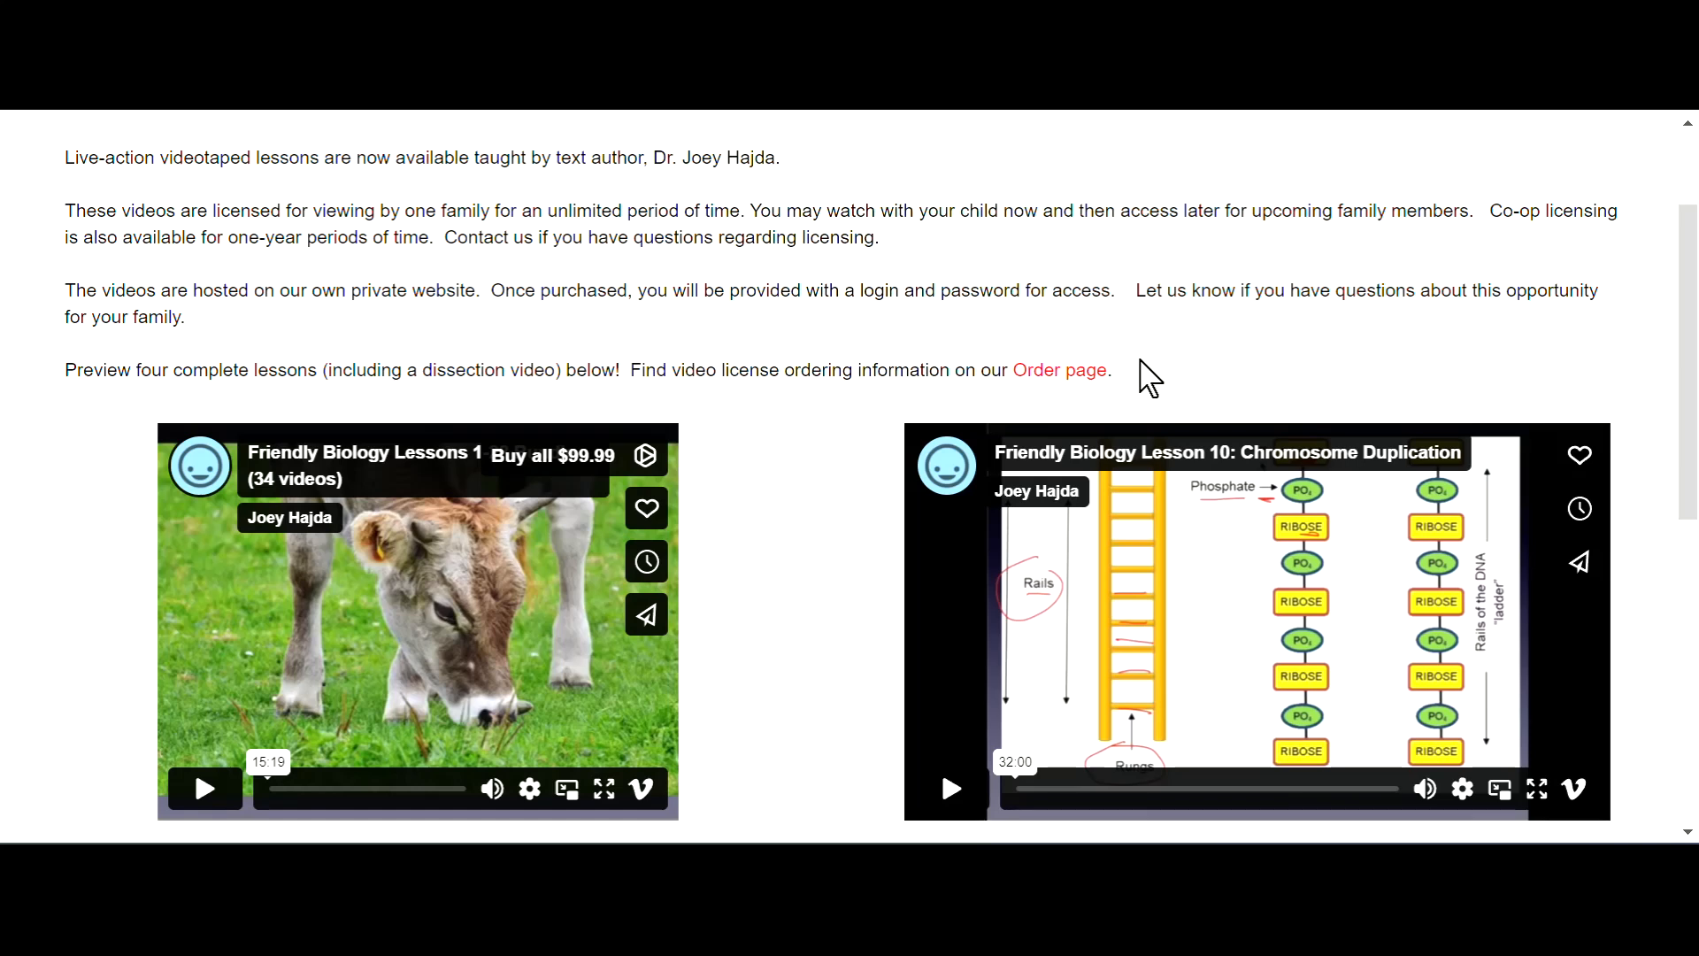
pyautogui.moveTo(761, 461)
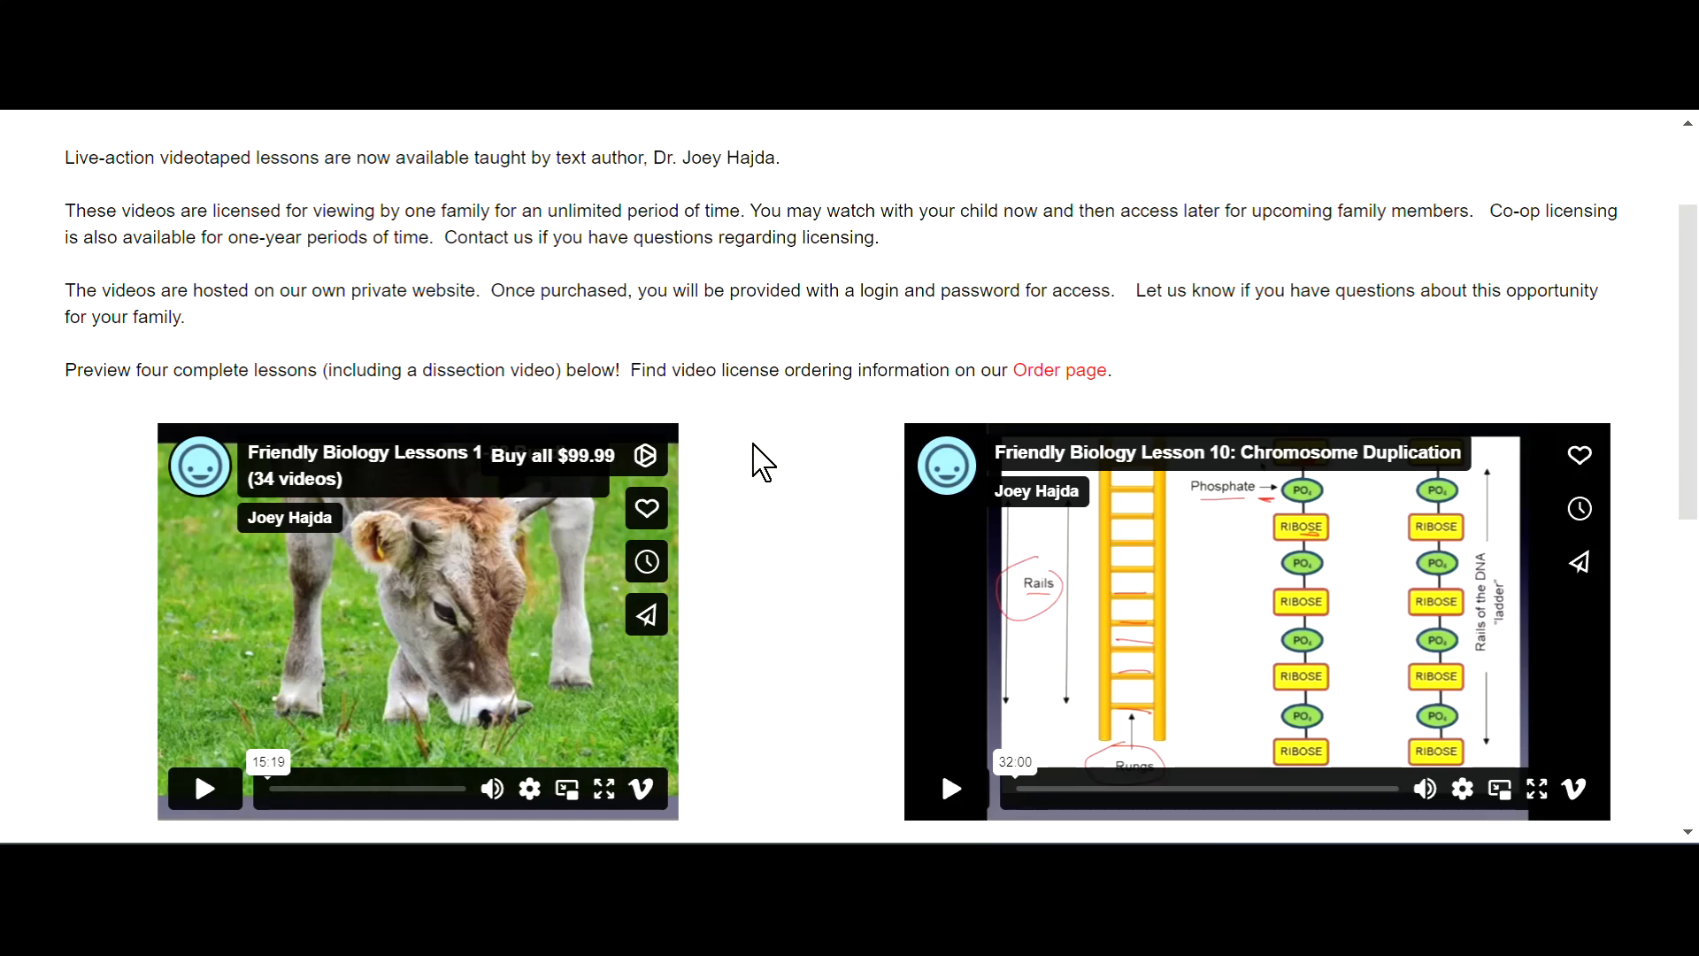
pyautogui.moveTo(575, 454)
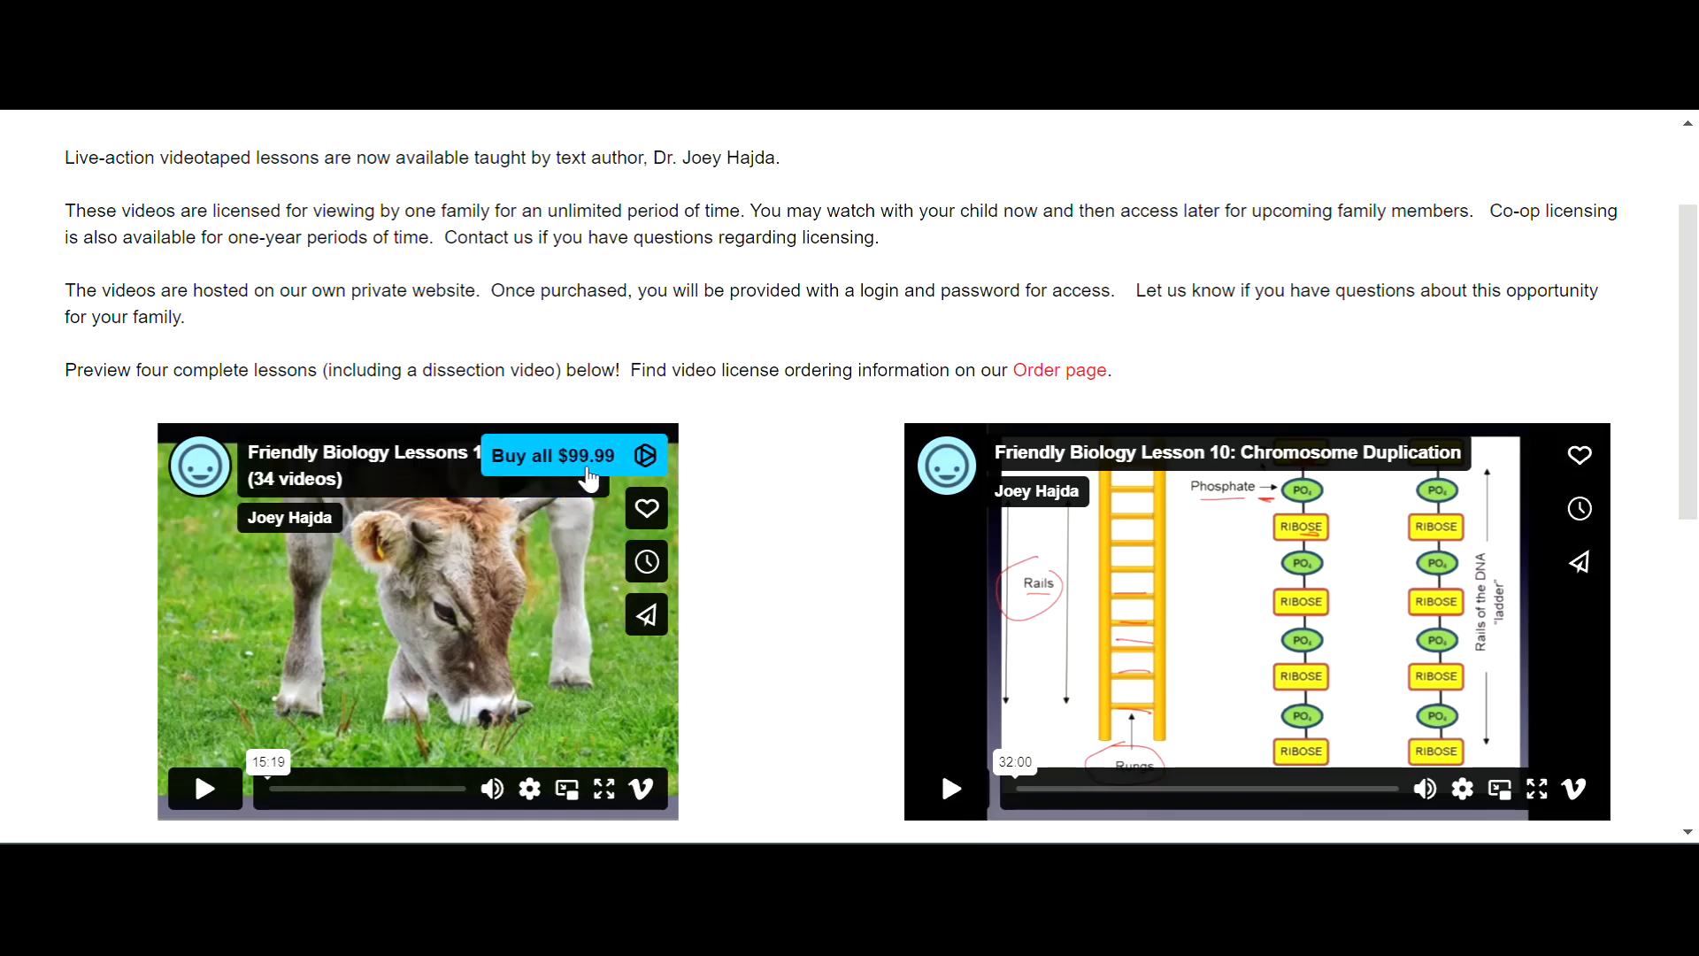
pyautogui.moveTo(647, 453)
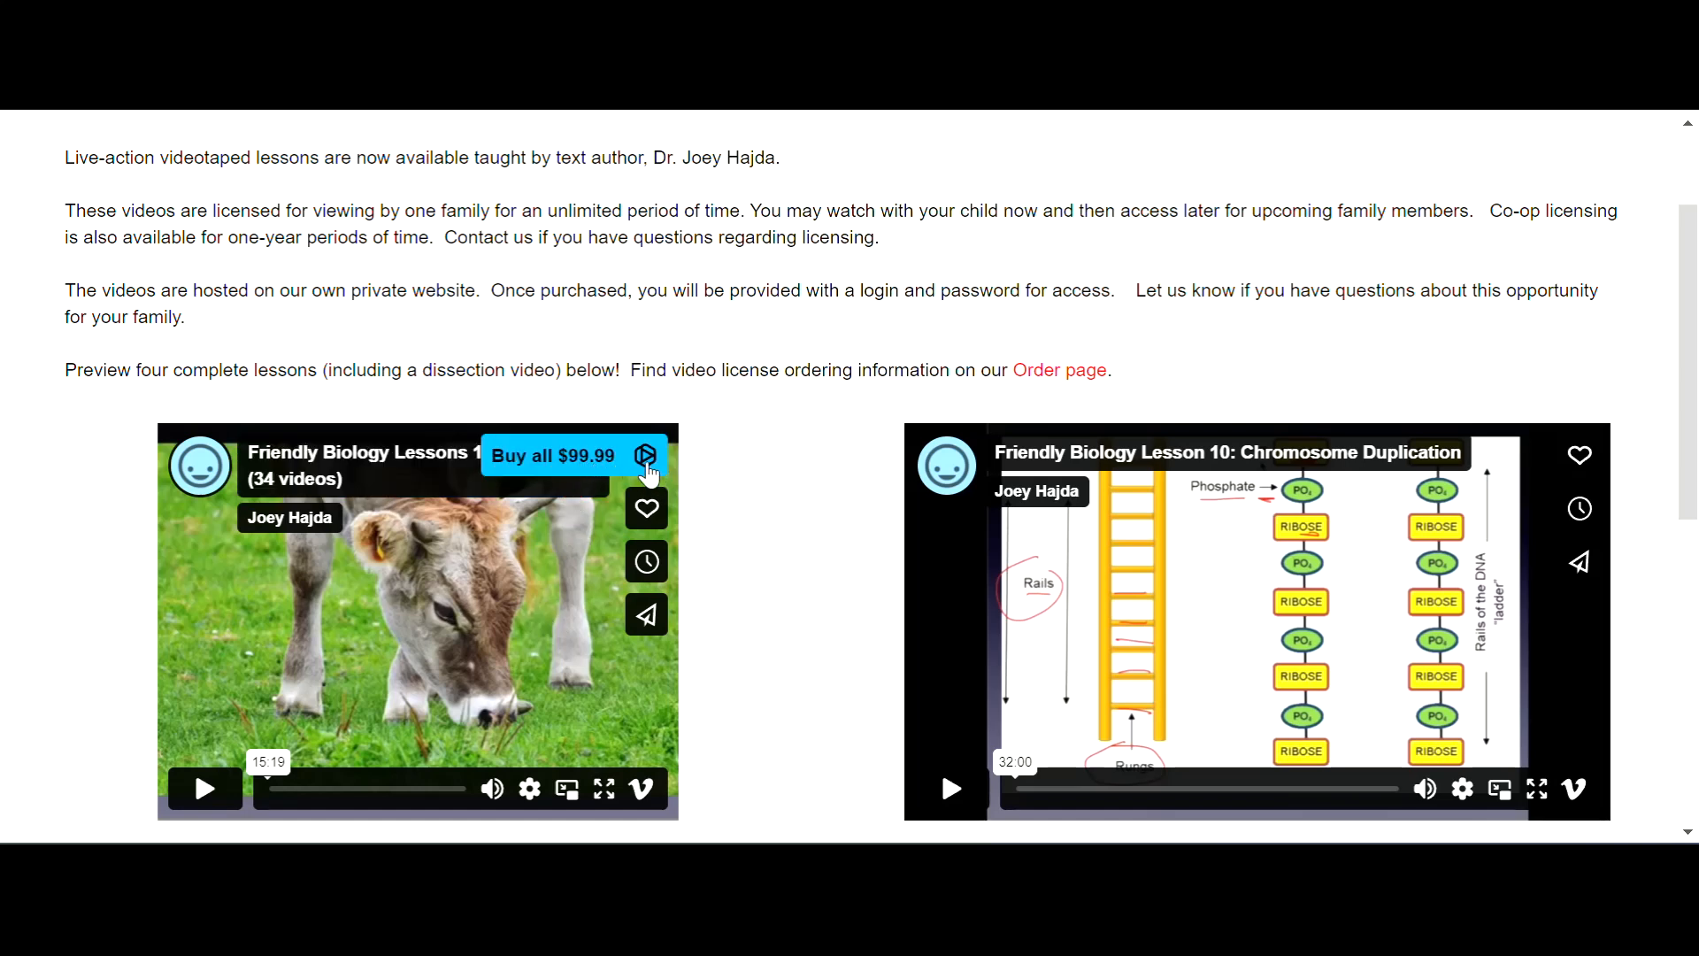
pyautogui.moveTo(832, 477)
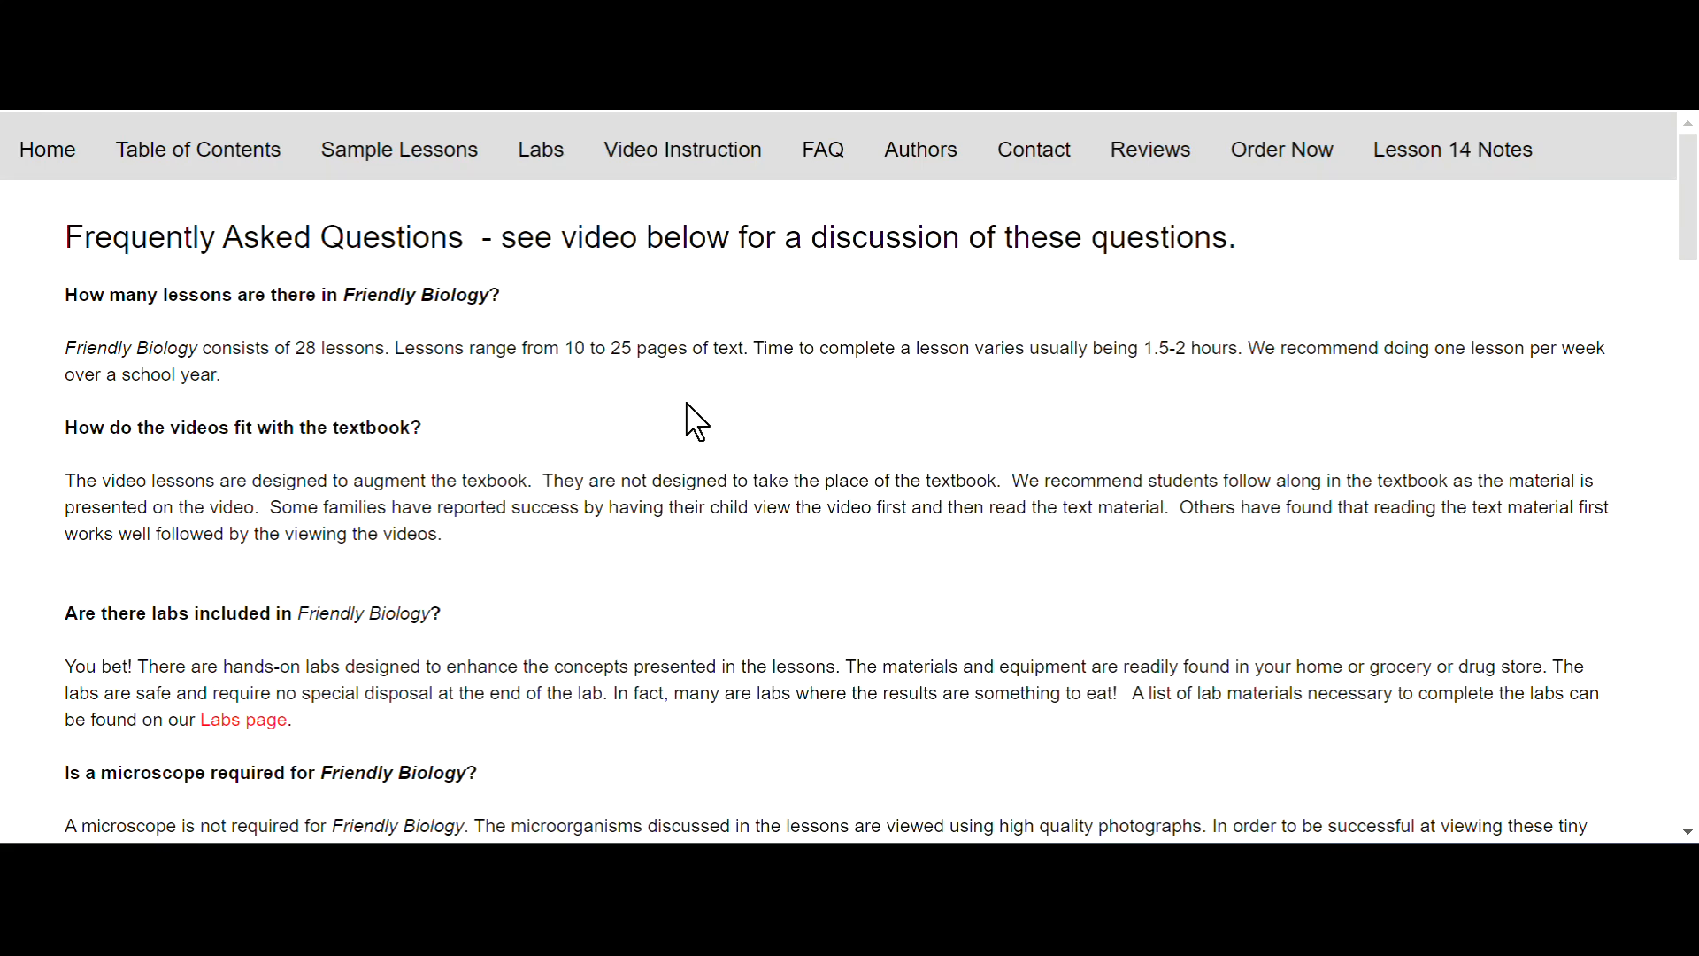
pyautogui.moveTo(412, 330)
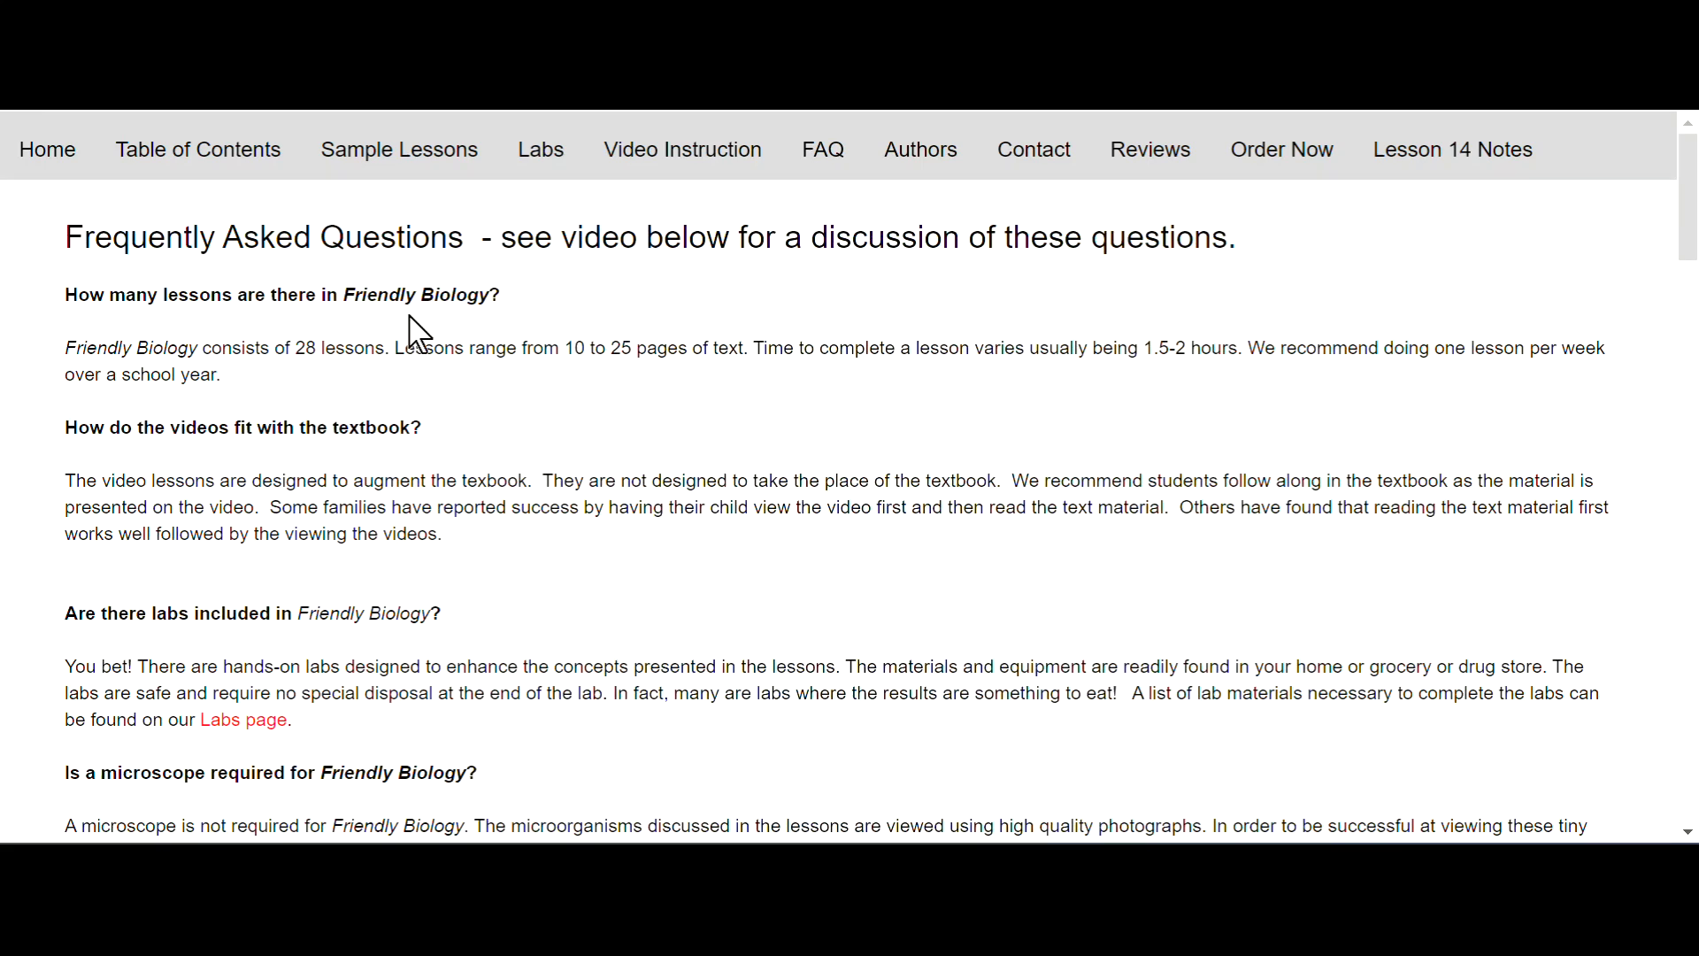
pyautogui.moveTo(336, 390)
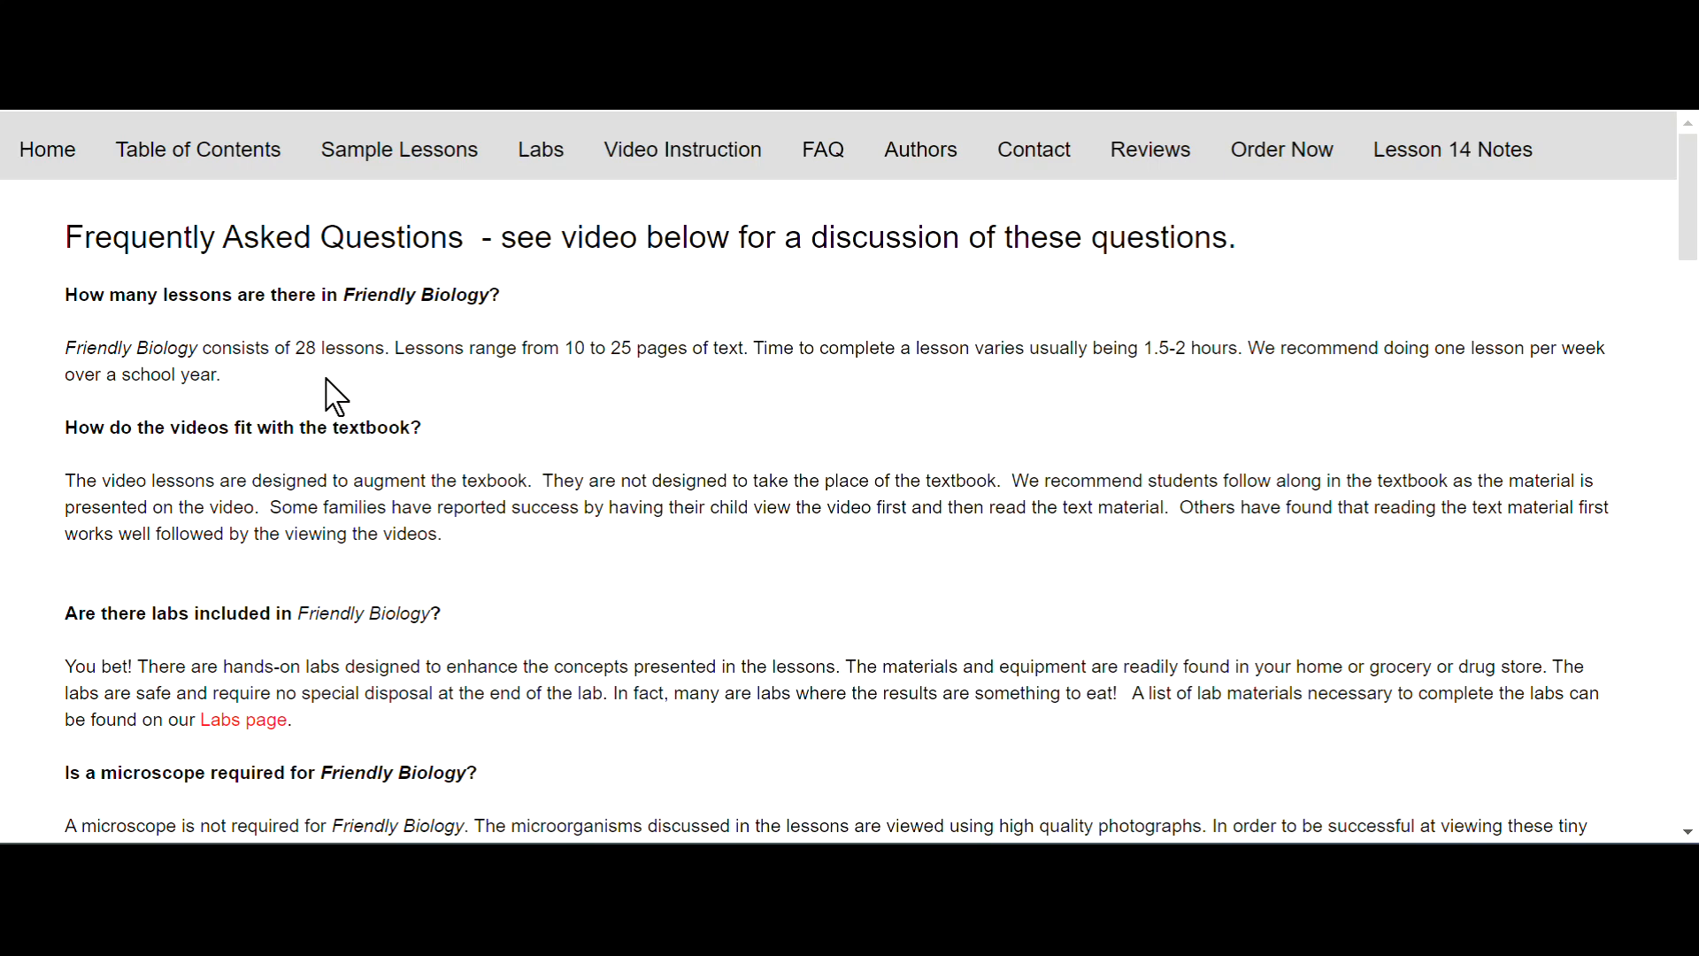
pyautogui.moveTo(555, 358)
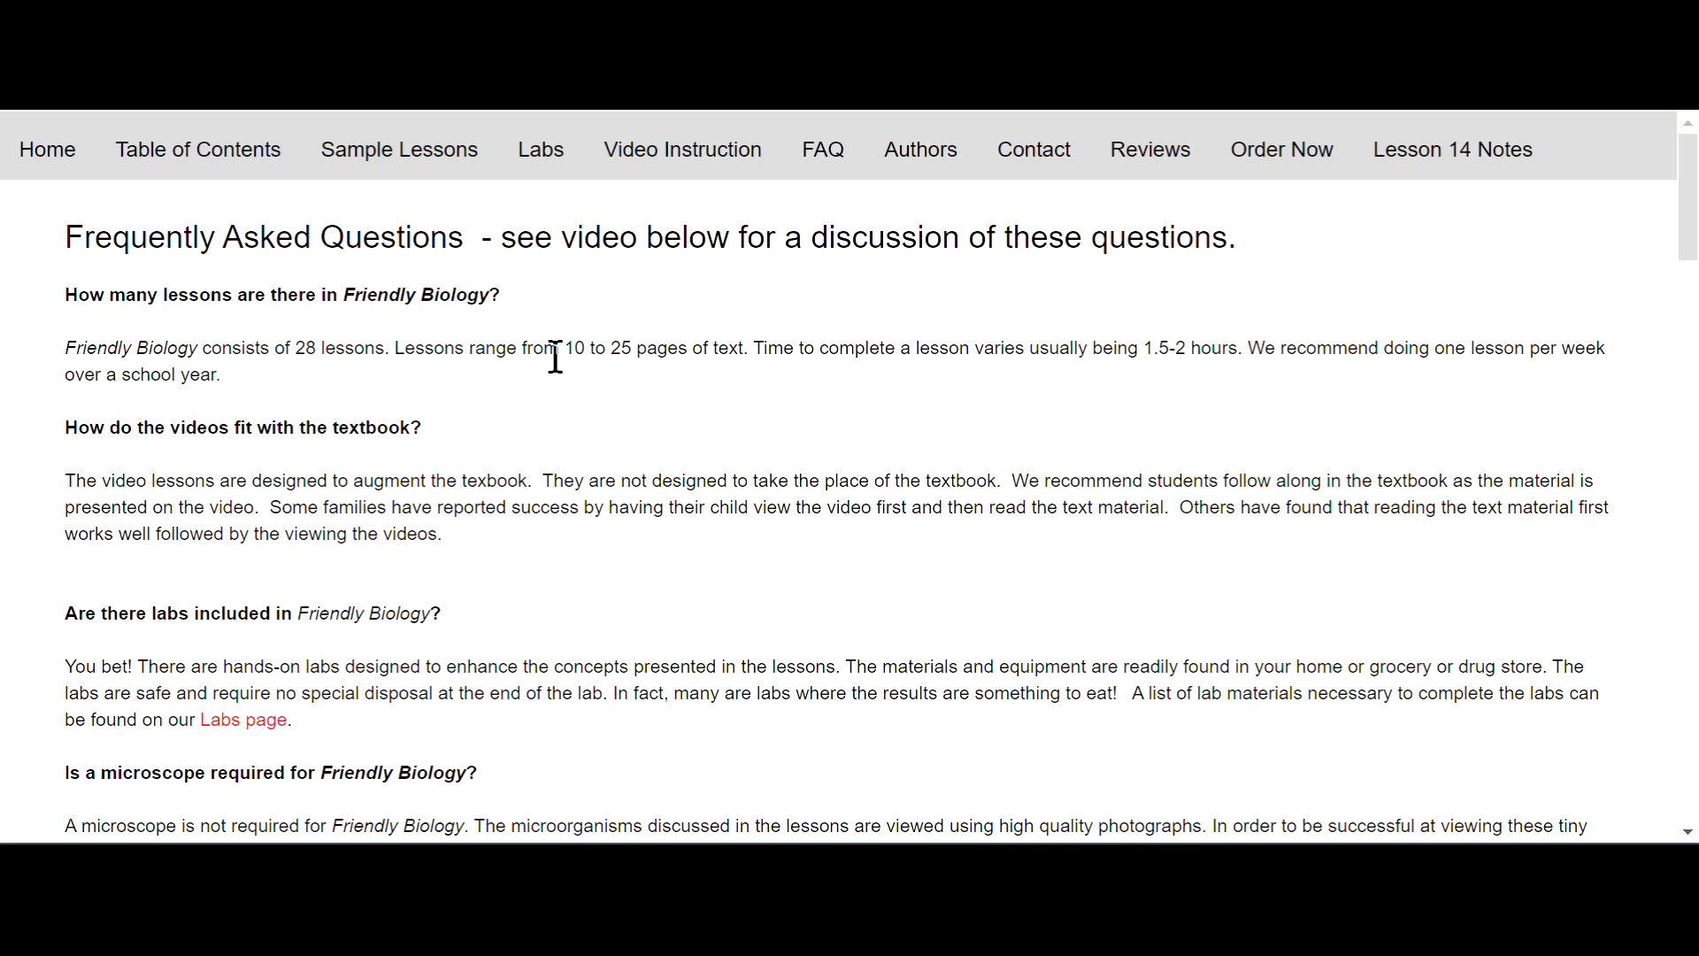
pyautogui.moveTo(714, 387)
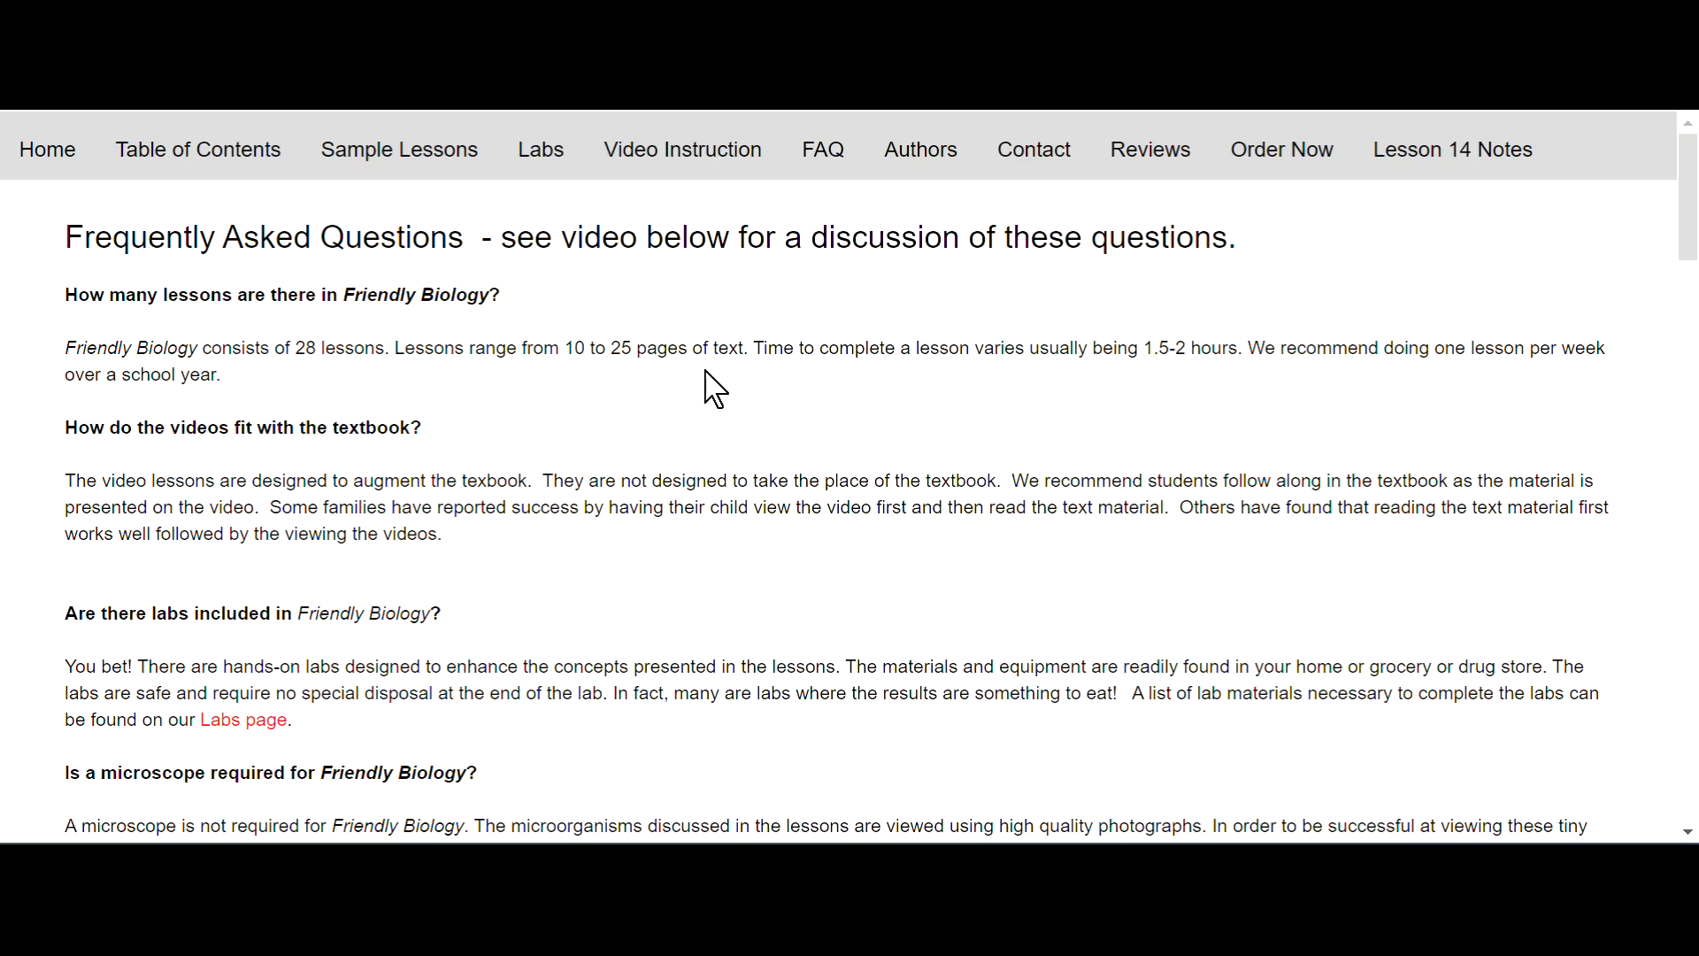
pyautogui.moveTo(983, 385)
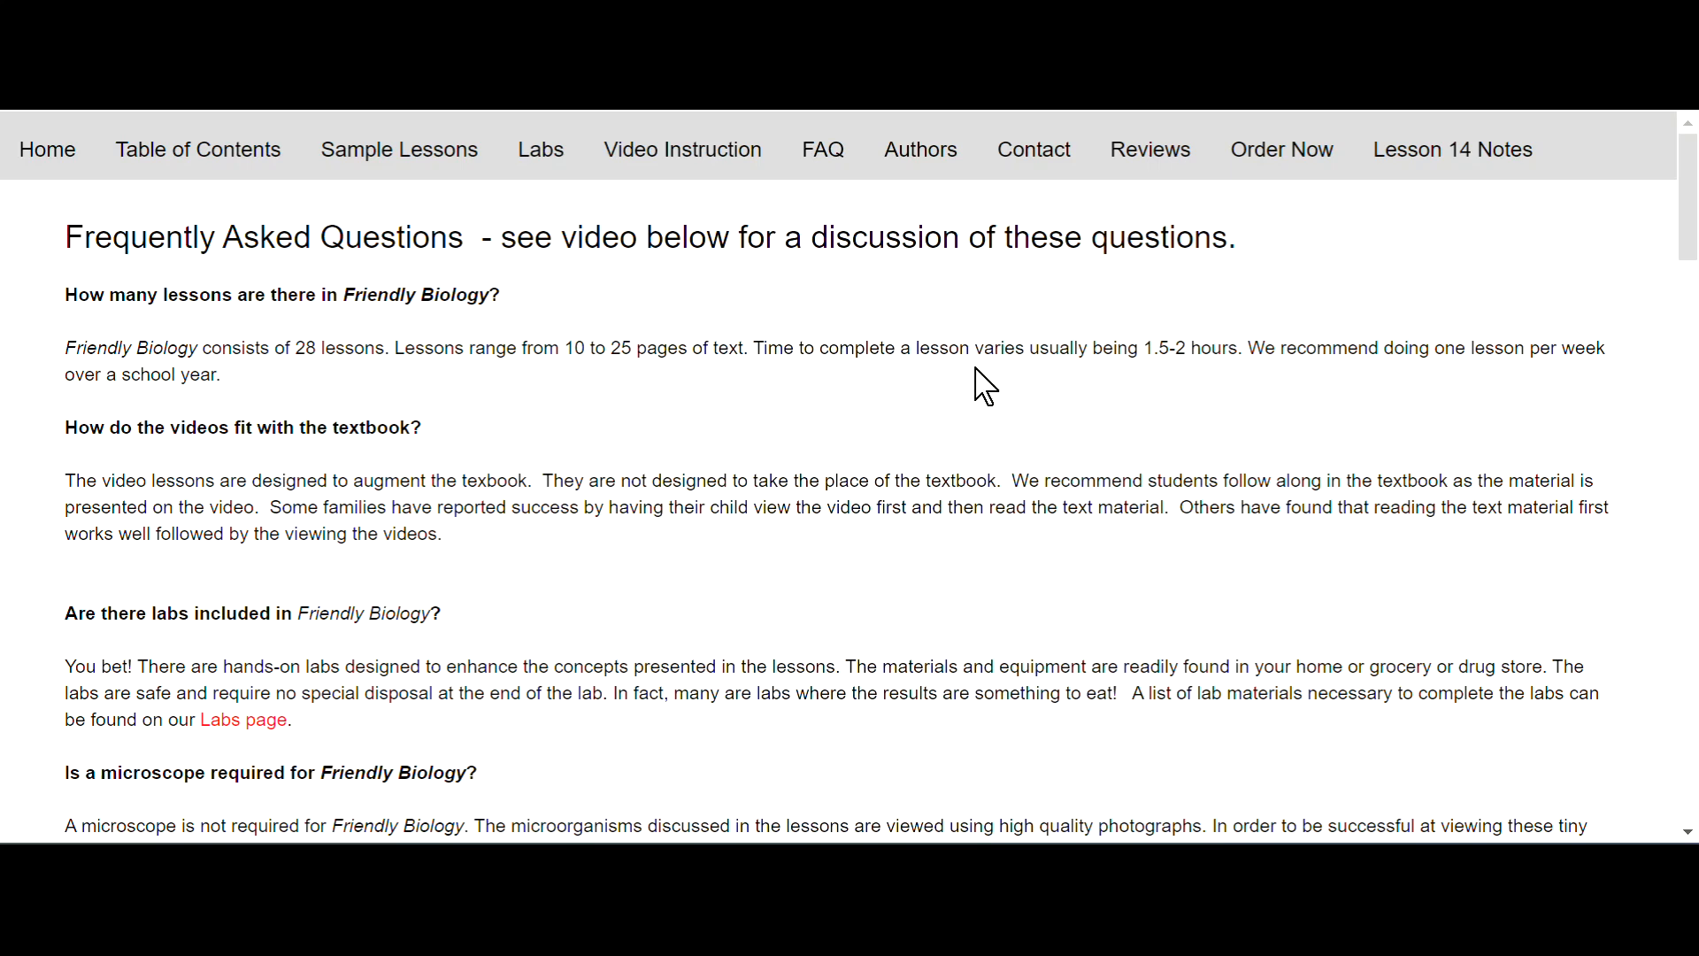
pyautogui.moveTo(1206, 387)
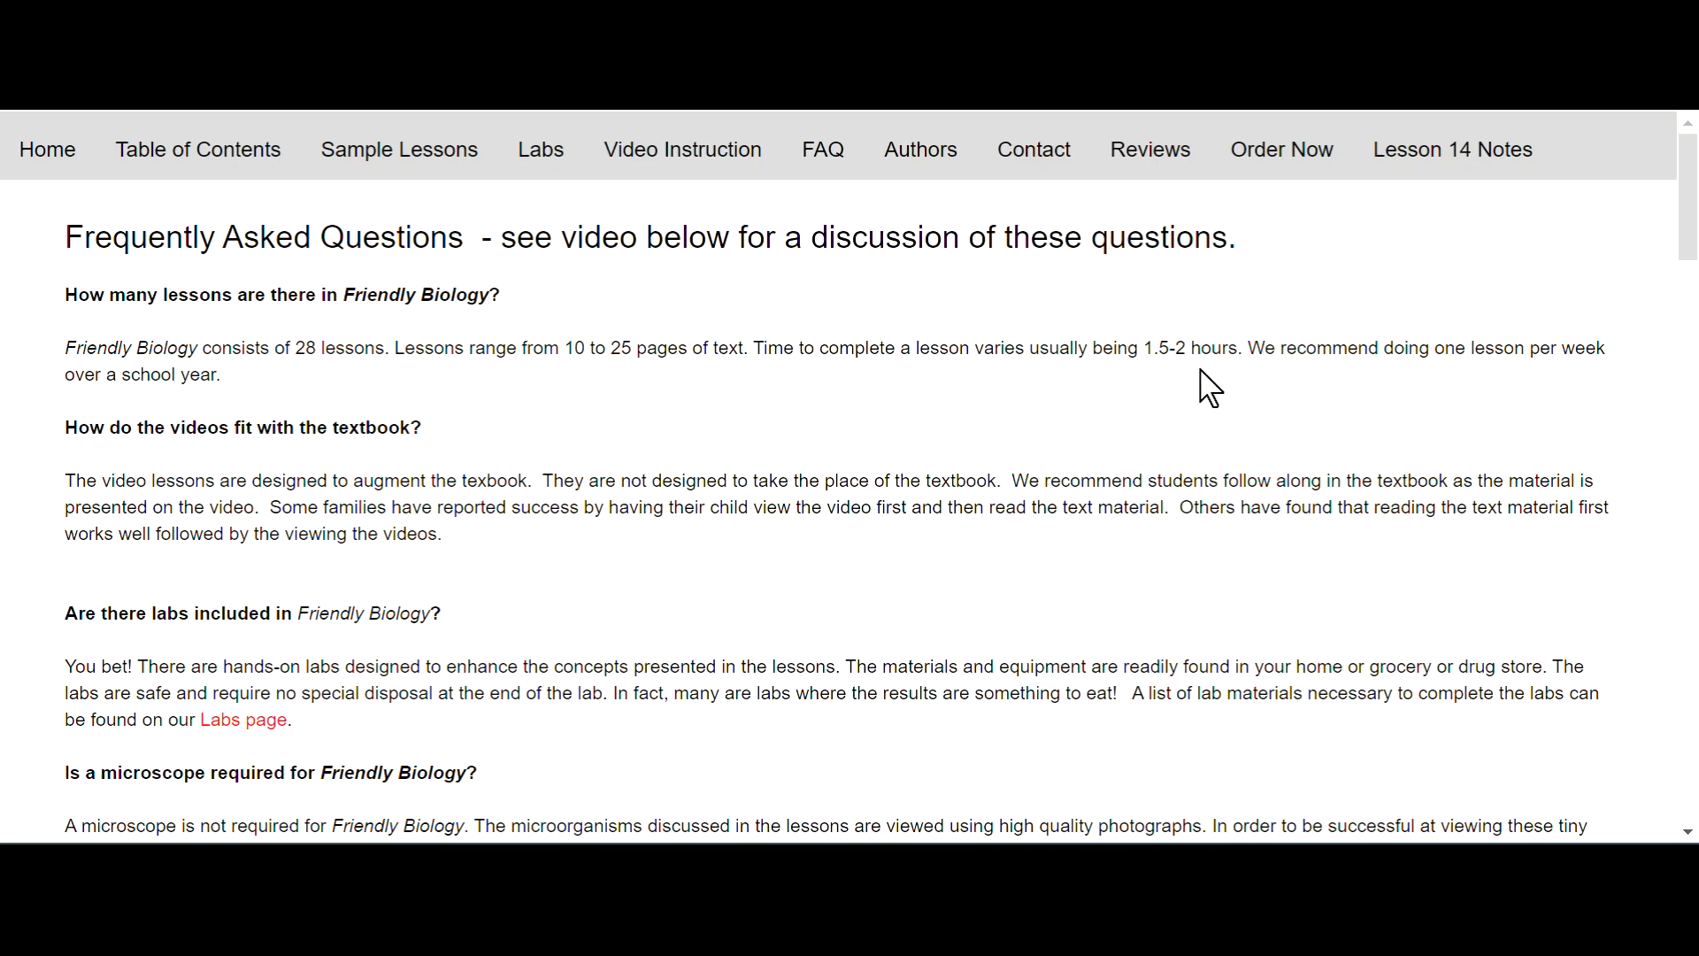
pyautogui.moveTo(1337, 391)
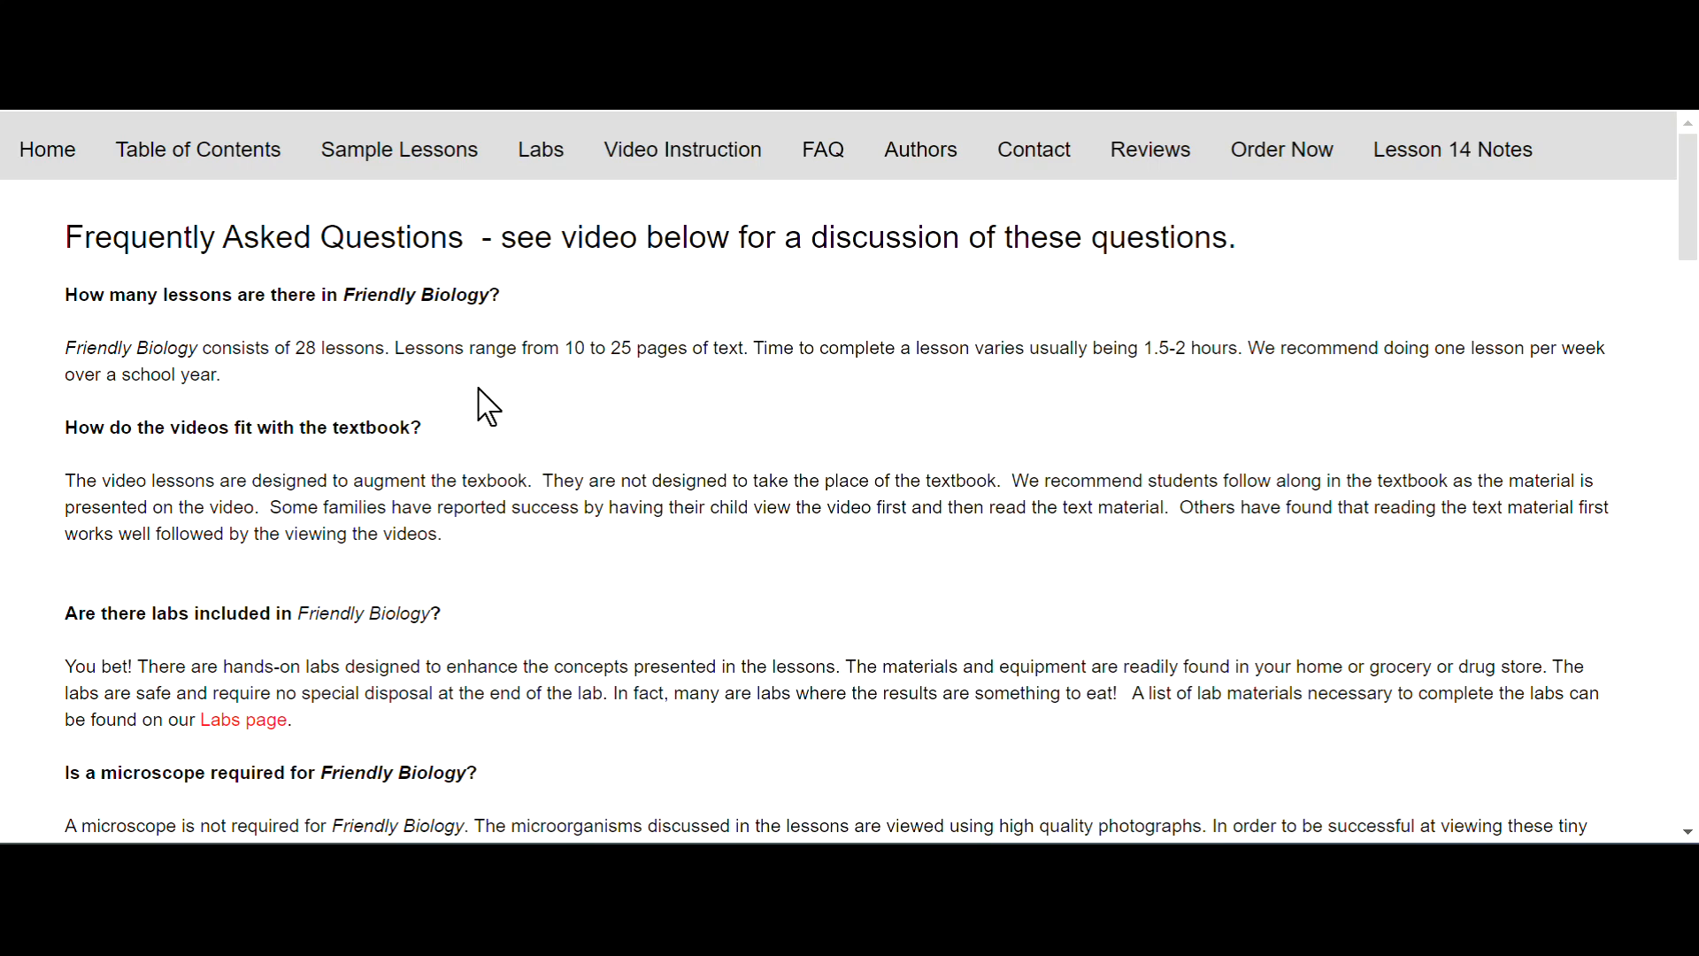
pyautogui.moveTo(547, 406)
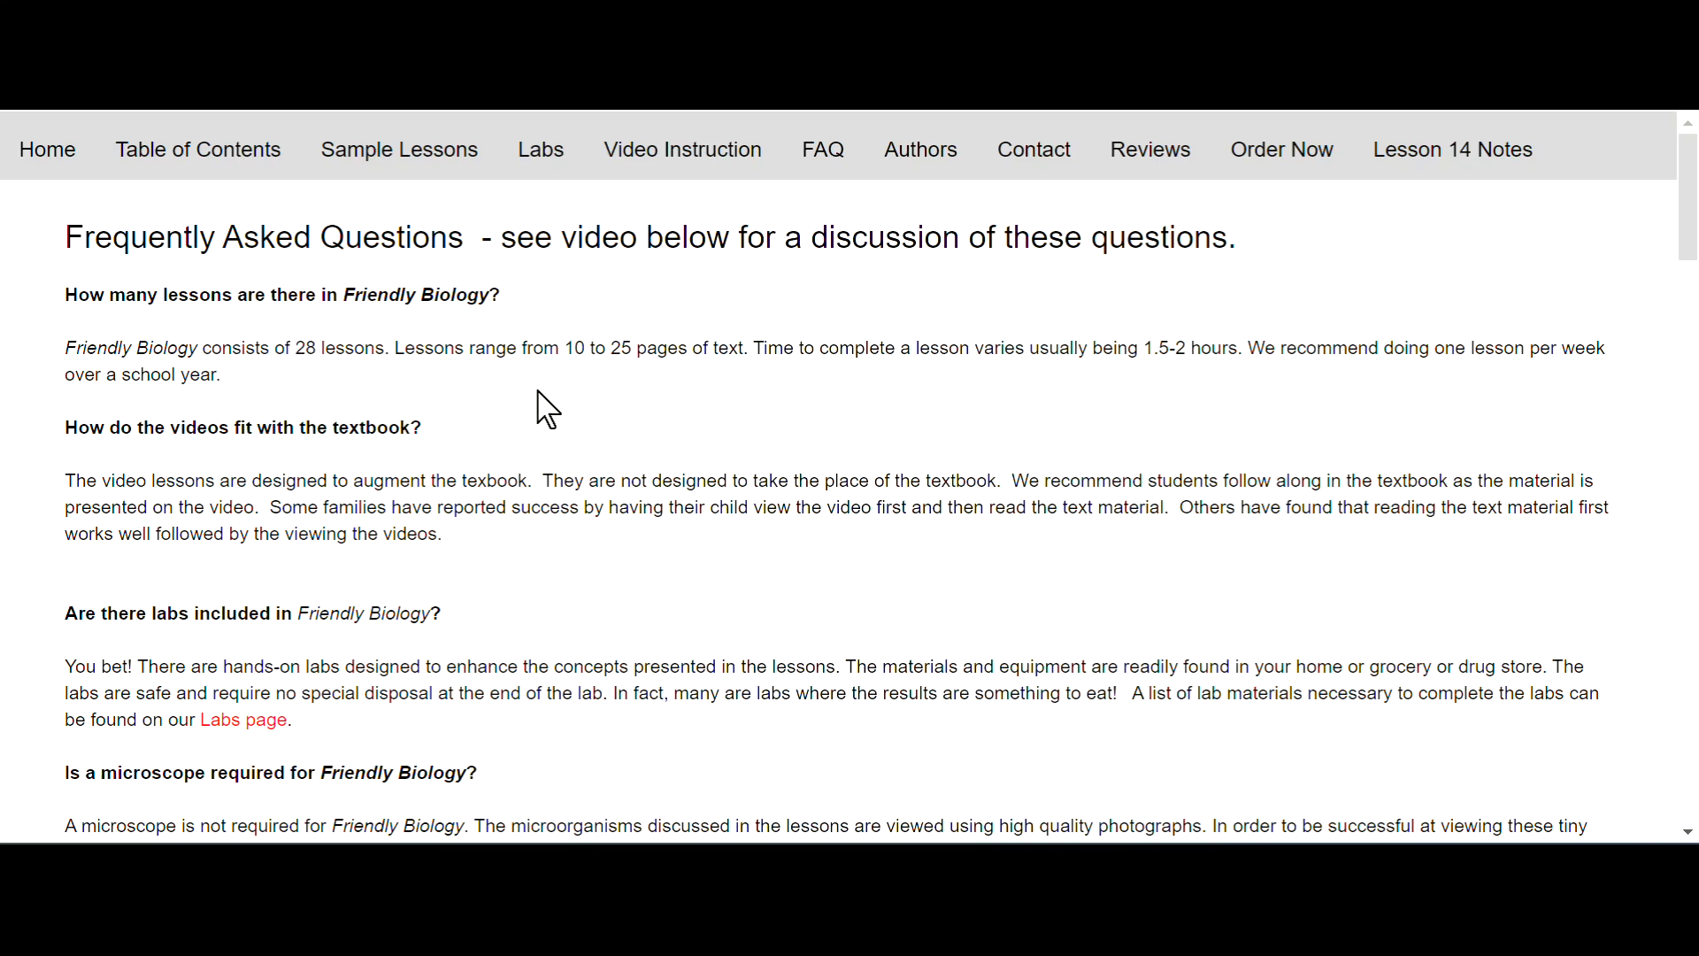
pyautogui.moveTo(552, 410)
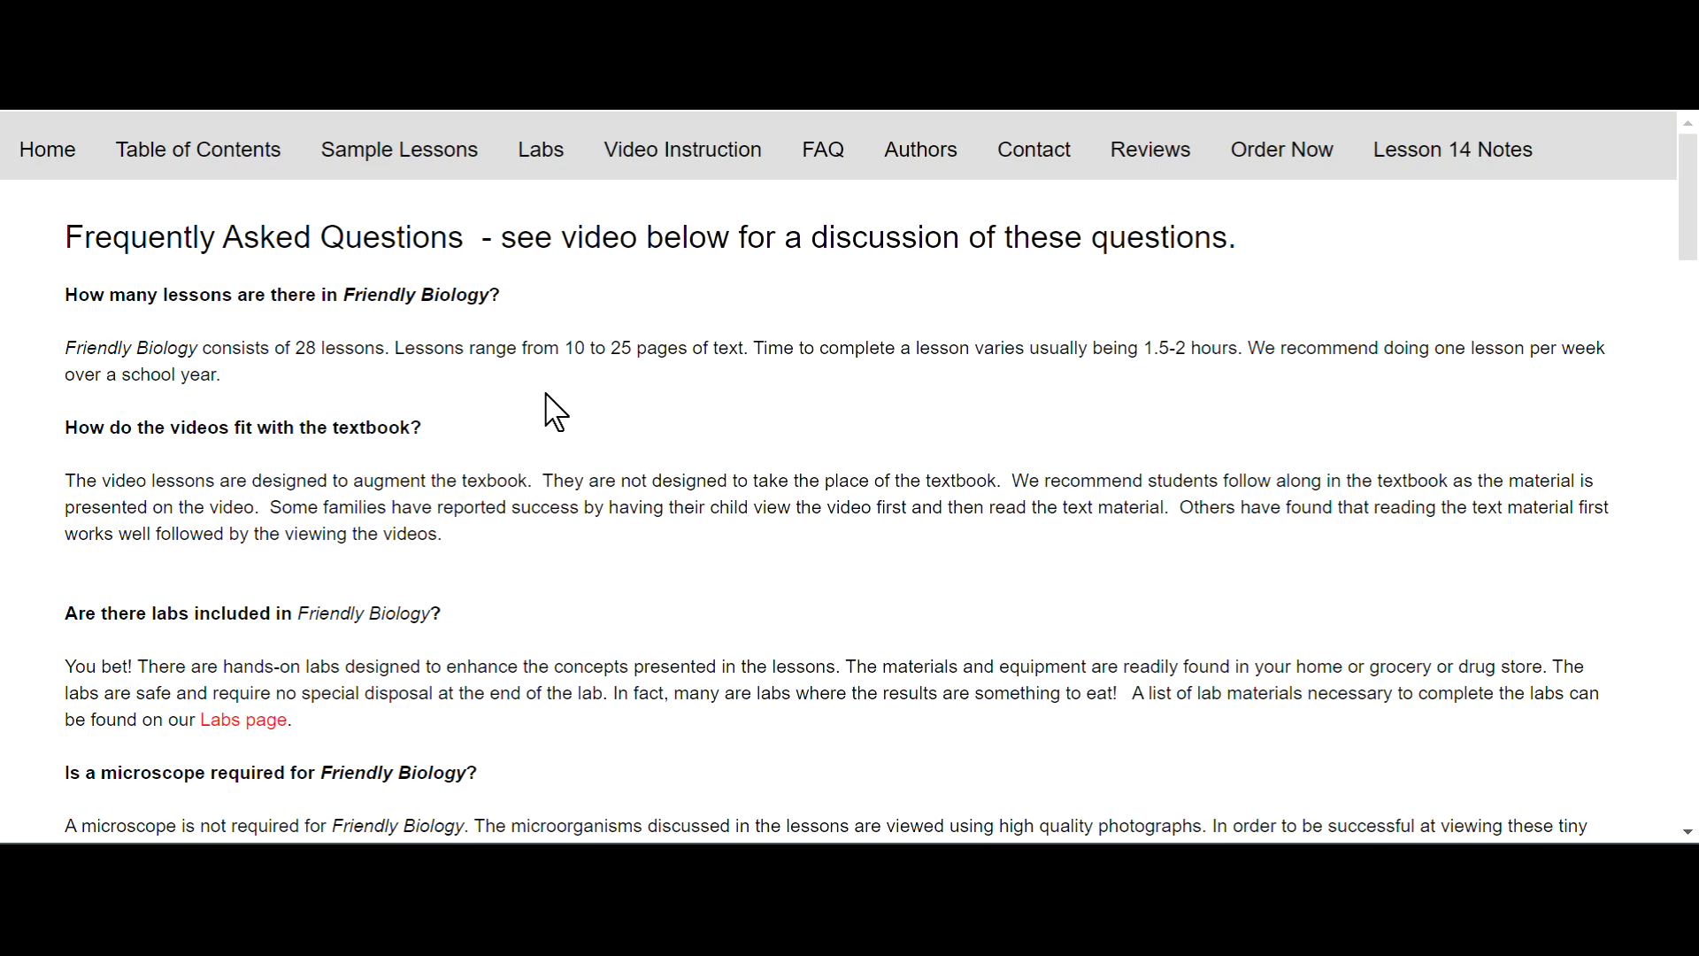
pyautogui.moveTo(260, 462)
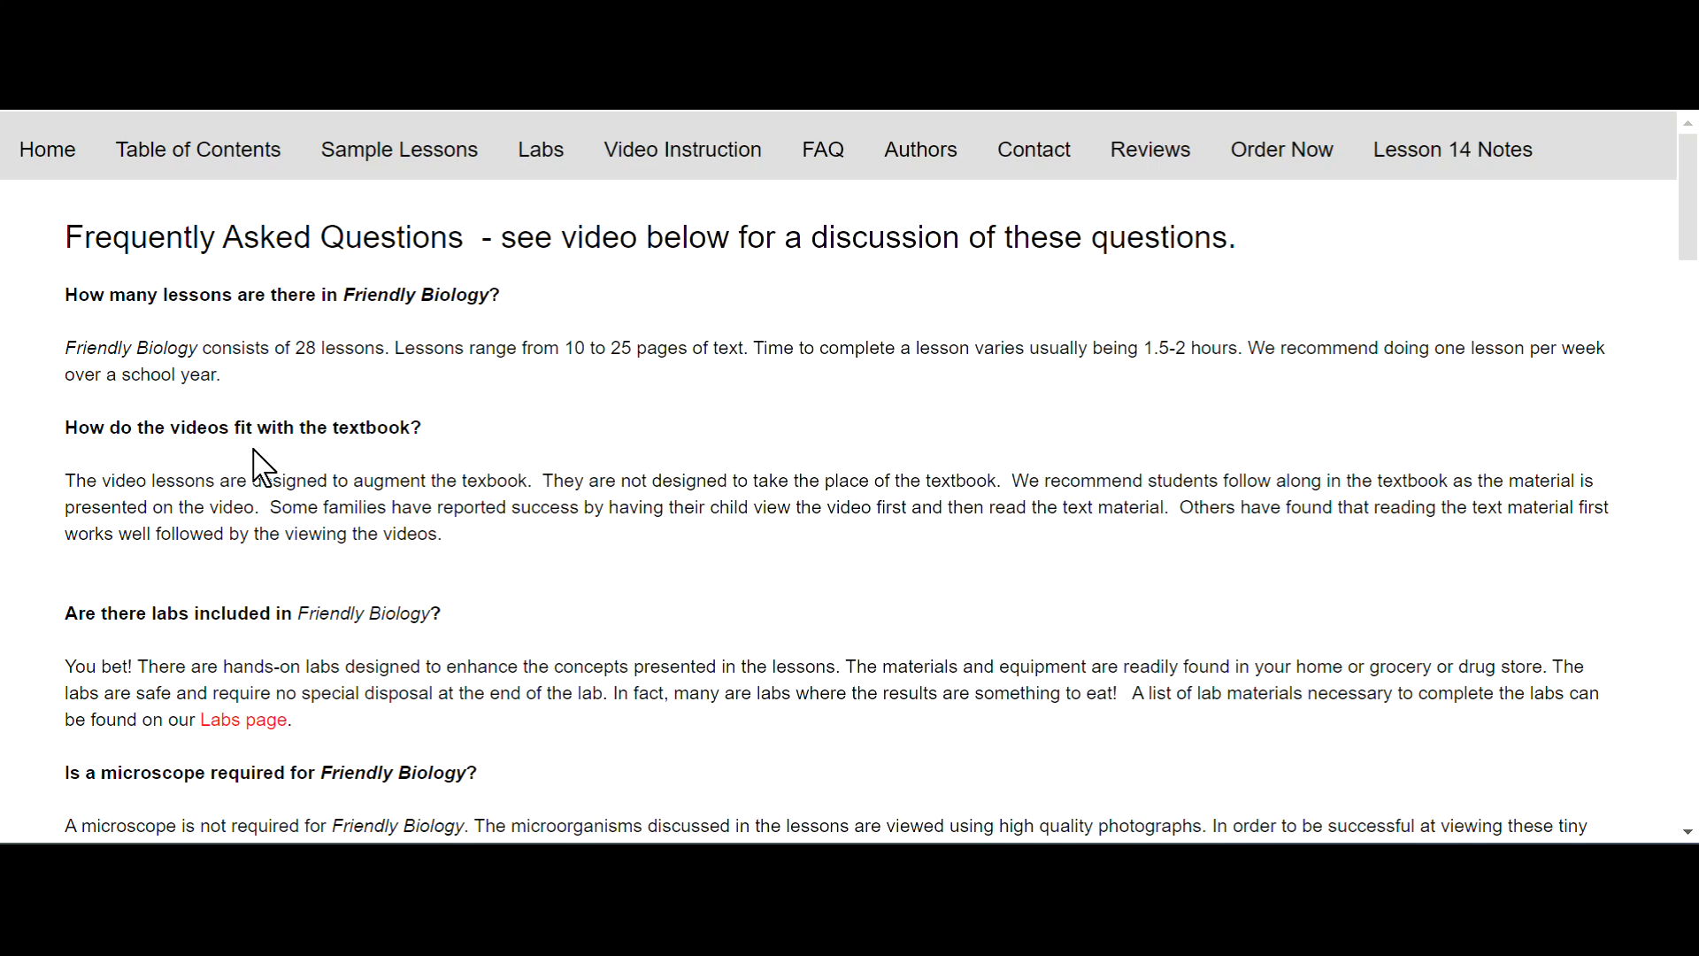
pyautogui.moveTo(356, 566)
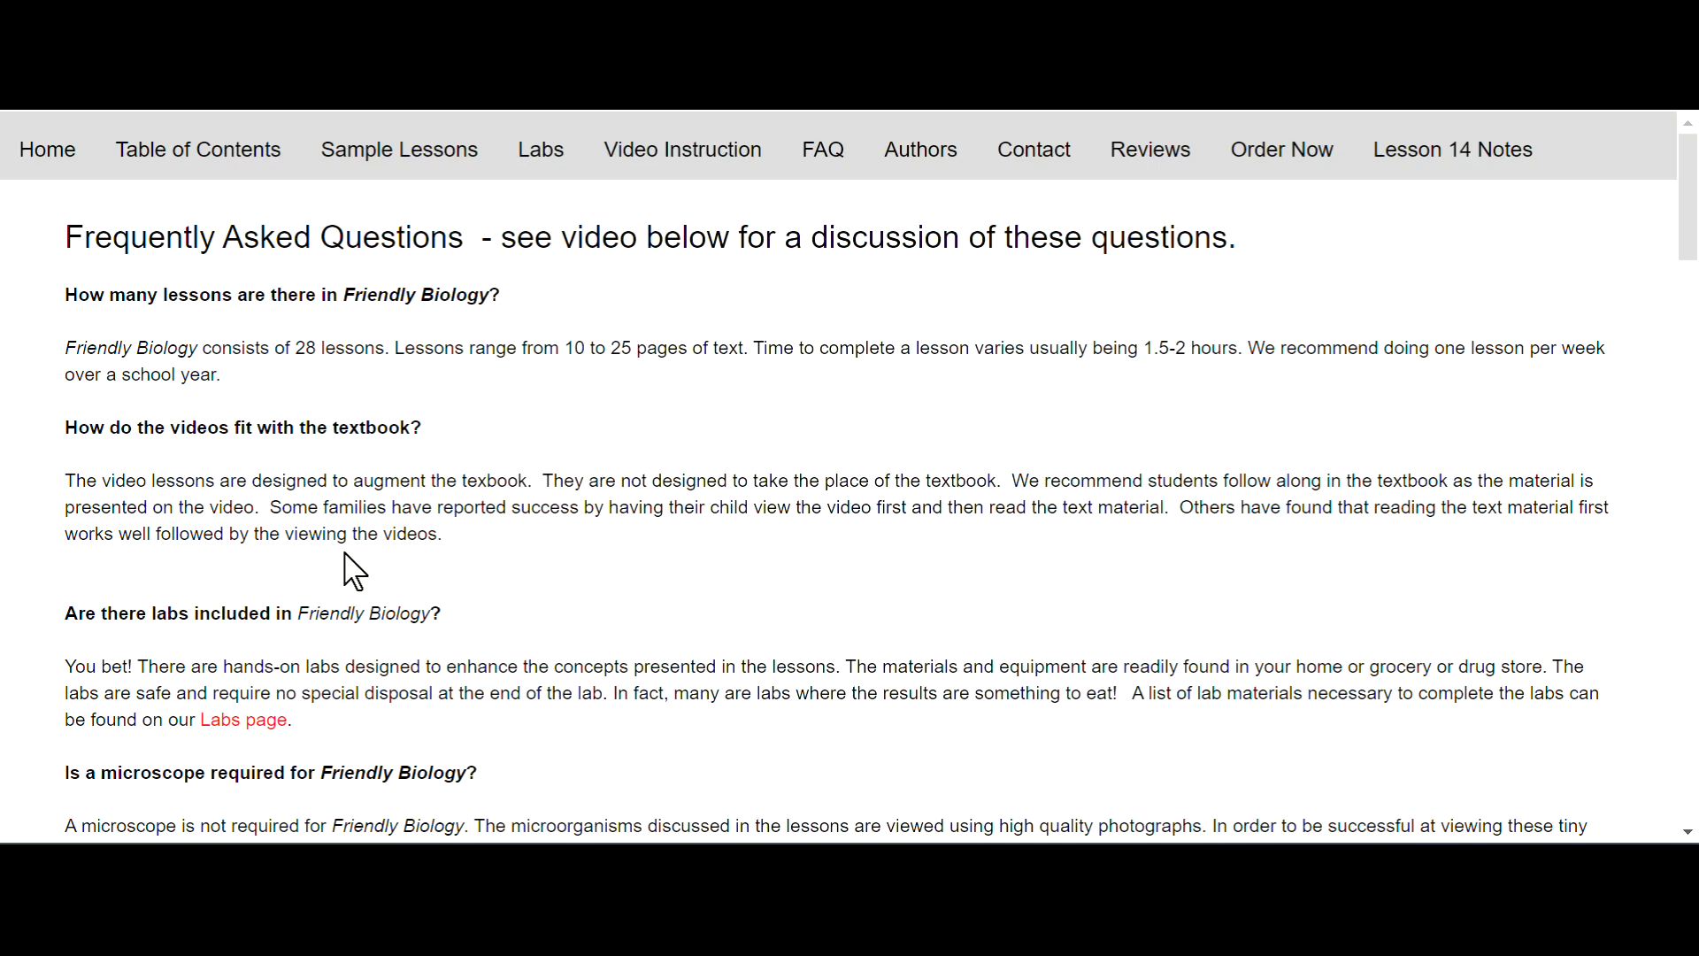
pyautogui.moveTo(466, 556)
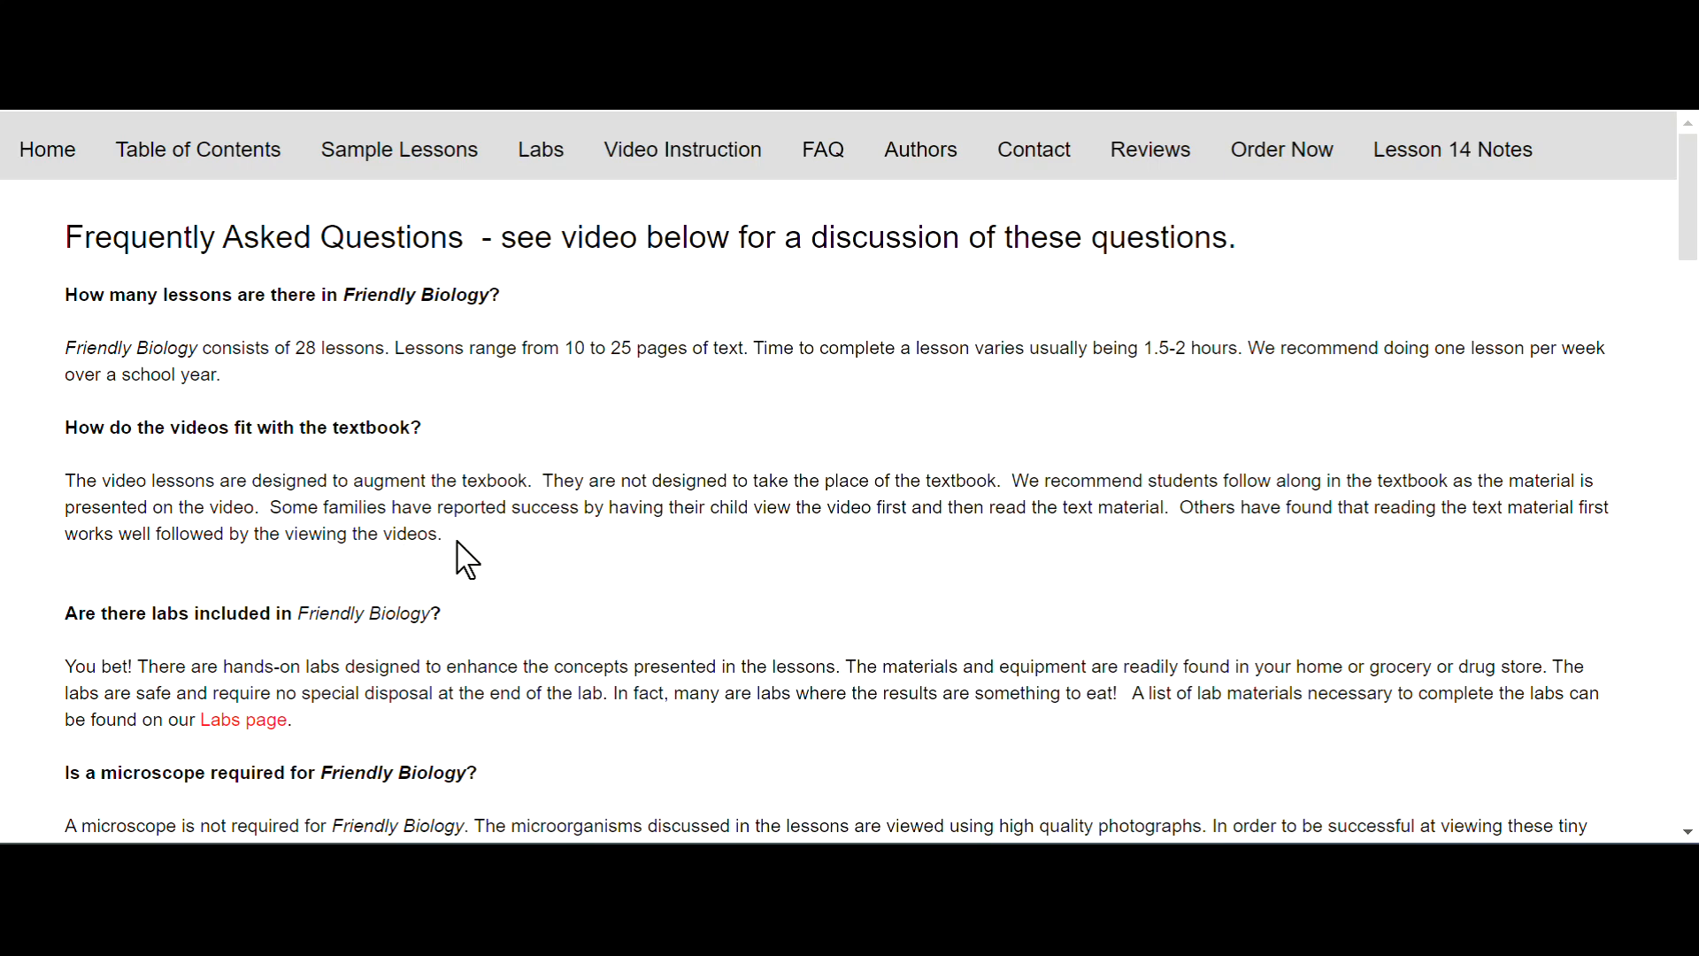
pyautogui.moveTo(663, 565)
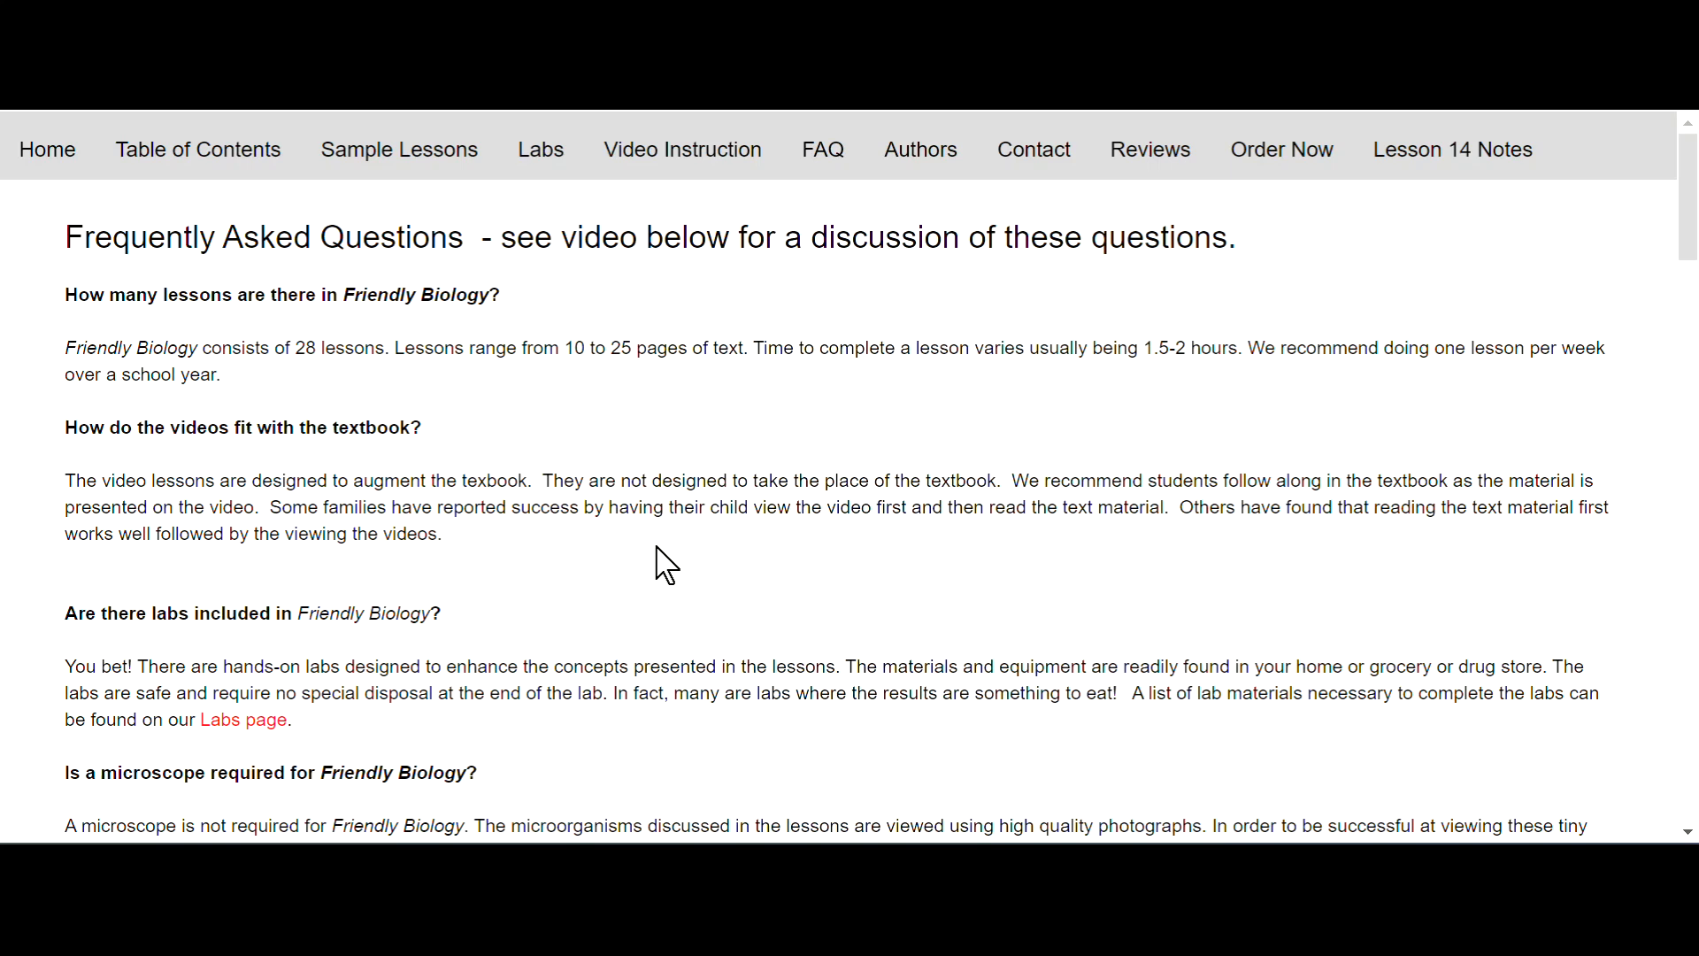
pyautogui.moveTo(852, 584)
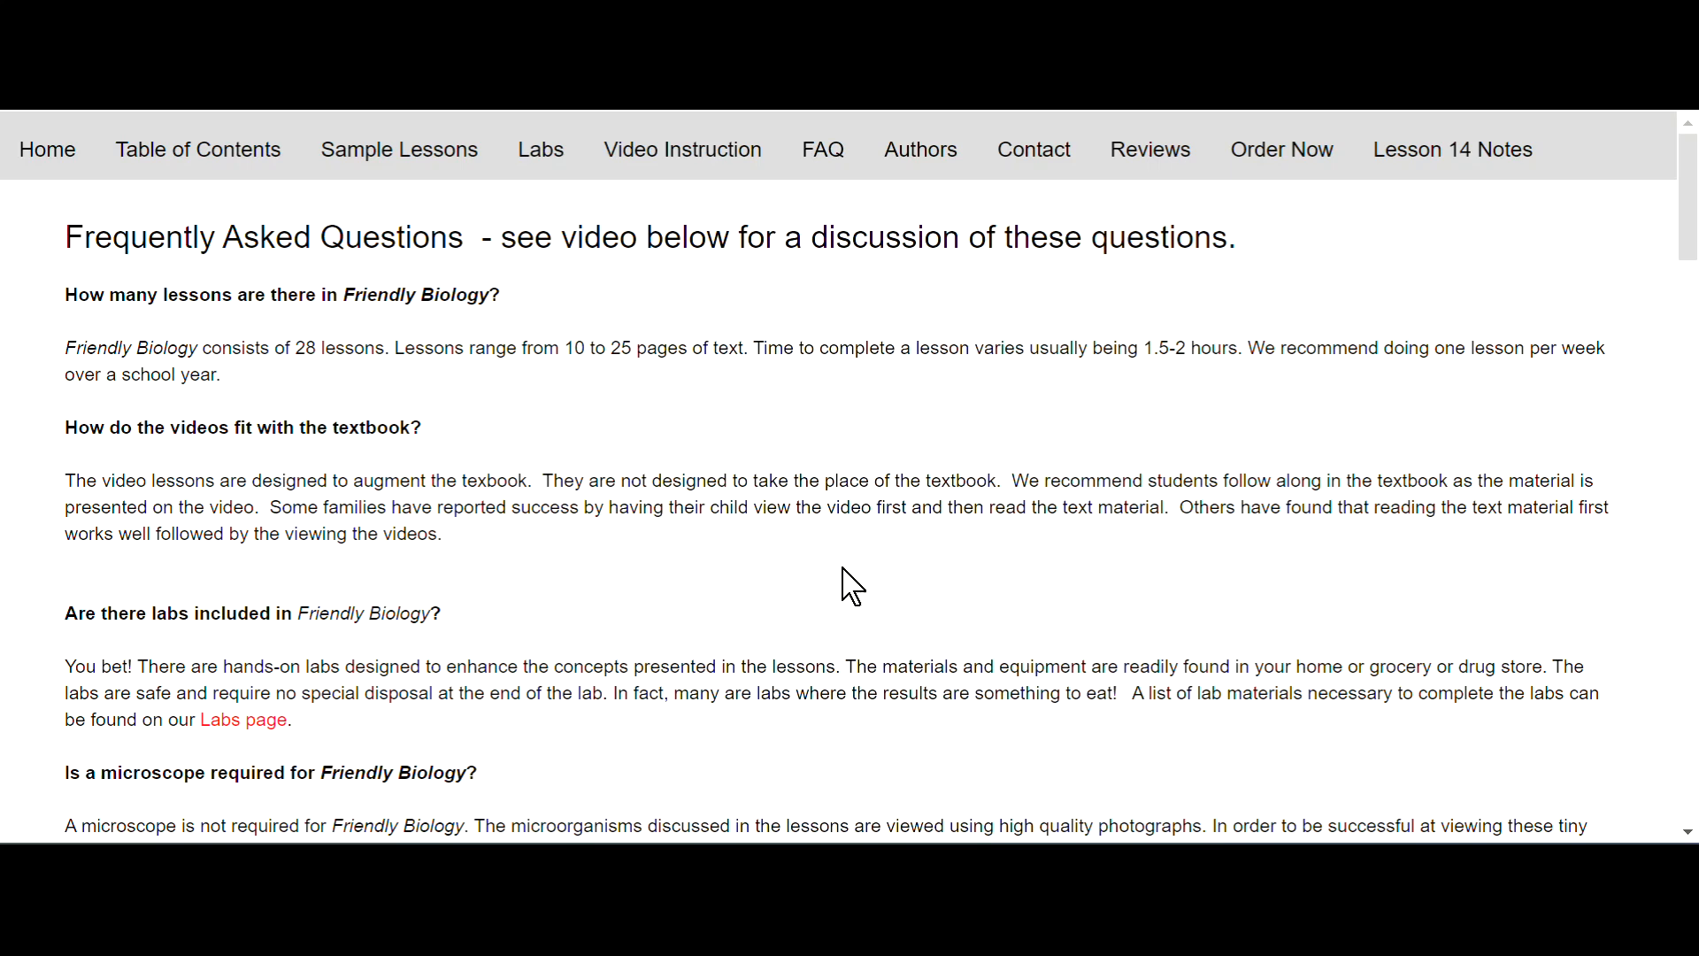
pyautogui.moveTo(902, 580)
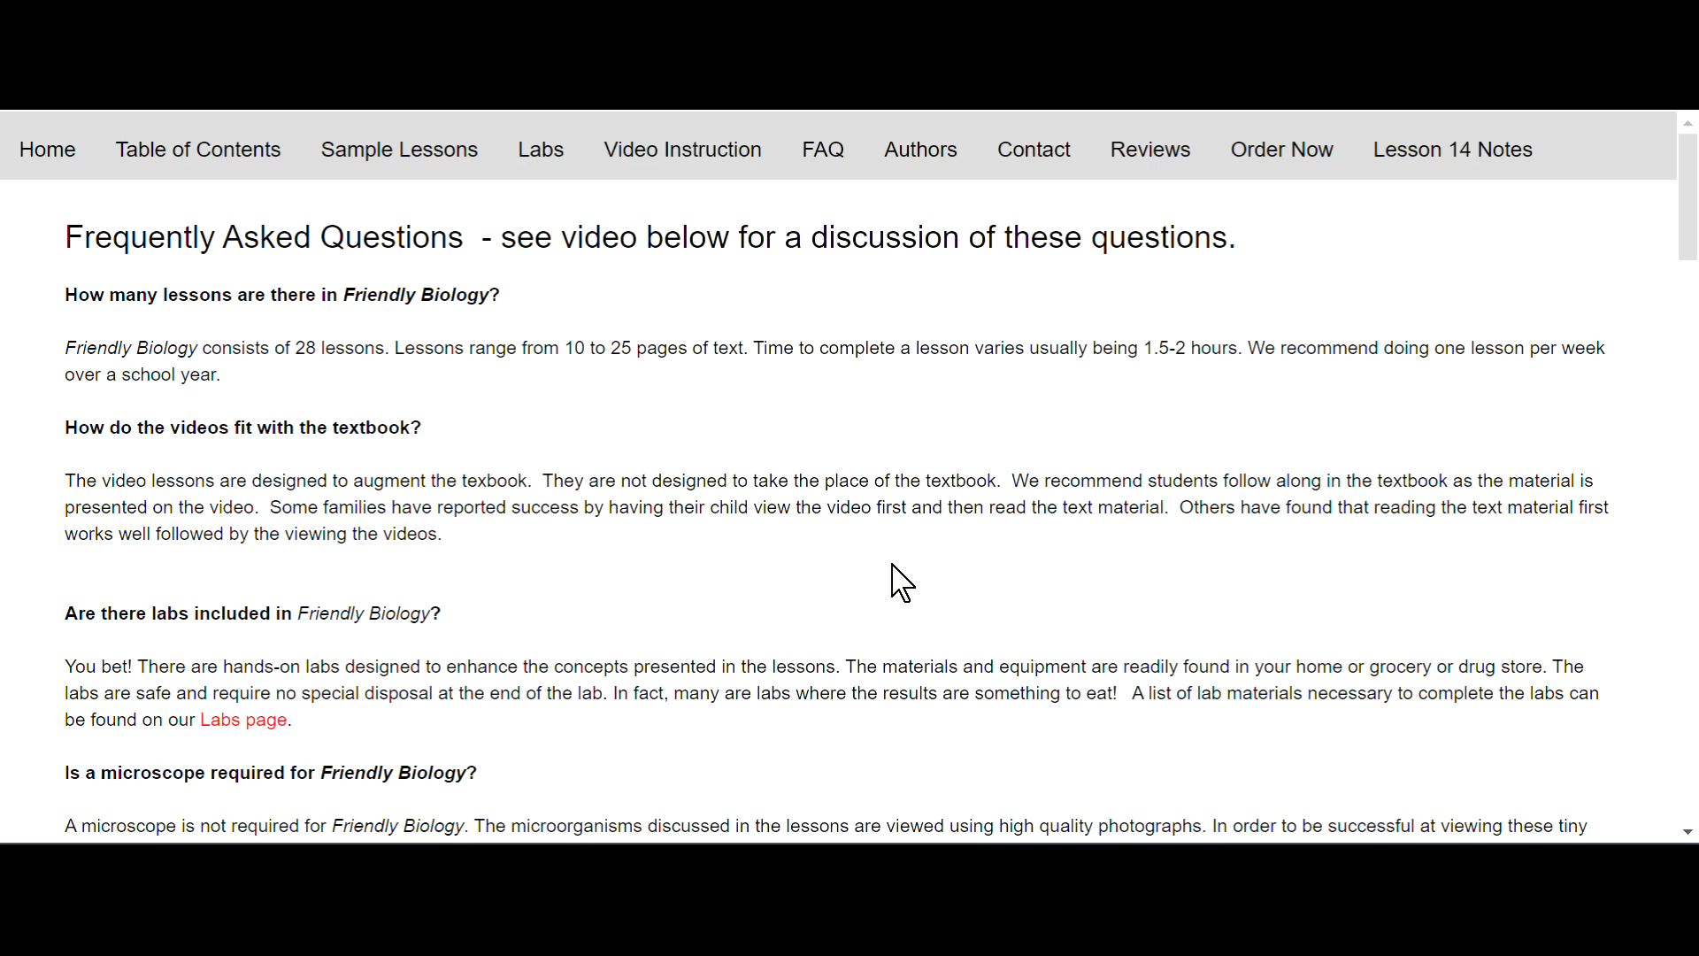
pyautogui.moveTo(379, 561)
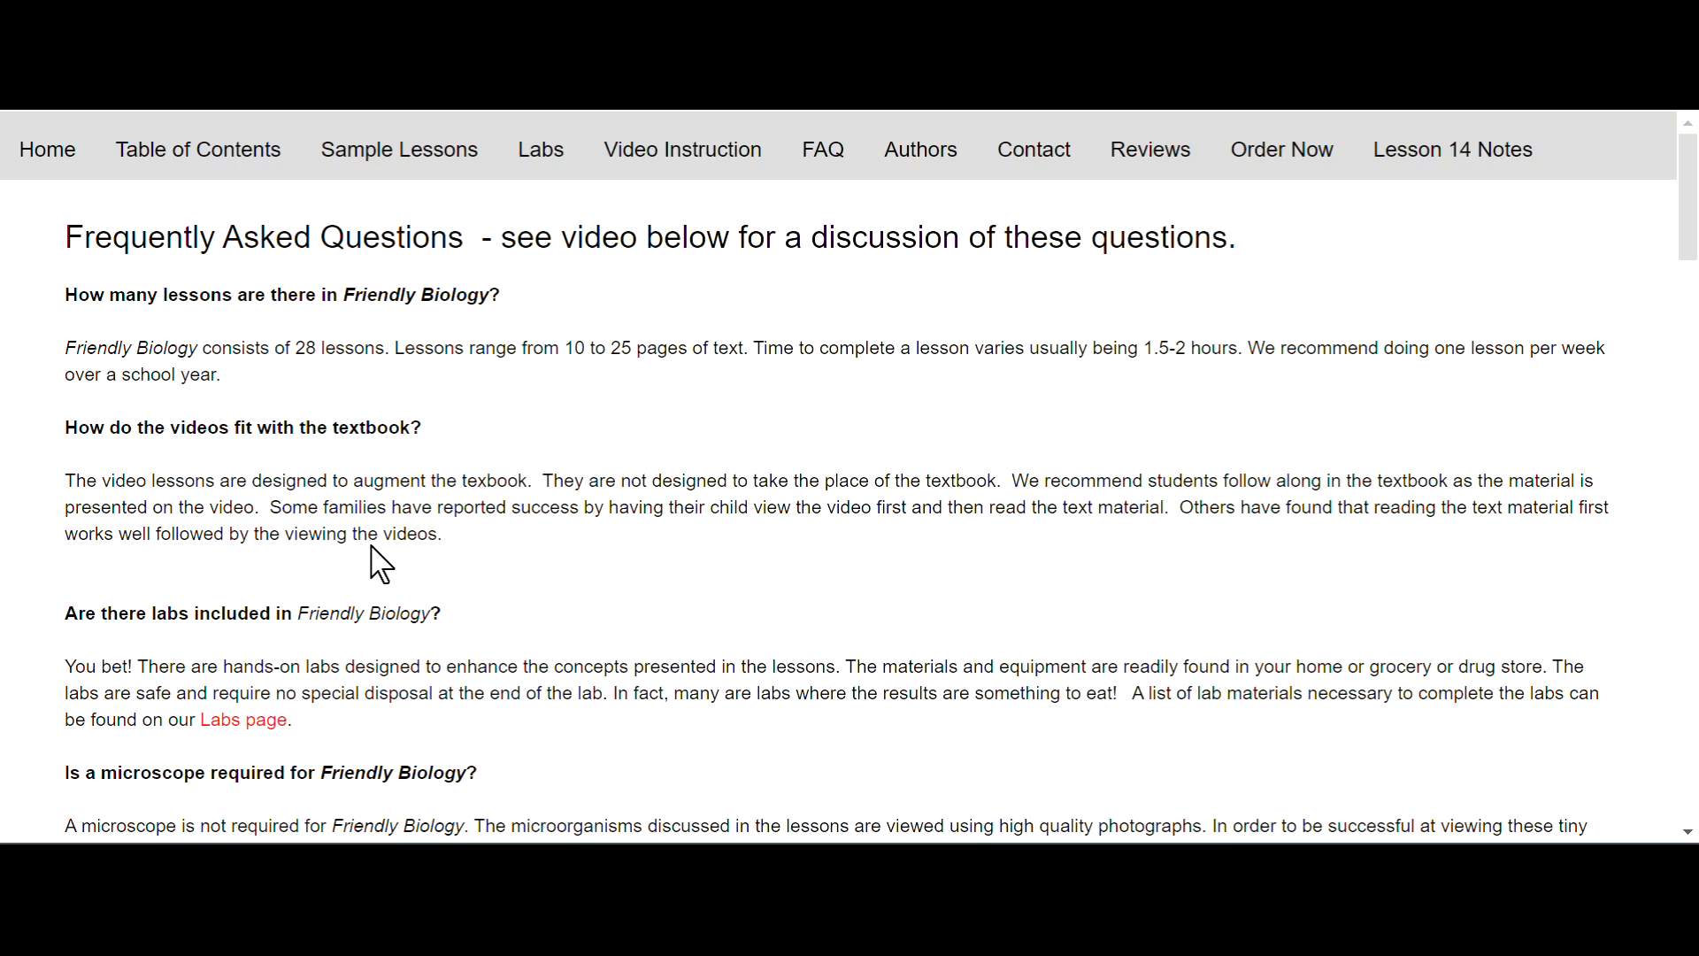
pyautogui.moveTo(443, 545)
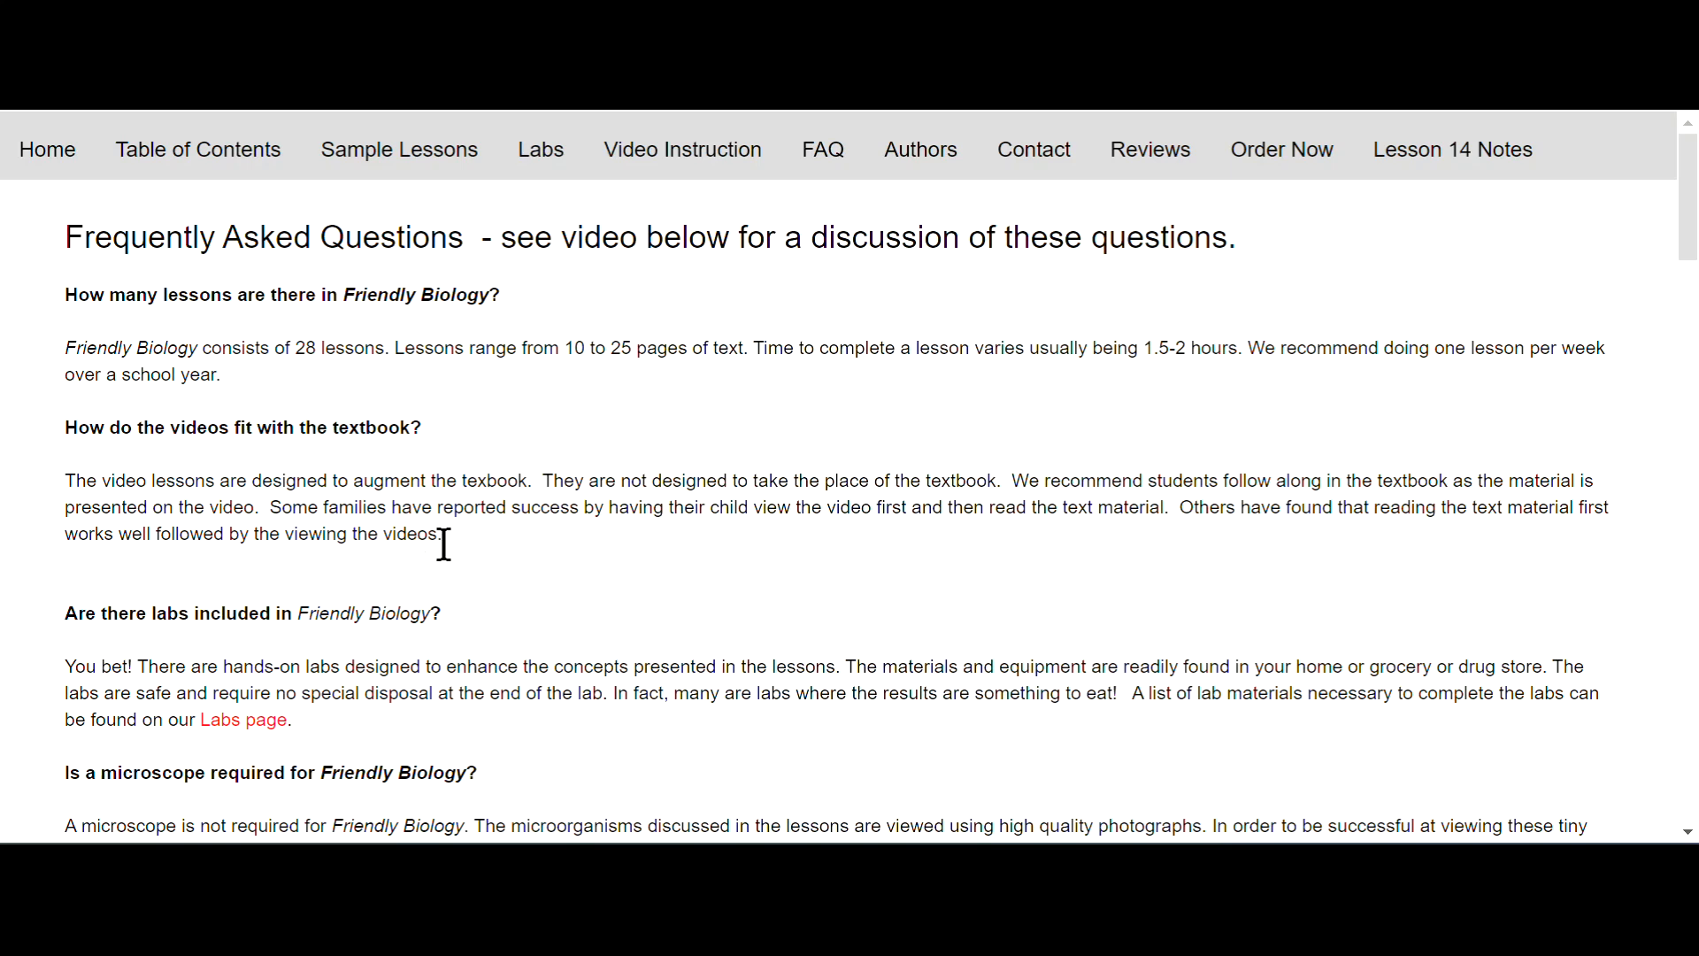
pyautogui.moveTo(772, 547)
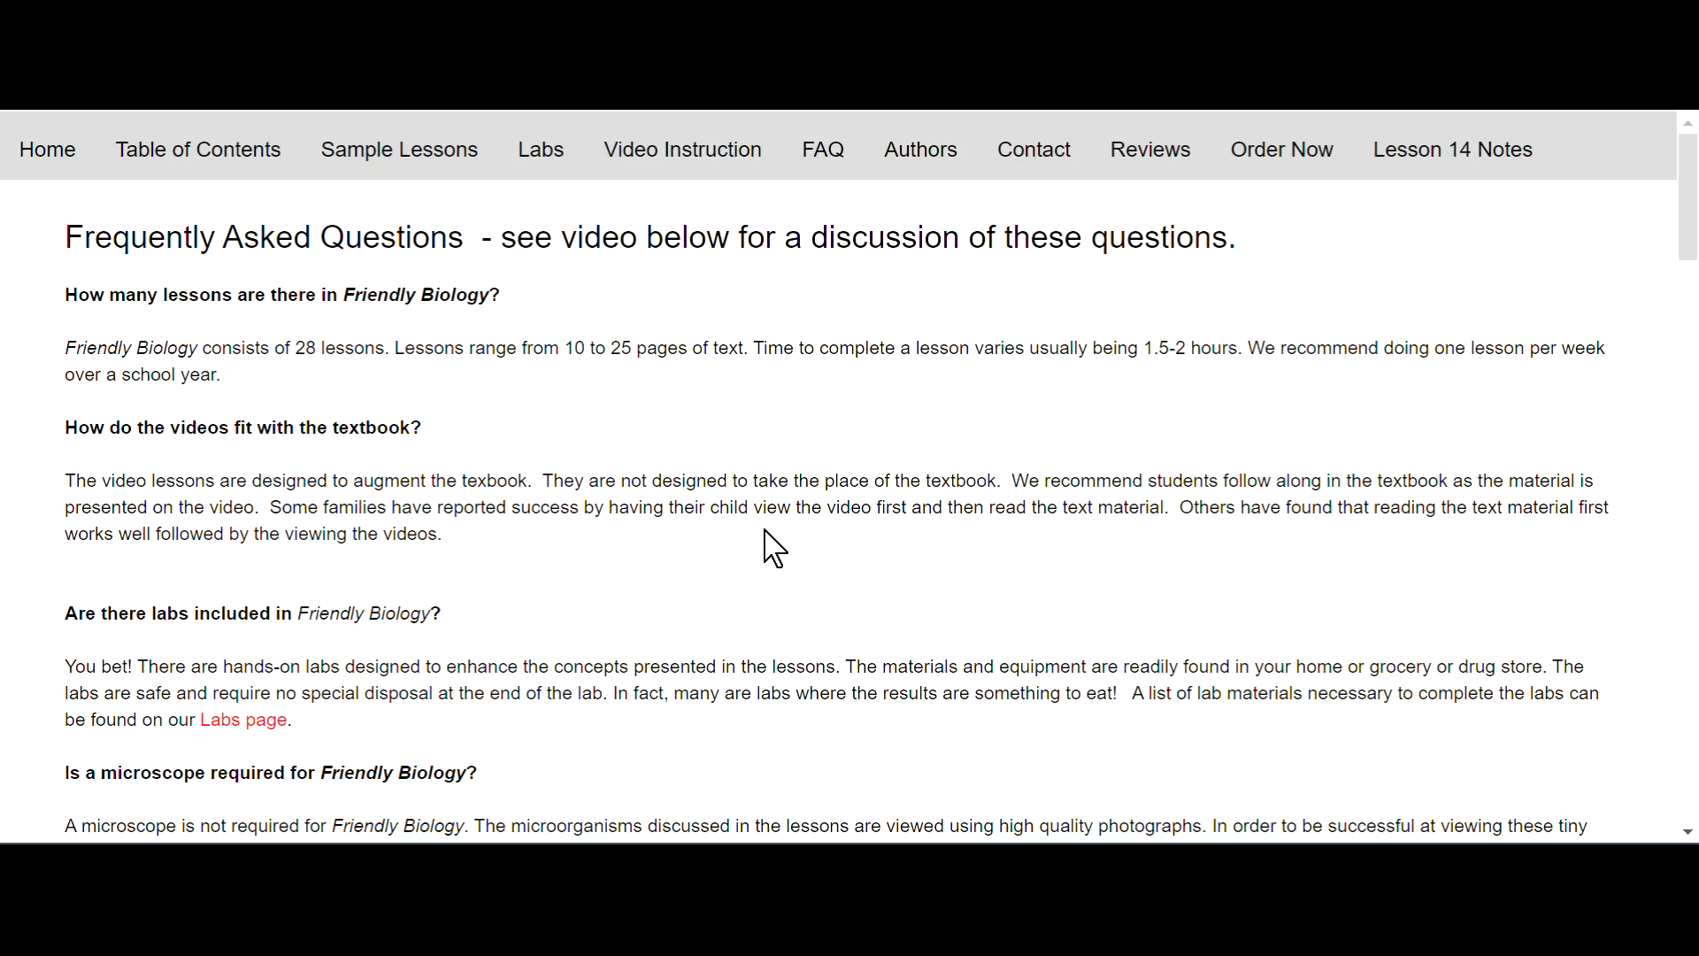
pyautogui.moveTo(1080, 560)
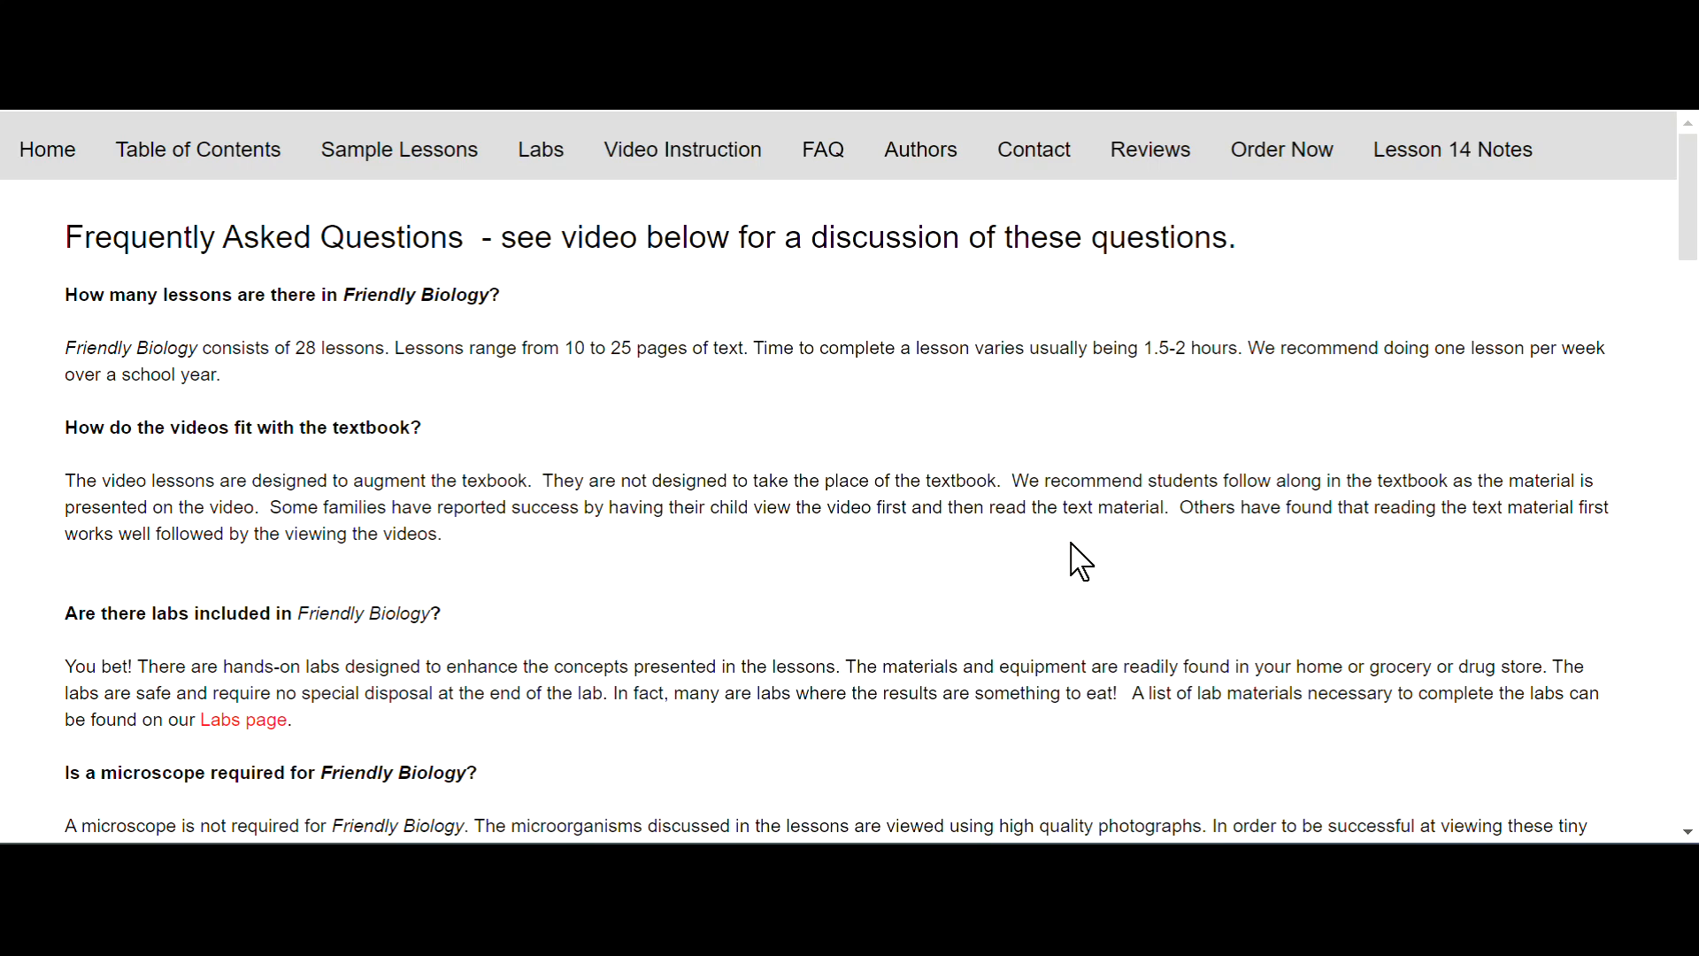
pyautogui.moveTo(1423, 545)
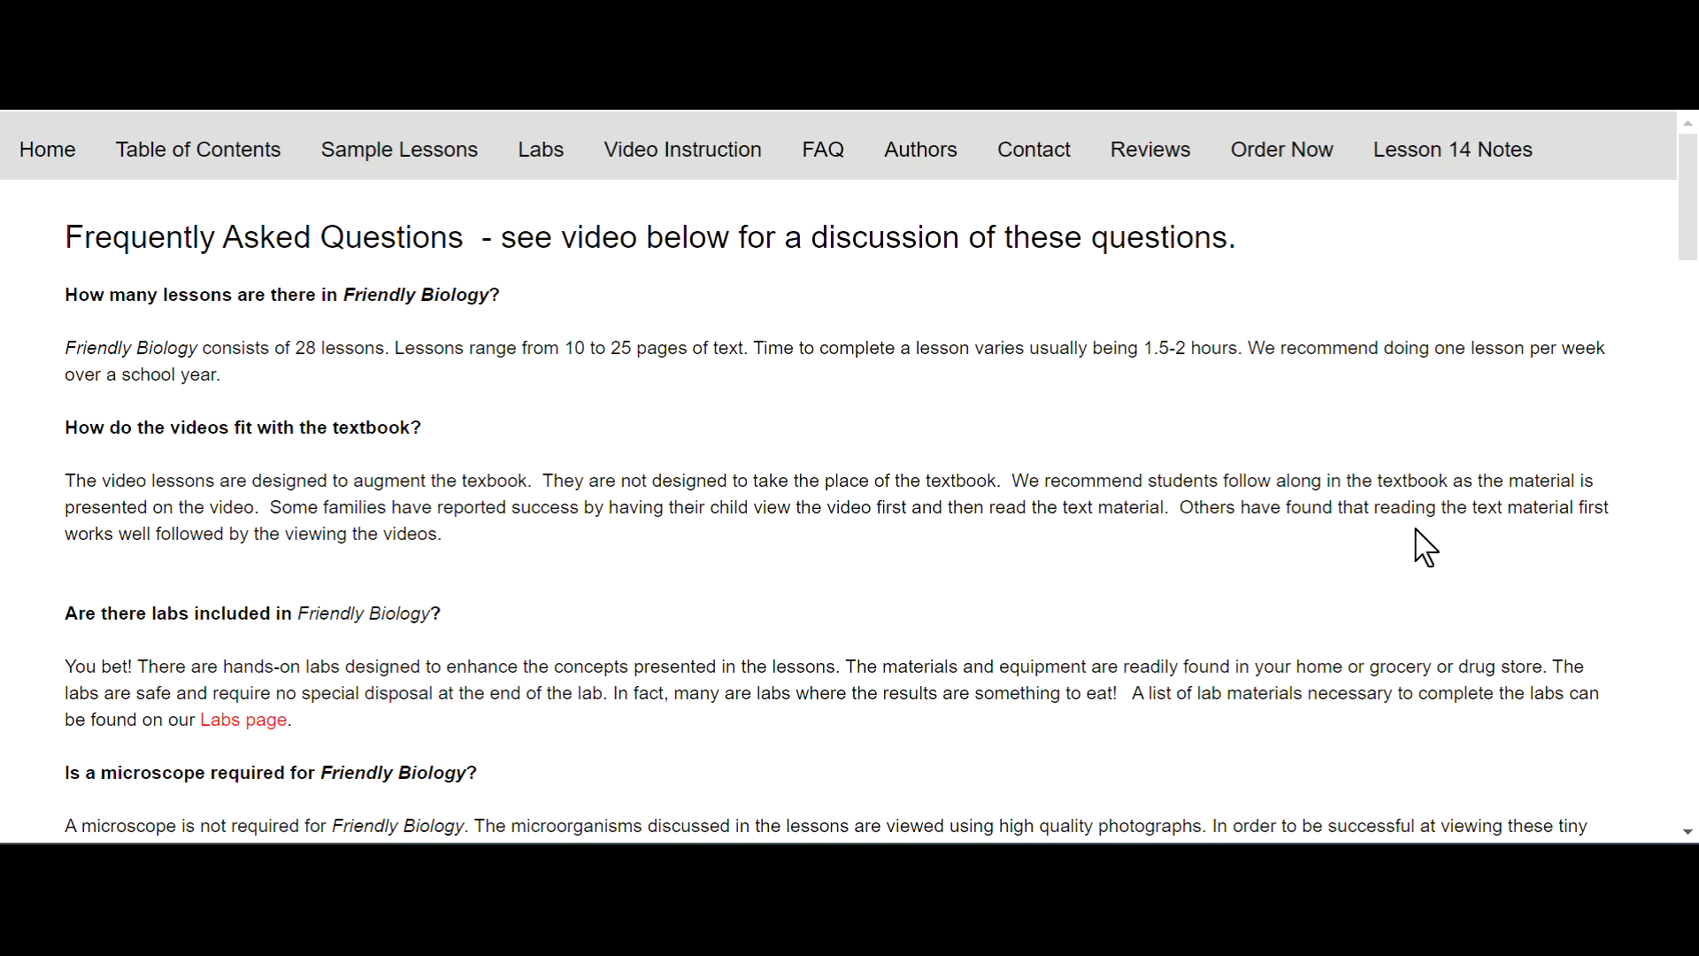
pyautogui.moveTo(417, 578)
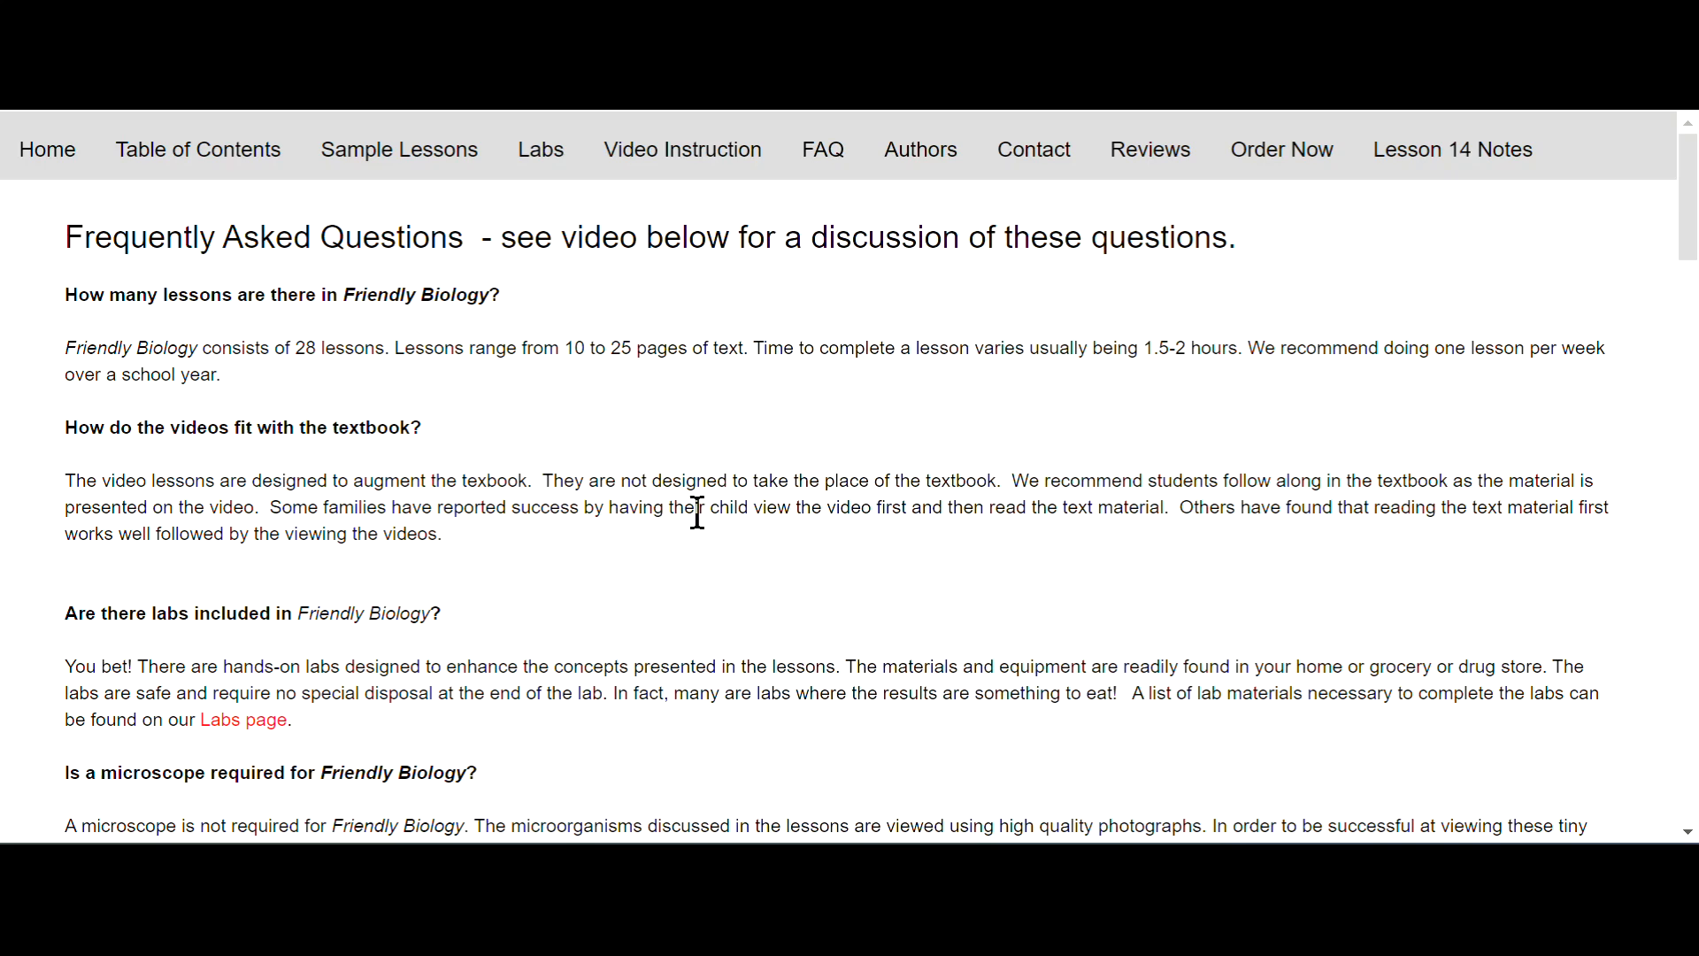
# Scroll the FAQ to the answers on microscopes, worksheets and tests
pyautogui.scroll(-3)
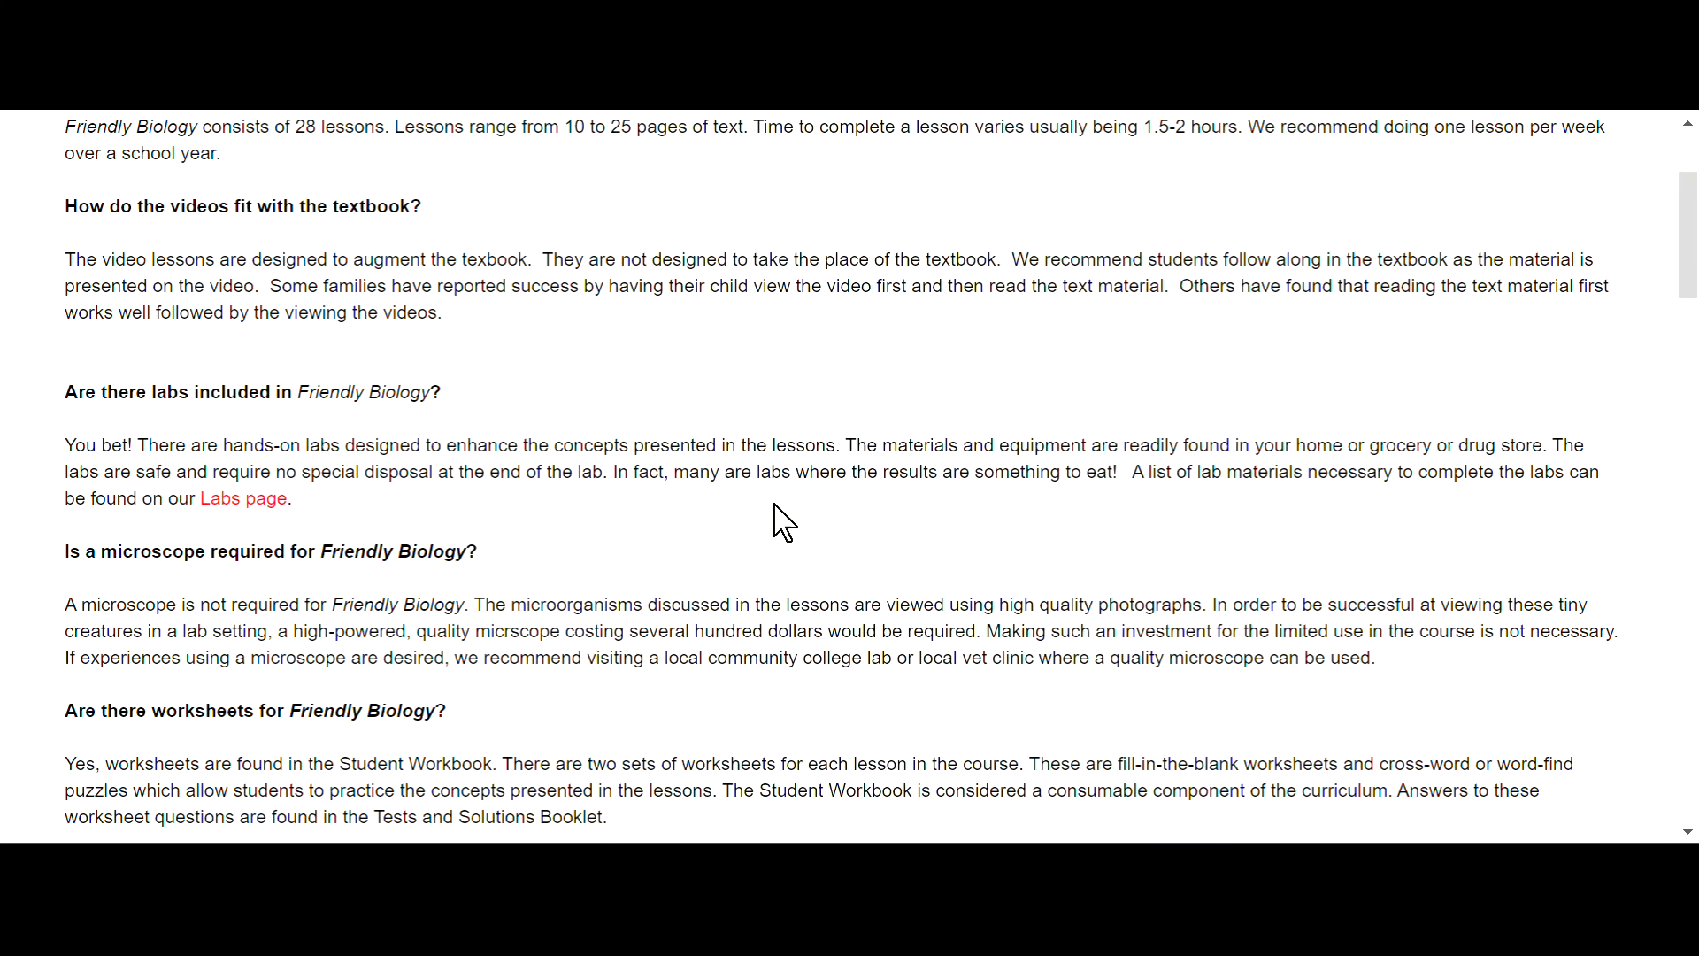
pyautogui.moveTo(873, 556)
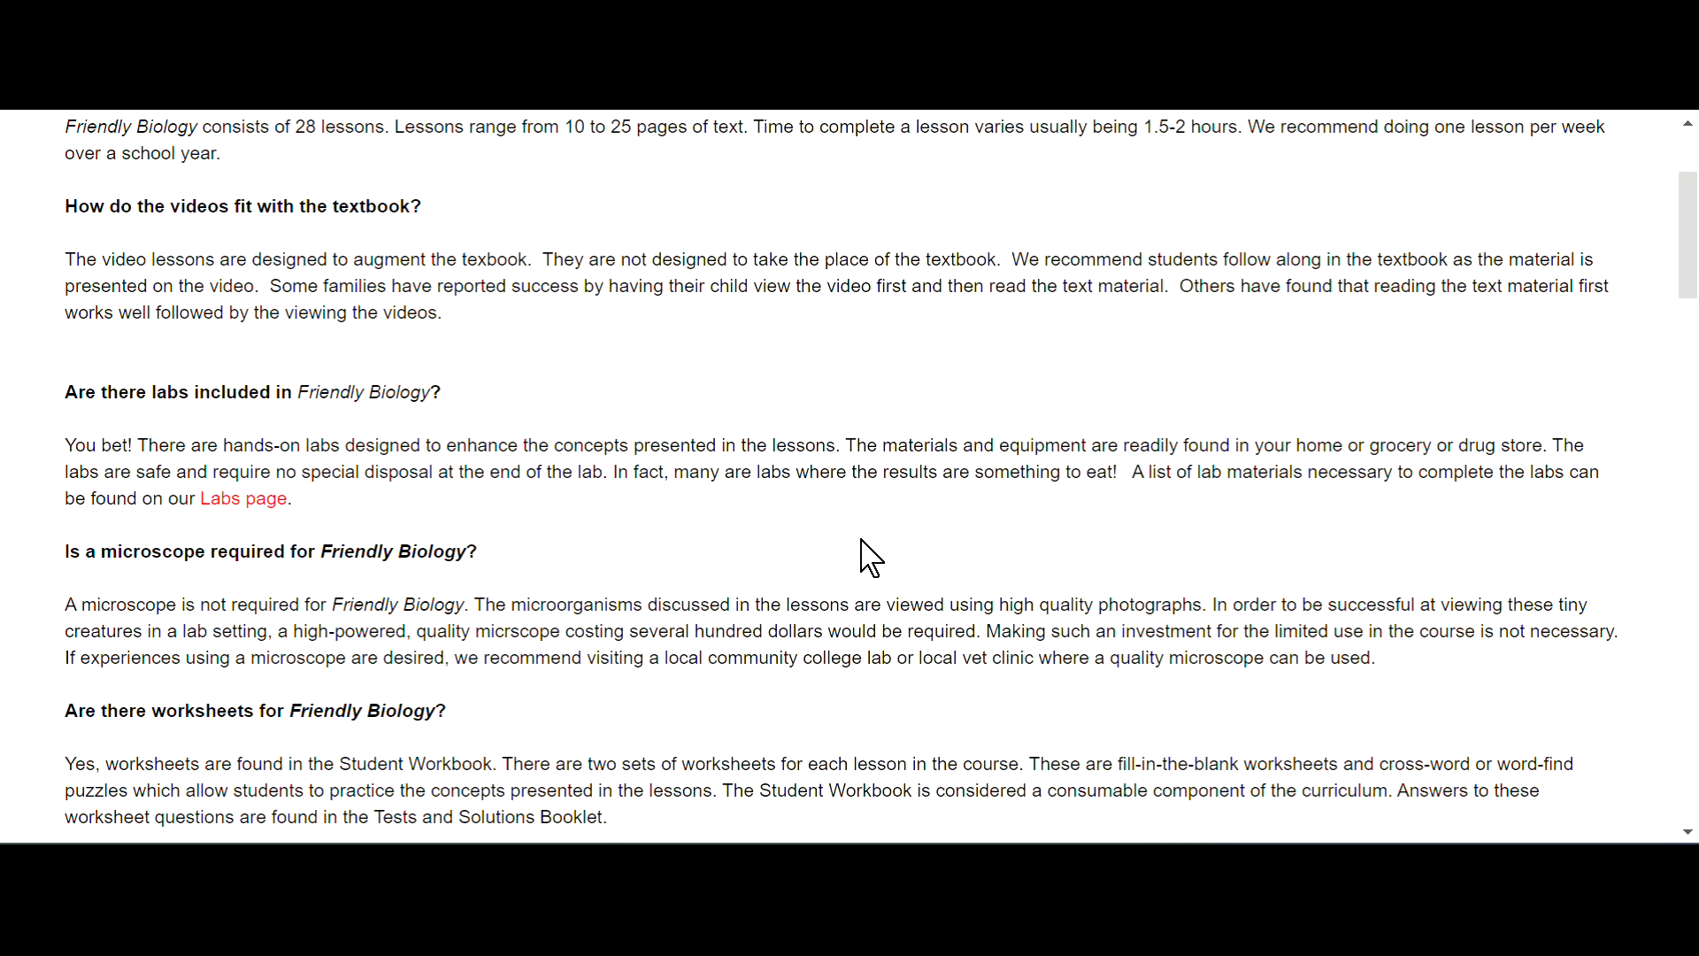
pyautogui.moveTo(705, 530)
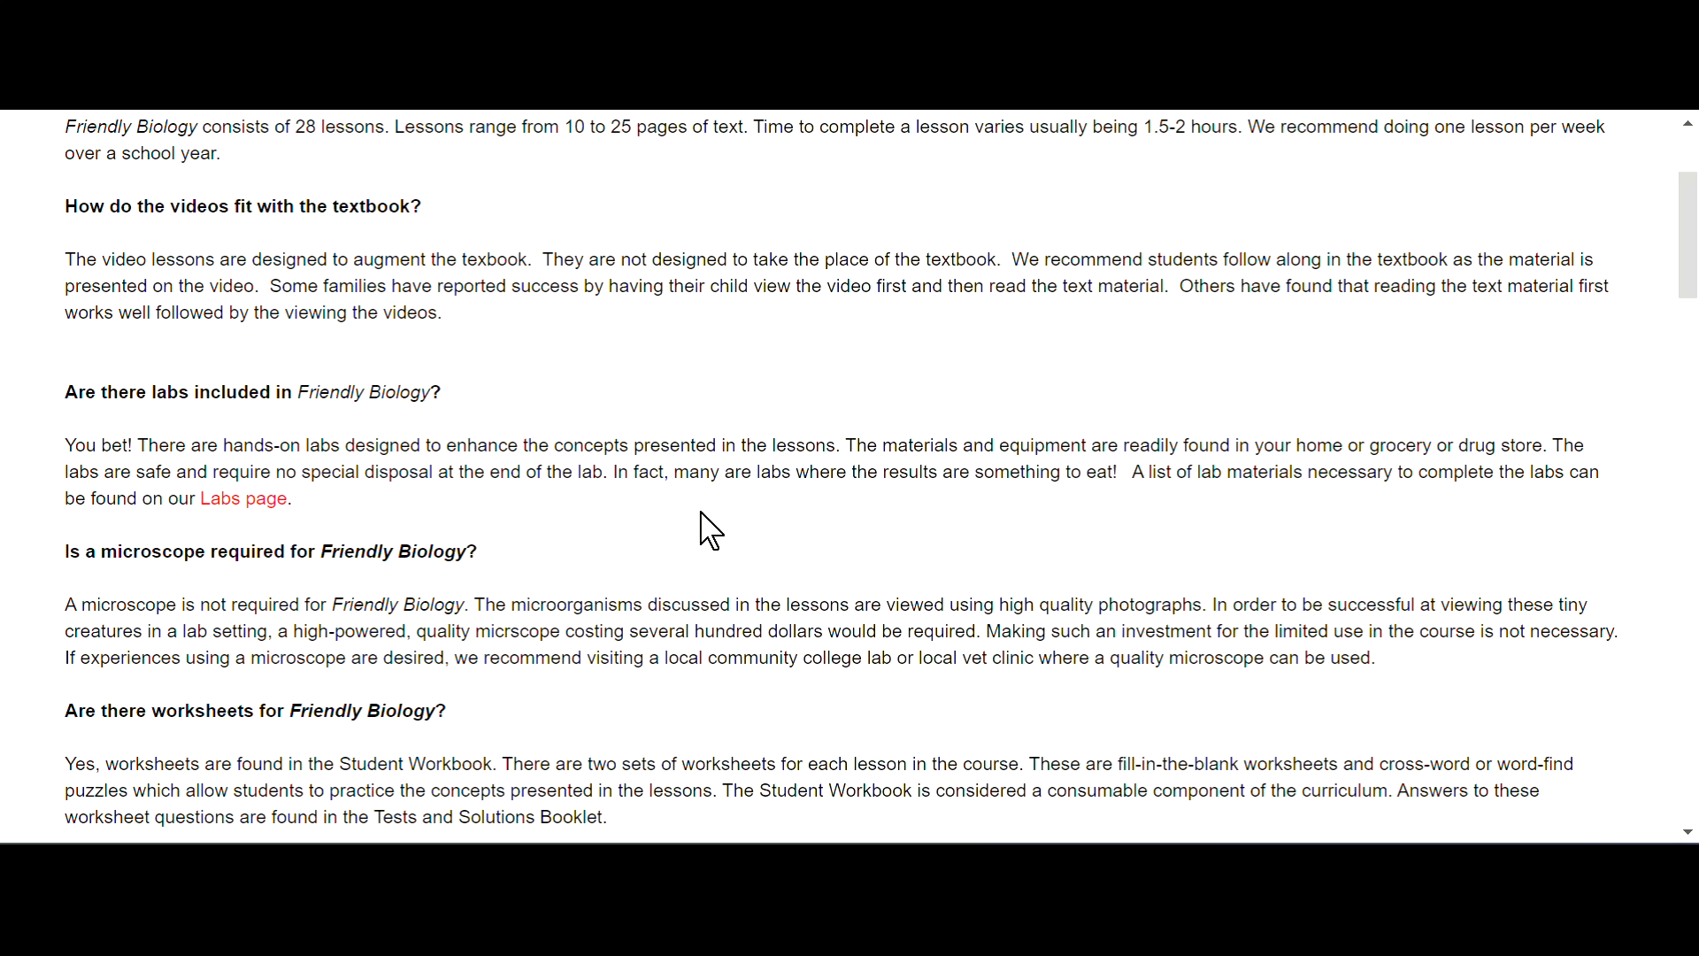
pyautogui.scroll(-3)
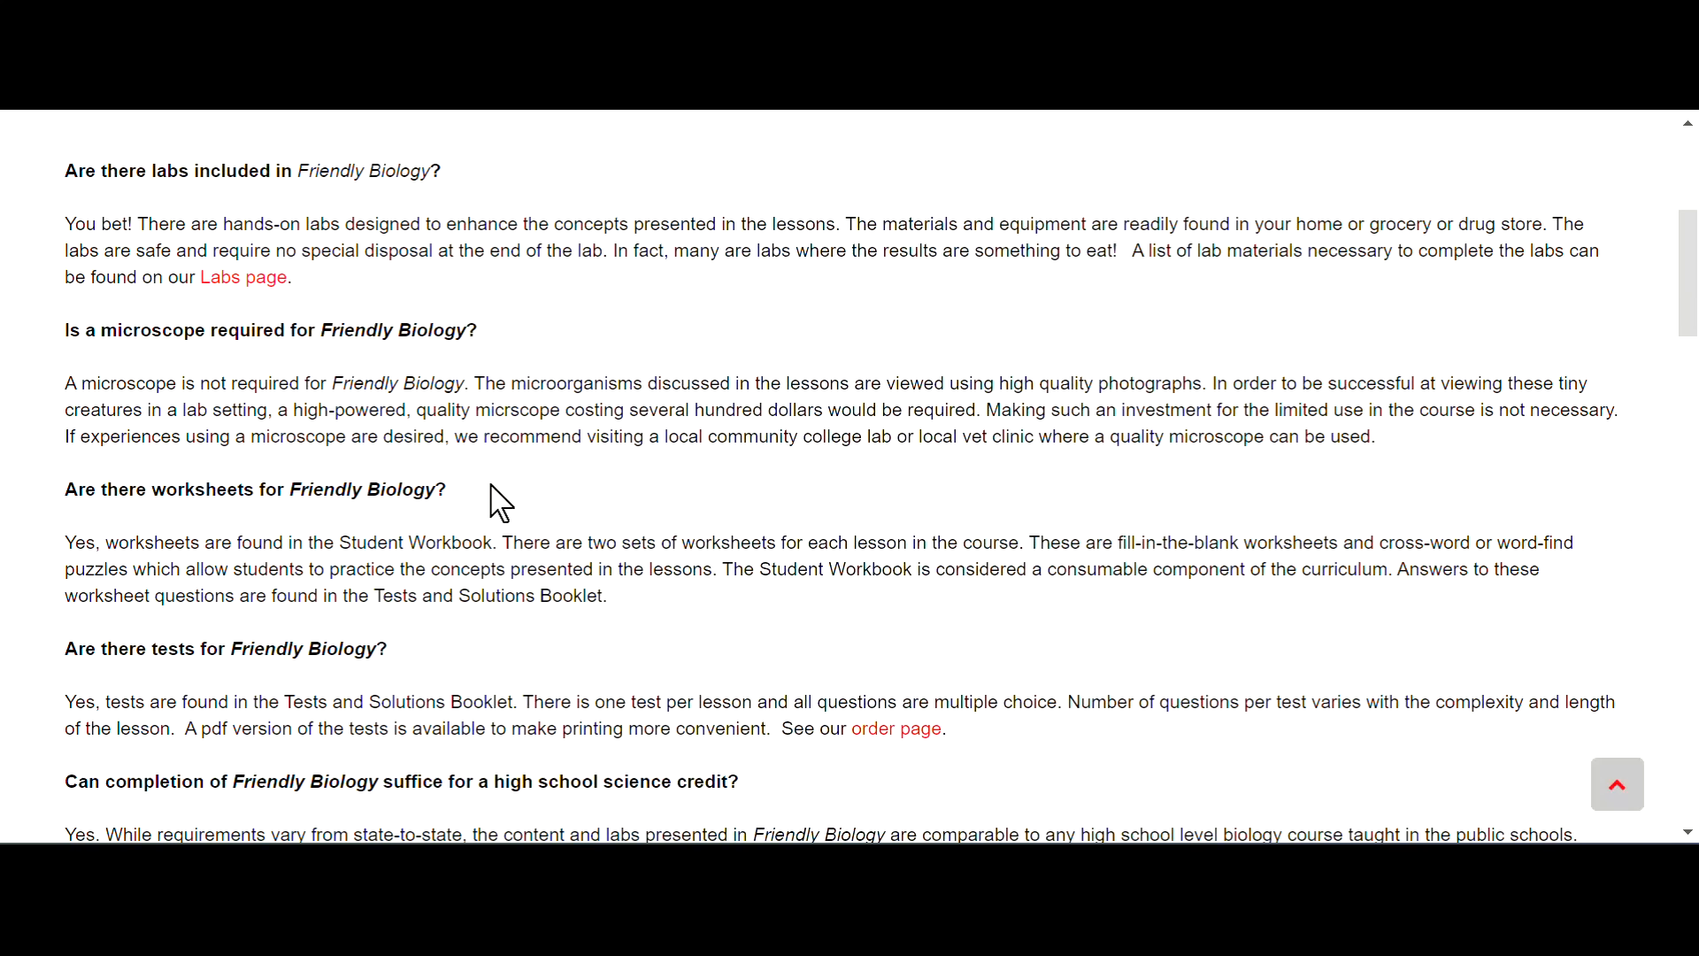
pyautogui.moveTo(216, 376)
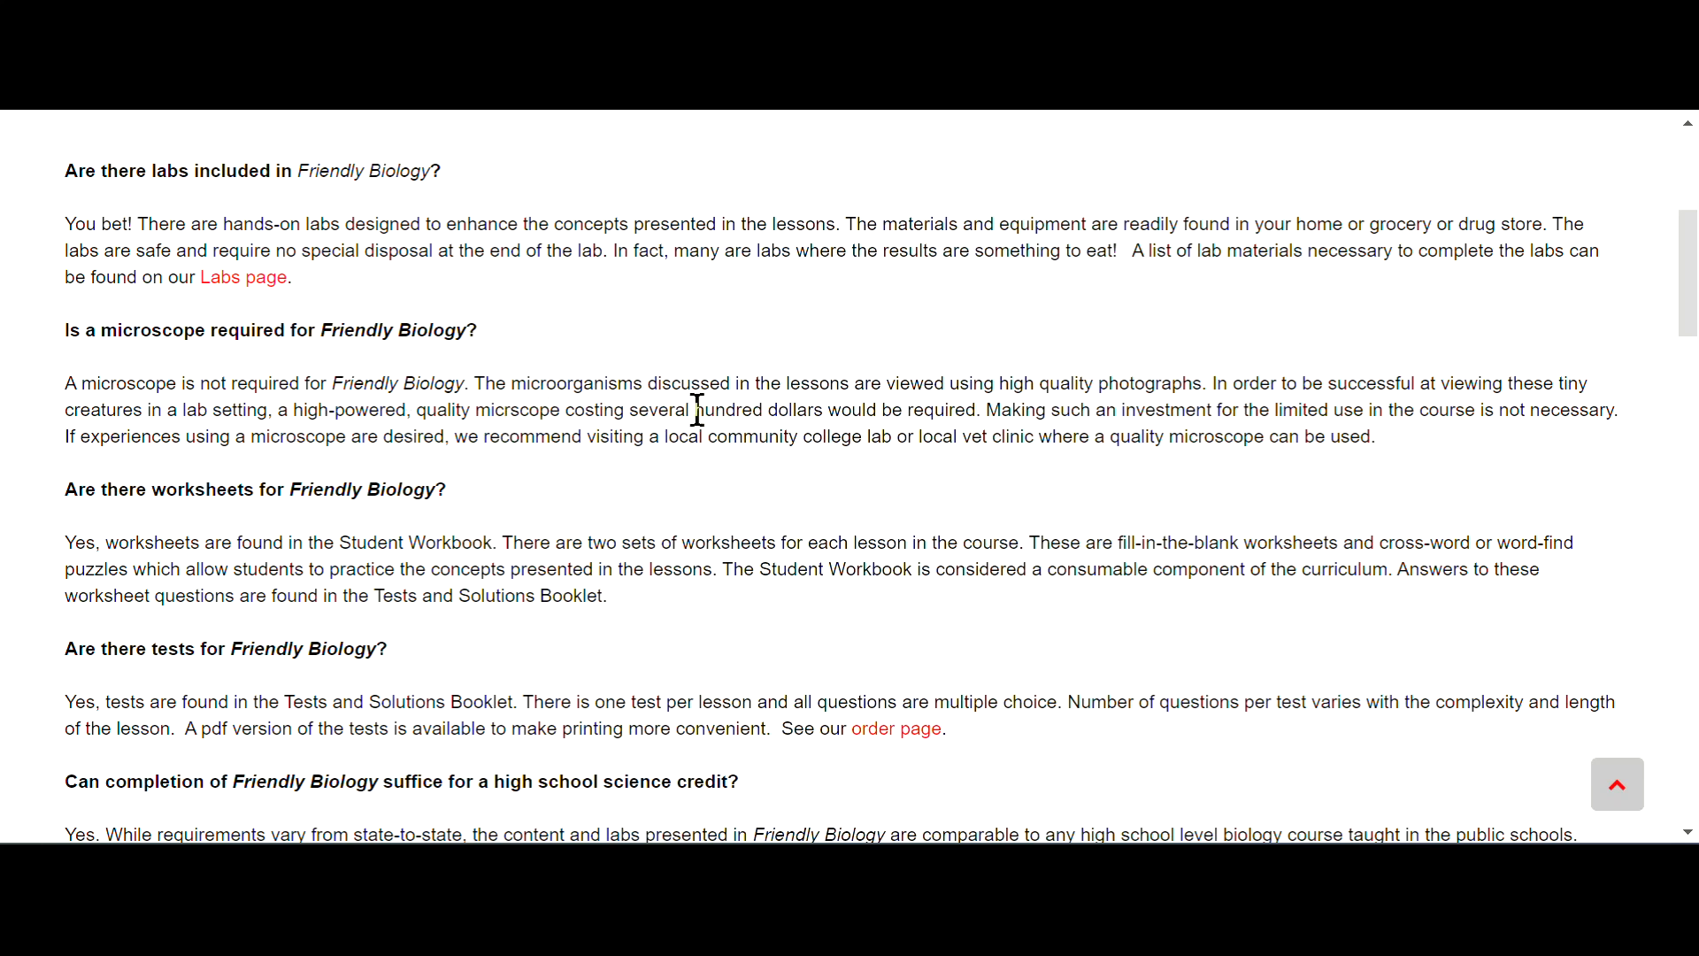
pyautogui.moveTo(908, 411)
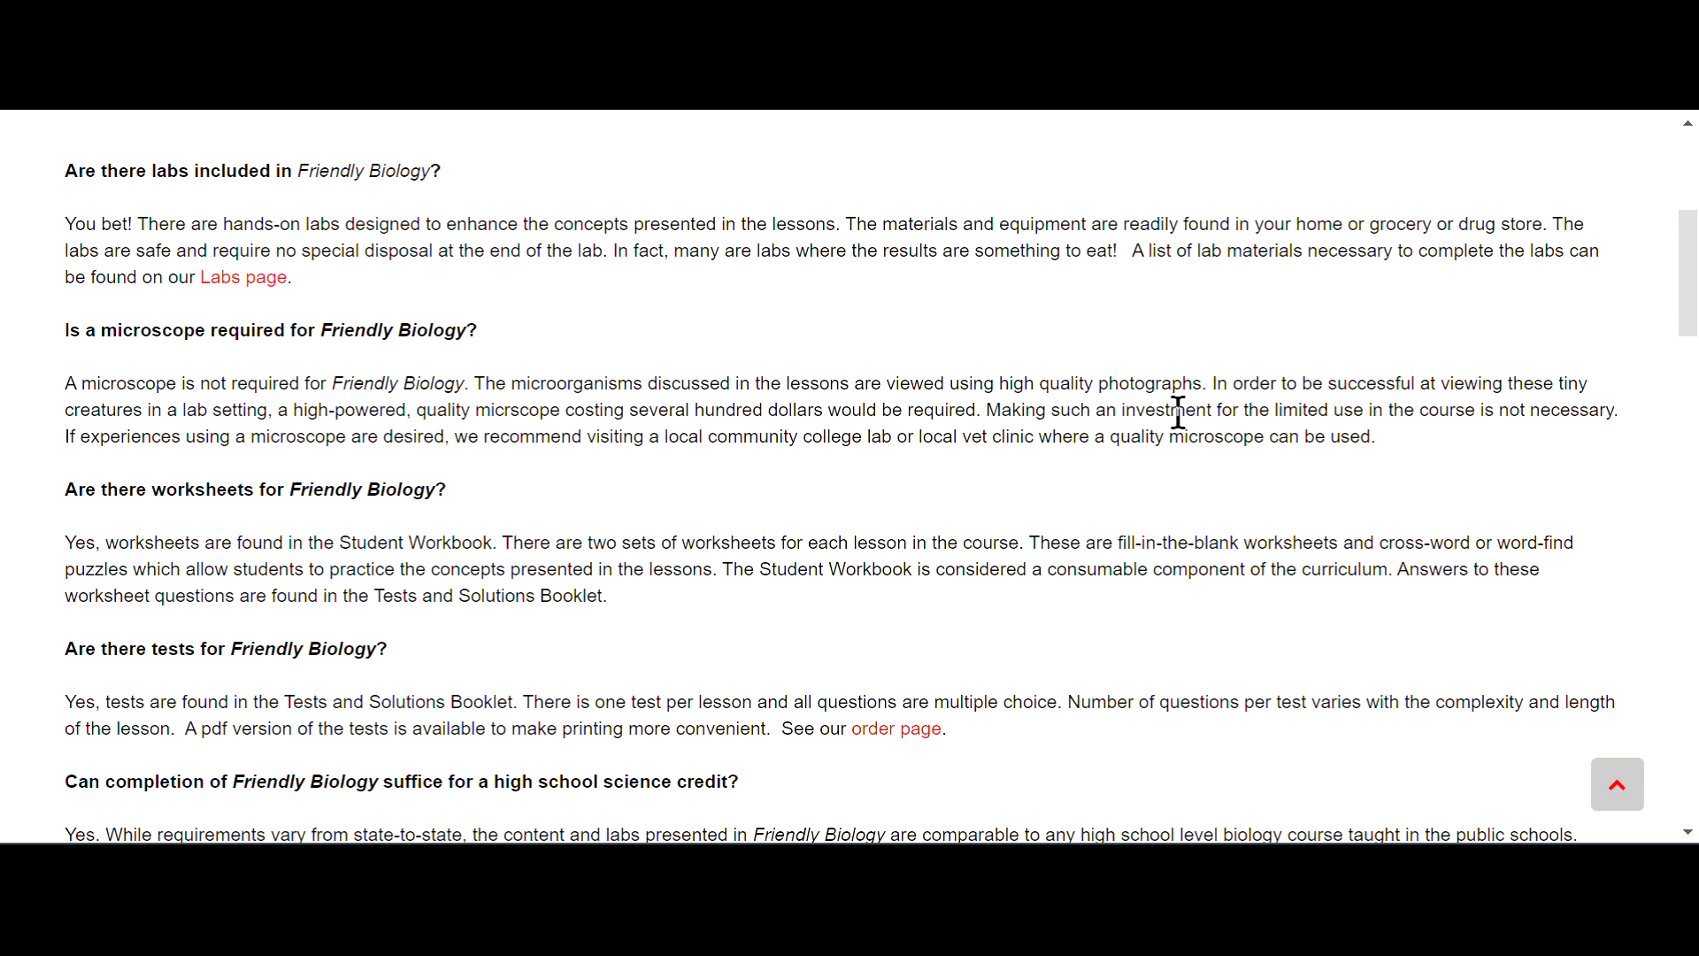
pyautogui.moveTo(781, 499)
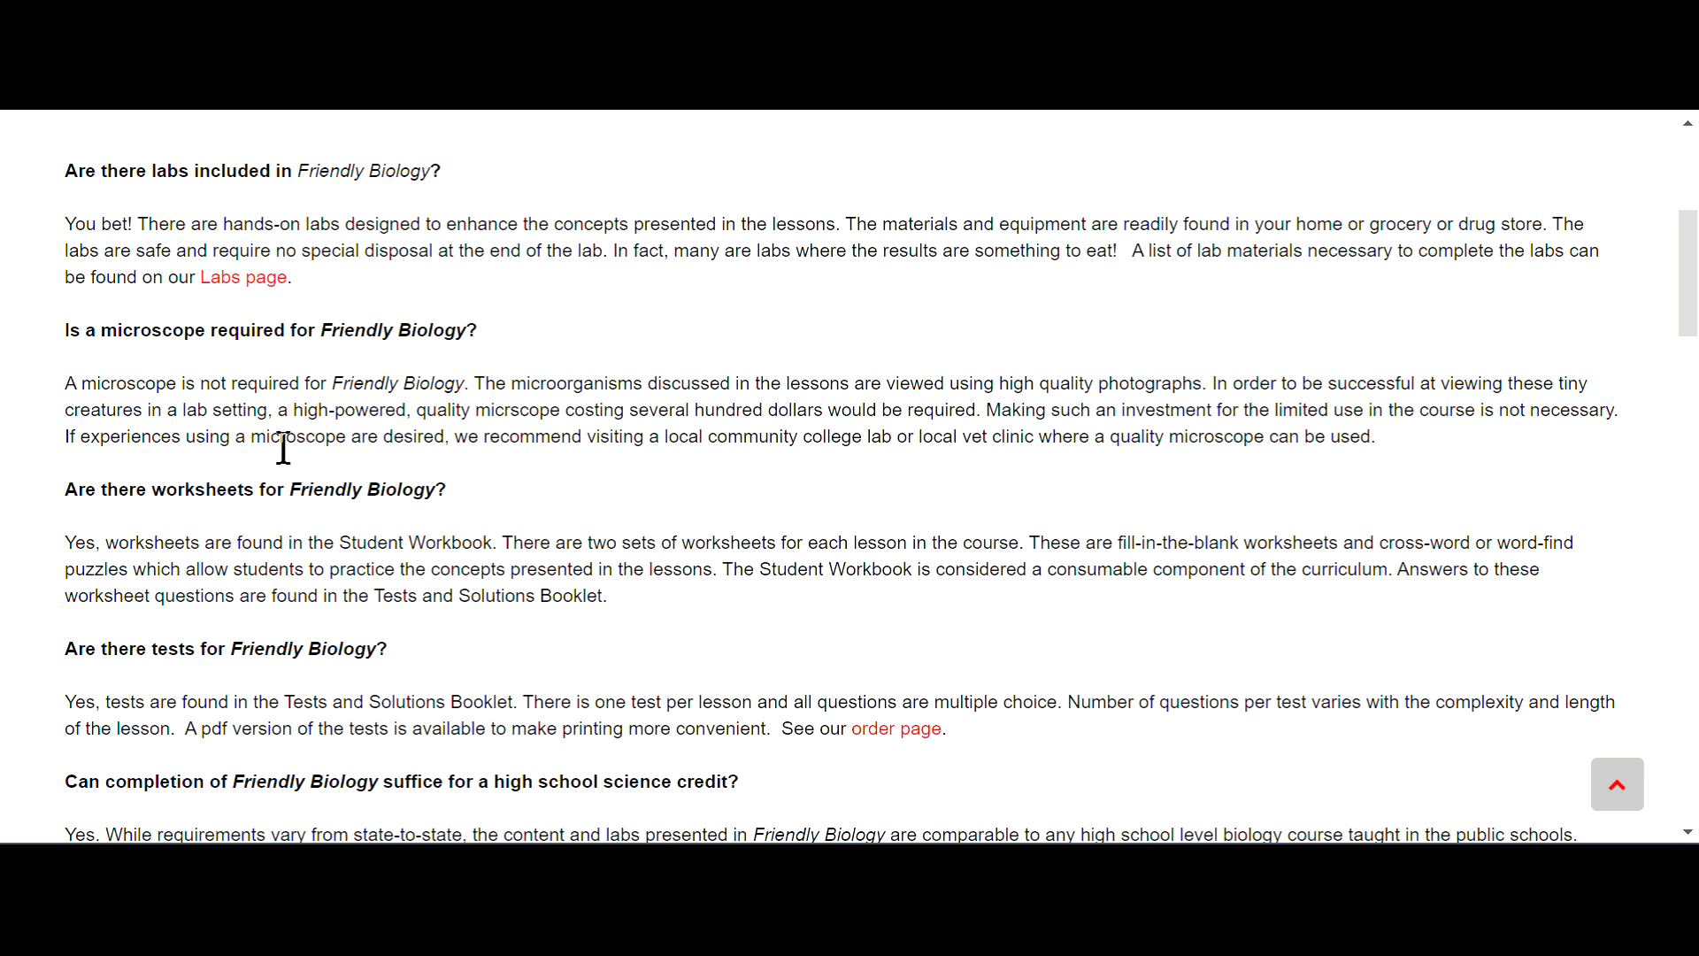
pyautogui.moveTo(552, 450)
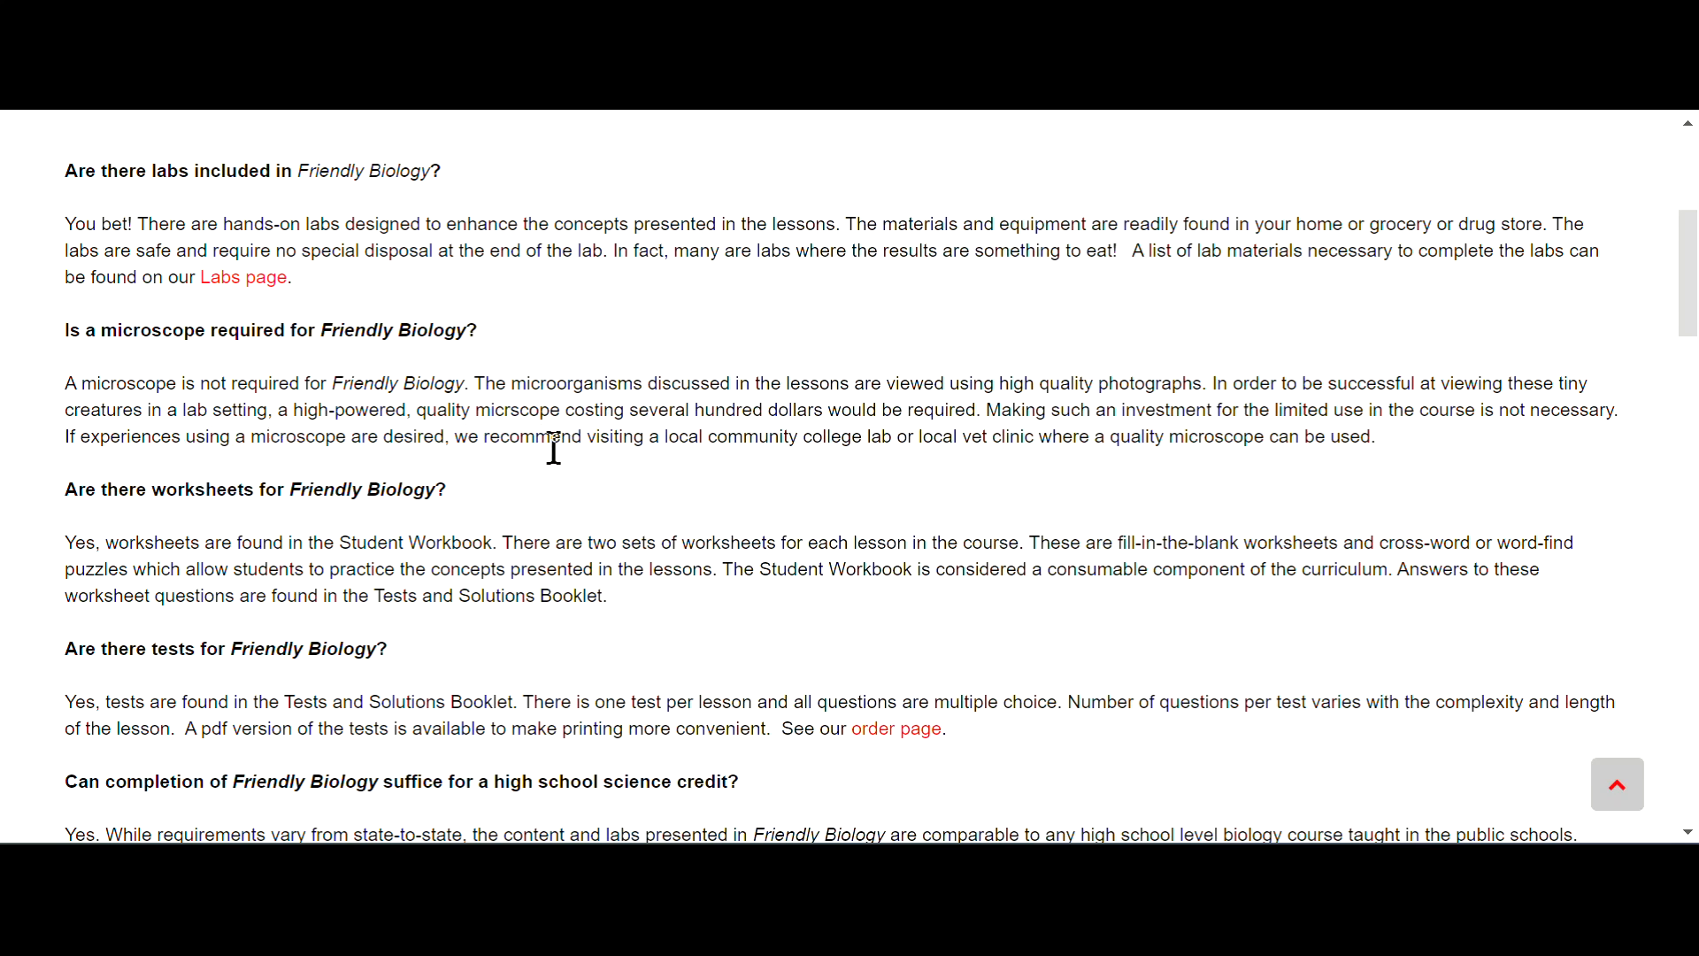
pyautogui.moveTo(924, 471)
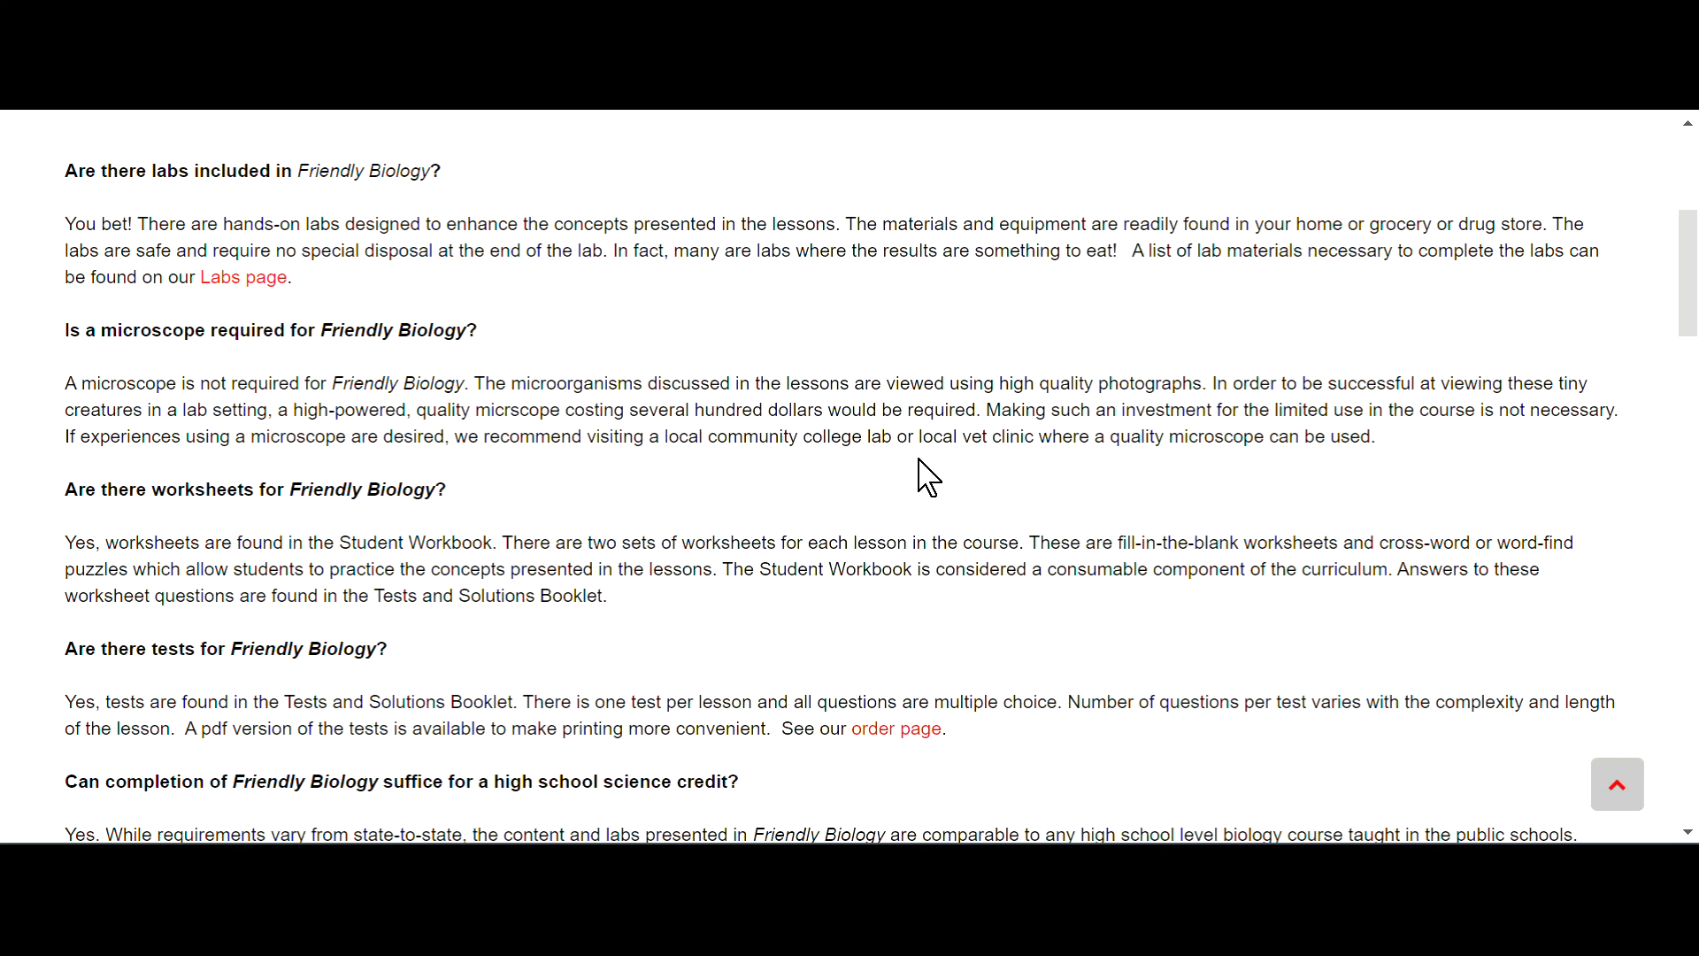
pyautogui.moveTo(1027, 477)
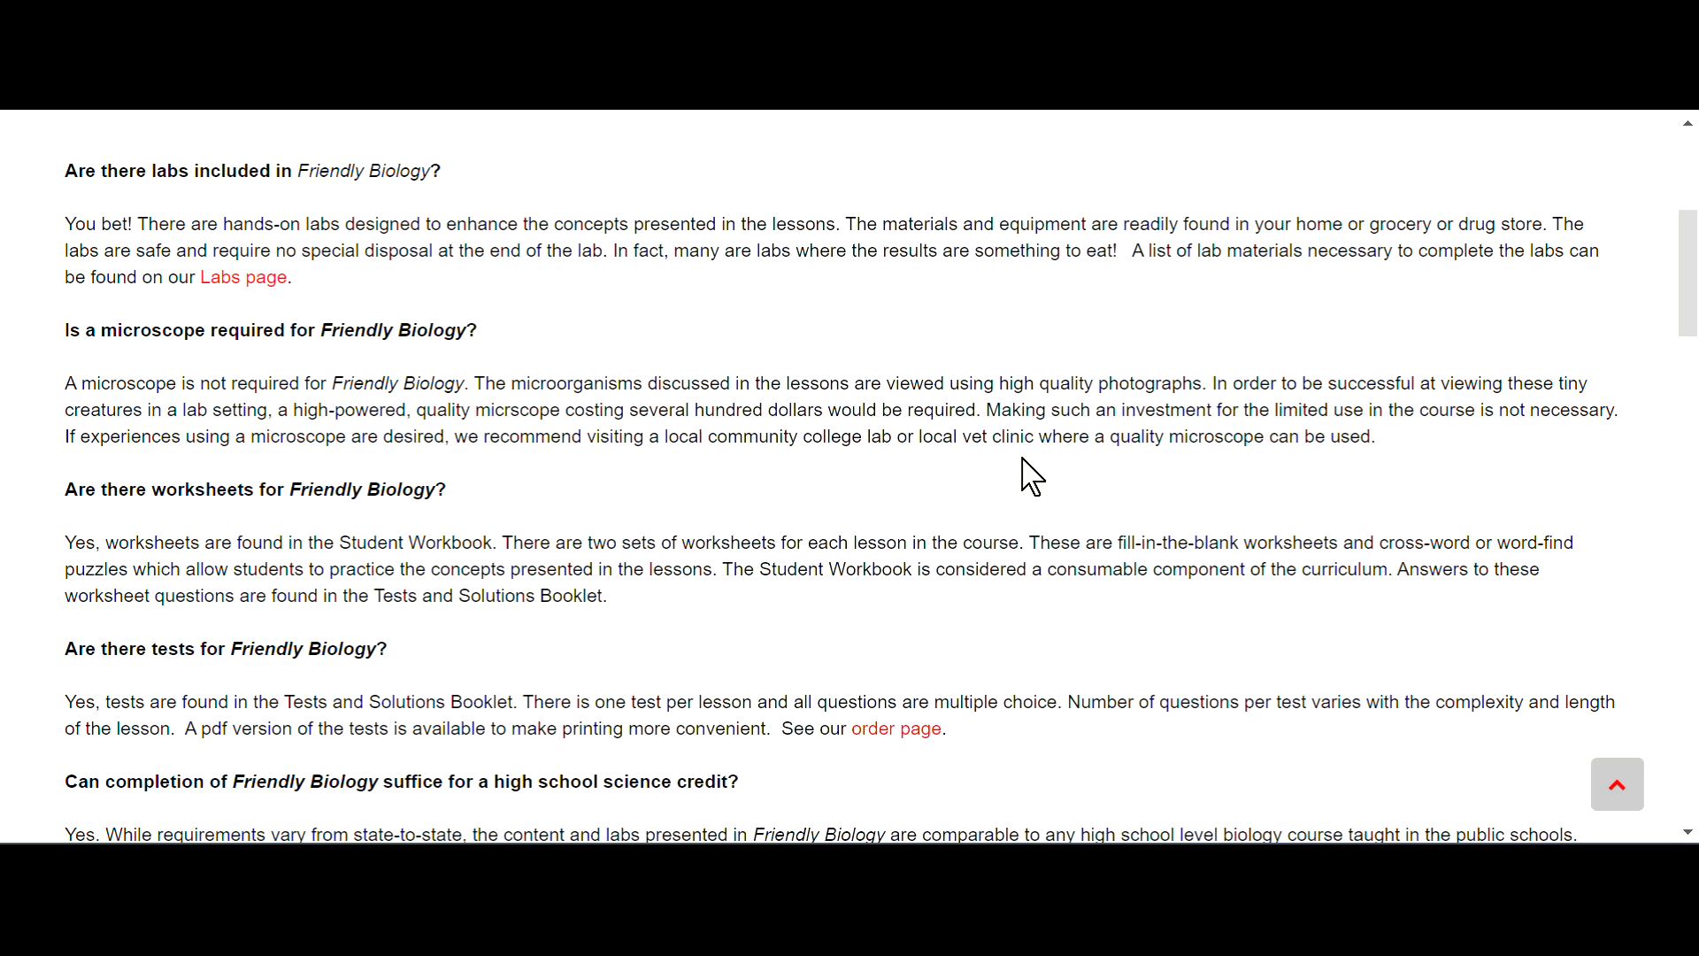
pyautogui.moveTo(1038, 477)
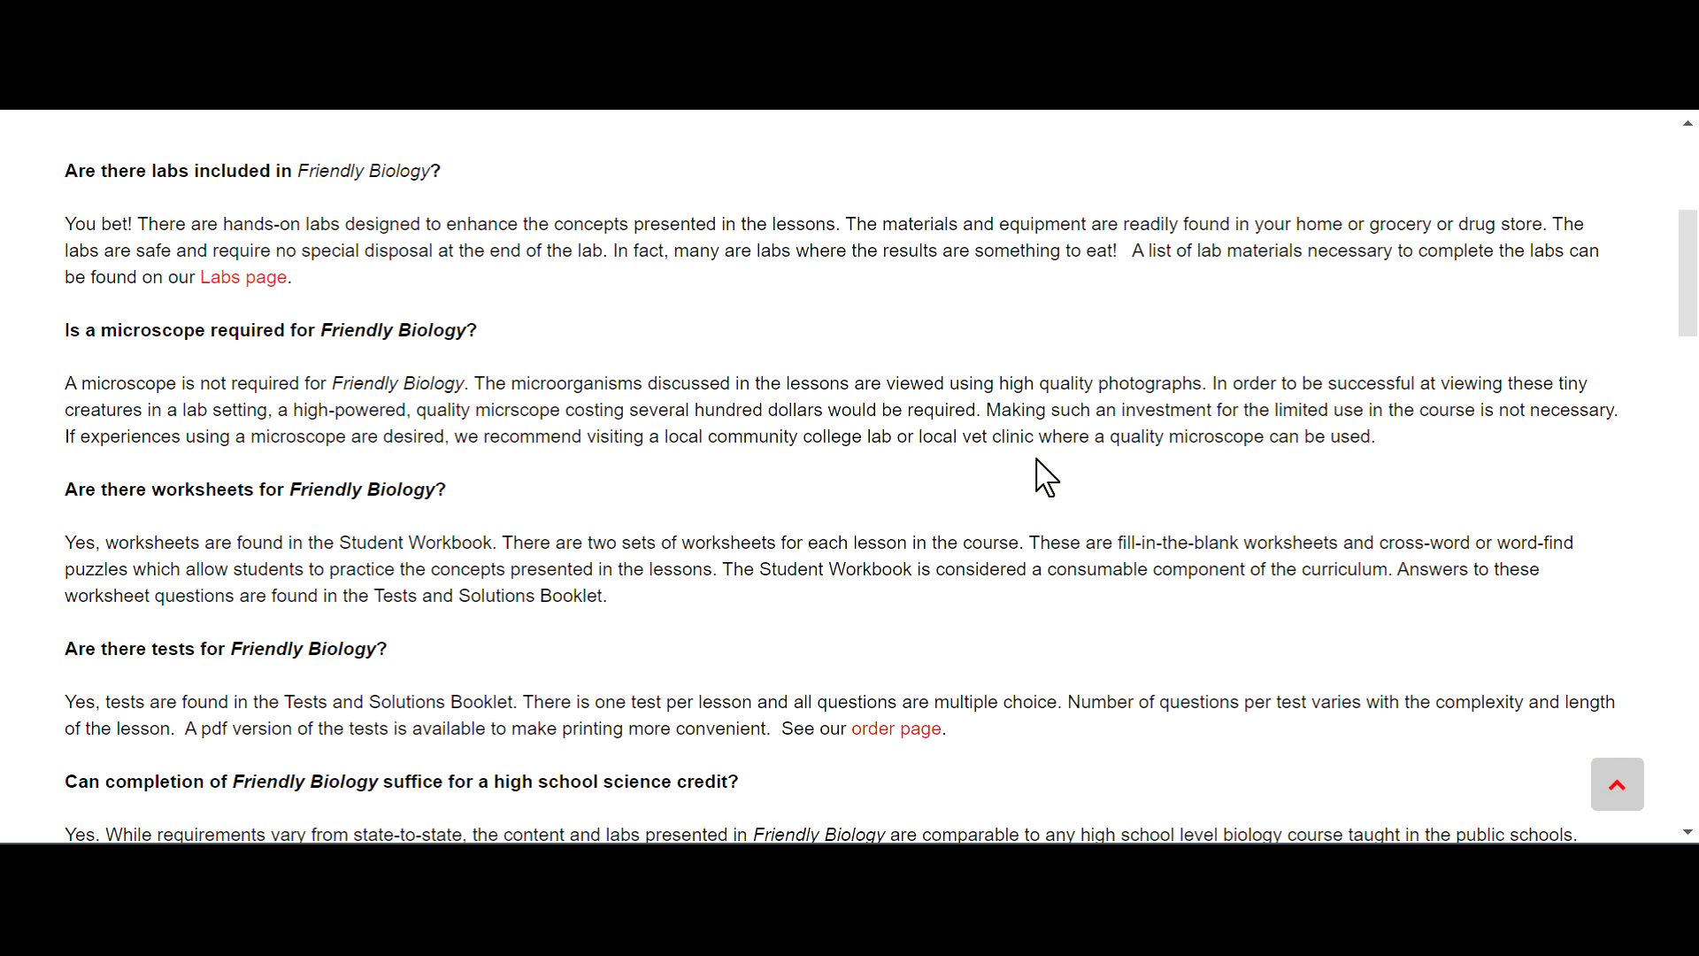
pyautogui.moveTo(262, 486)
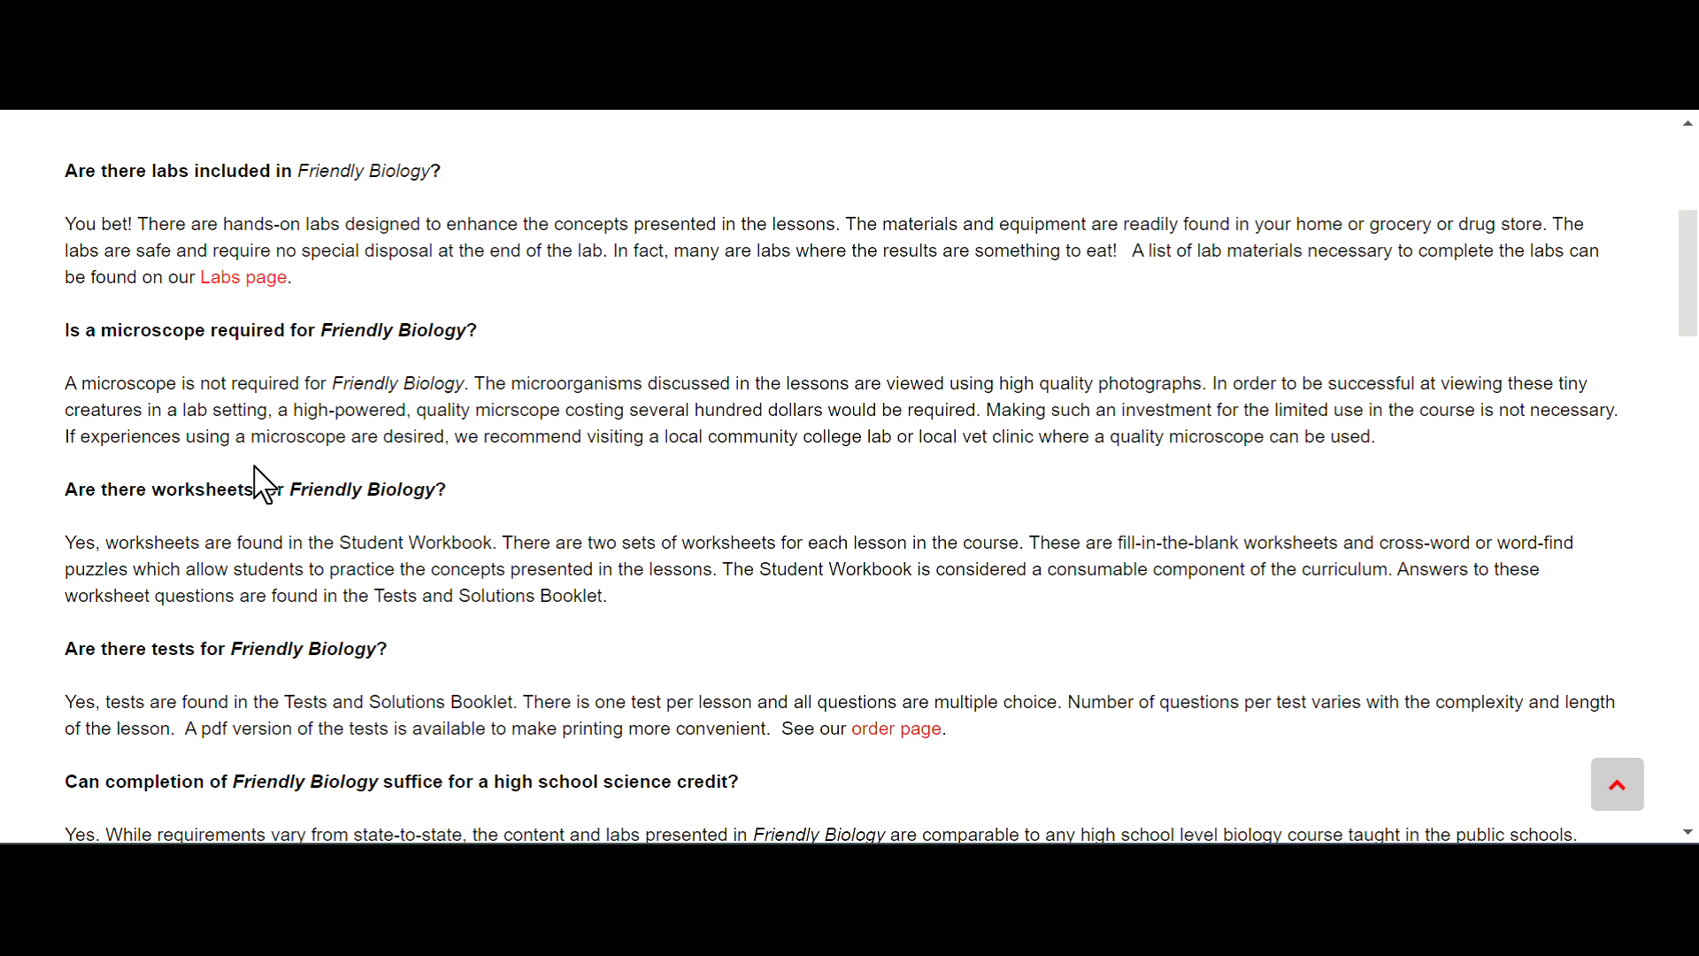
pyautogui.moveTo(663, 477)
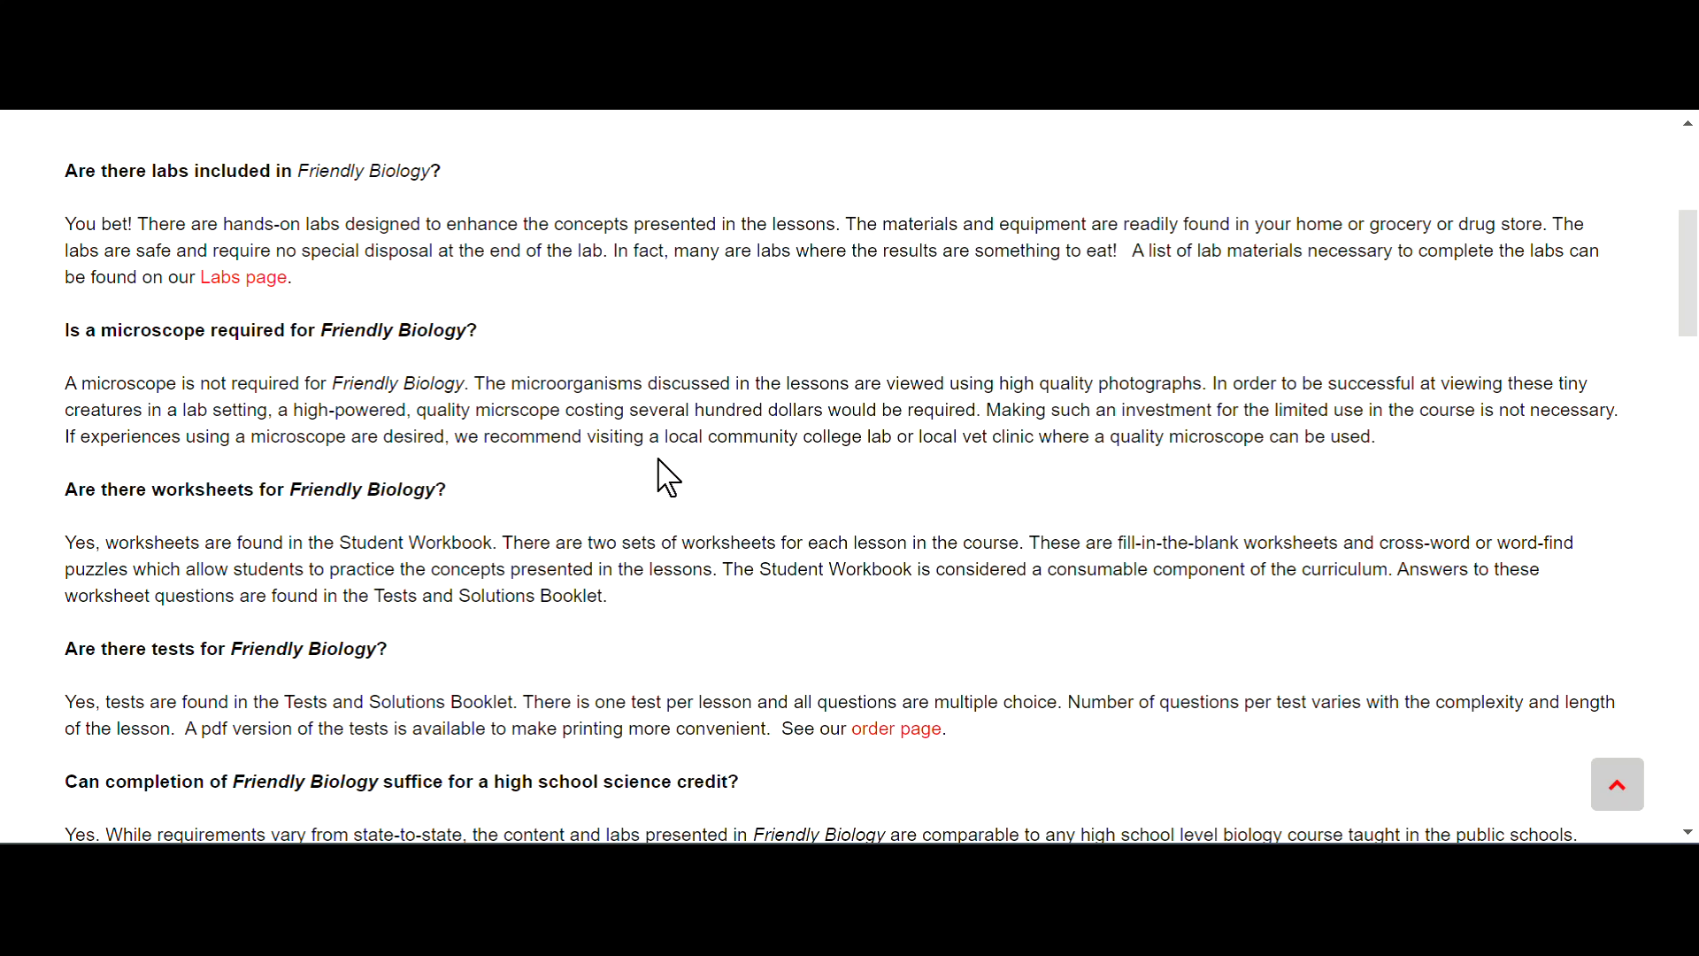
pyautogui.moveTo(946, 479)
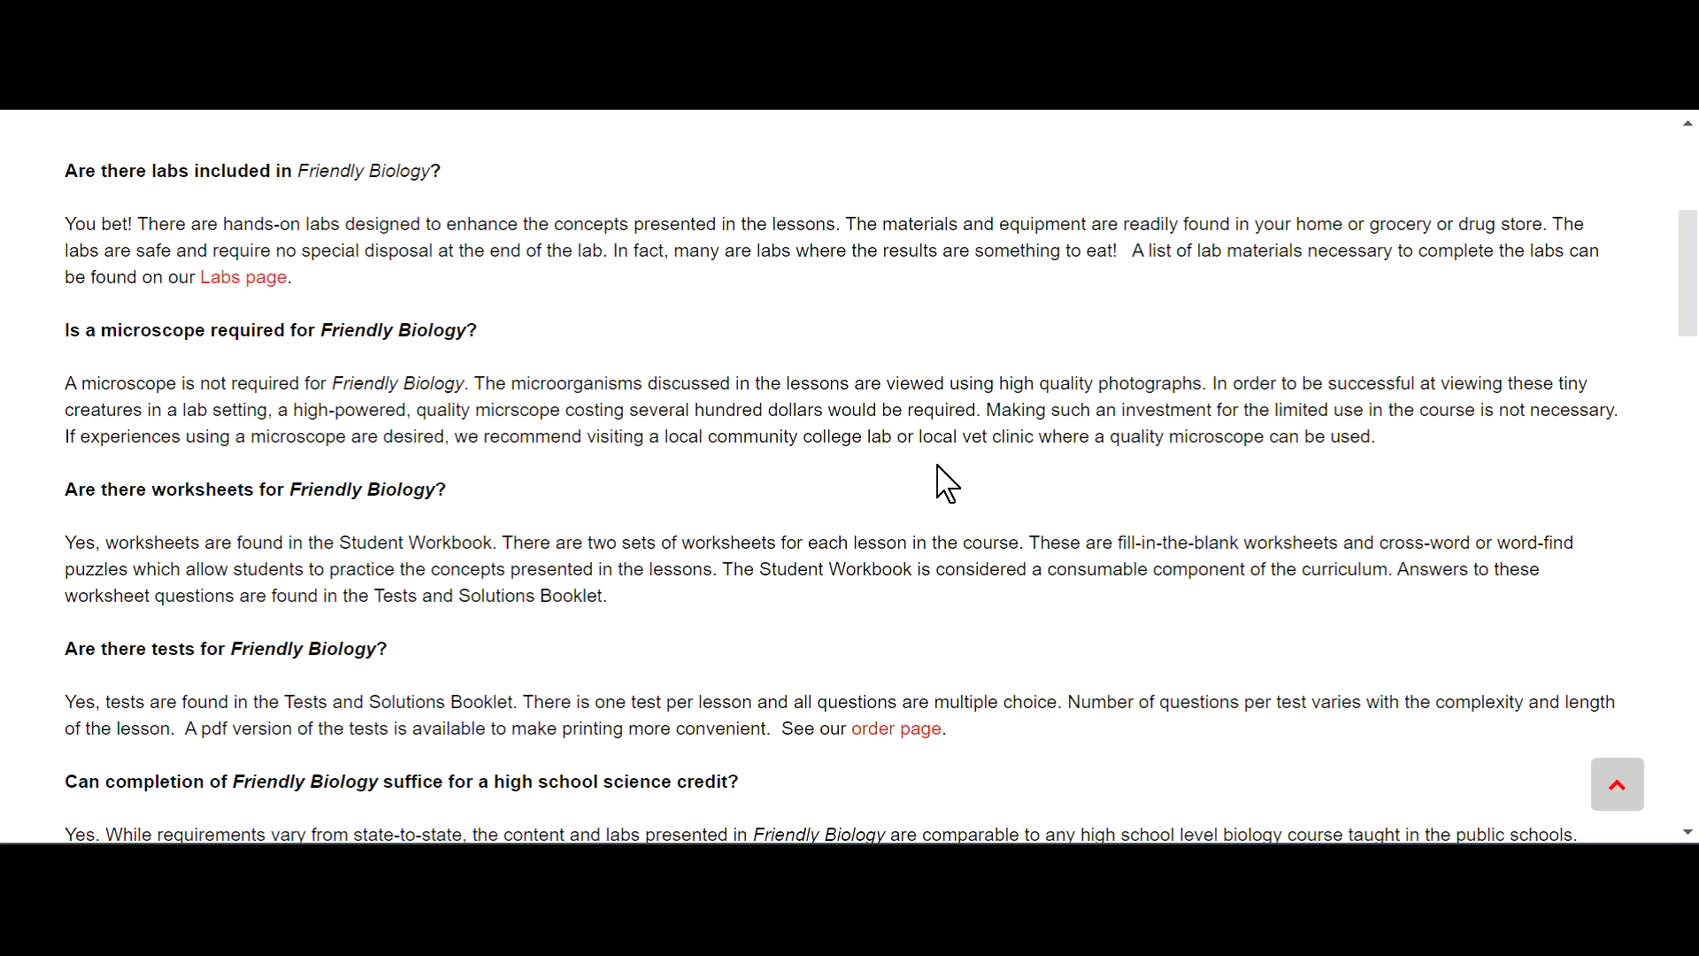
pyautogui.moveTo(1182, 474)
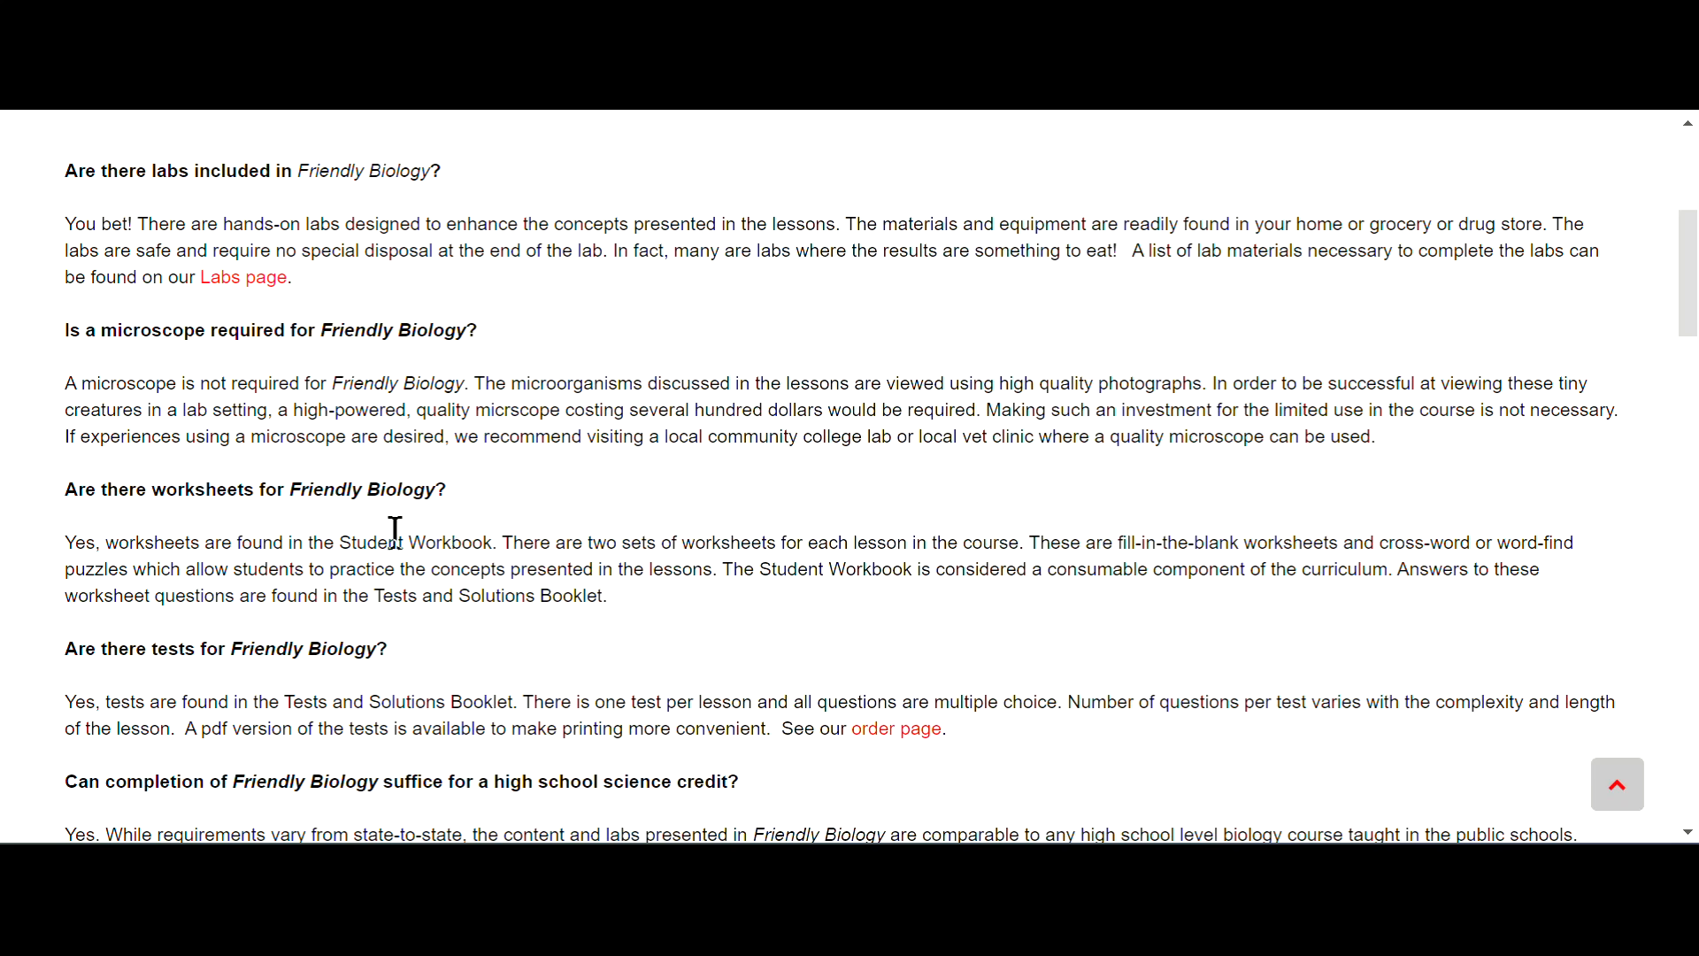
pyautogui.moveTo(830, 534)
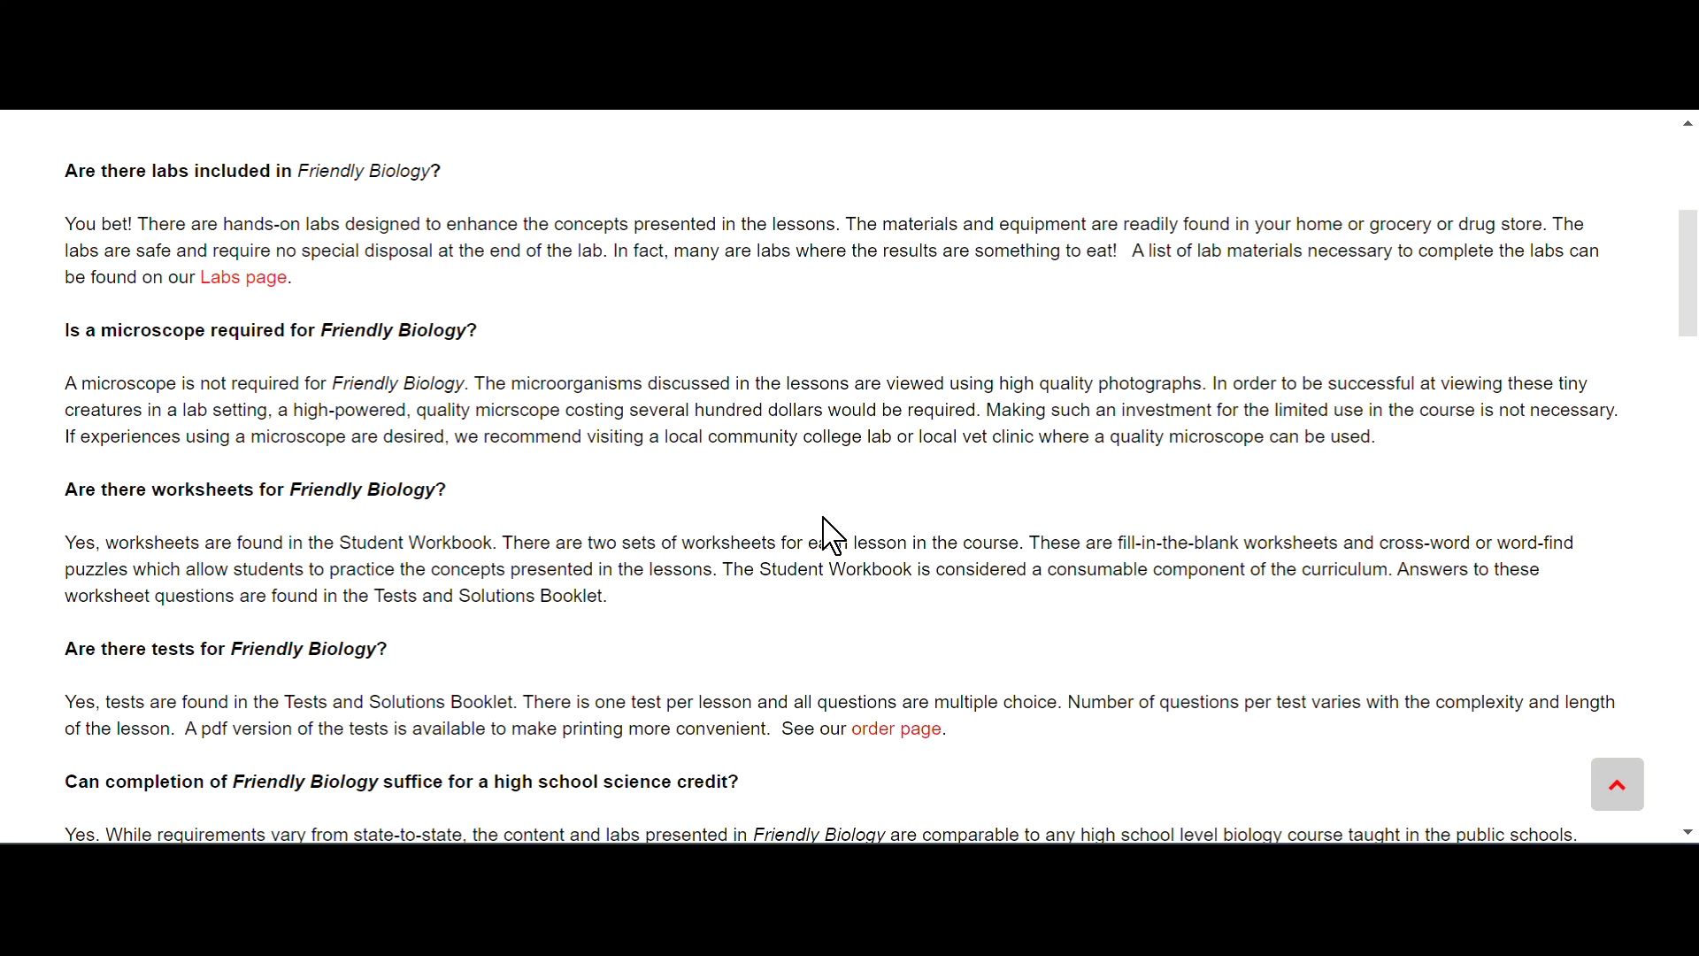
# Scroll the FAQ to the science credit, Christian vs secular versions, and author credentials answers
pyautogui.scroll(-3)
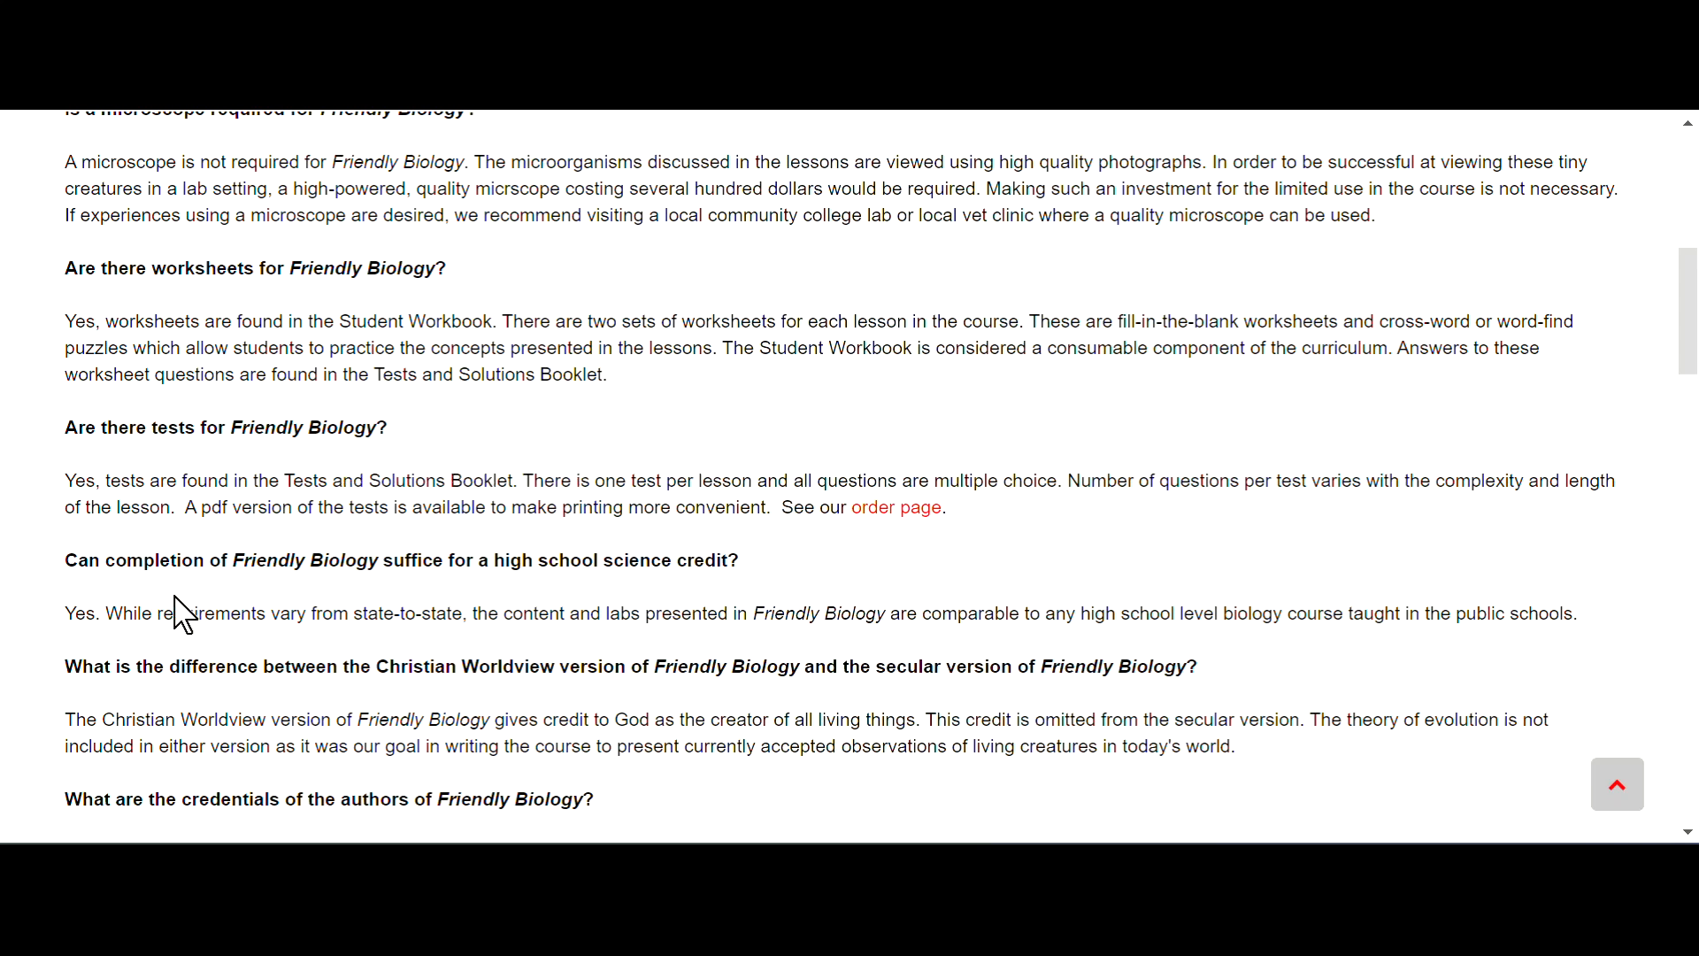
pyautogui.moveTo(355, 591)
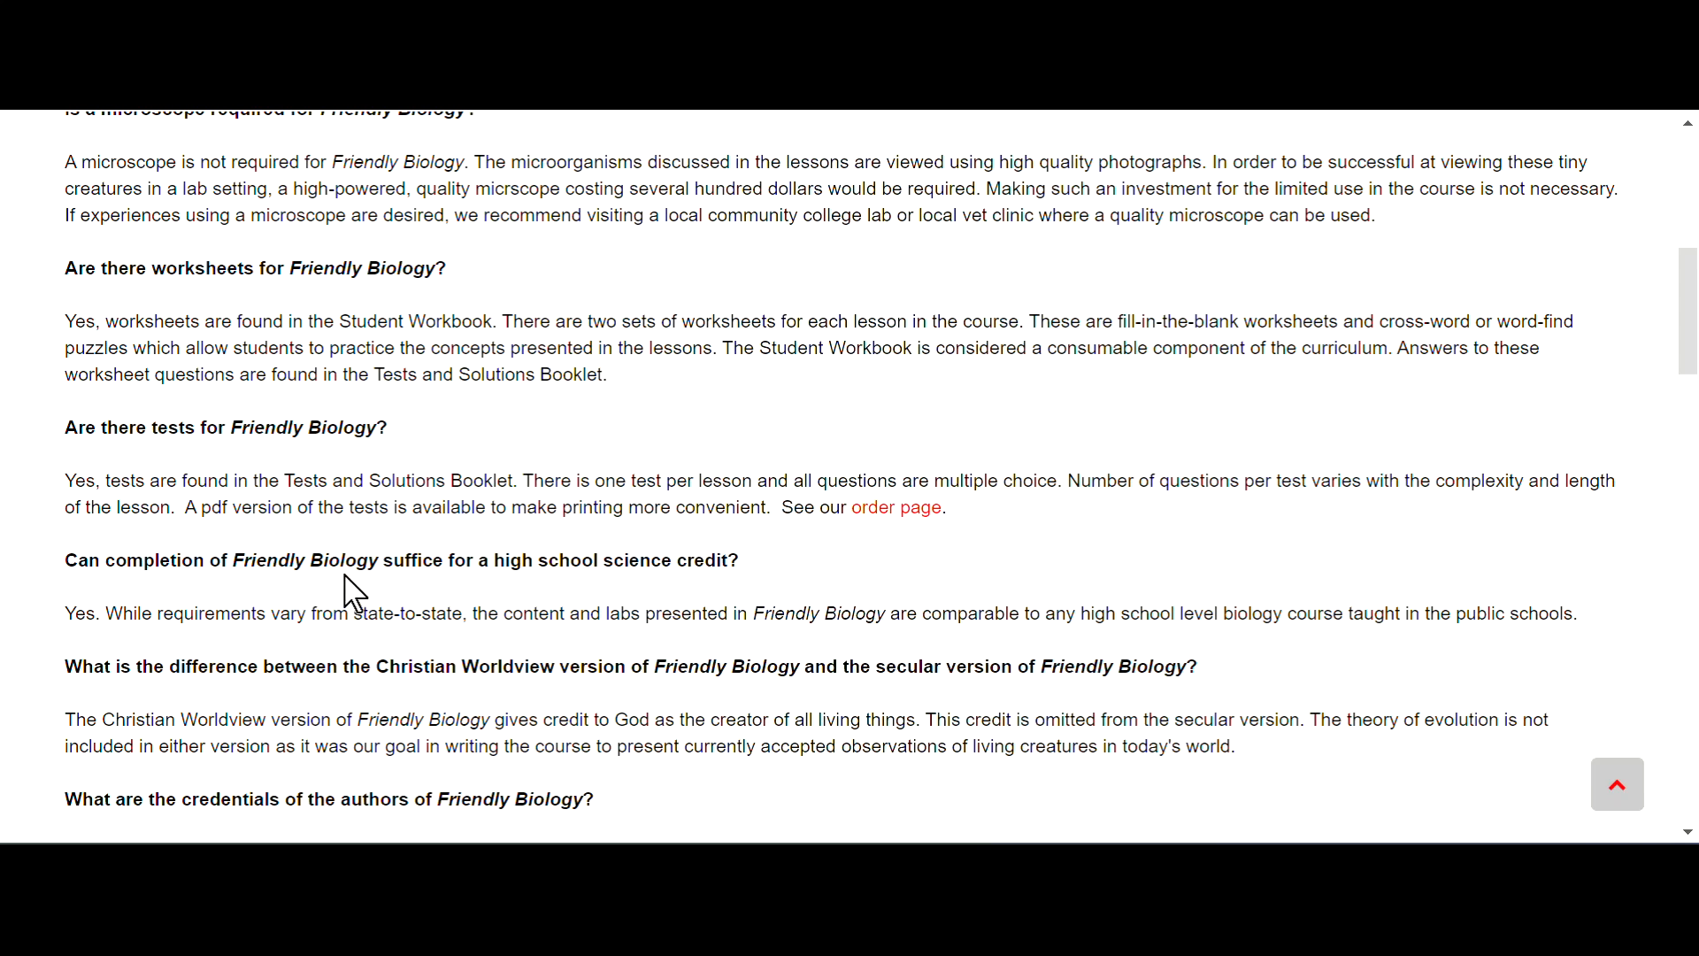
pyautogui.moveTo(726, 598)
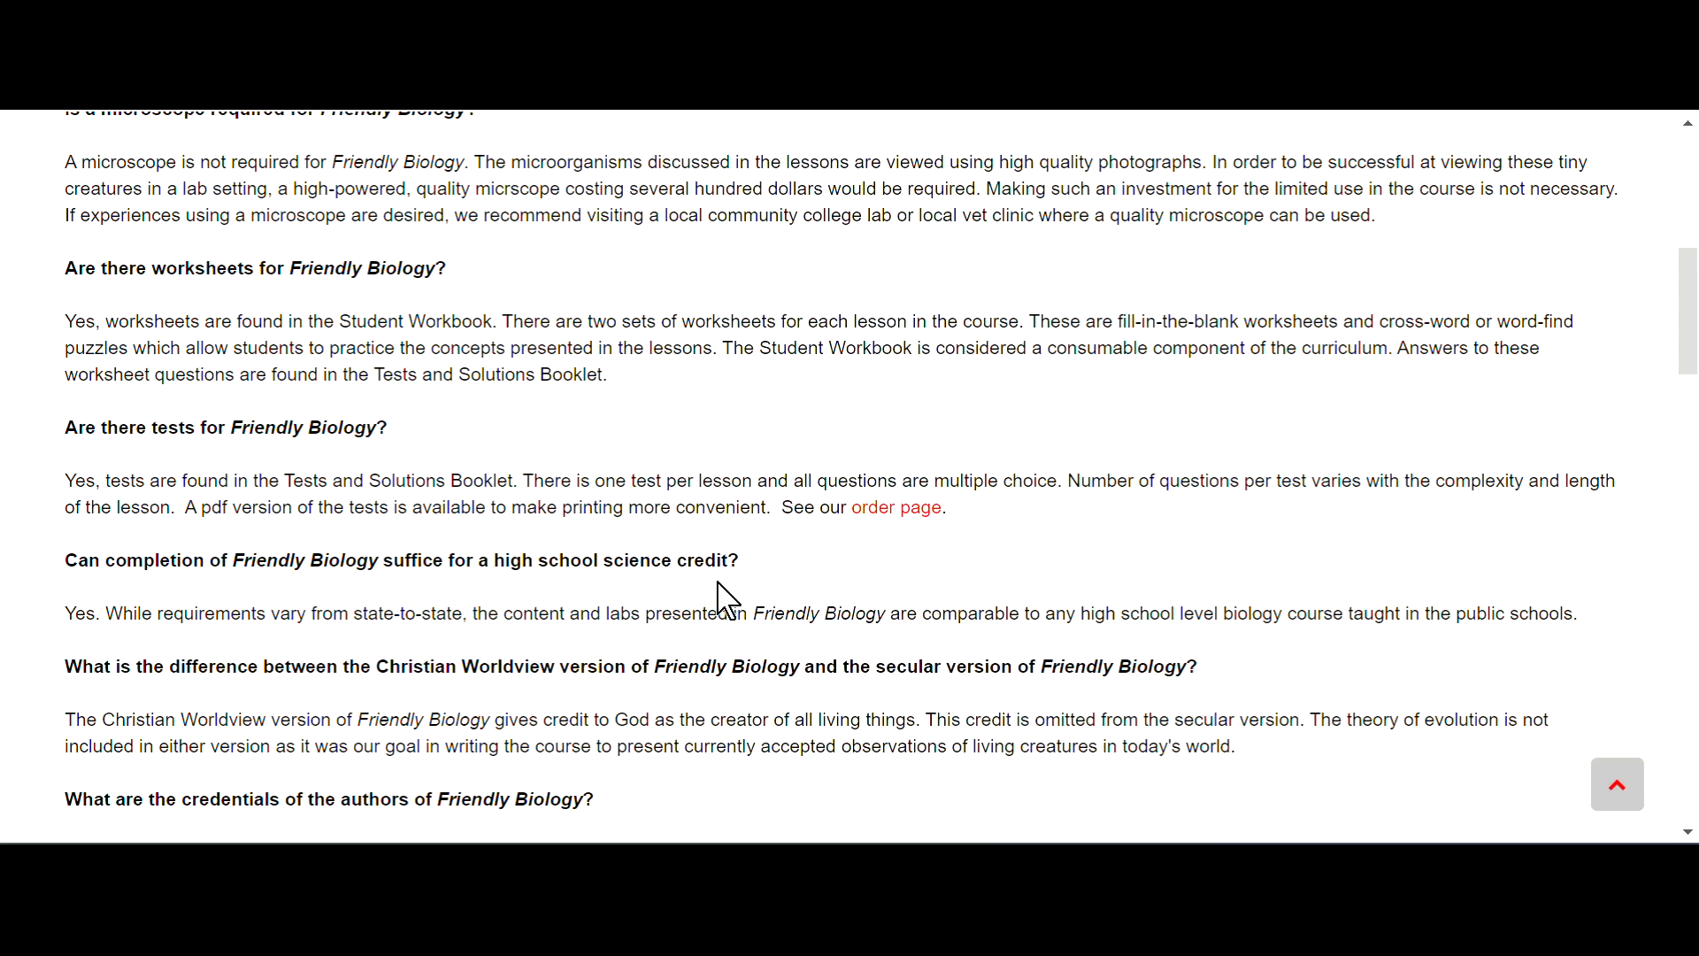
pyautogui.moveTo(906, 569)
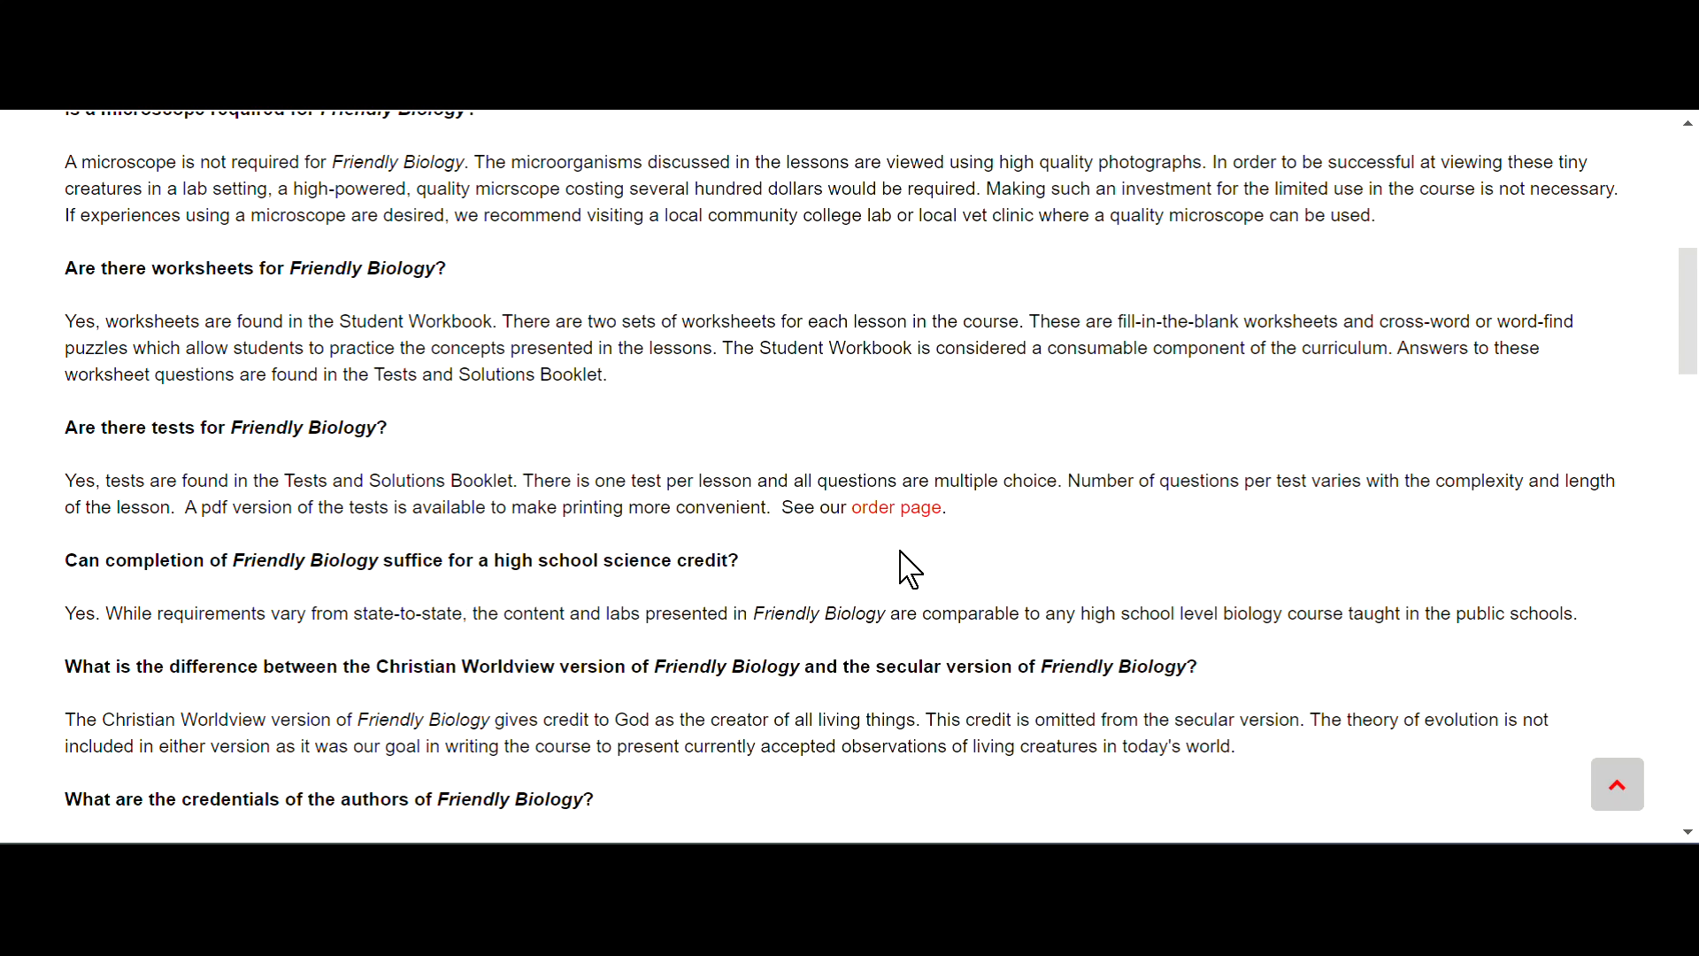
pyautogui.scroll(-3)
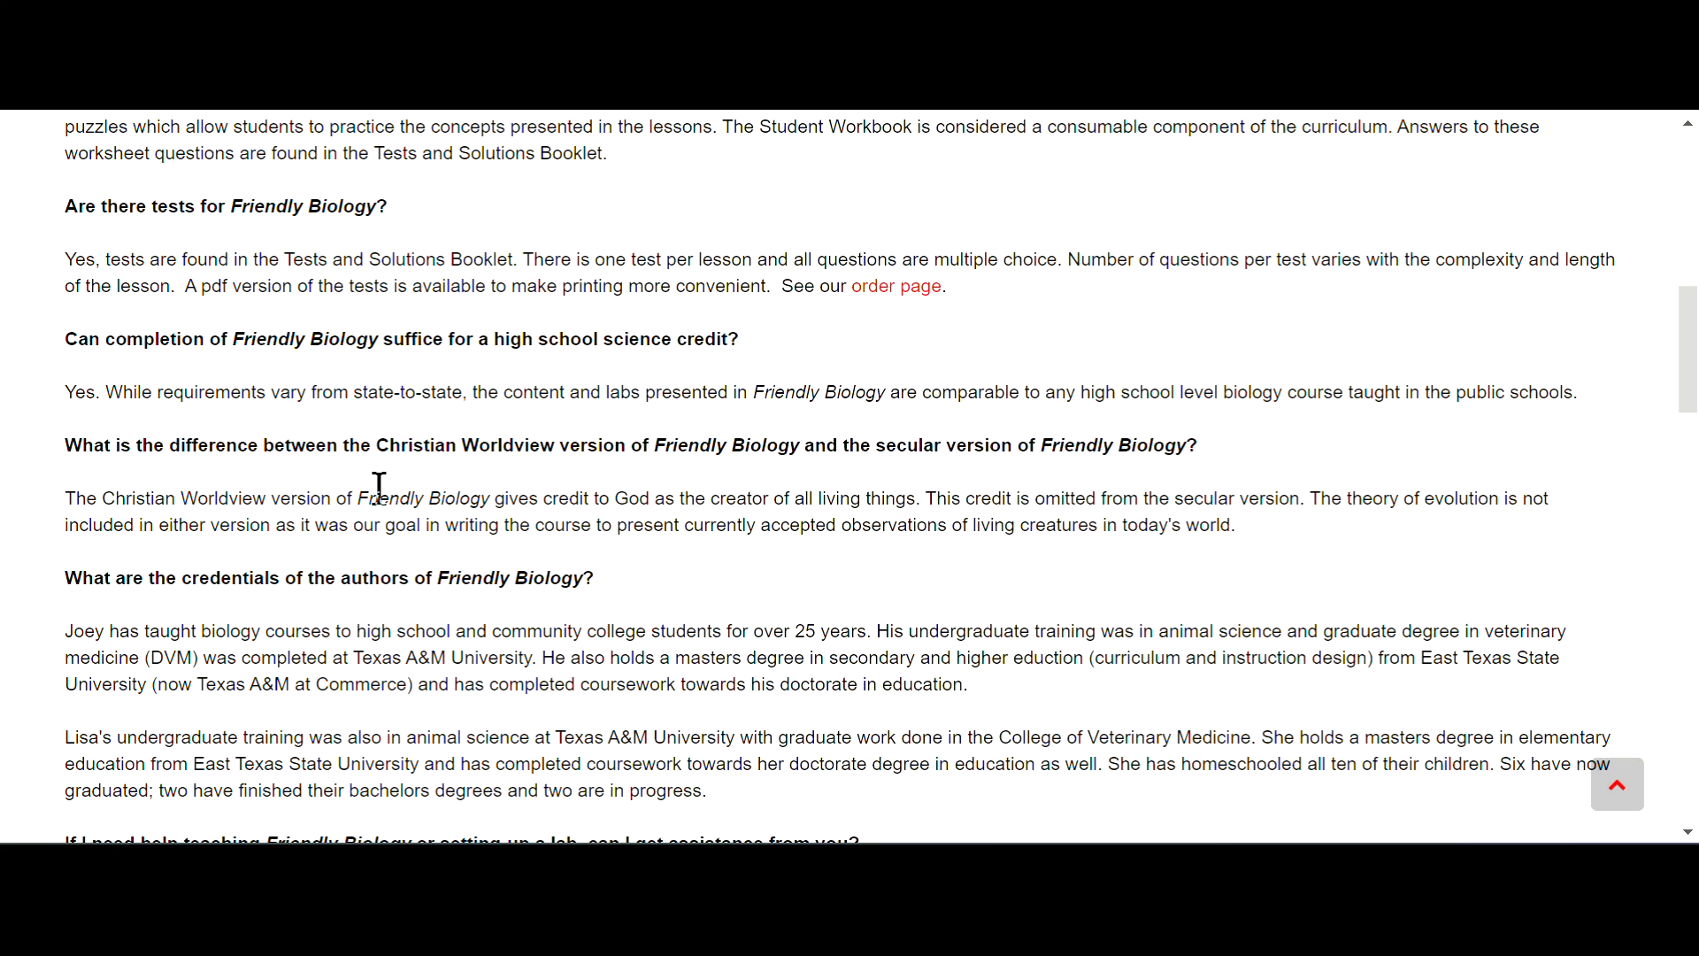
pyautogui.moveTo(378, 488)
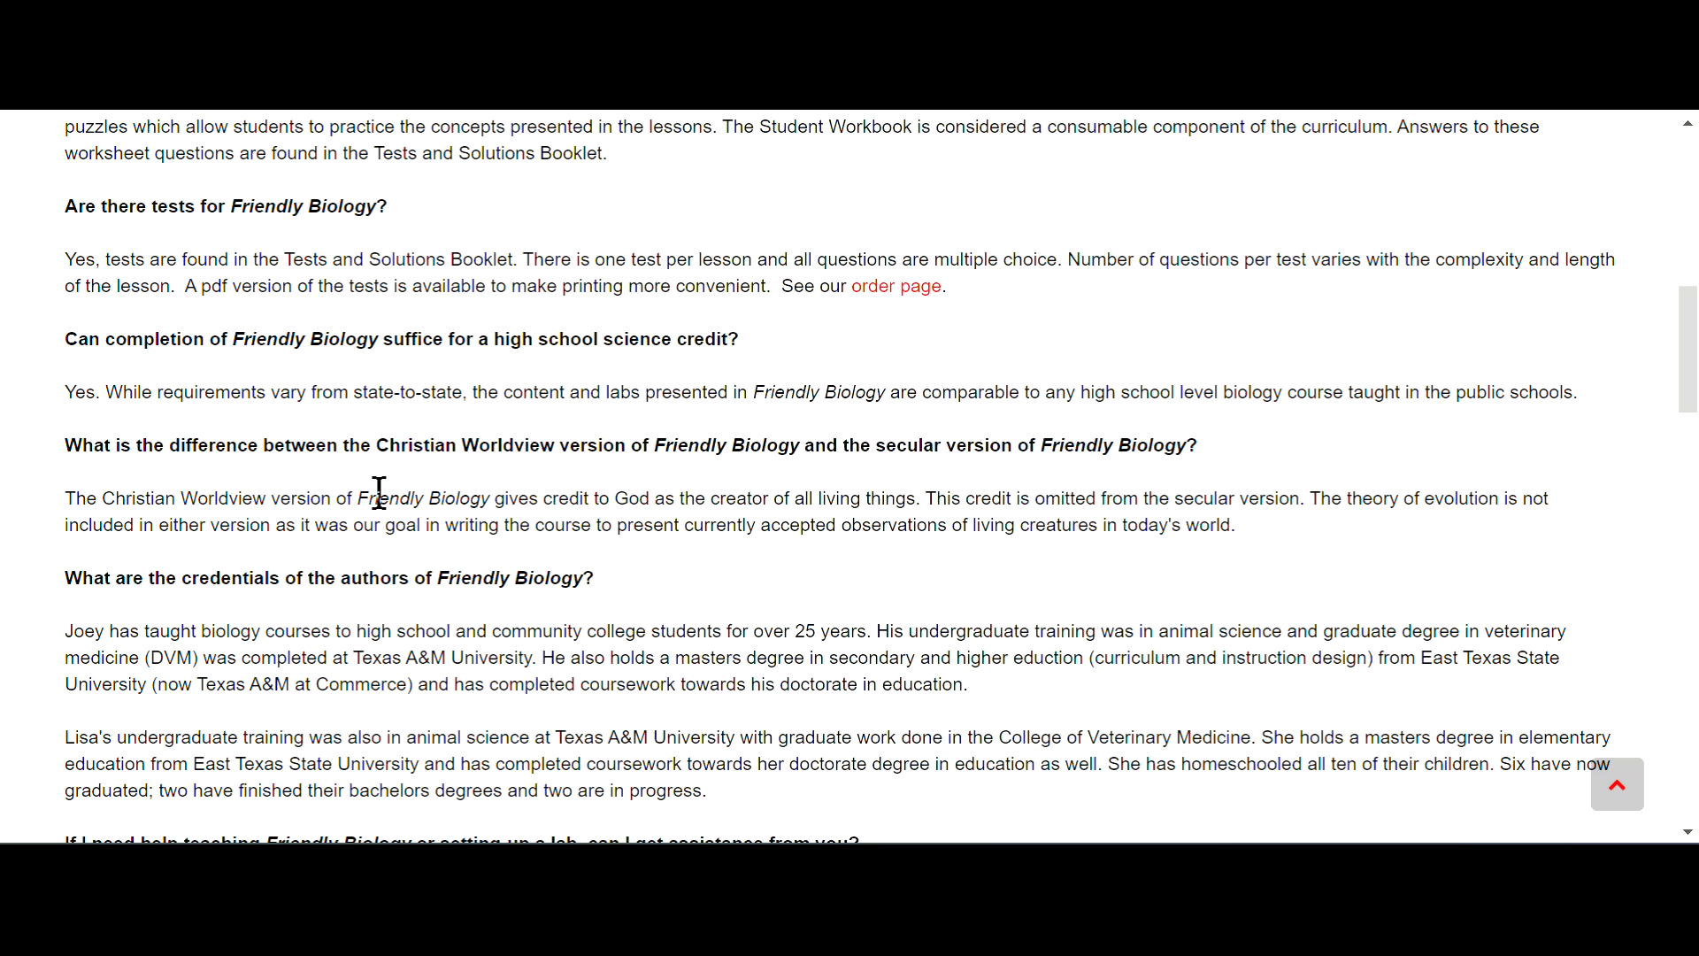
pyautogui.moveTo(425, 504)
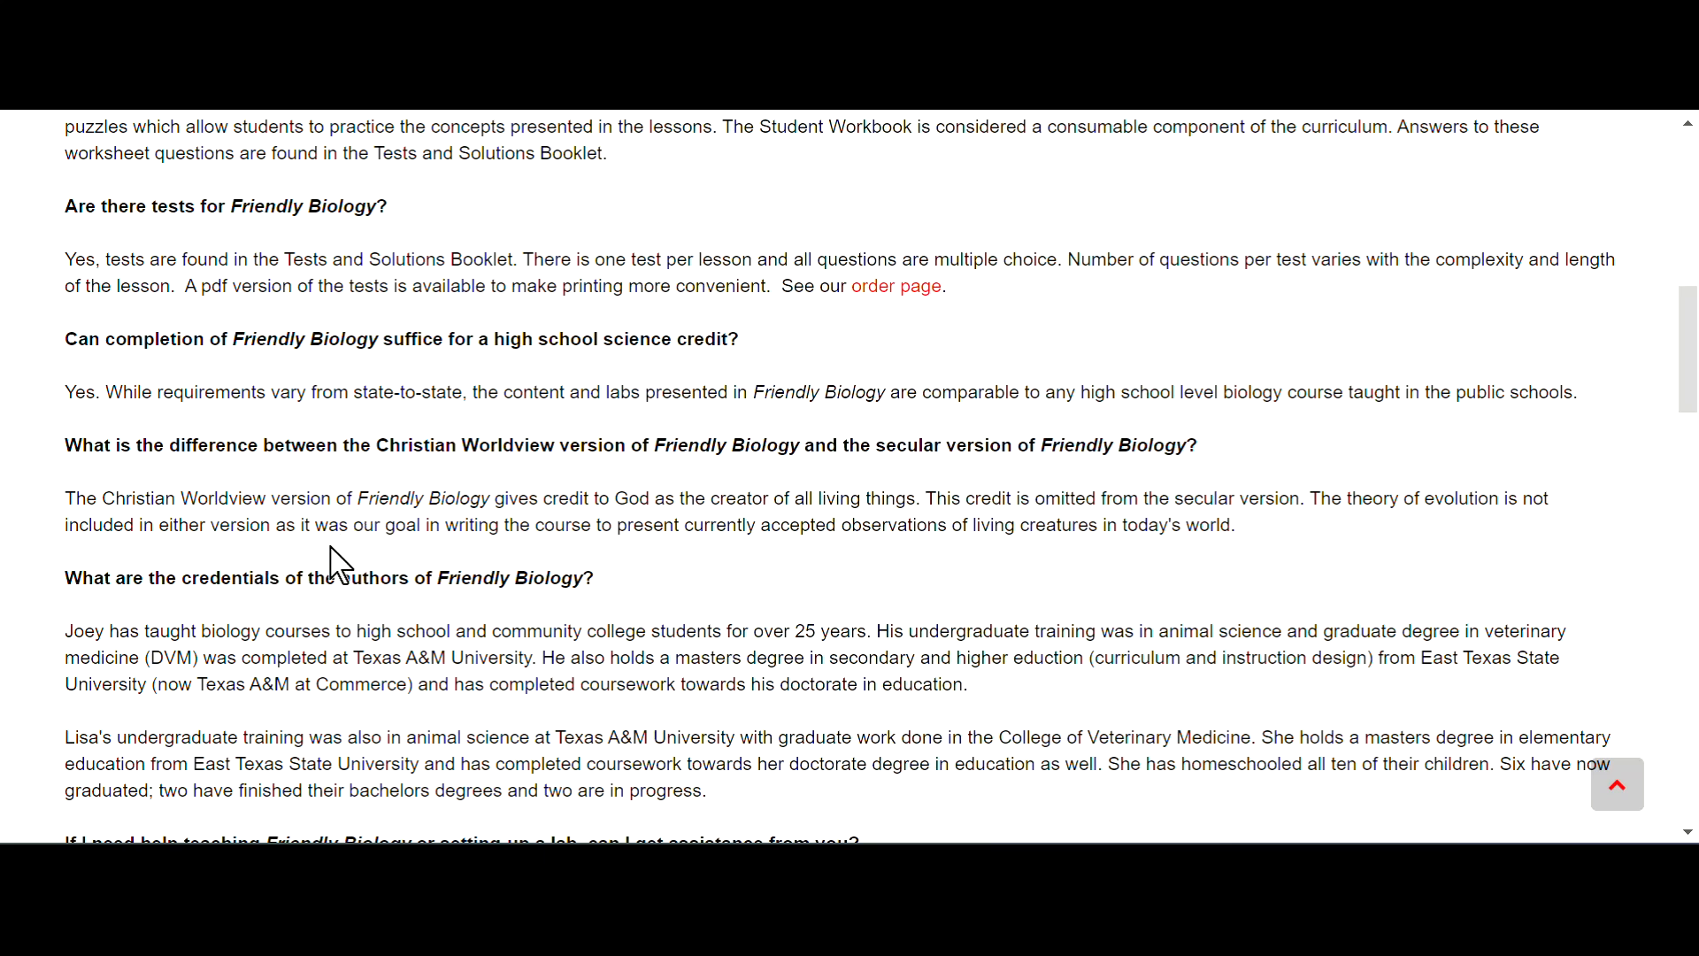
pyautogui.moveTo(580, 564)
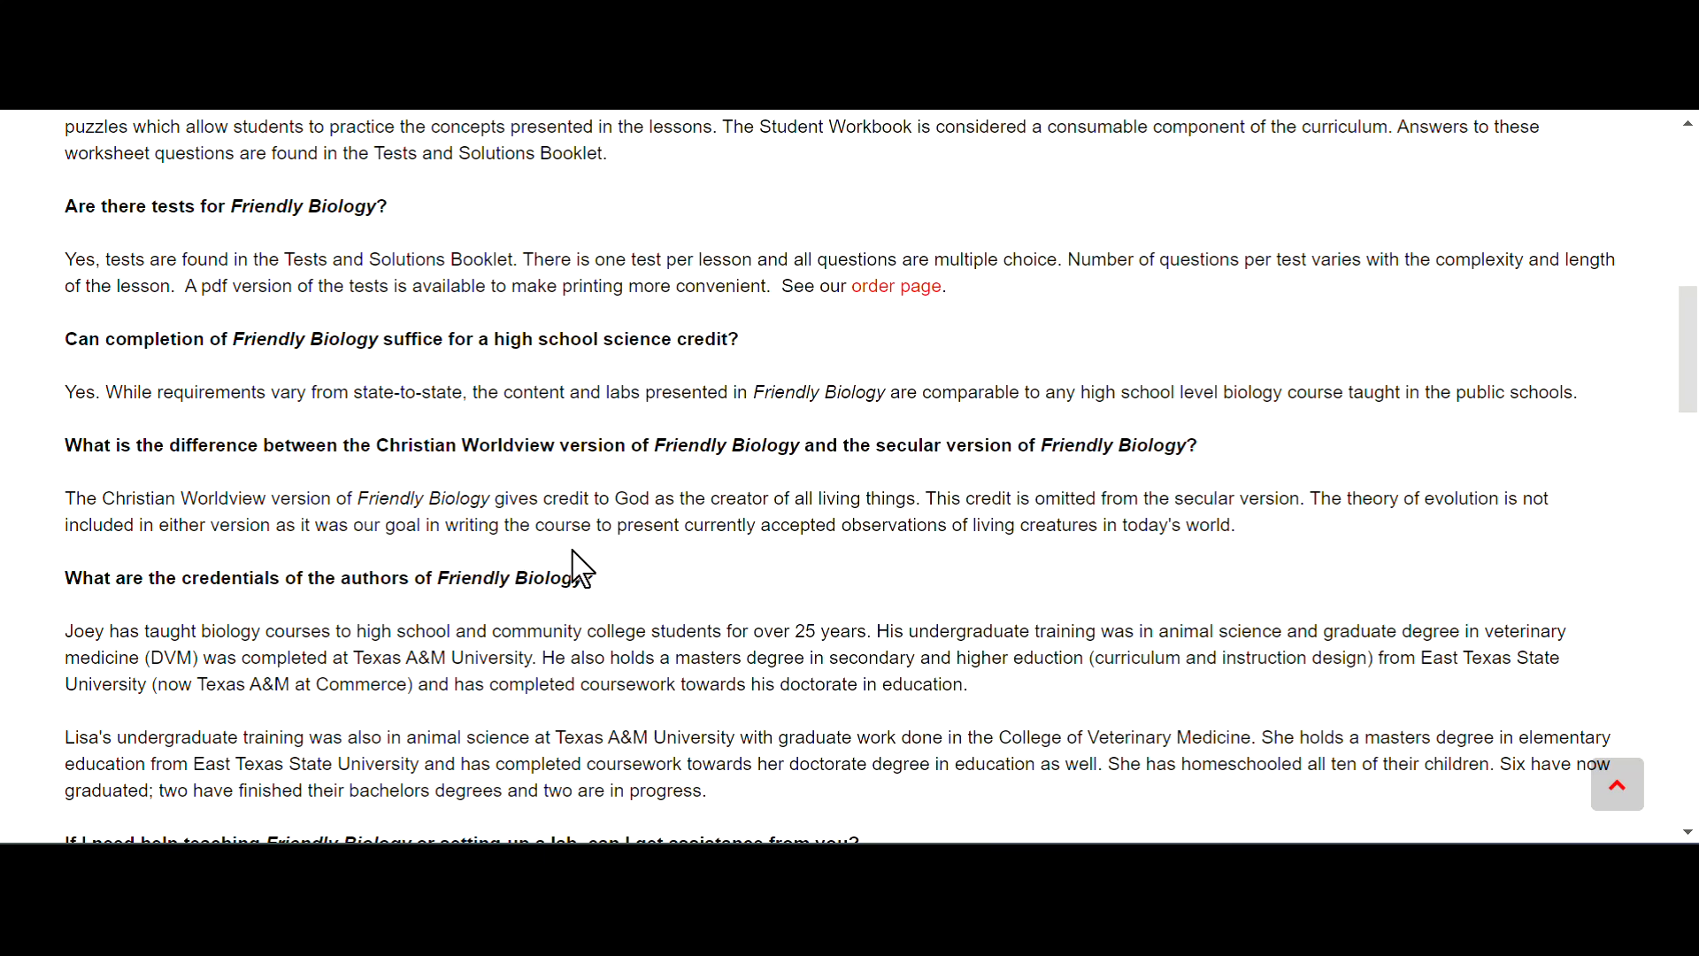
pyautogui.moveTo(770, 575)
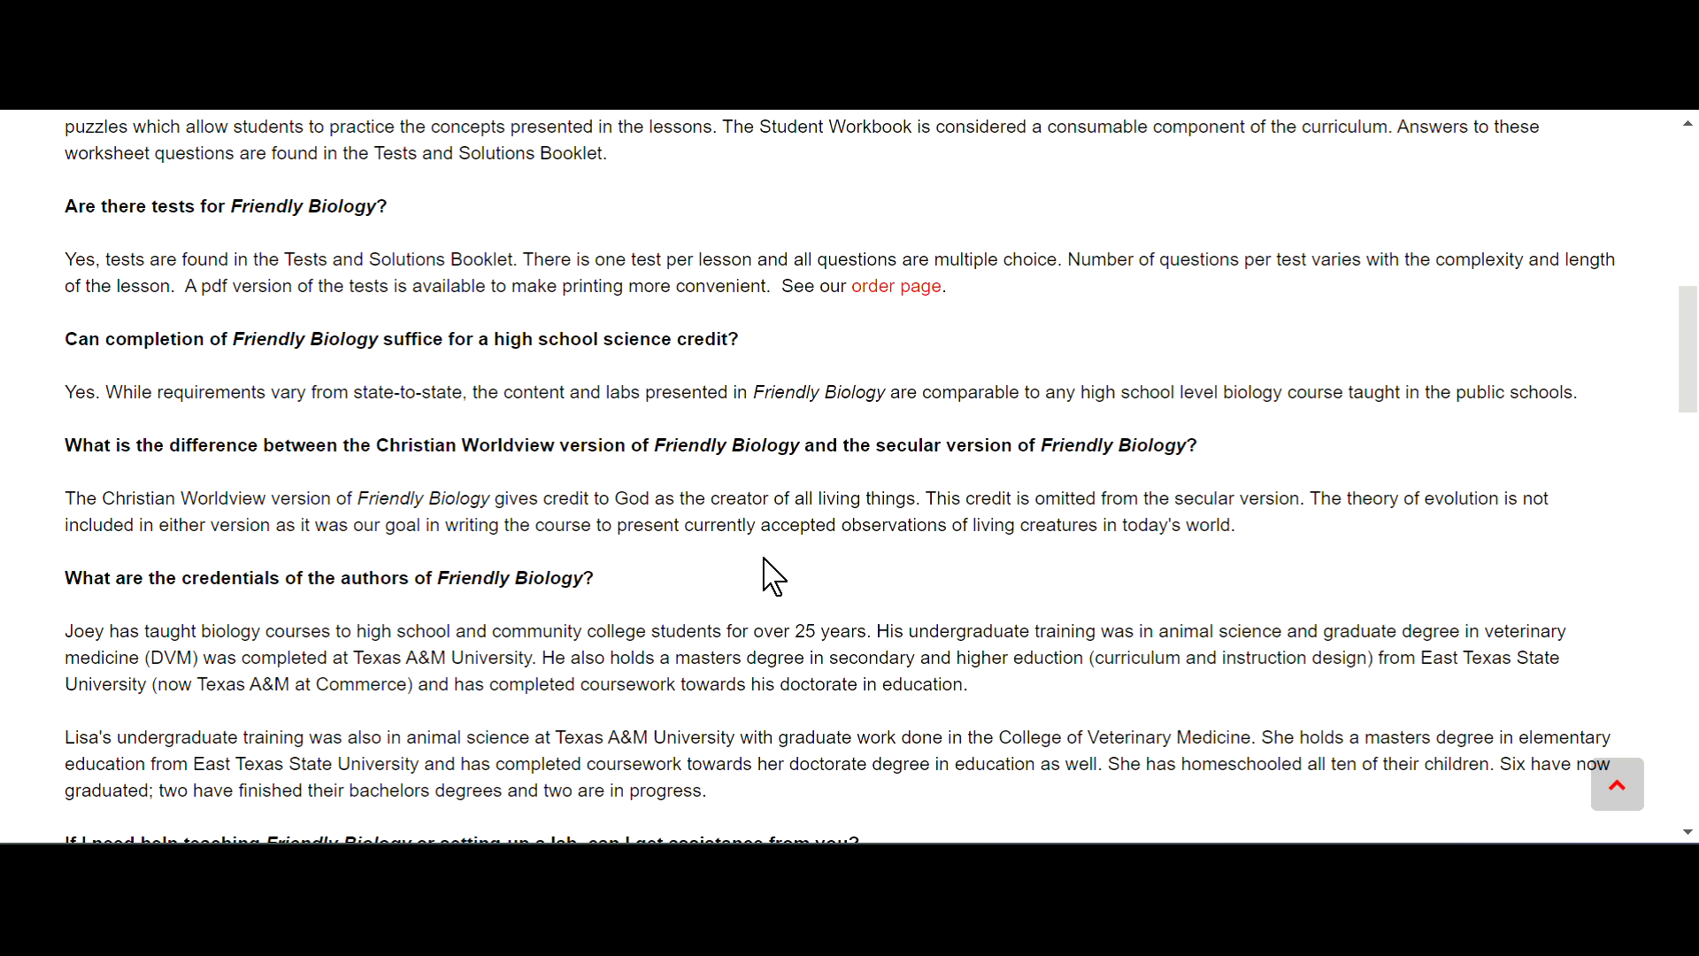
pyautogui.moveTo(1239, 567)
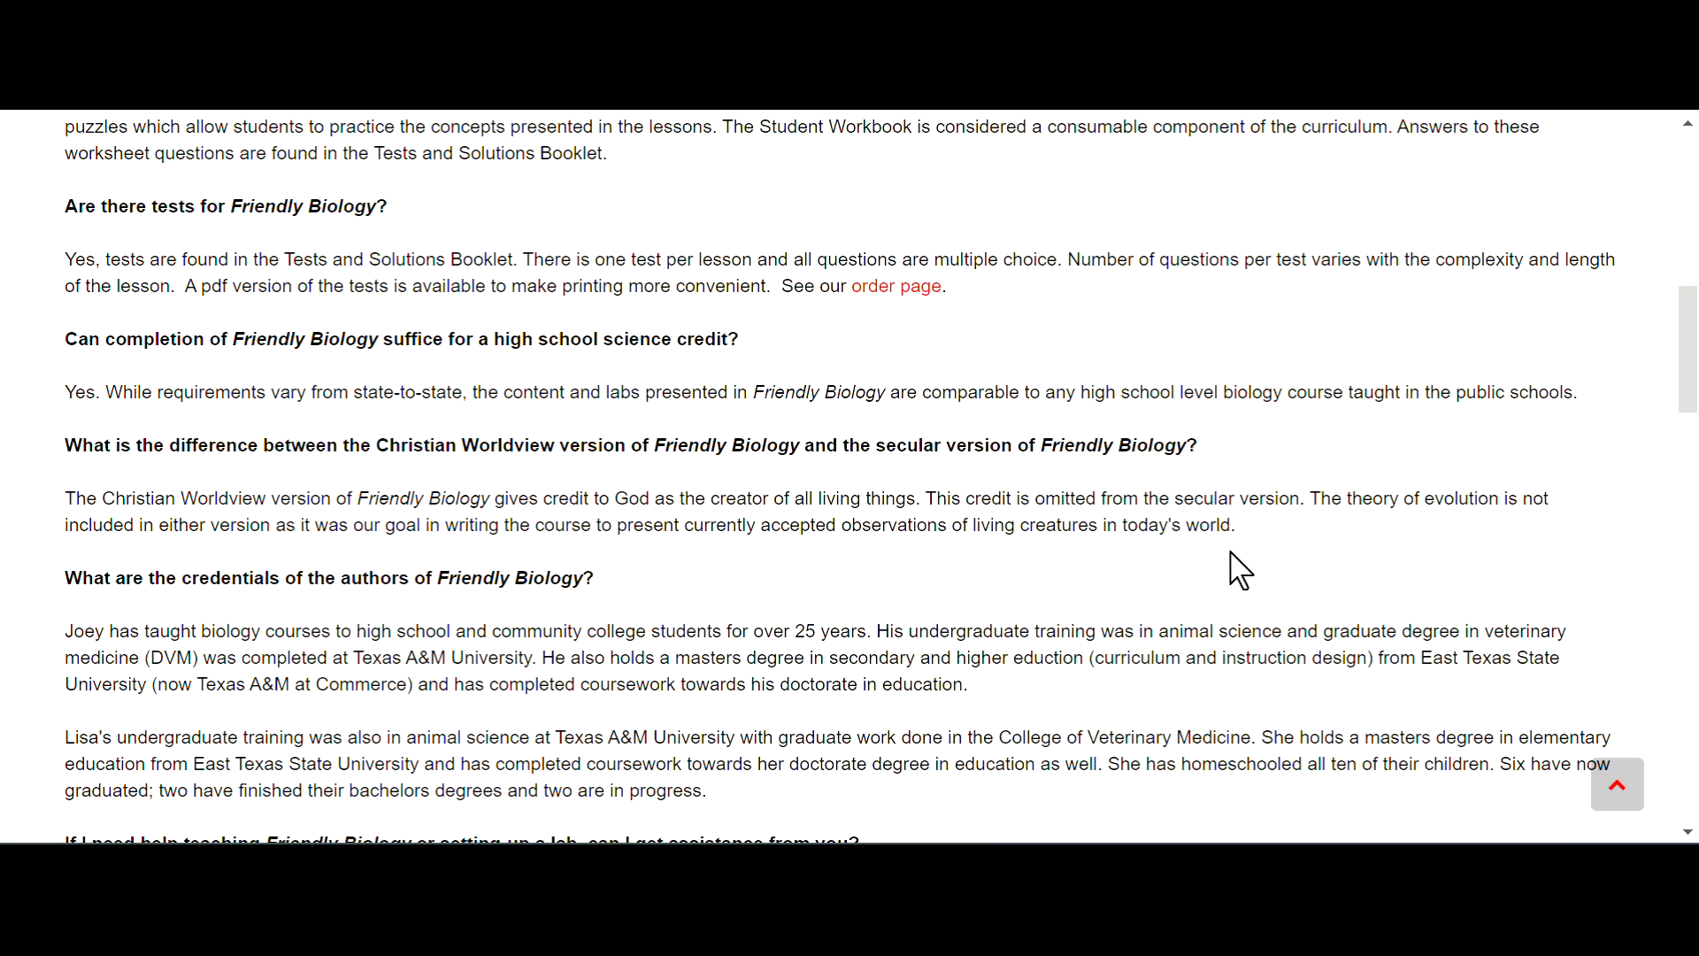
pyautogui.moveTo(1176, 583)
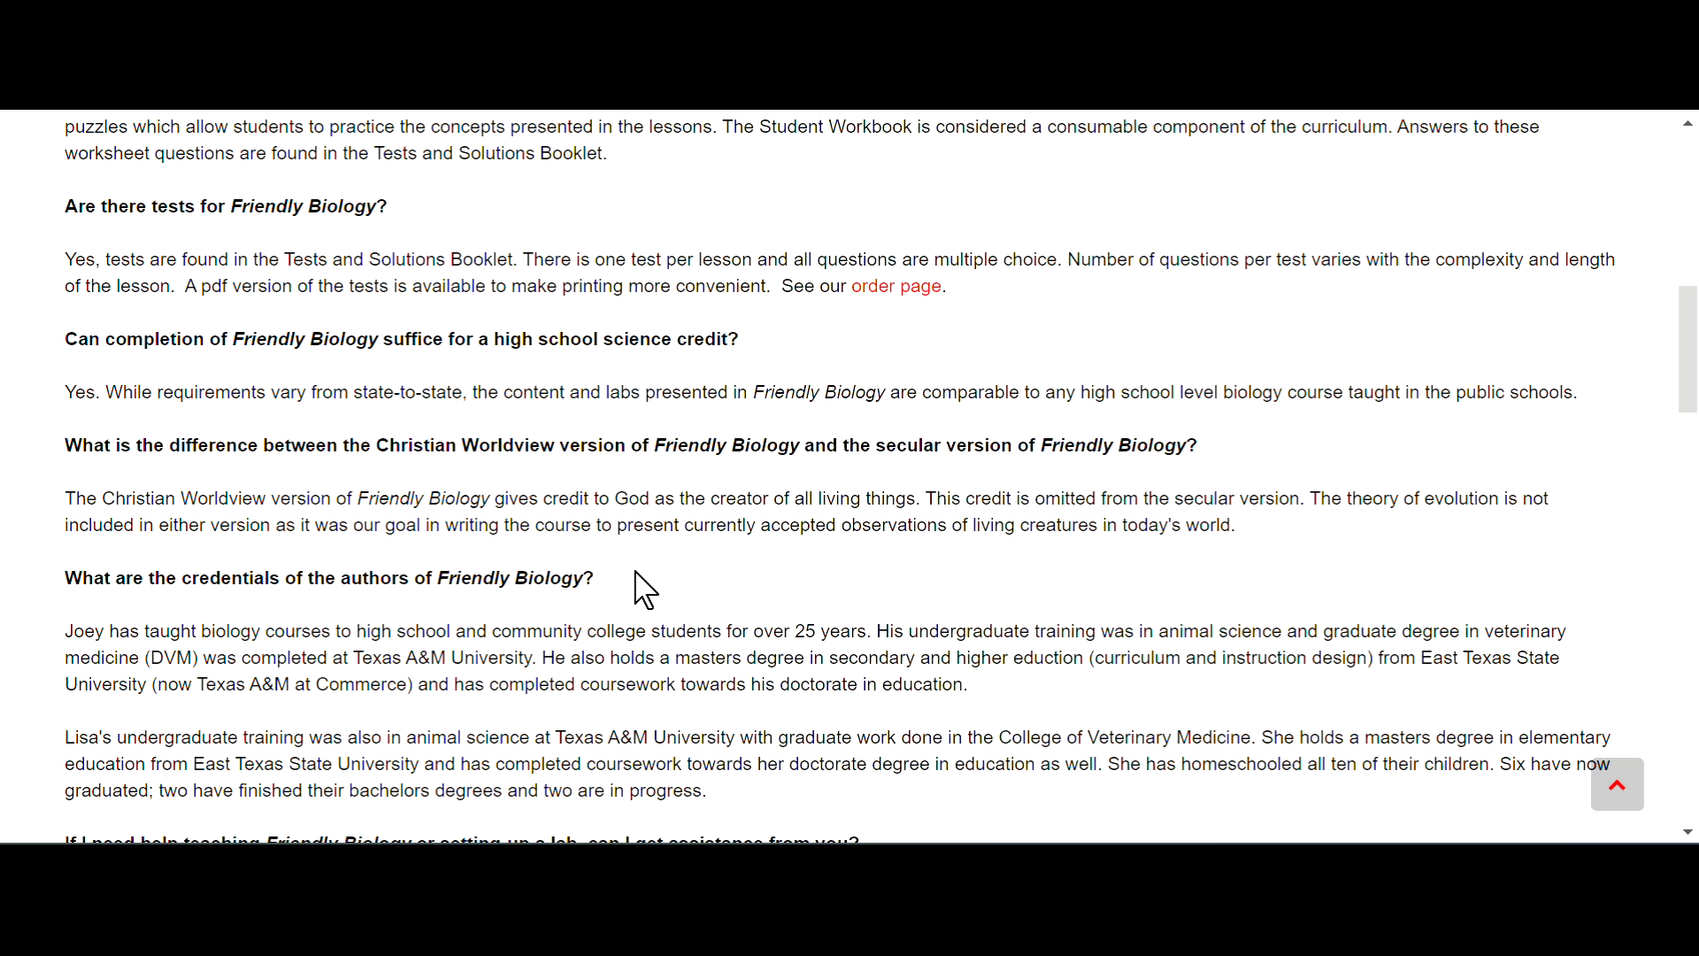
pyautogui.moveTo(949, 570)
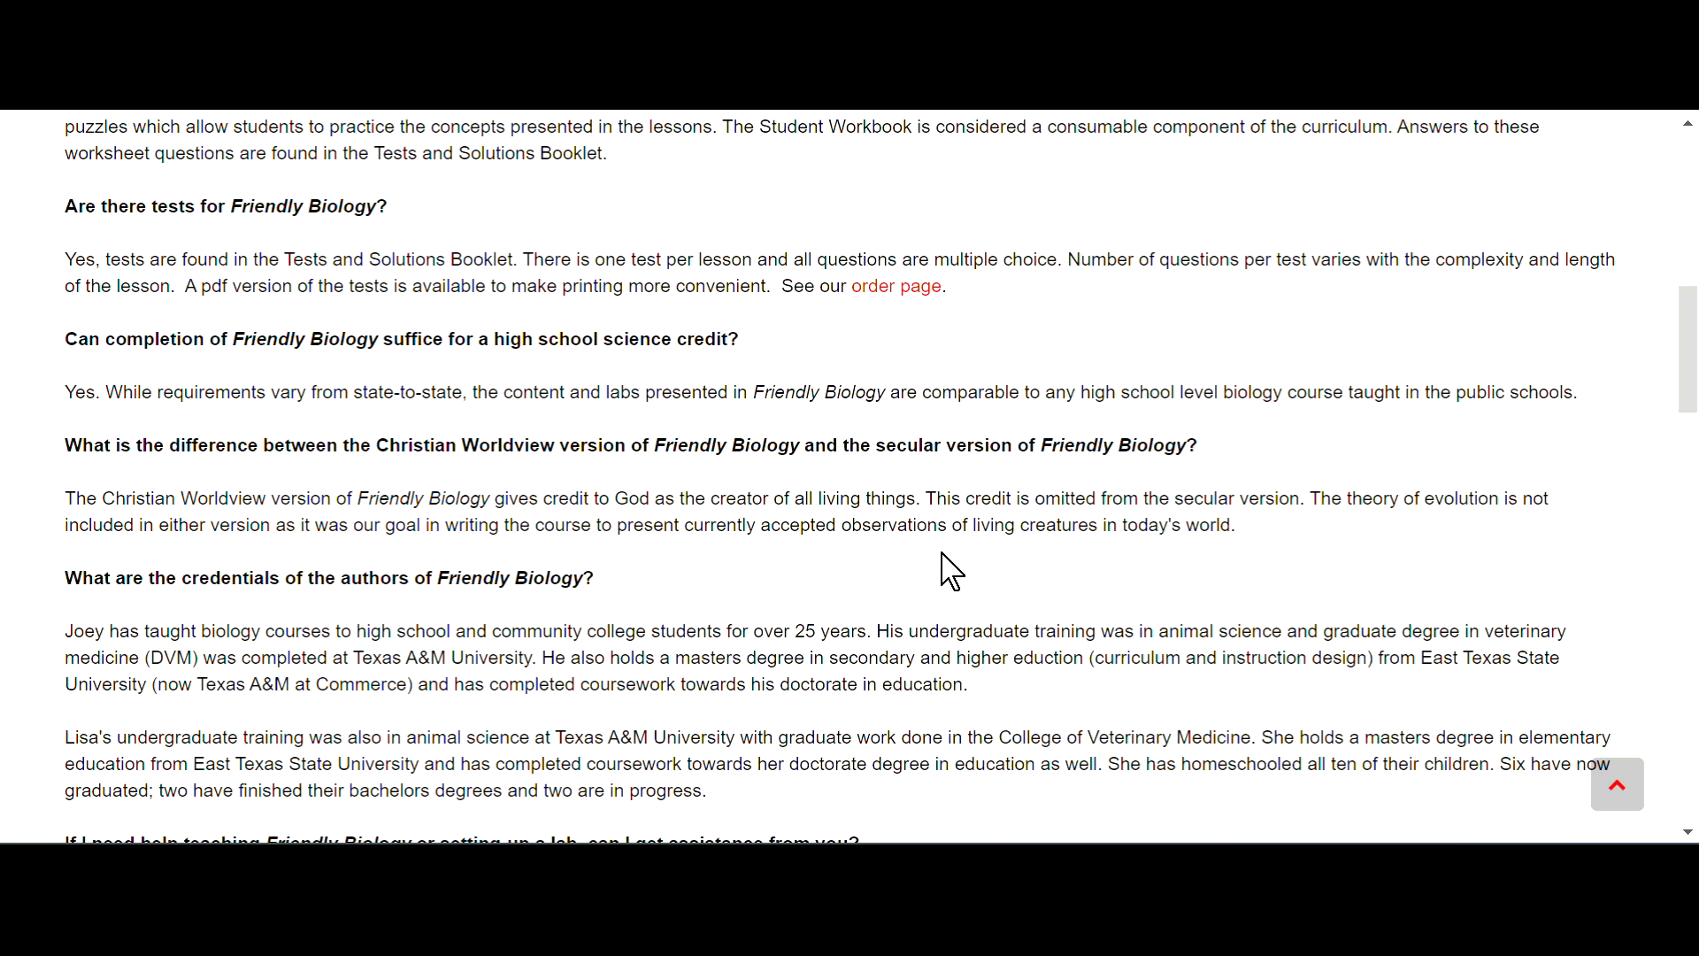
pyautogui.moveTo(1232, 560)
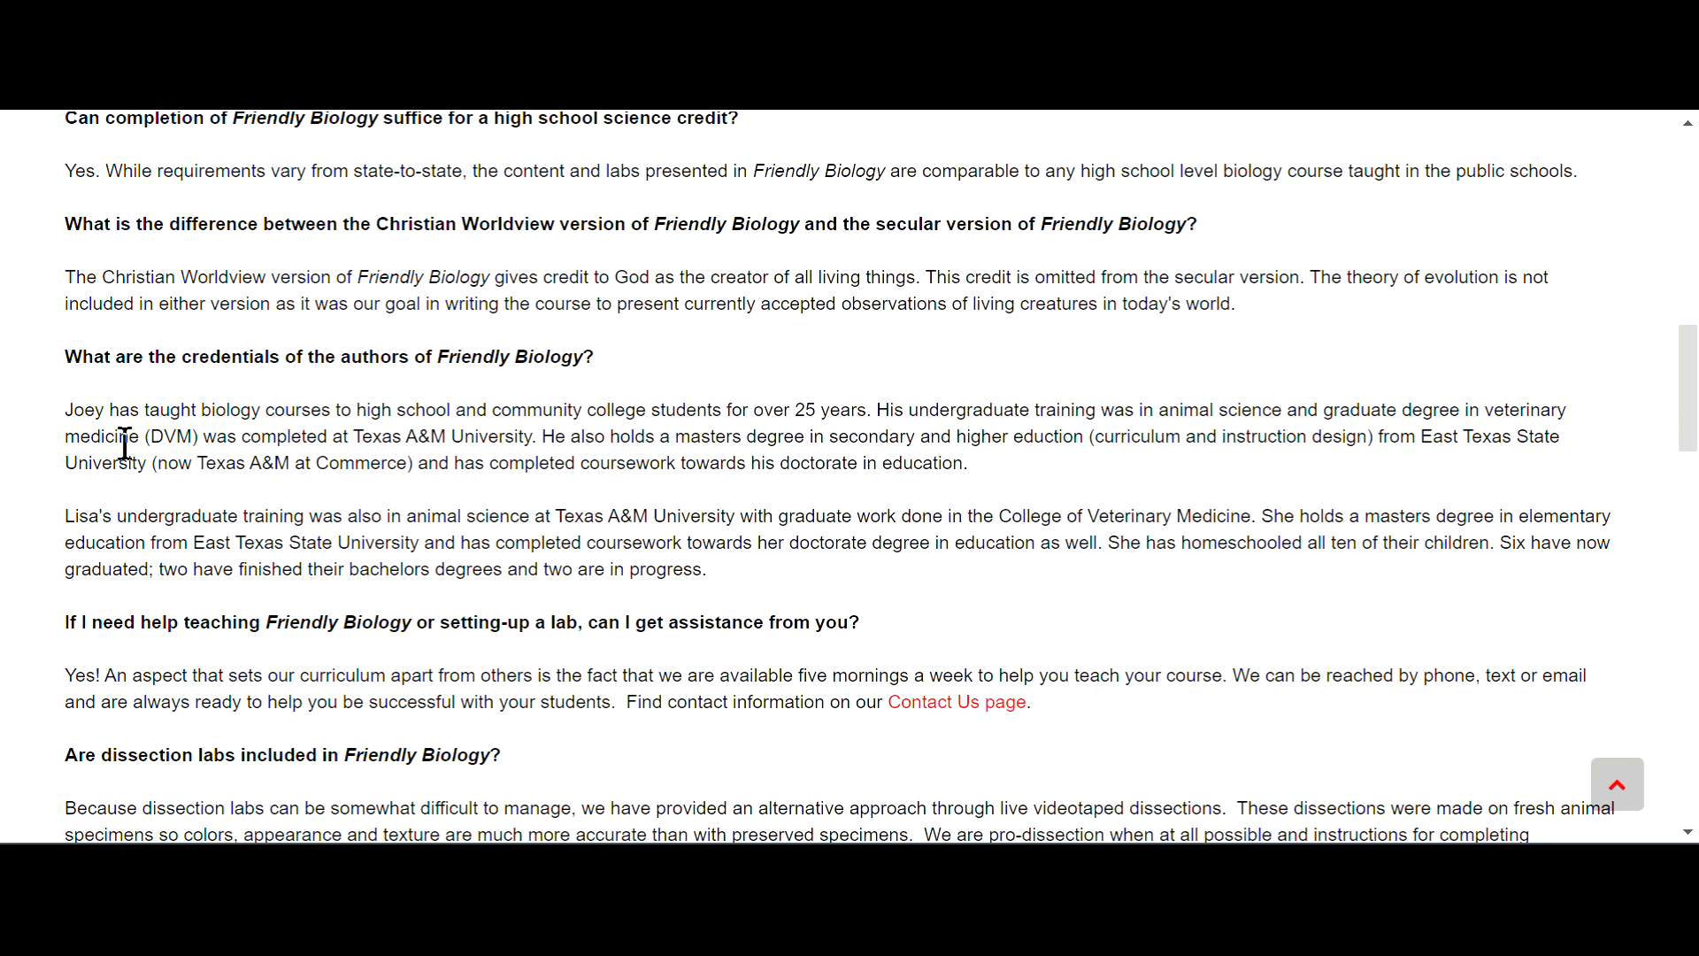
pyautogui.moveTo(97, 531)
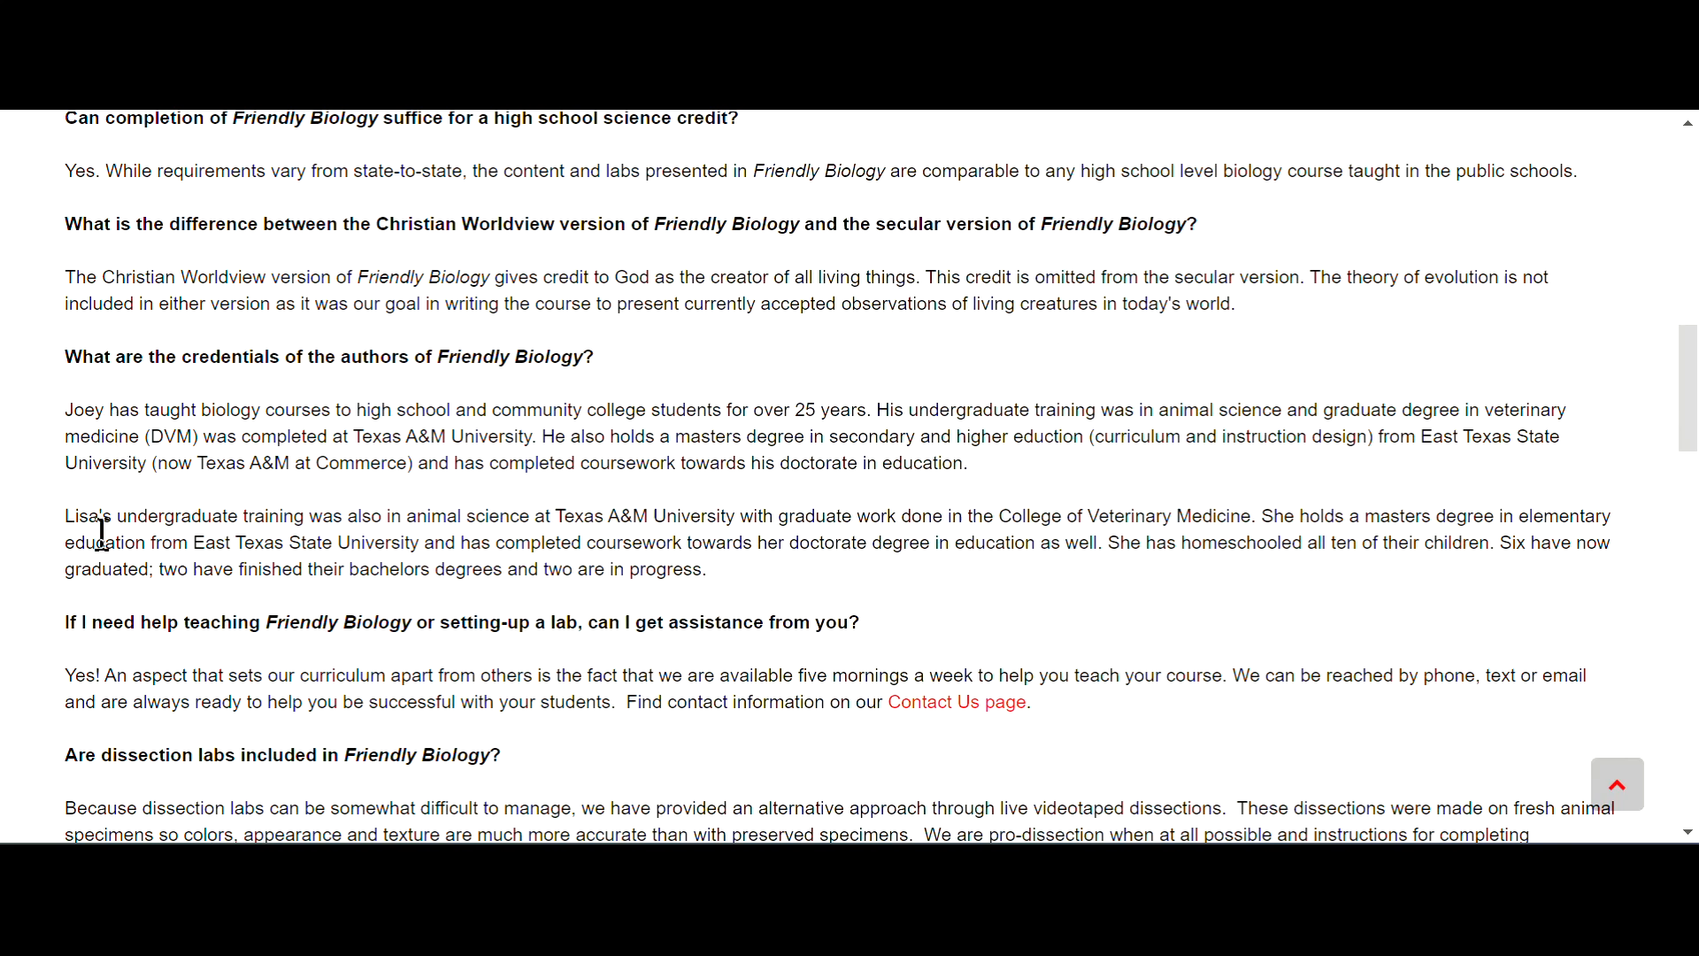
pyautogui.moveTo(266, 546)
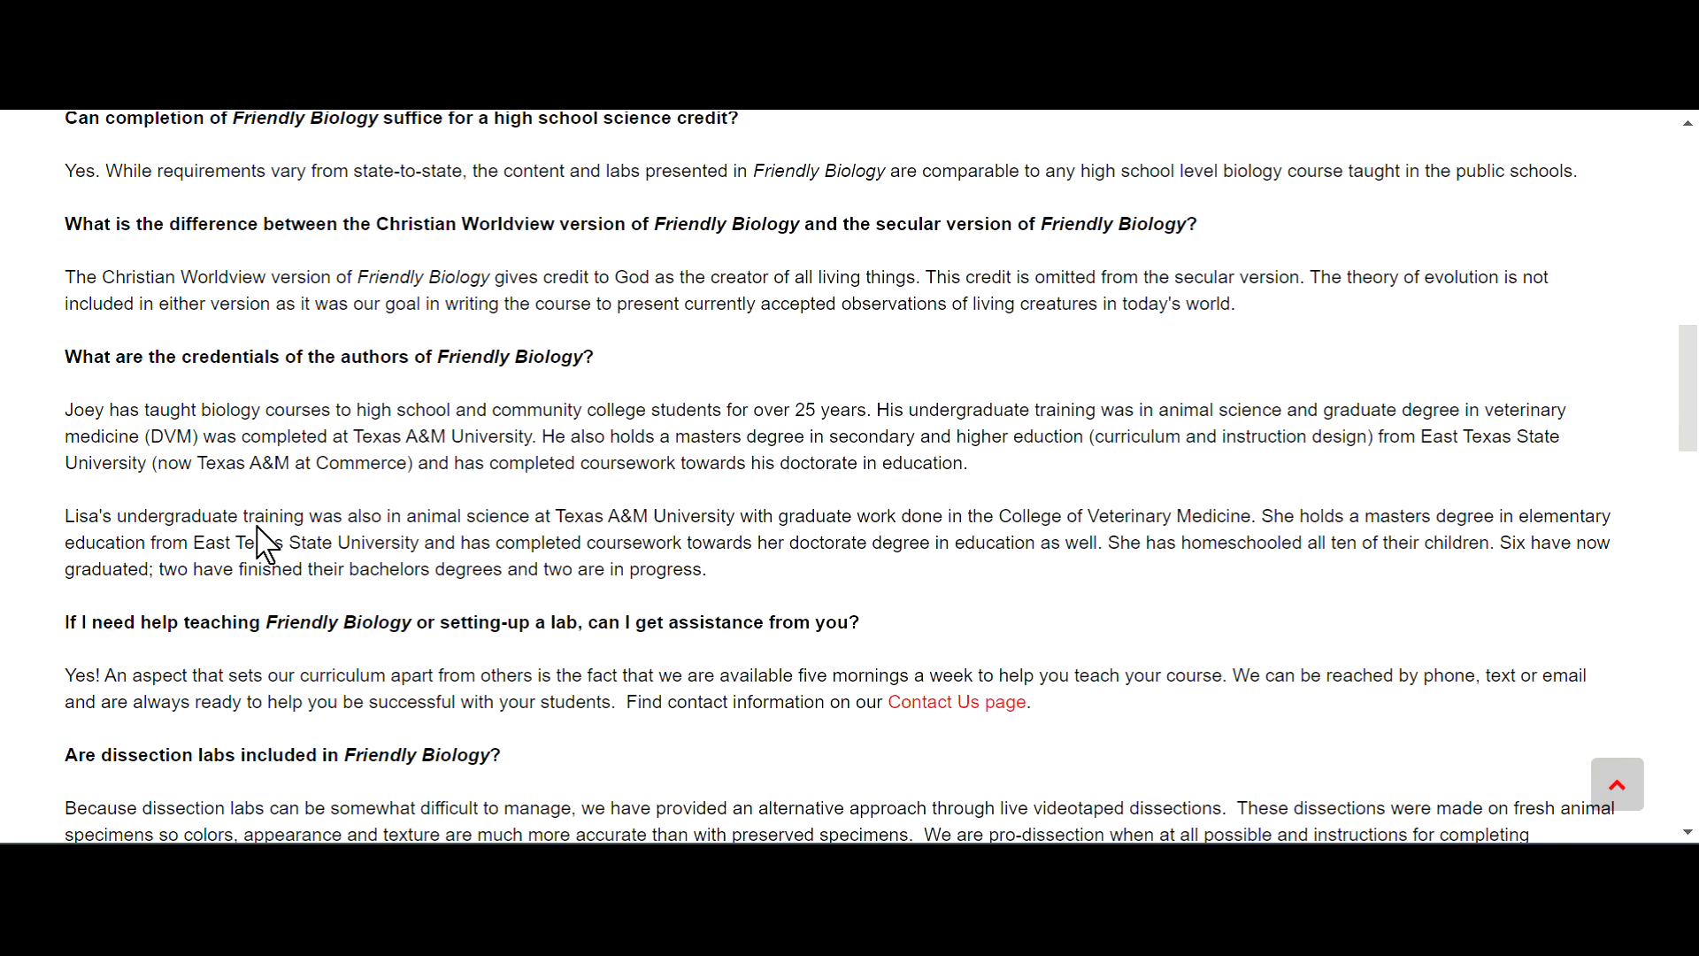
pyautogui.moveTo(792, 594)
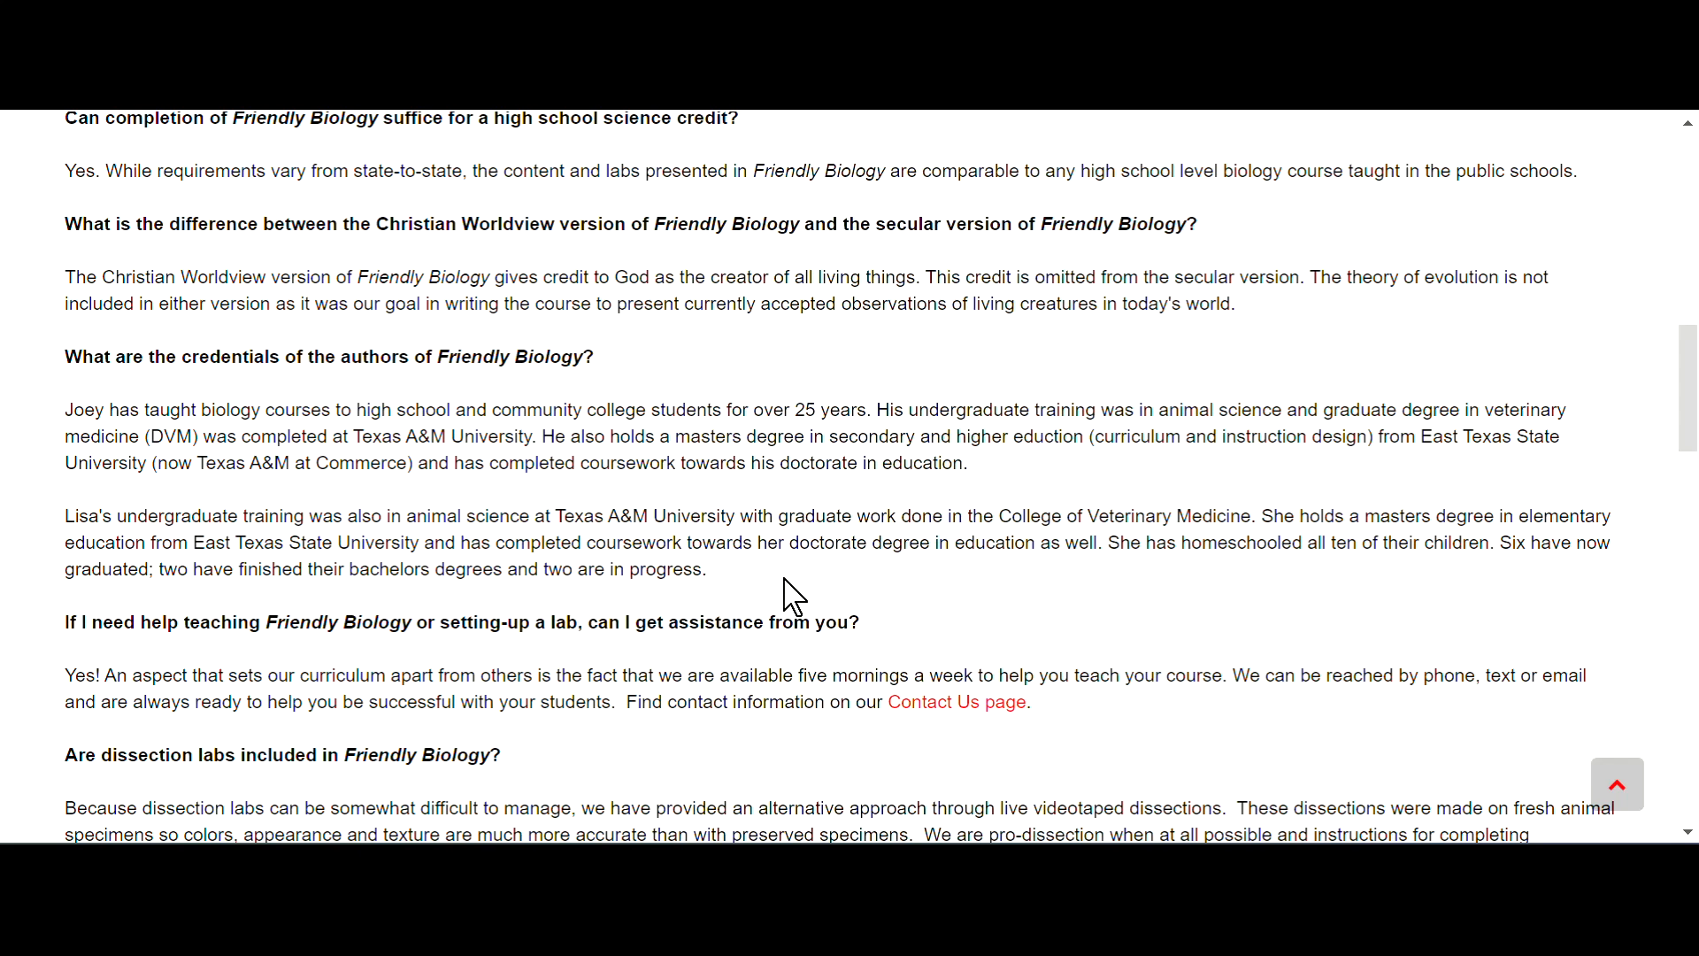
pyautogui.moveTo(333, 467)
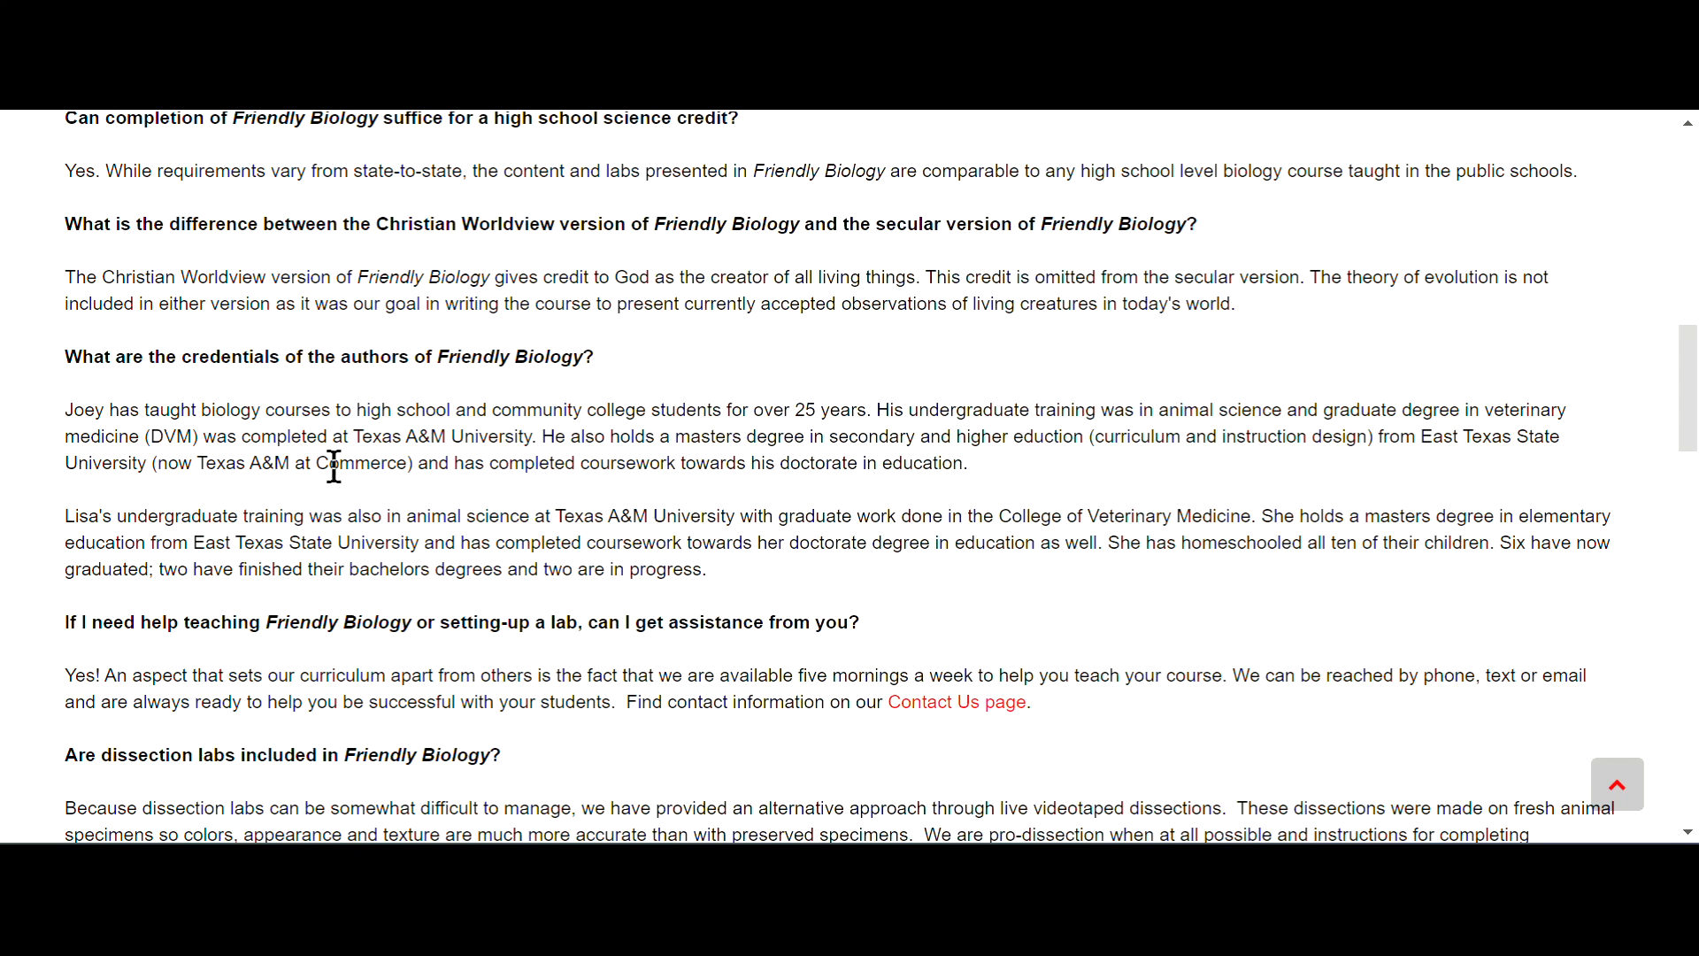
pyautogui.moveTo(1005, 468)
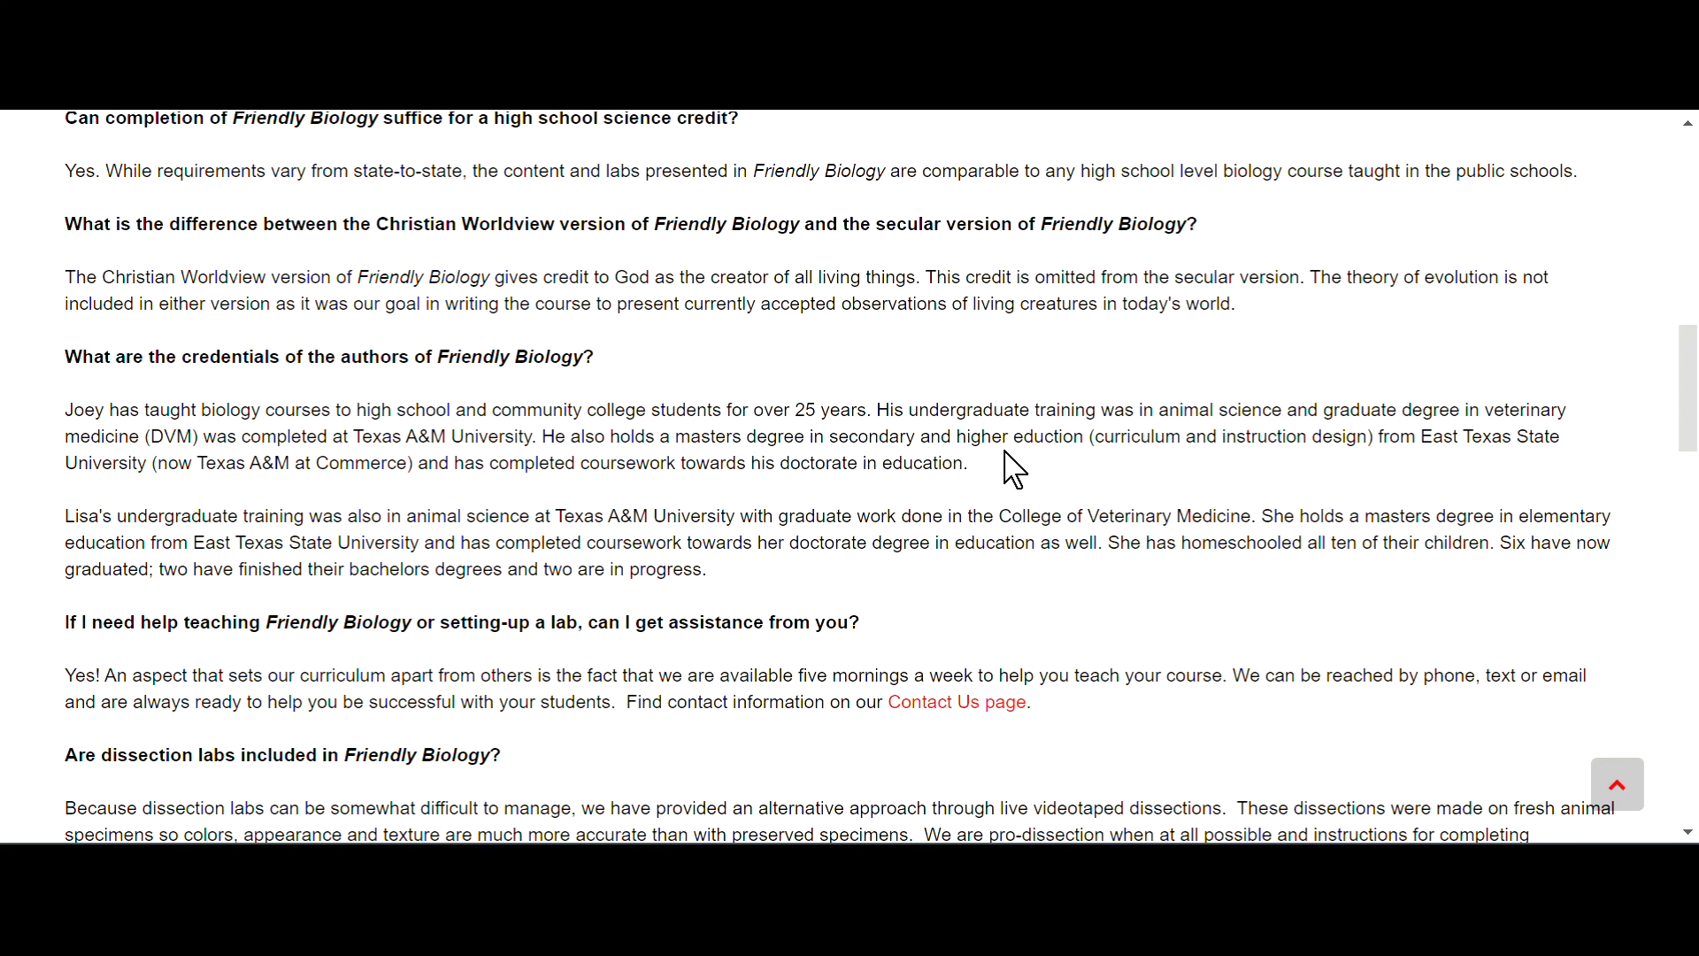
pyautogui.moveTo(1485, 409)
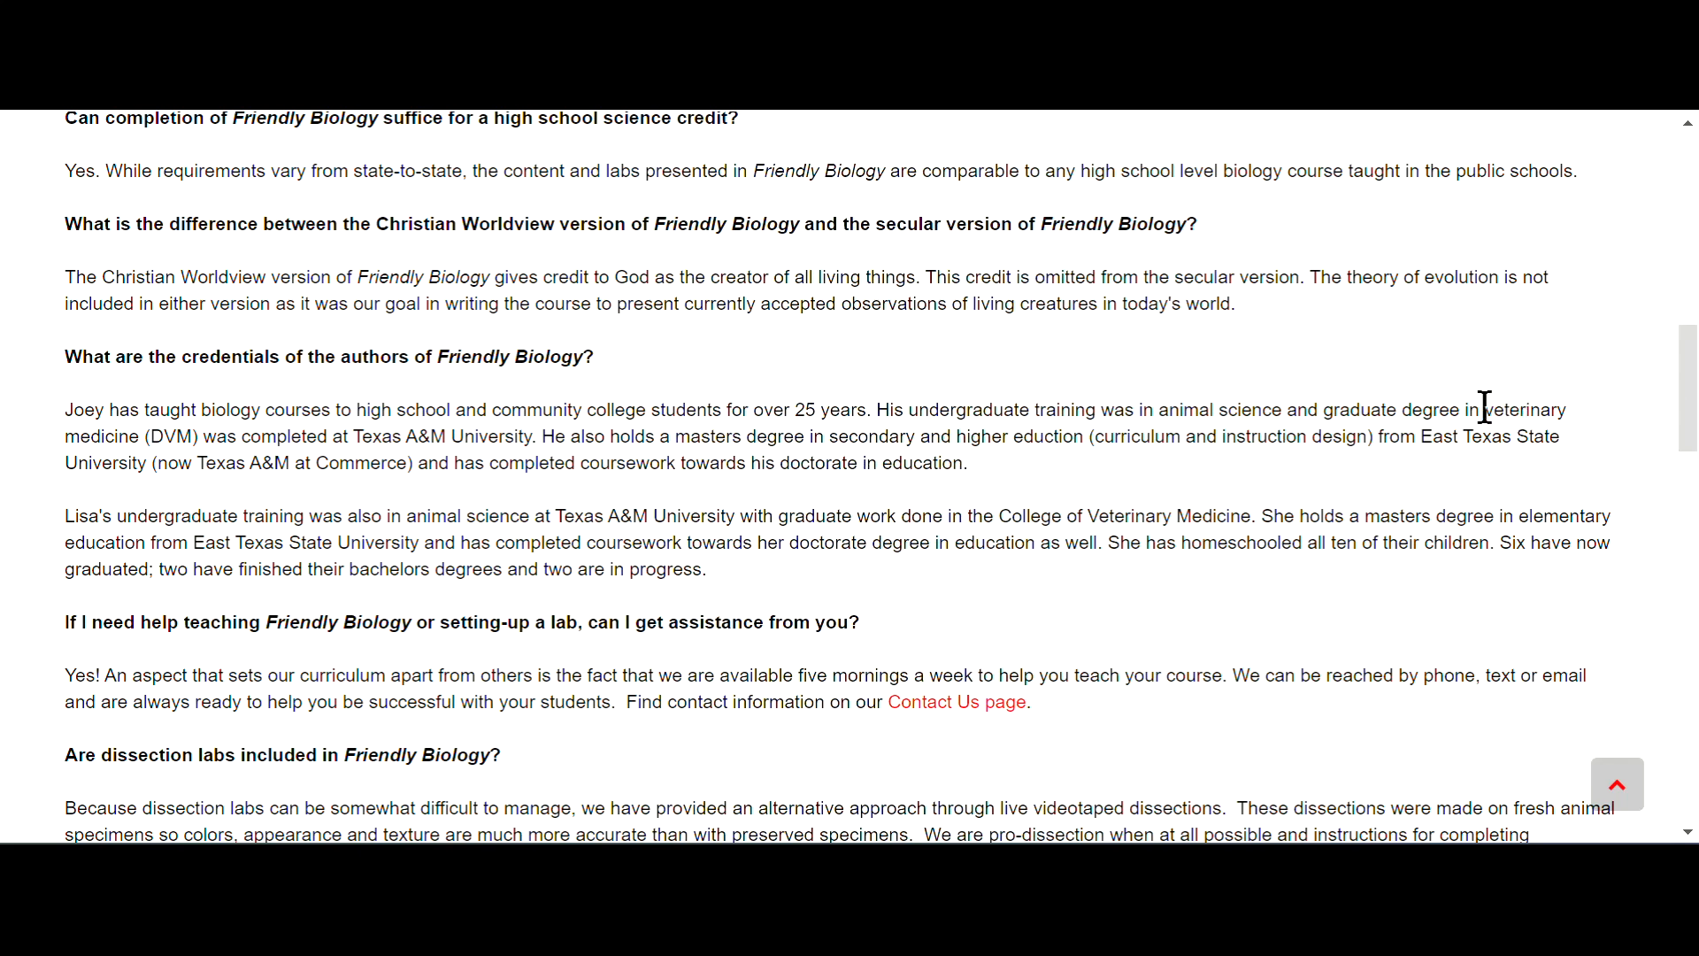
pyautogui.moveTo(397, 510)
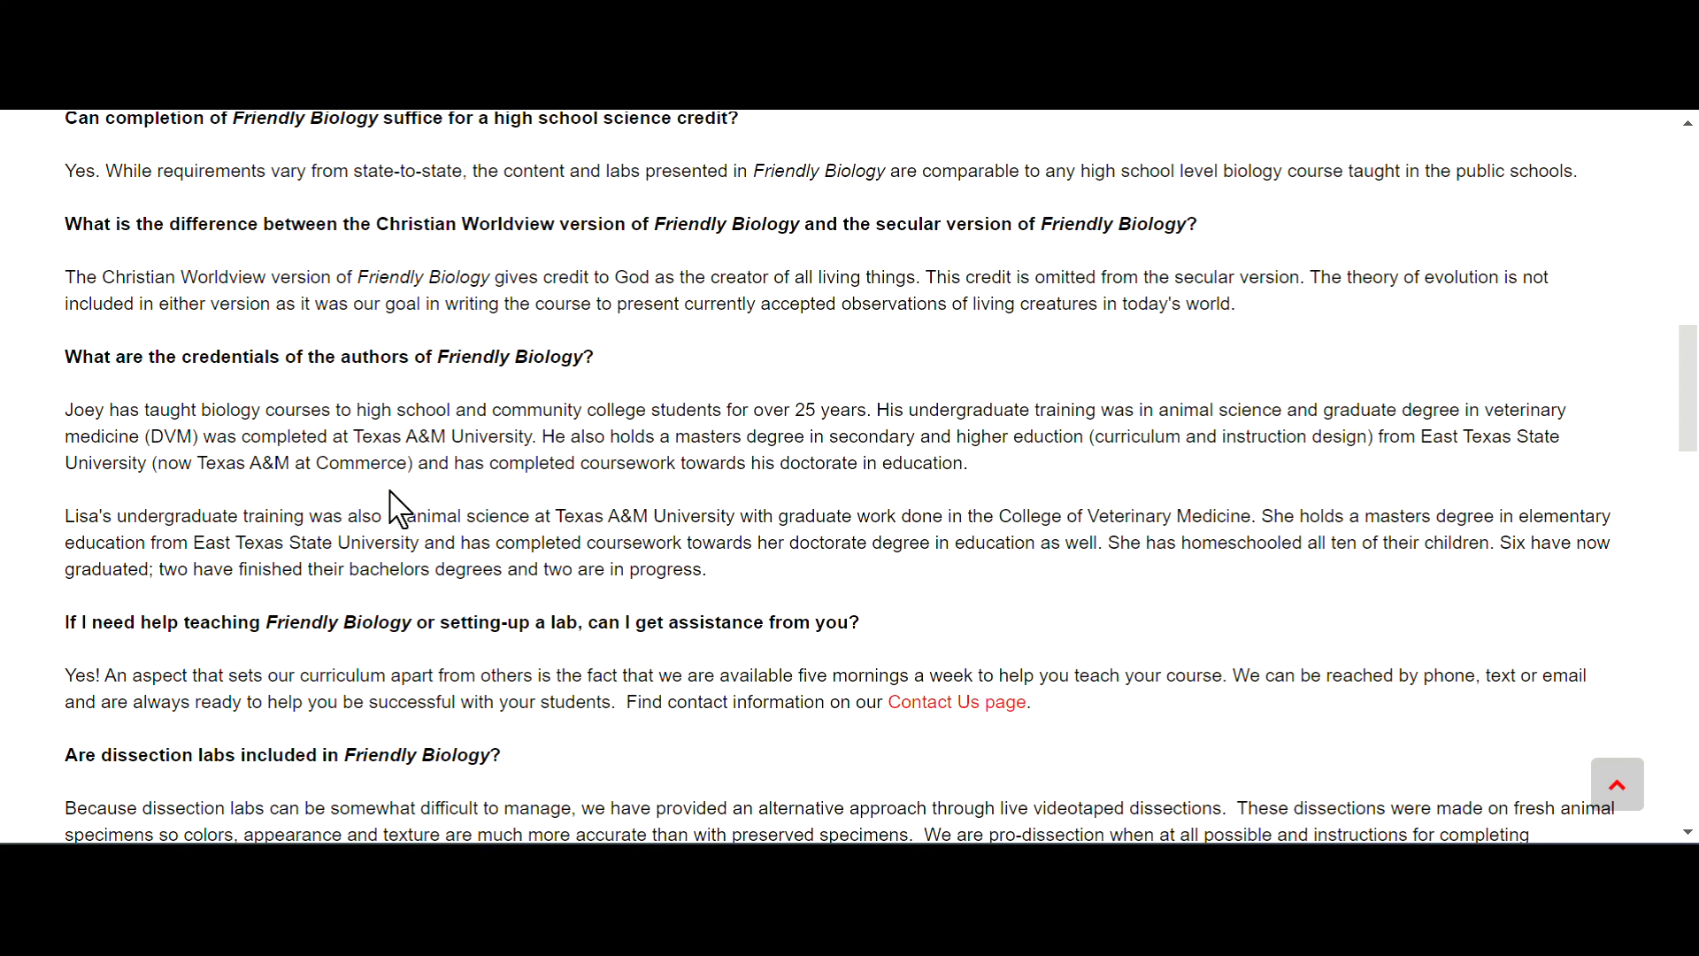
pyautogui.moveTo(656, 580)
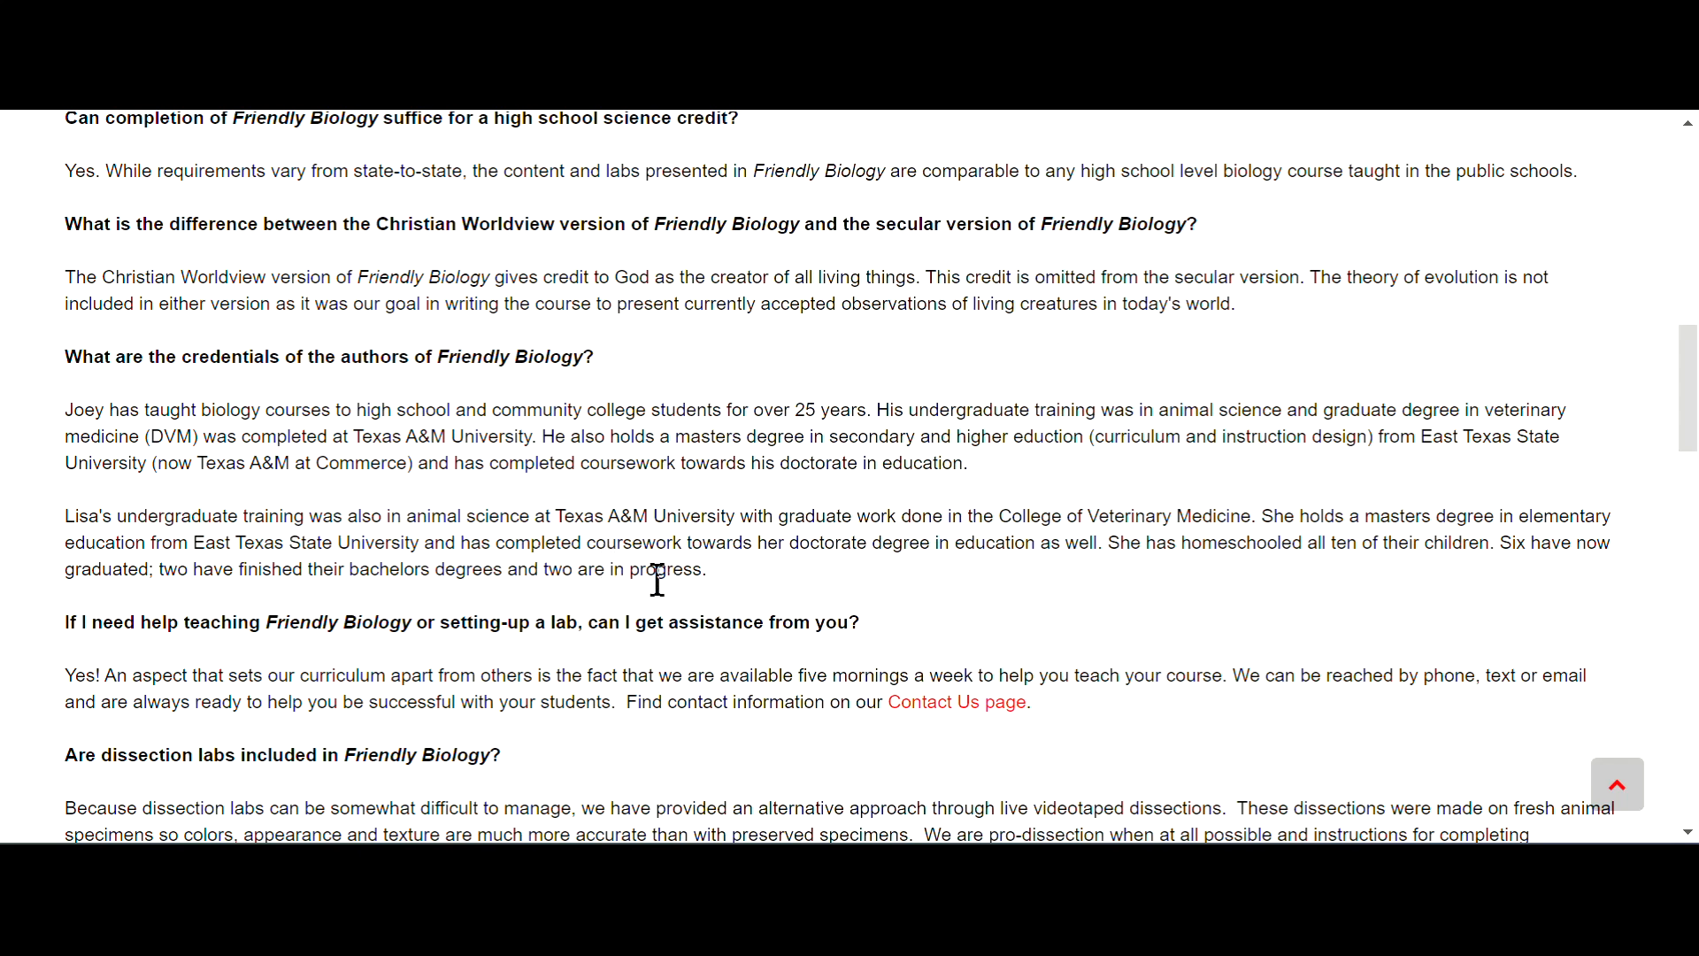
pyautogui.moveTo(999, 517)
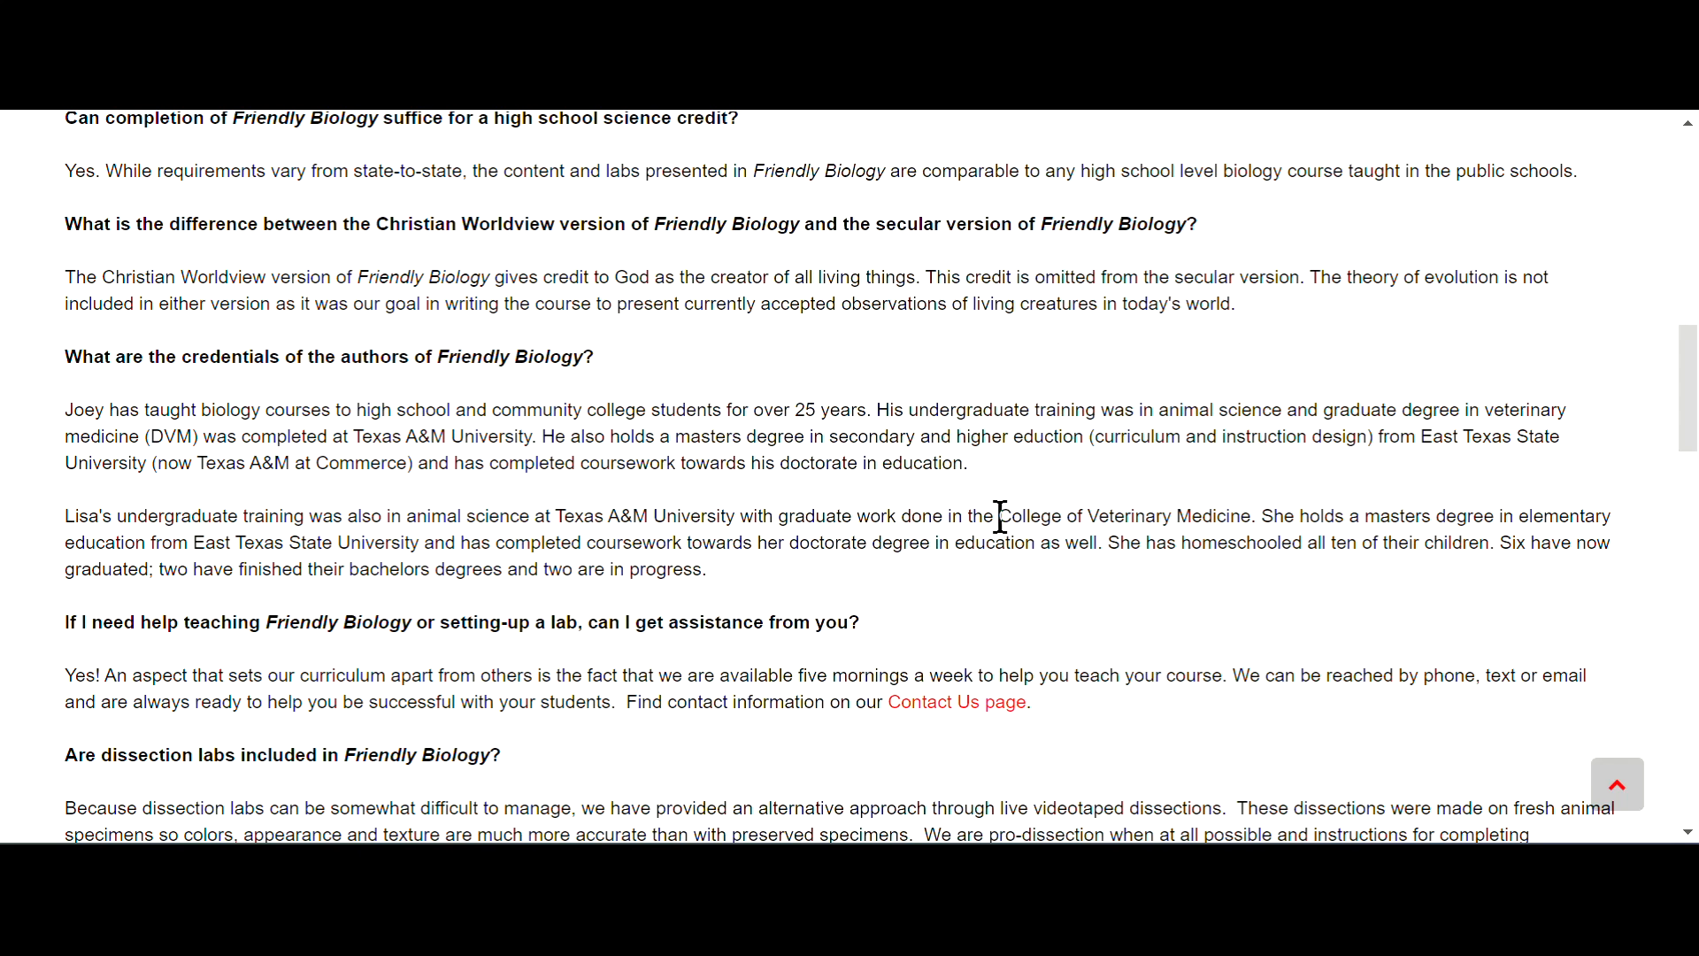
pyautogui.moveTo(1249, 575)
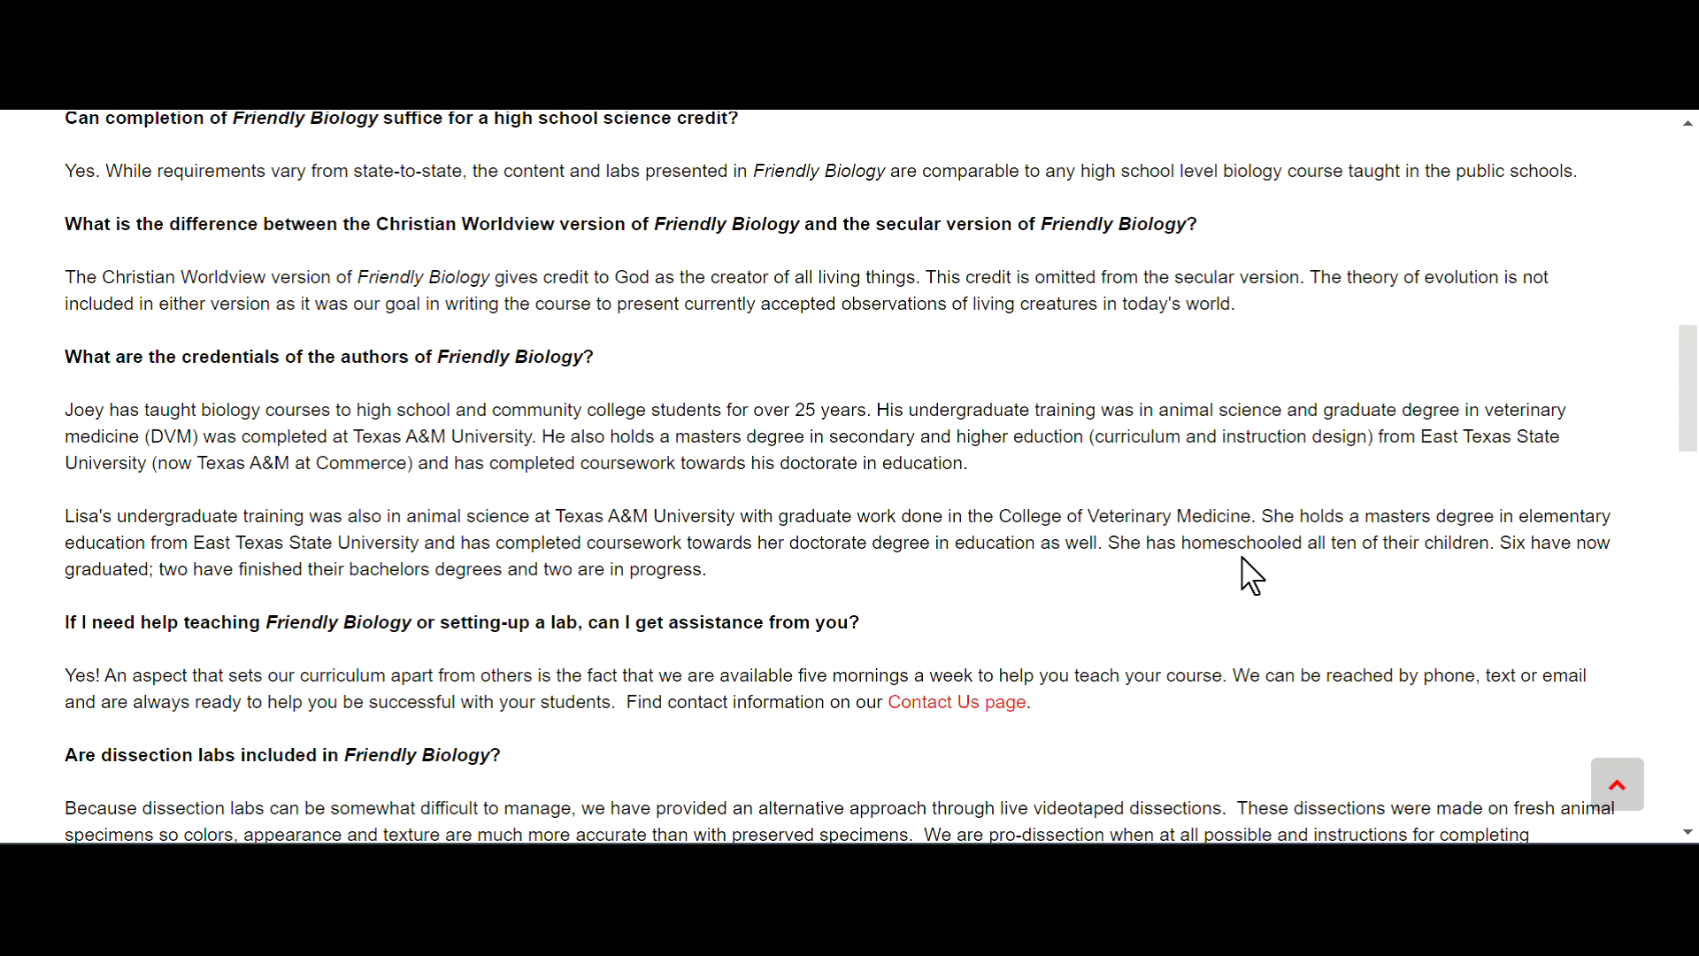
pyautogui.moveTo(998, 641)
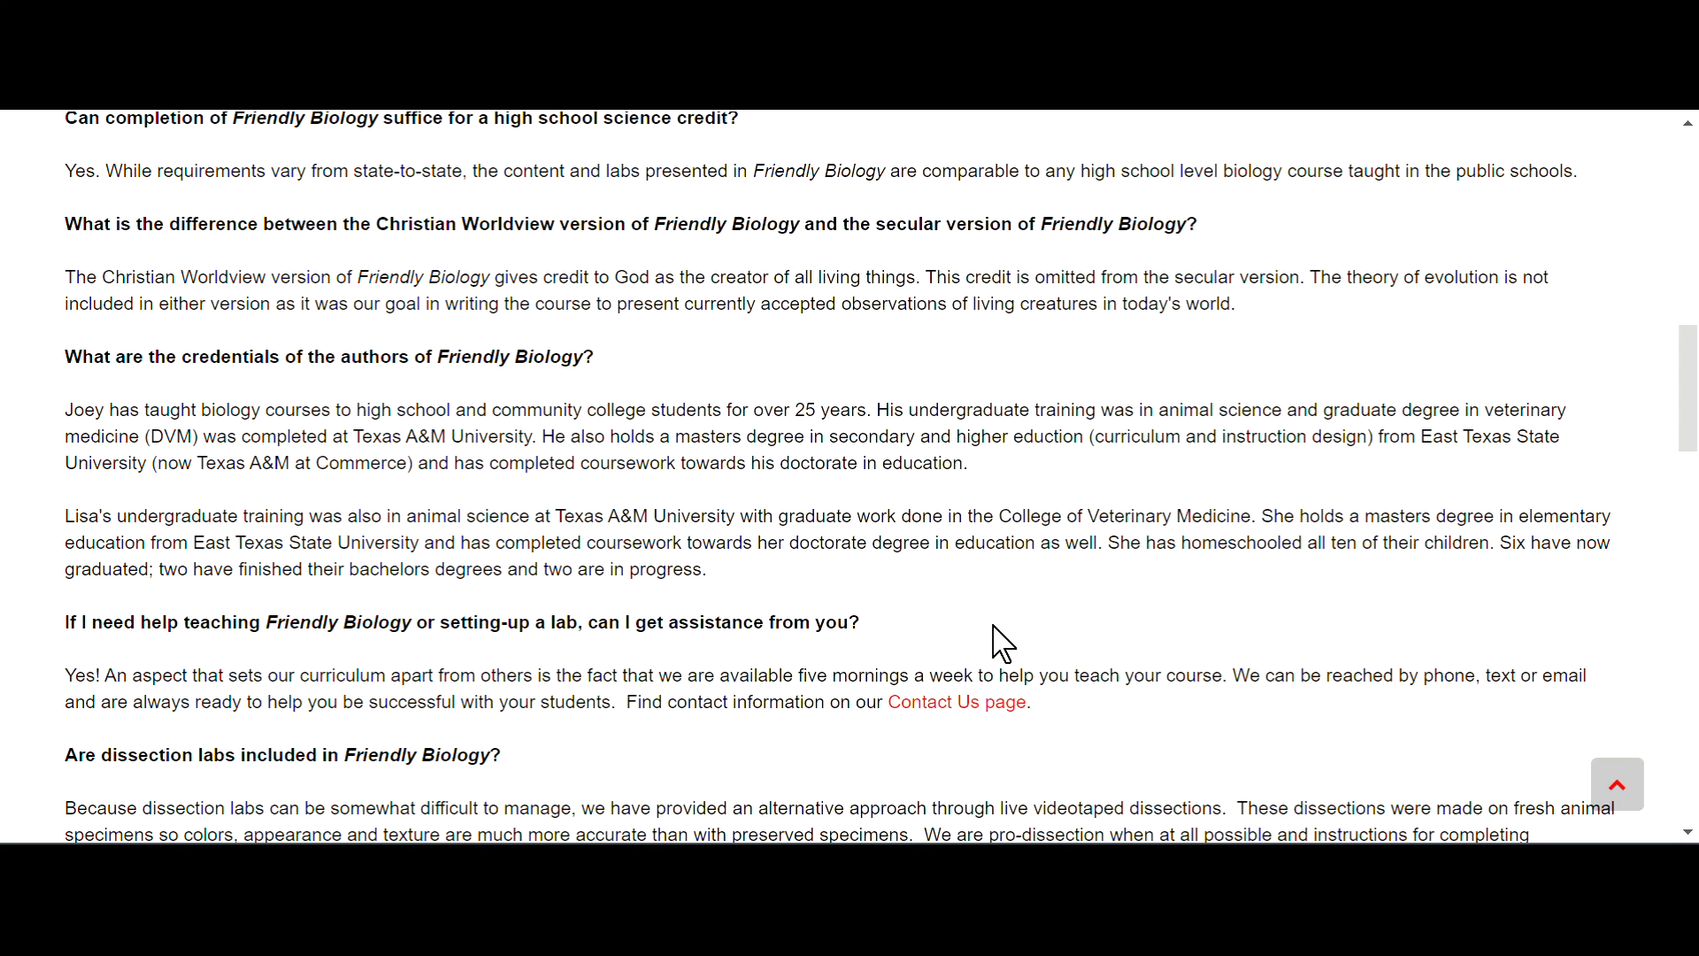
pyautogui.moveTo(962, 603)
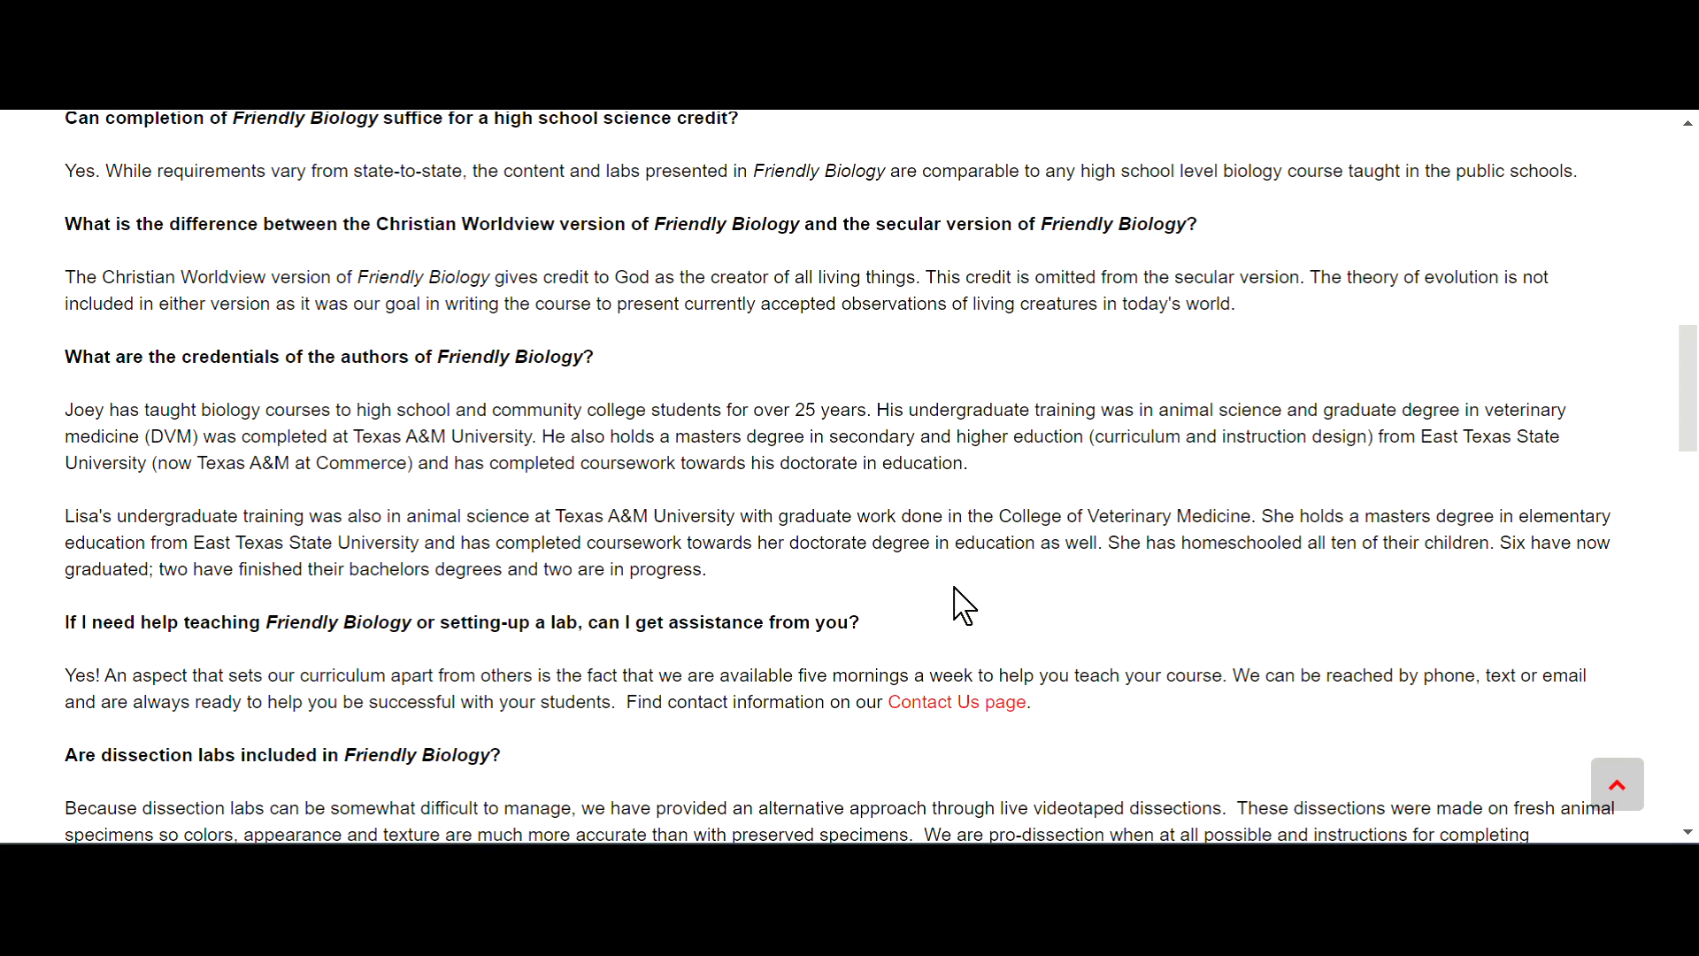
pyautogui.moveTo(975, 585)
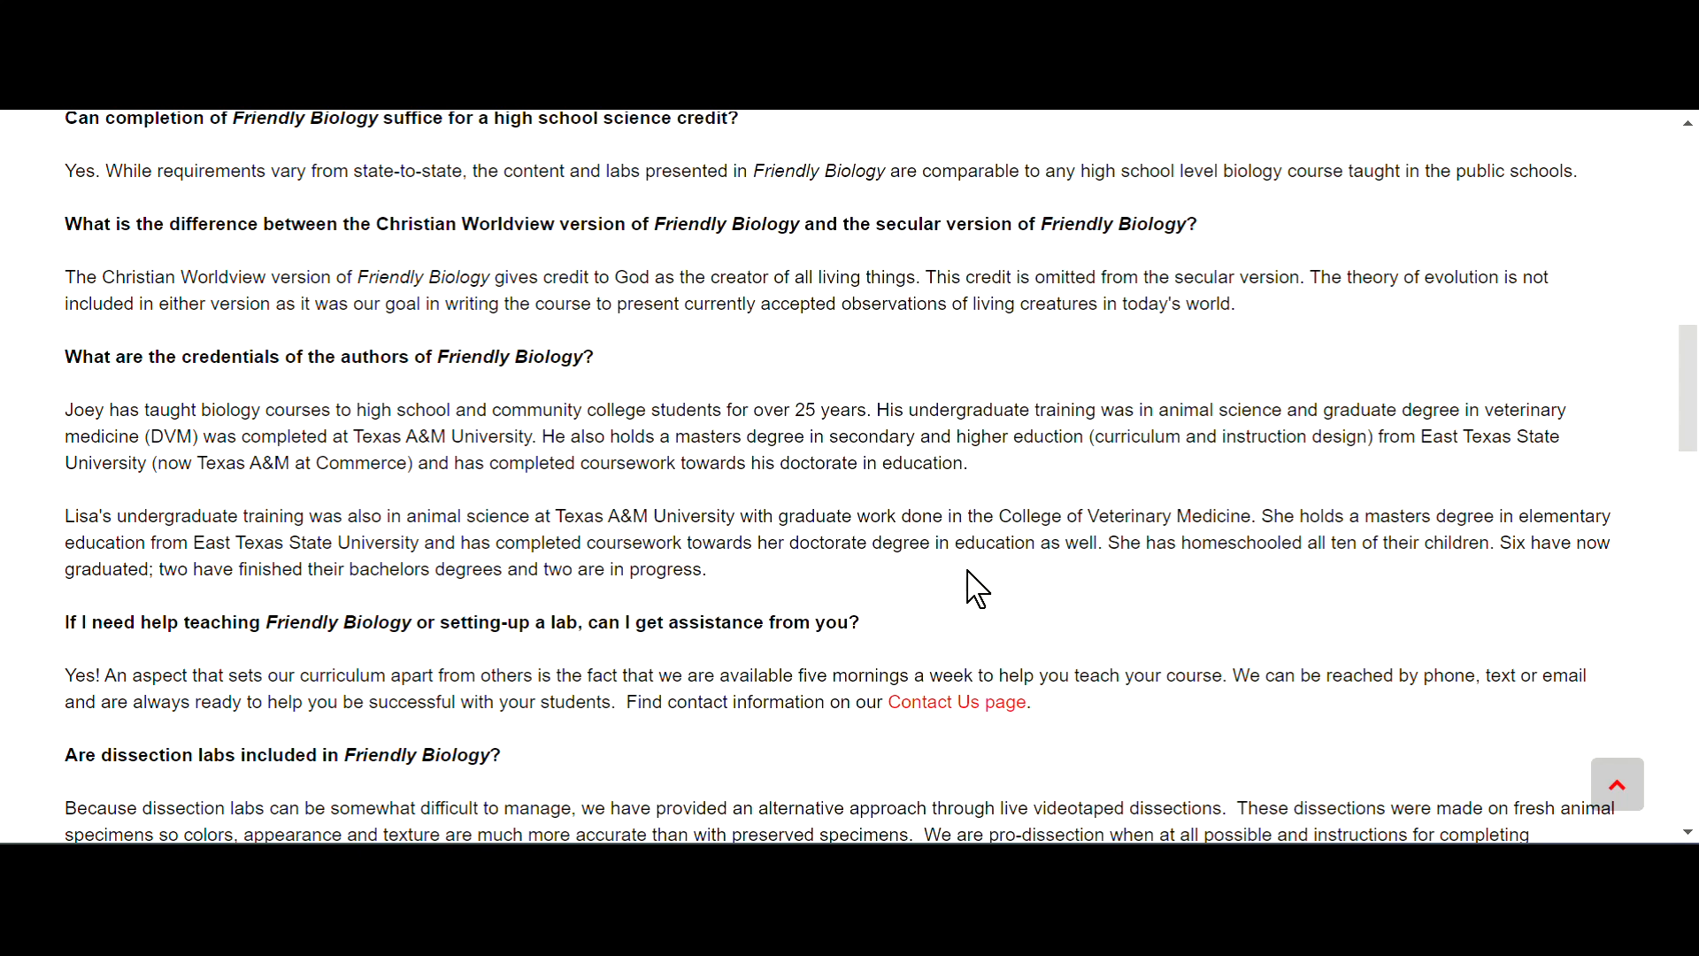
# Scroll the FAQ to the answers on teaching help, dissection labs, video access and discounts
pyautogui.scroll(-3)
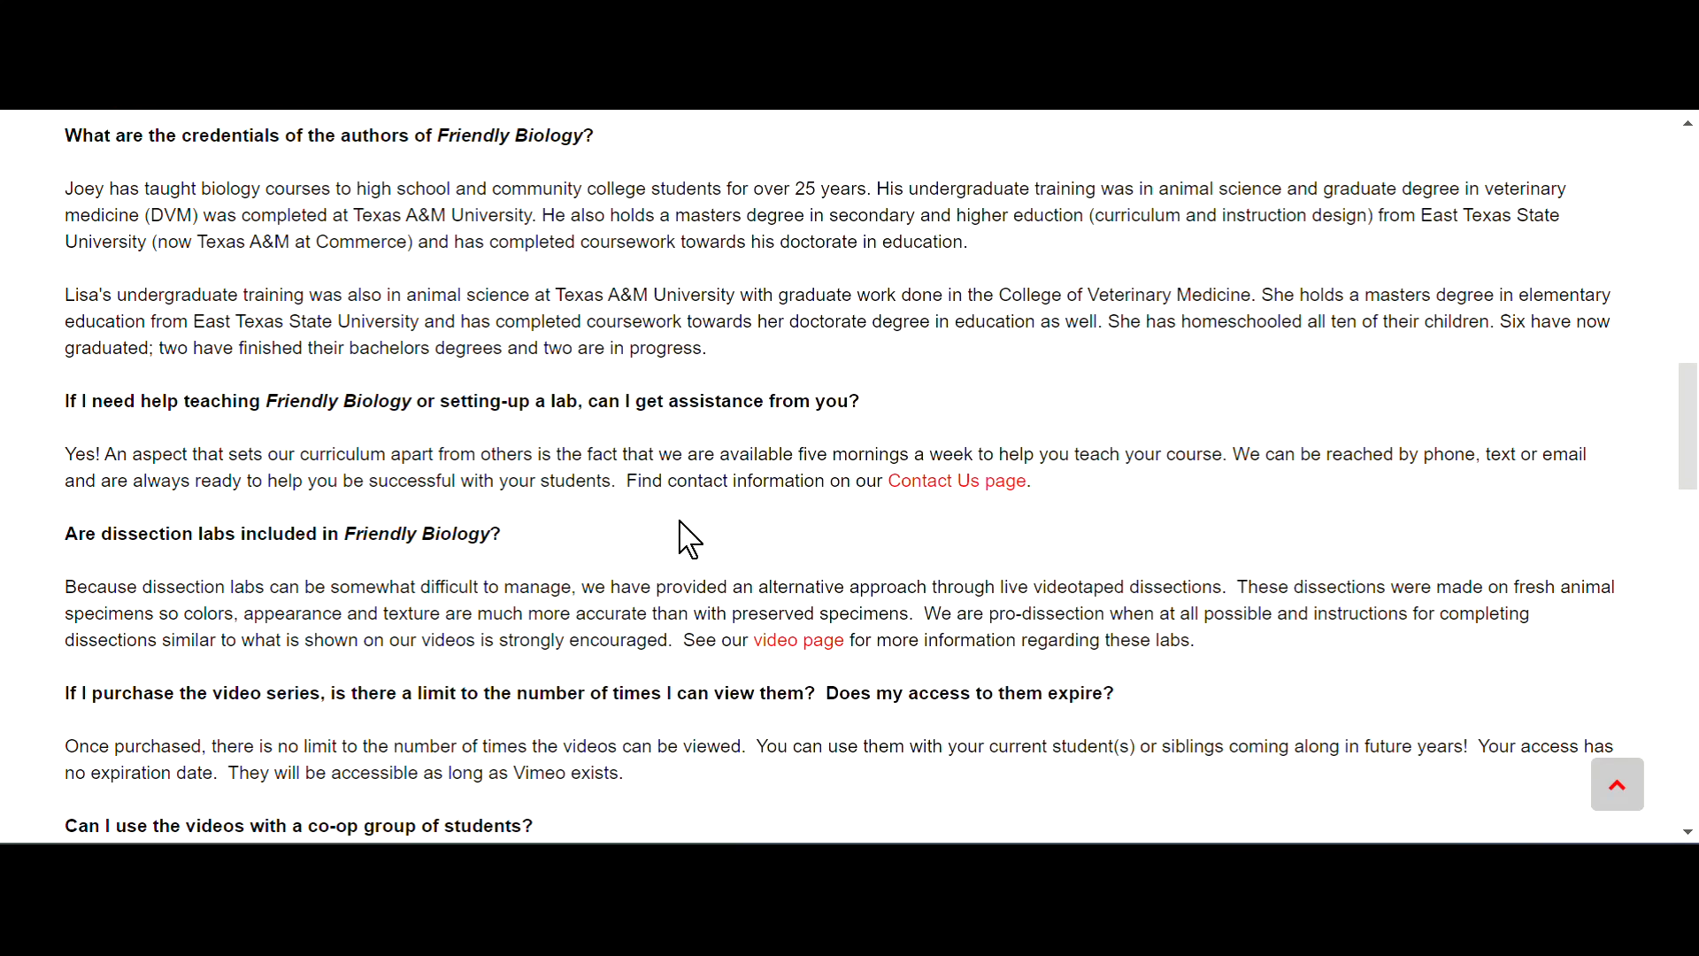
pyautogui.moveTo(49, 469)
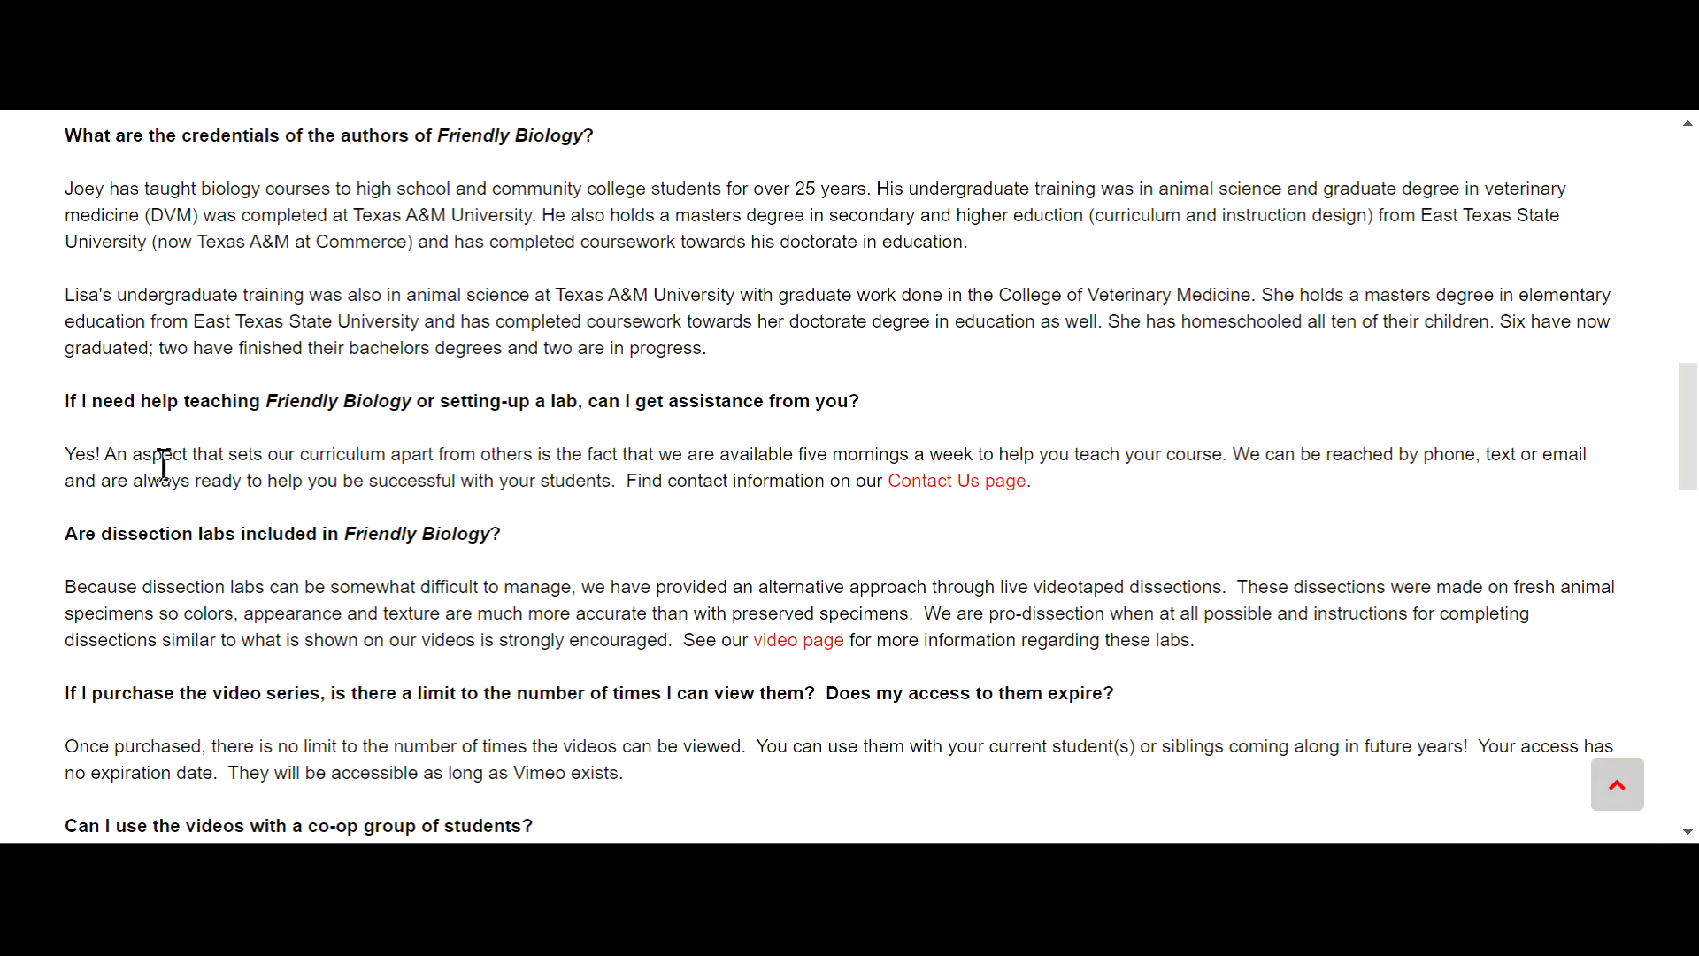
pyautogui.moveTo(520, 481)
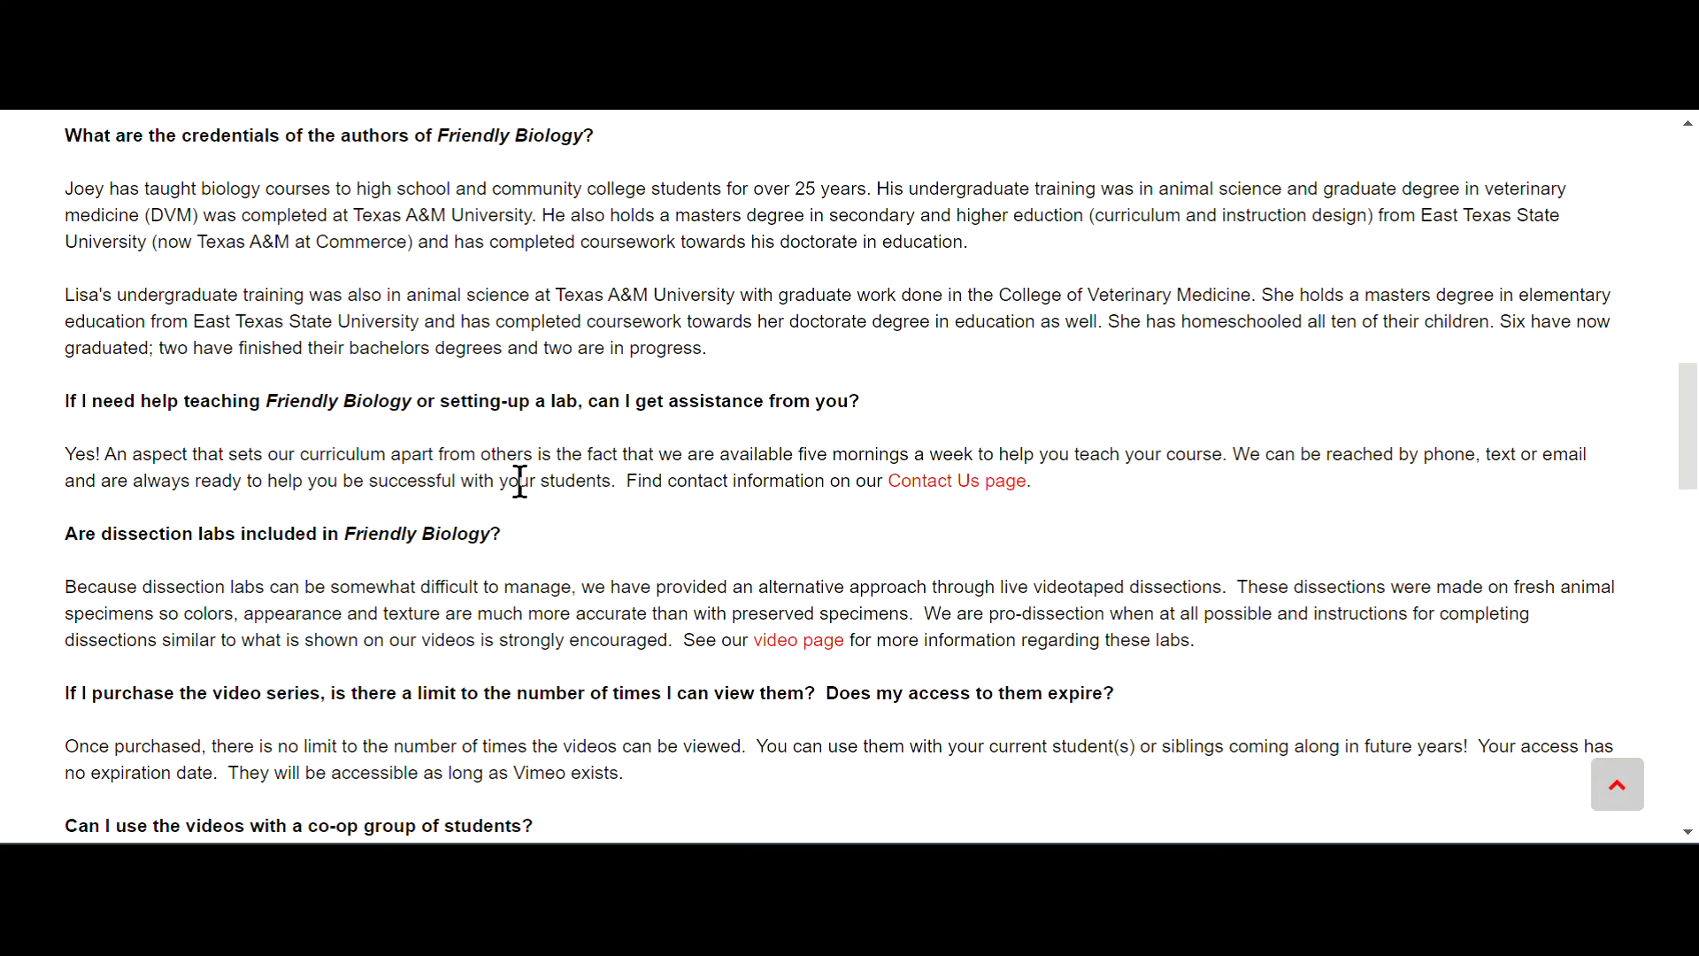
pyautogui.moveTo(904, 486)
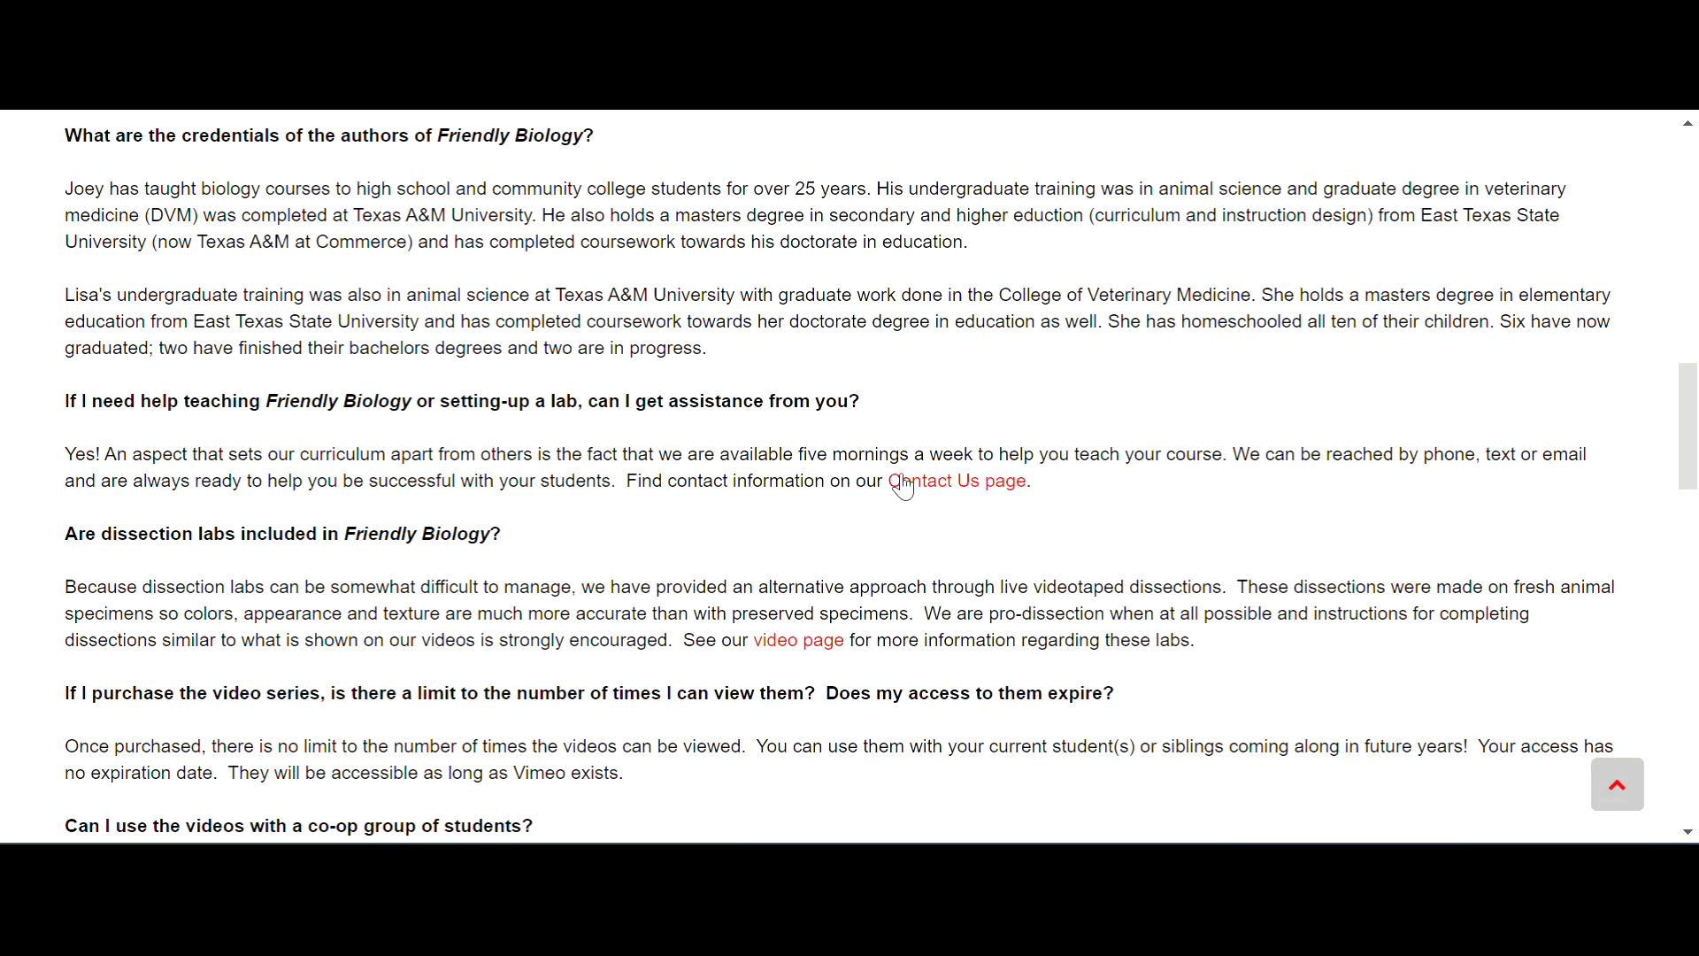
pyautogui.moveTo(1223, 492)
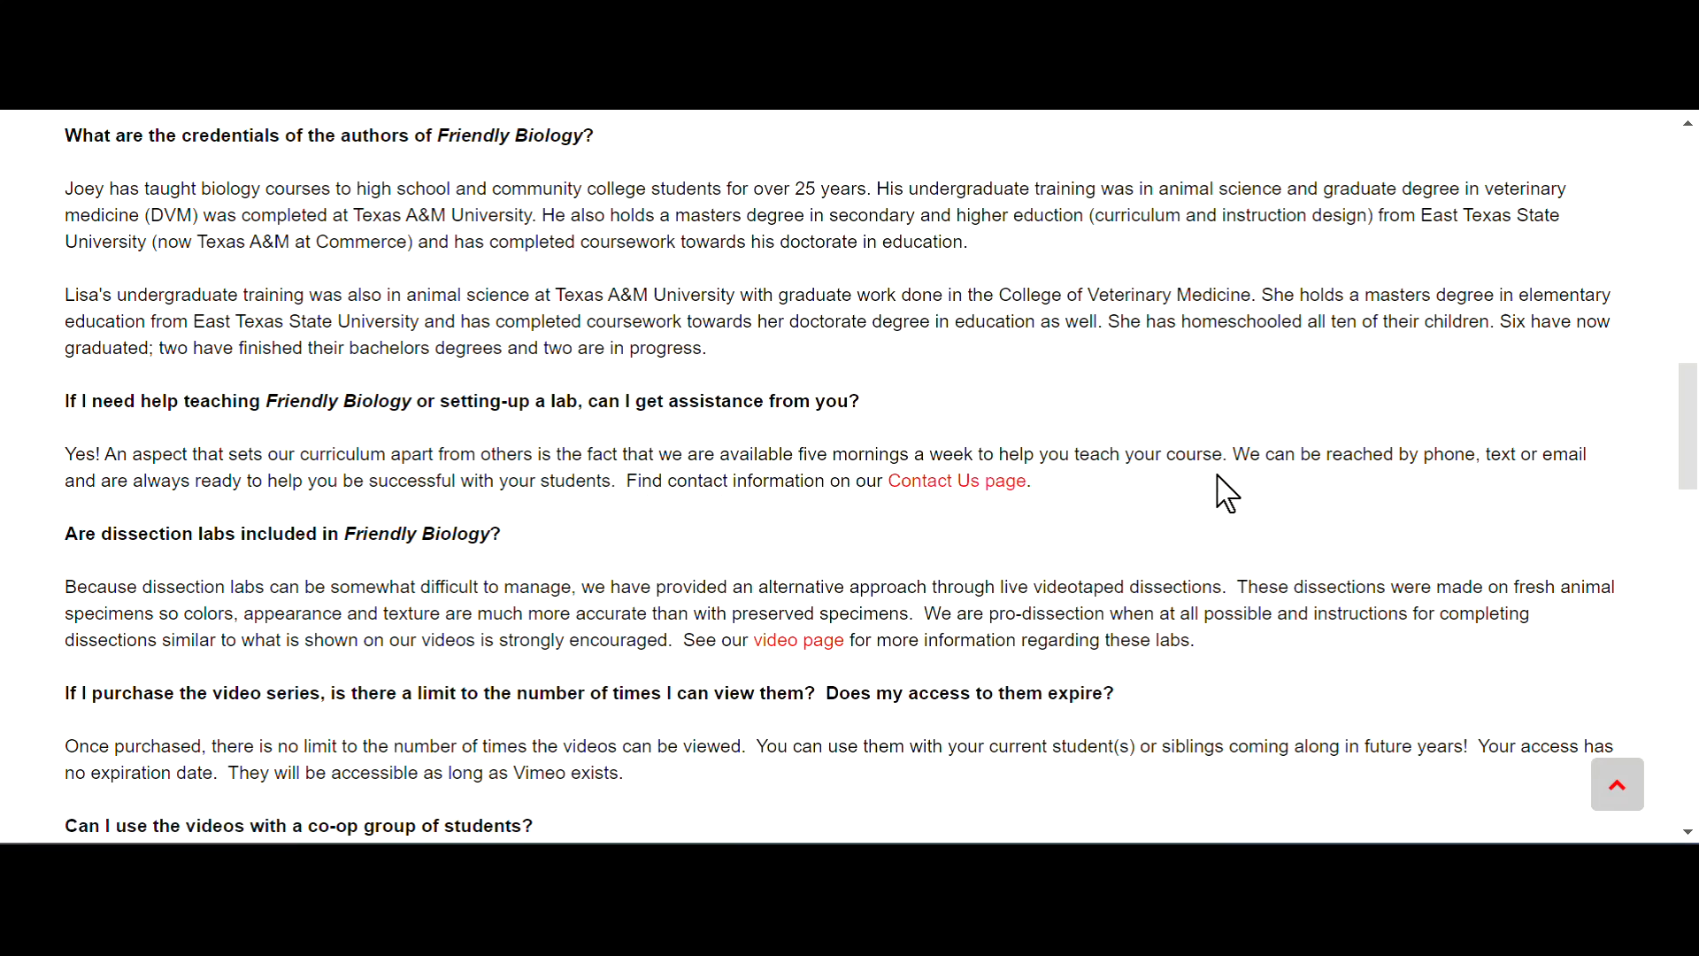
pyautogui.moveTo(1487, 491)
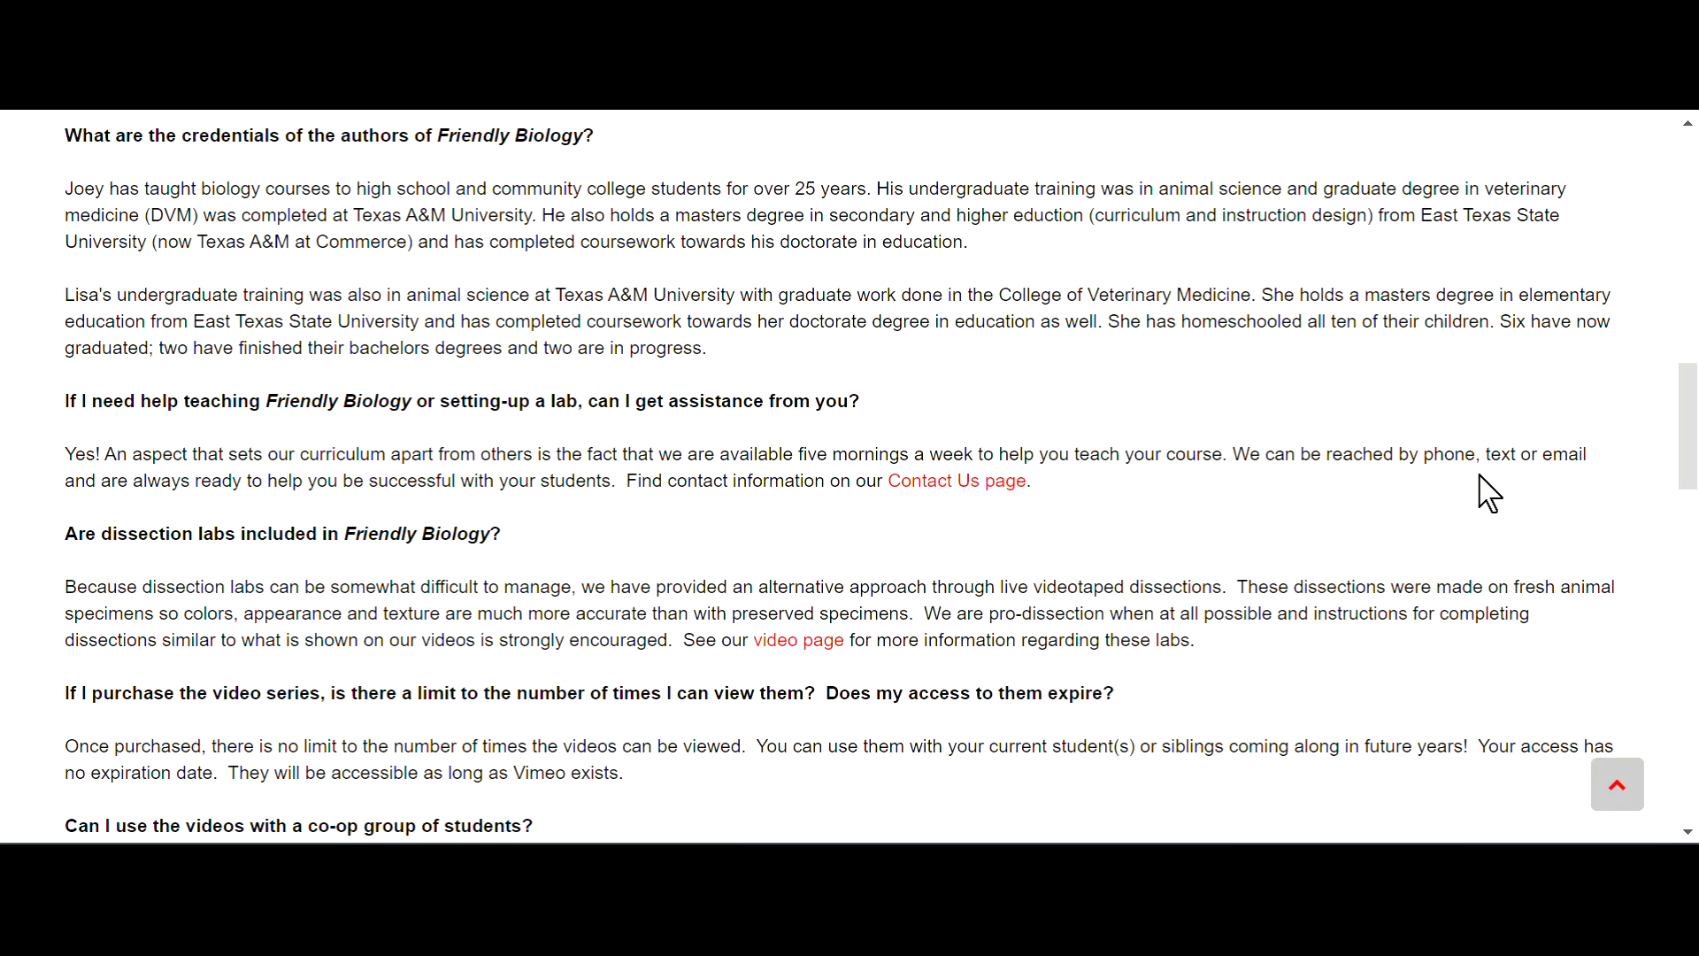
pyautogui.moveTo(314, 510)
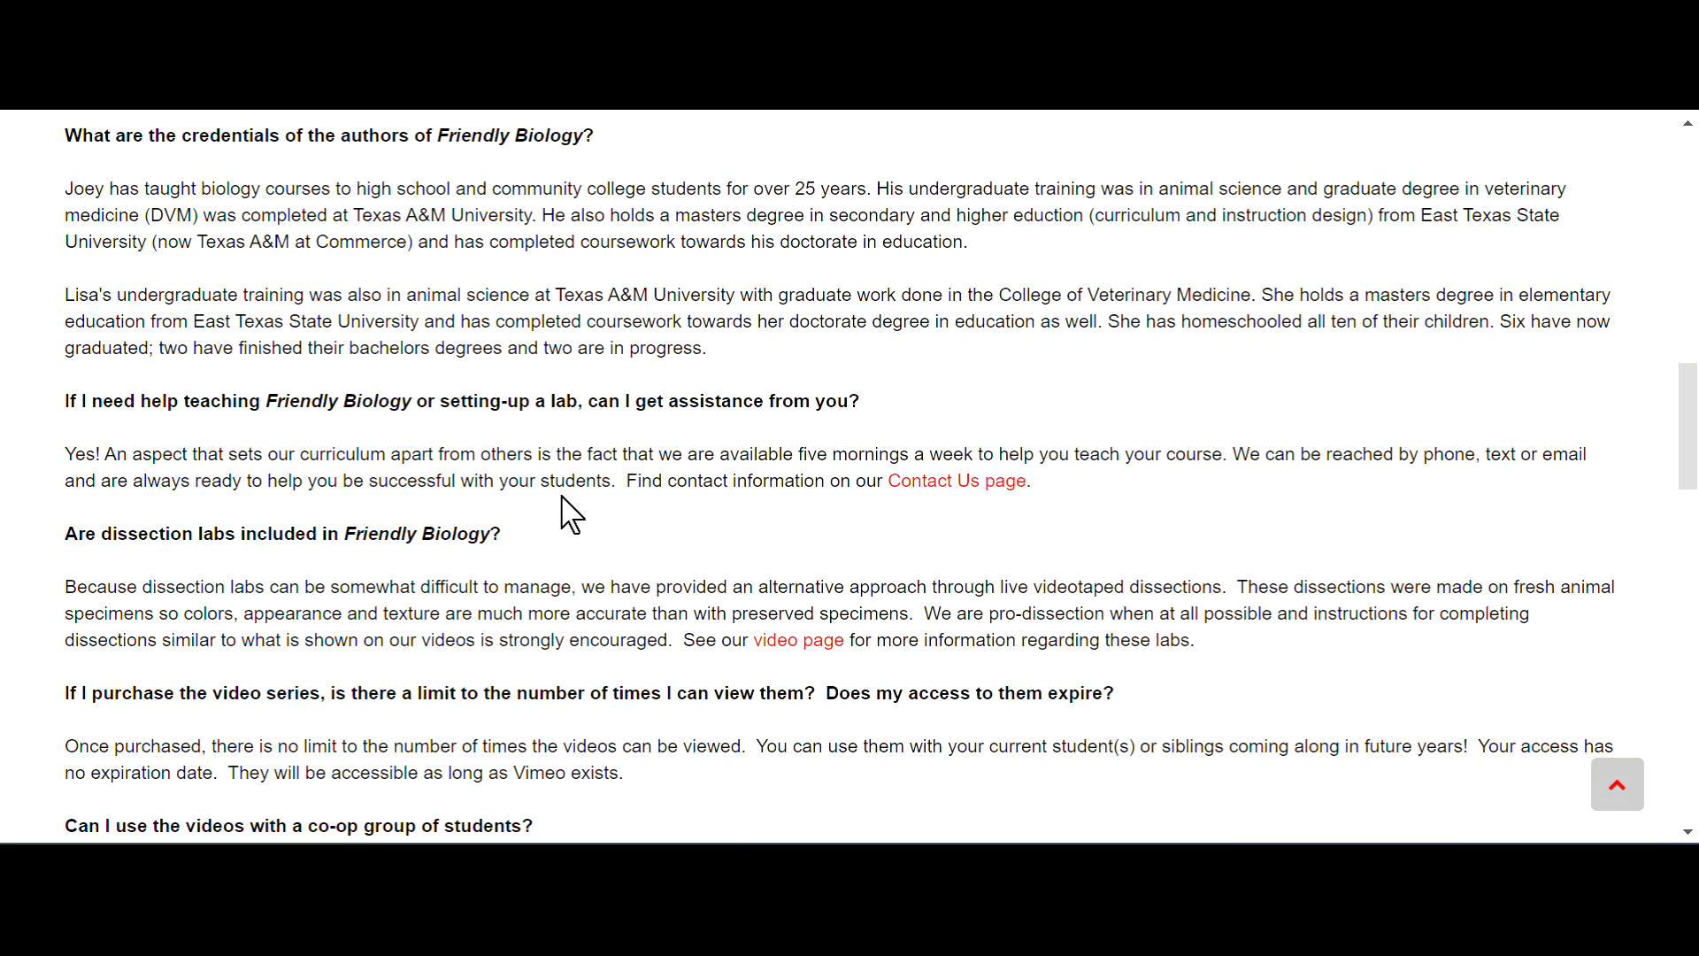
pyautogui.moveTo(589, 531)
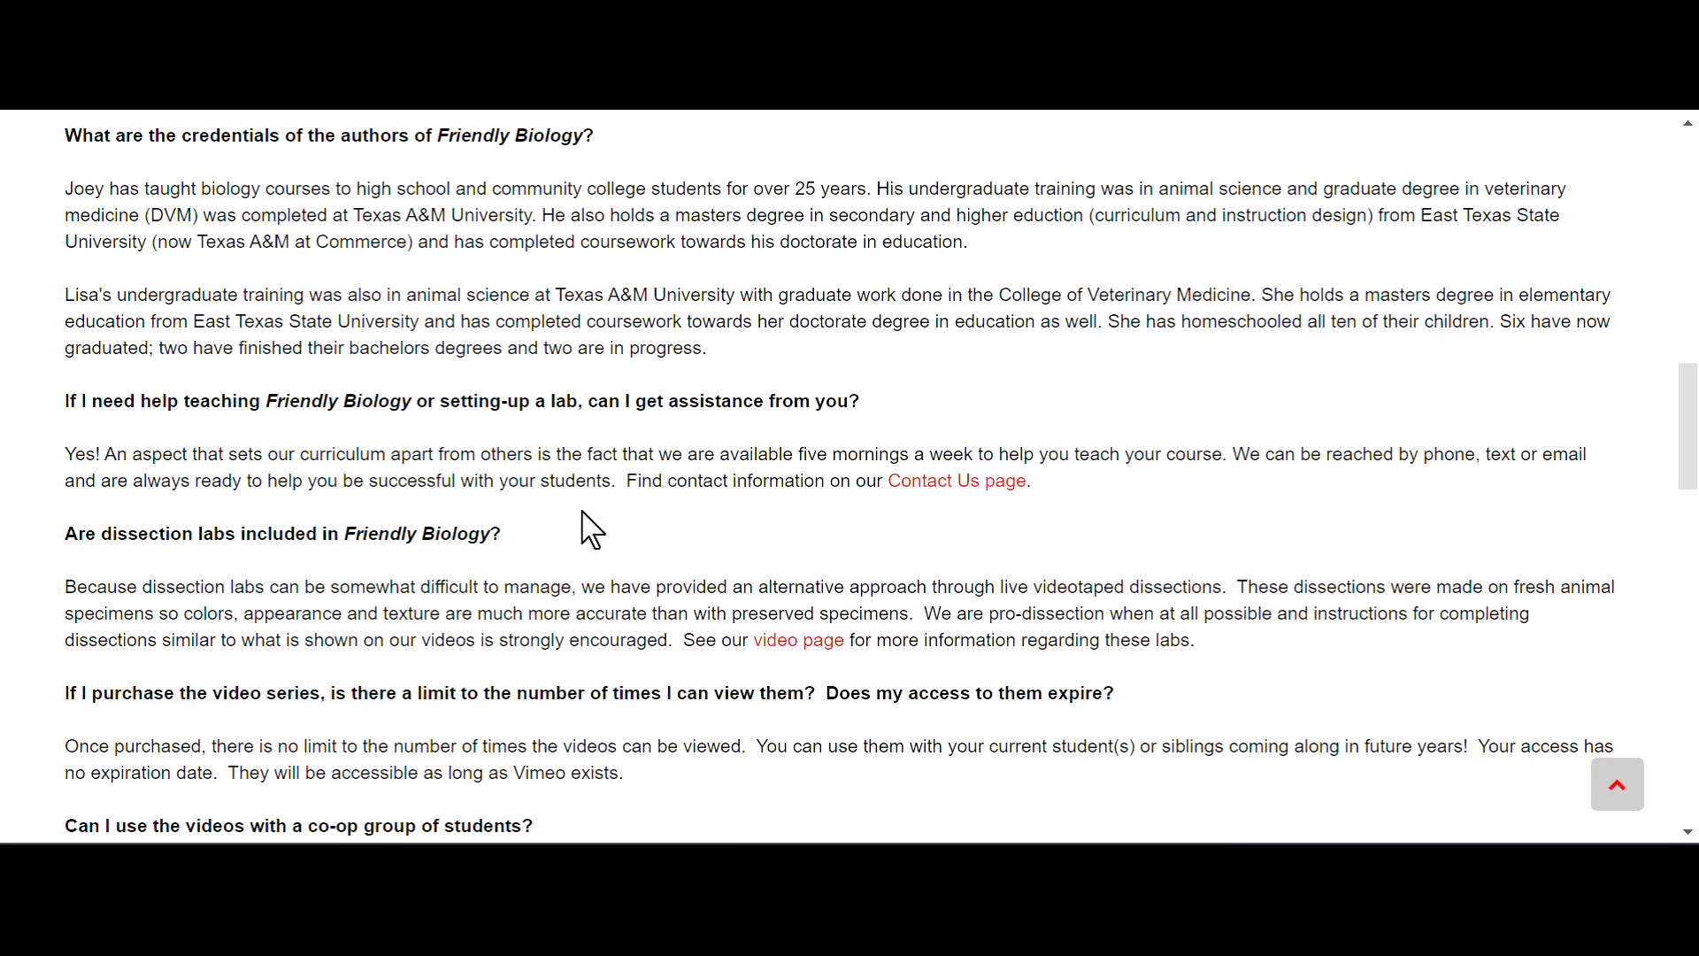
pyautogui.scroll(-3)
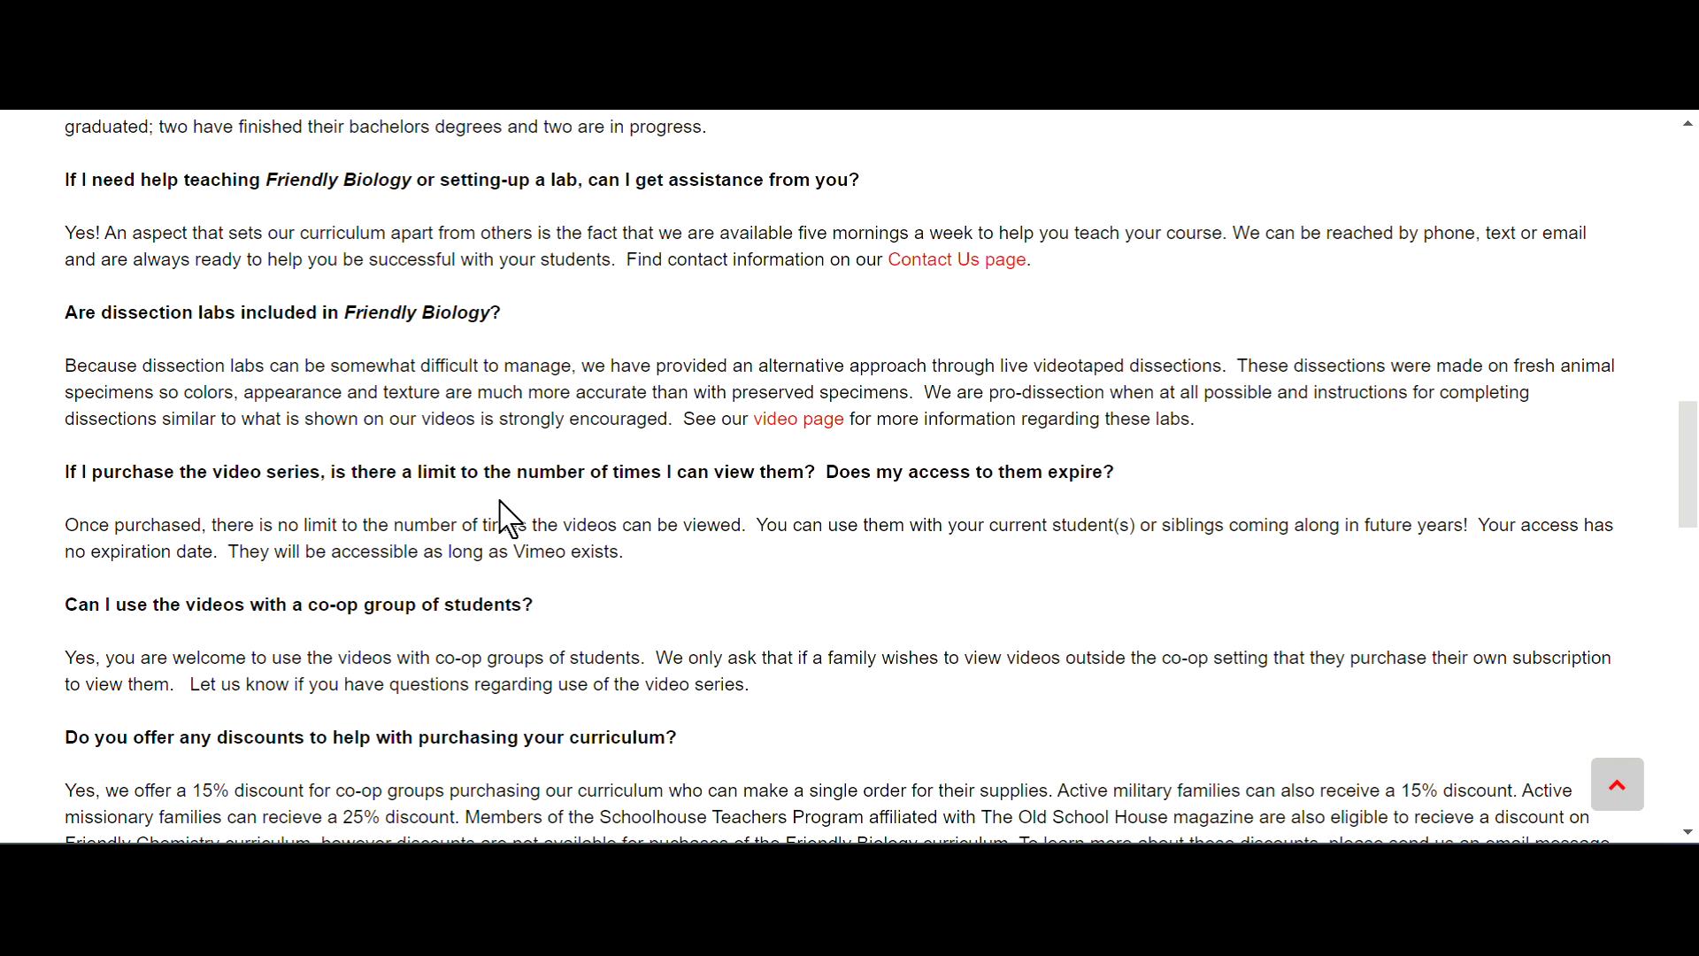
pyautogui.moveTo(198, 404)
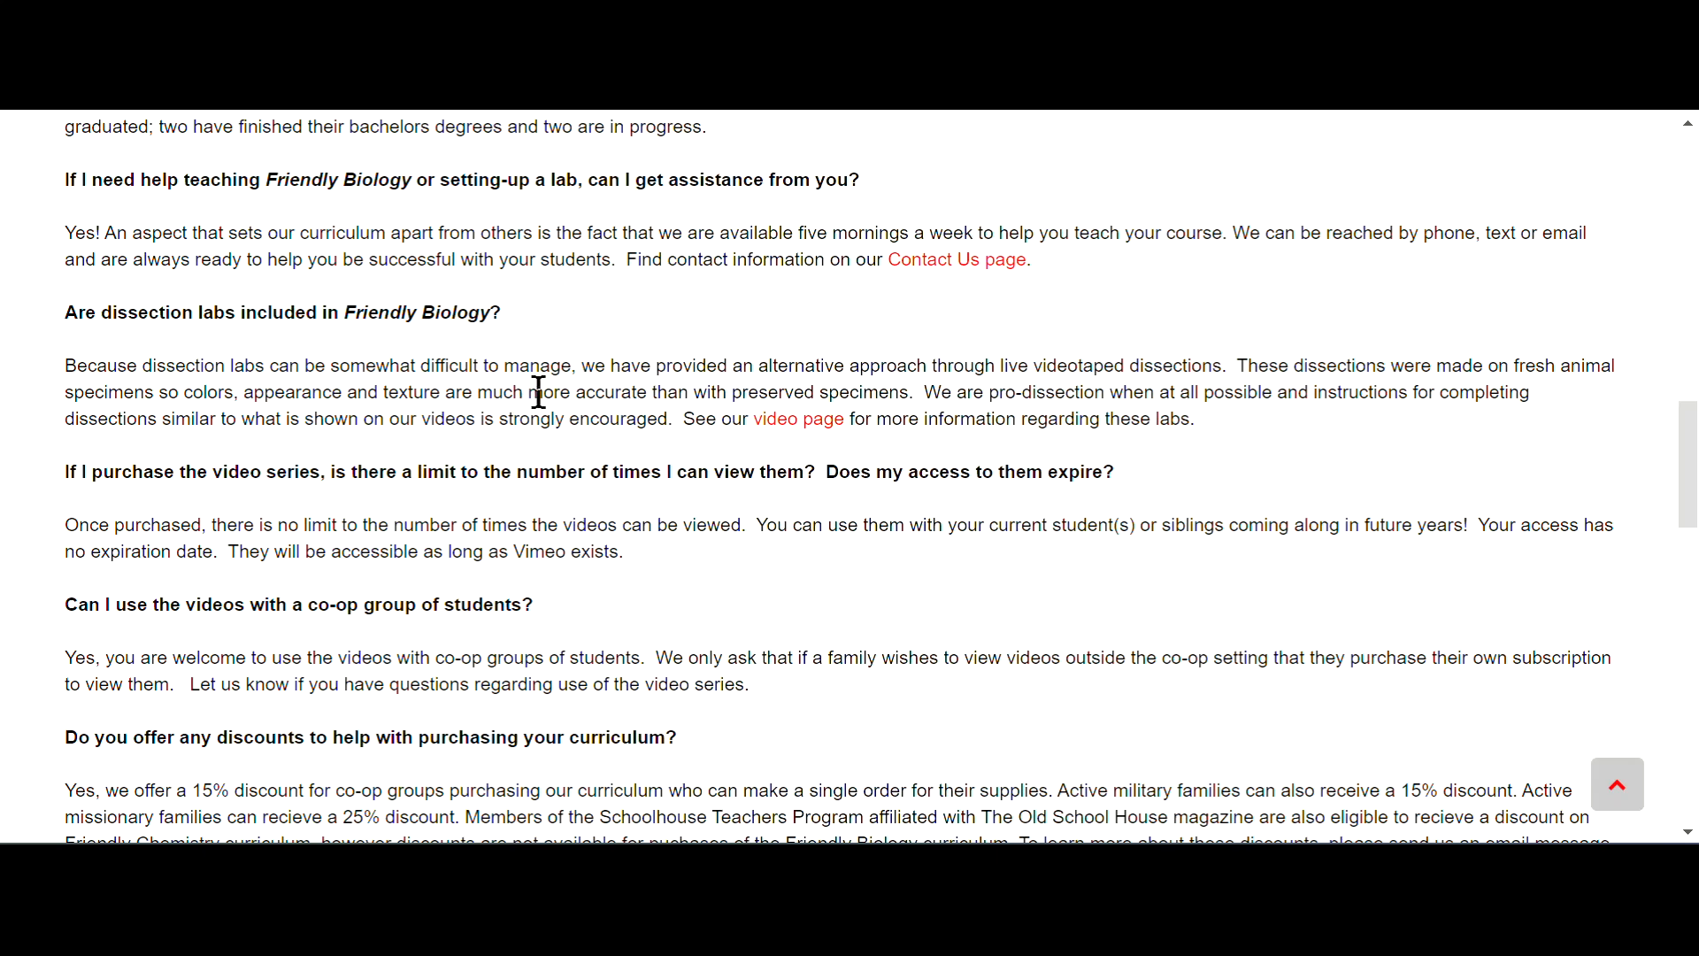
pyautogui.moveTo(928, 395)
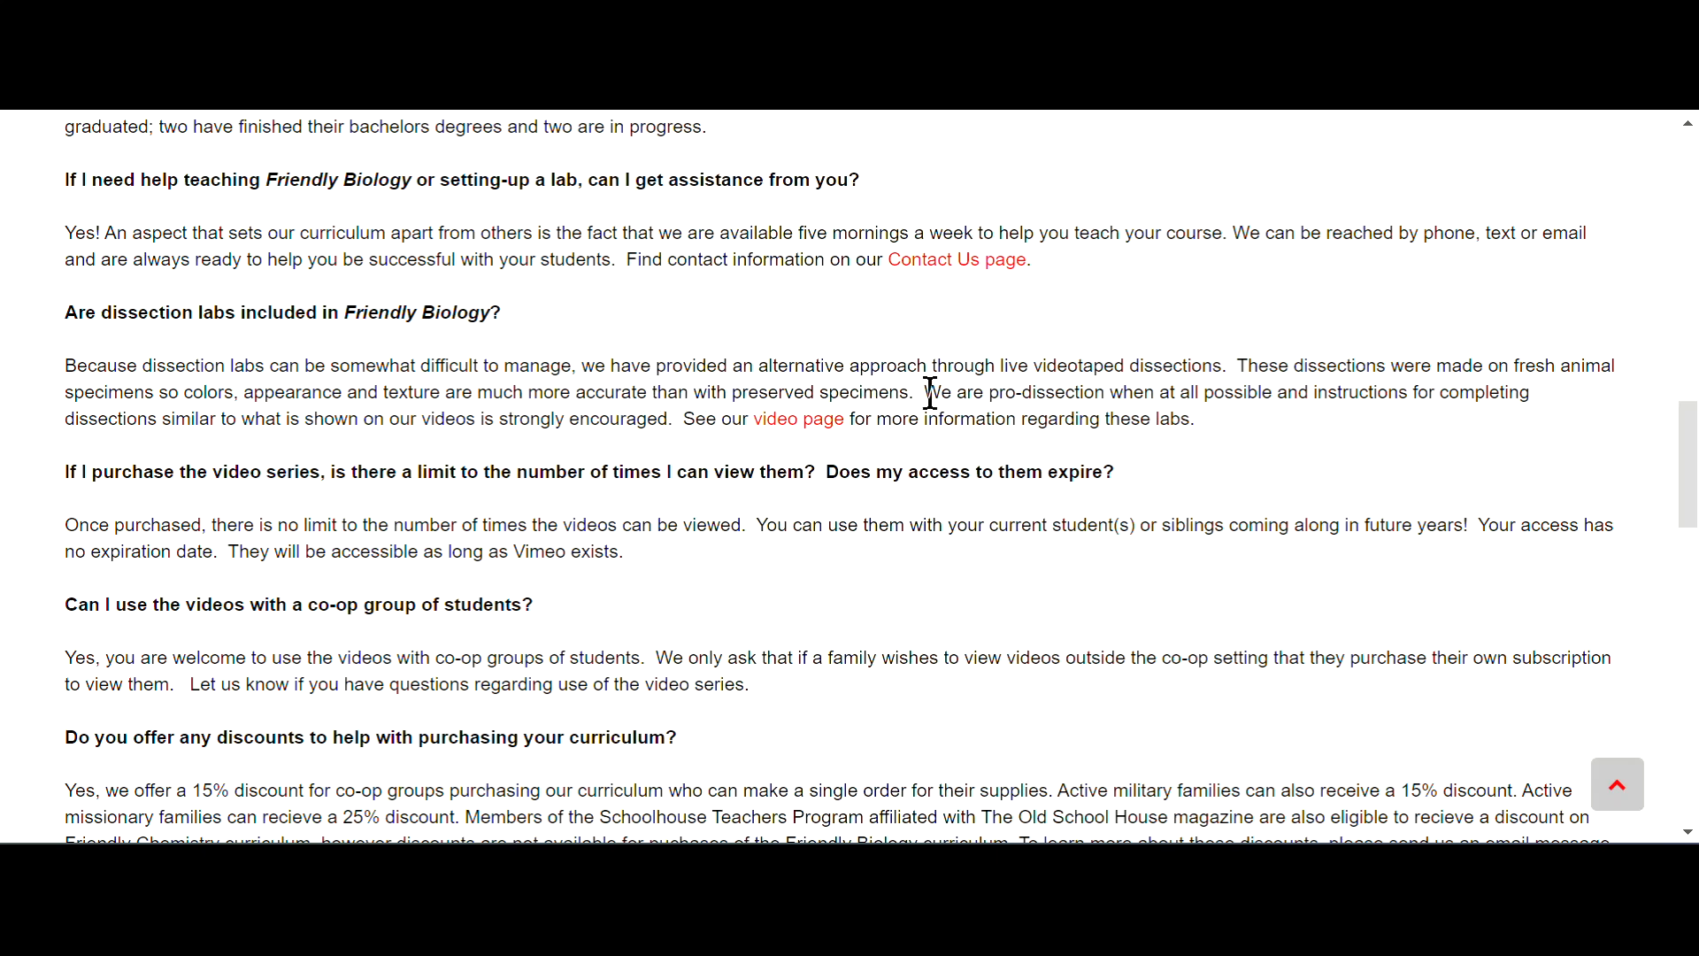
pyautogui.moveTo(1170, 392)
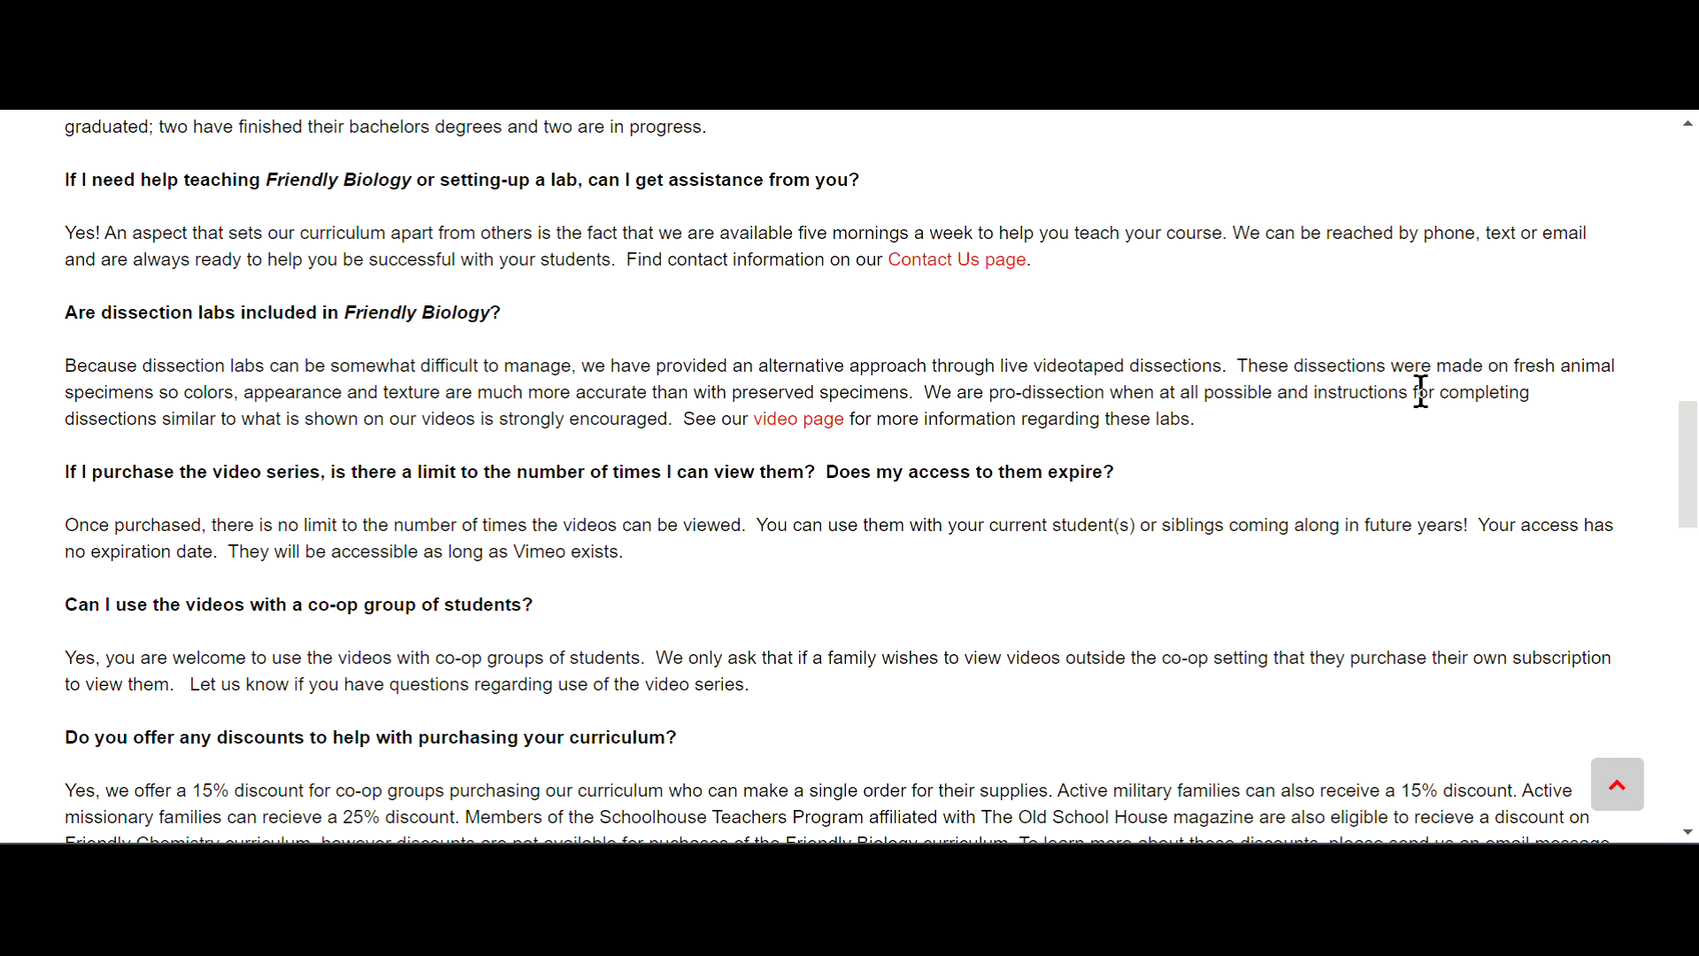
pyautogui.moveTo(127, 449)
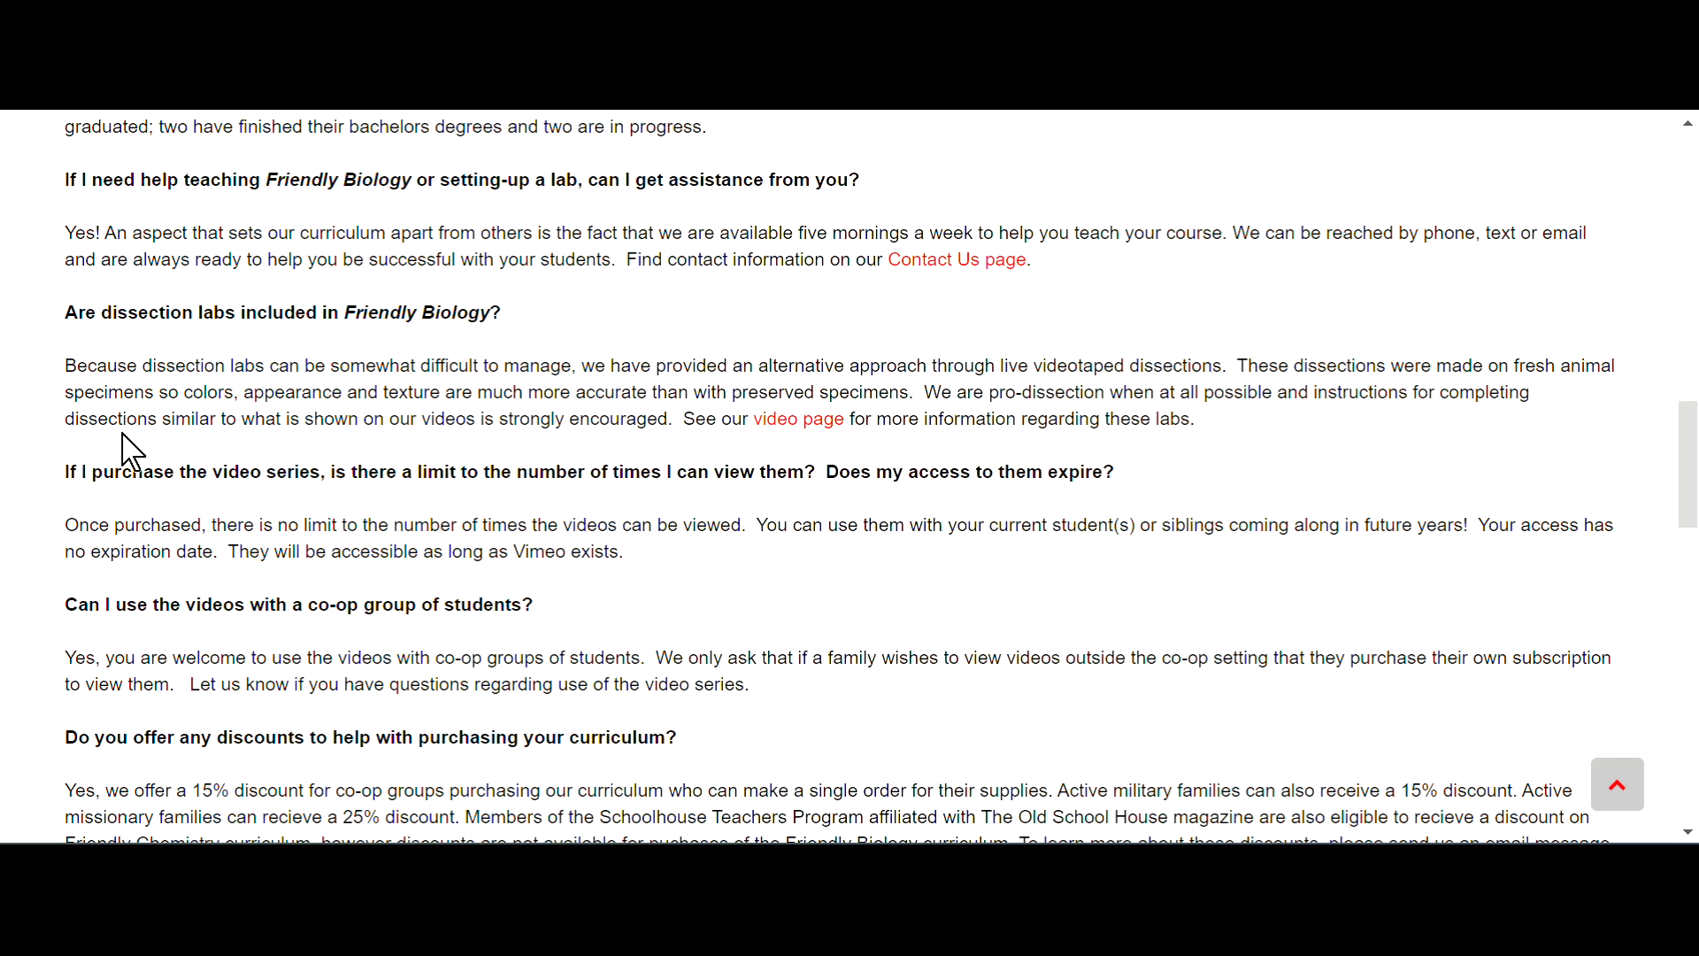
pyautogui.moveTo(516, 424)
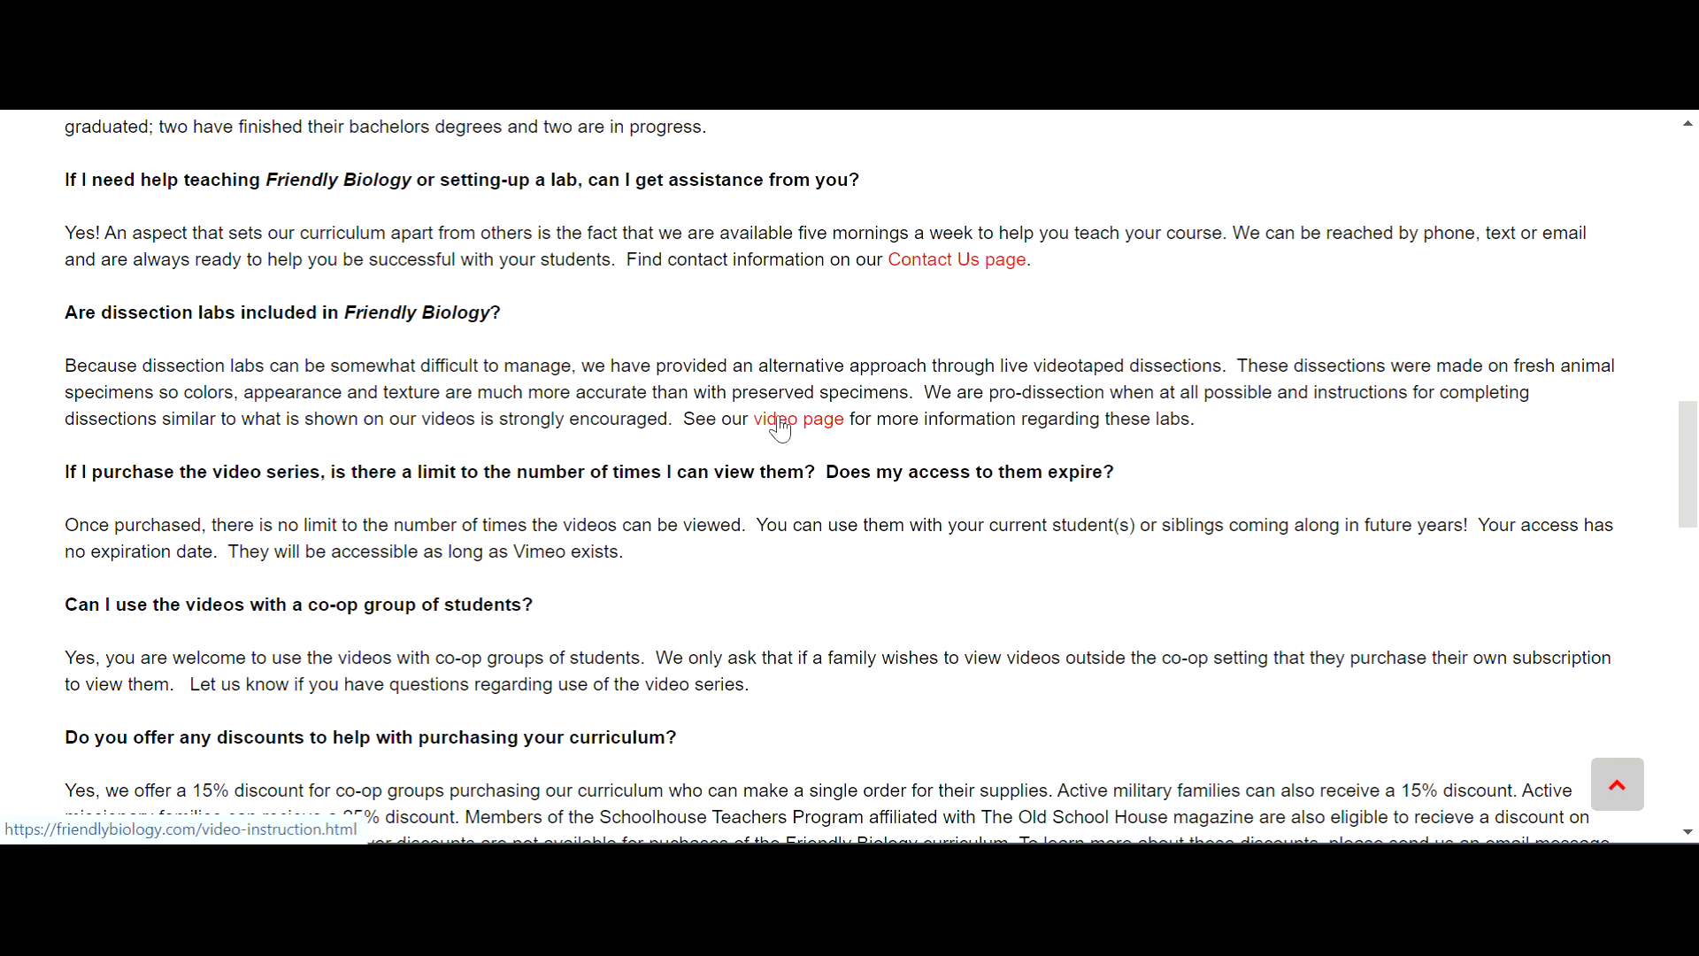
pyautogui.moveTo(1067, 423)
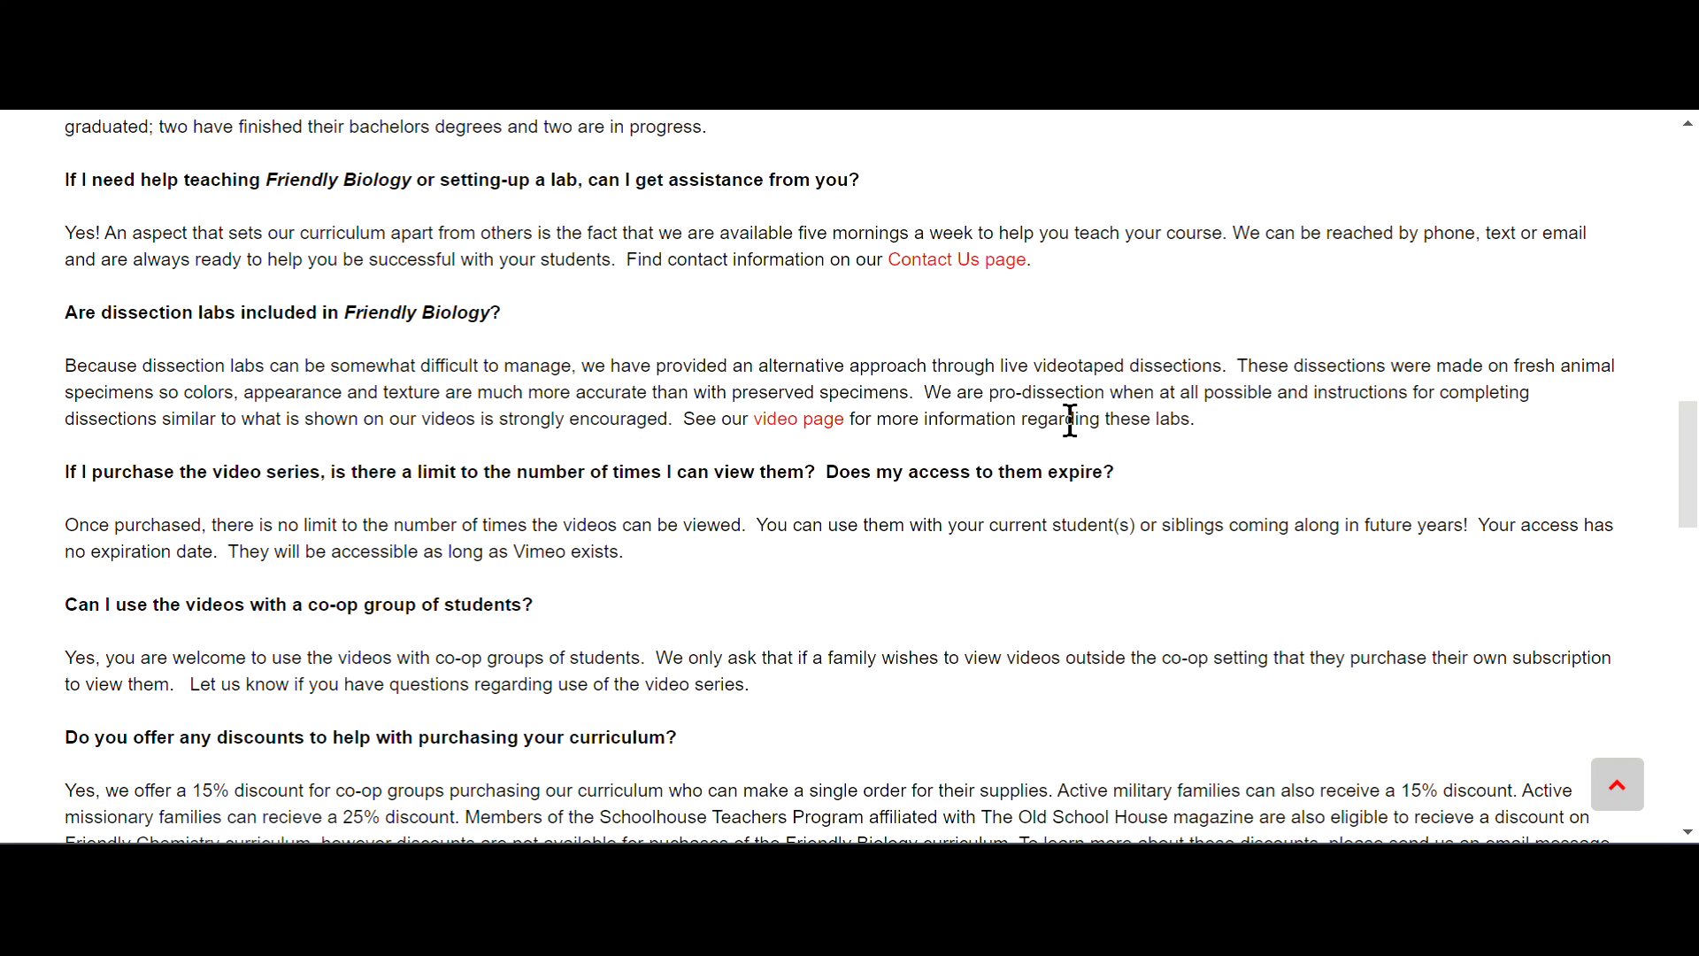
pyautogui.moveTo(1309, 431)
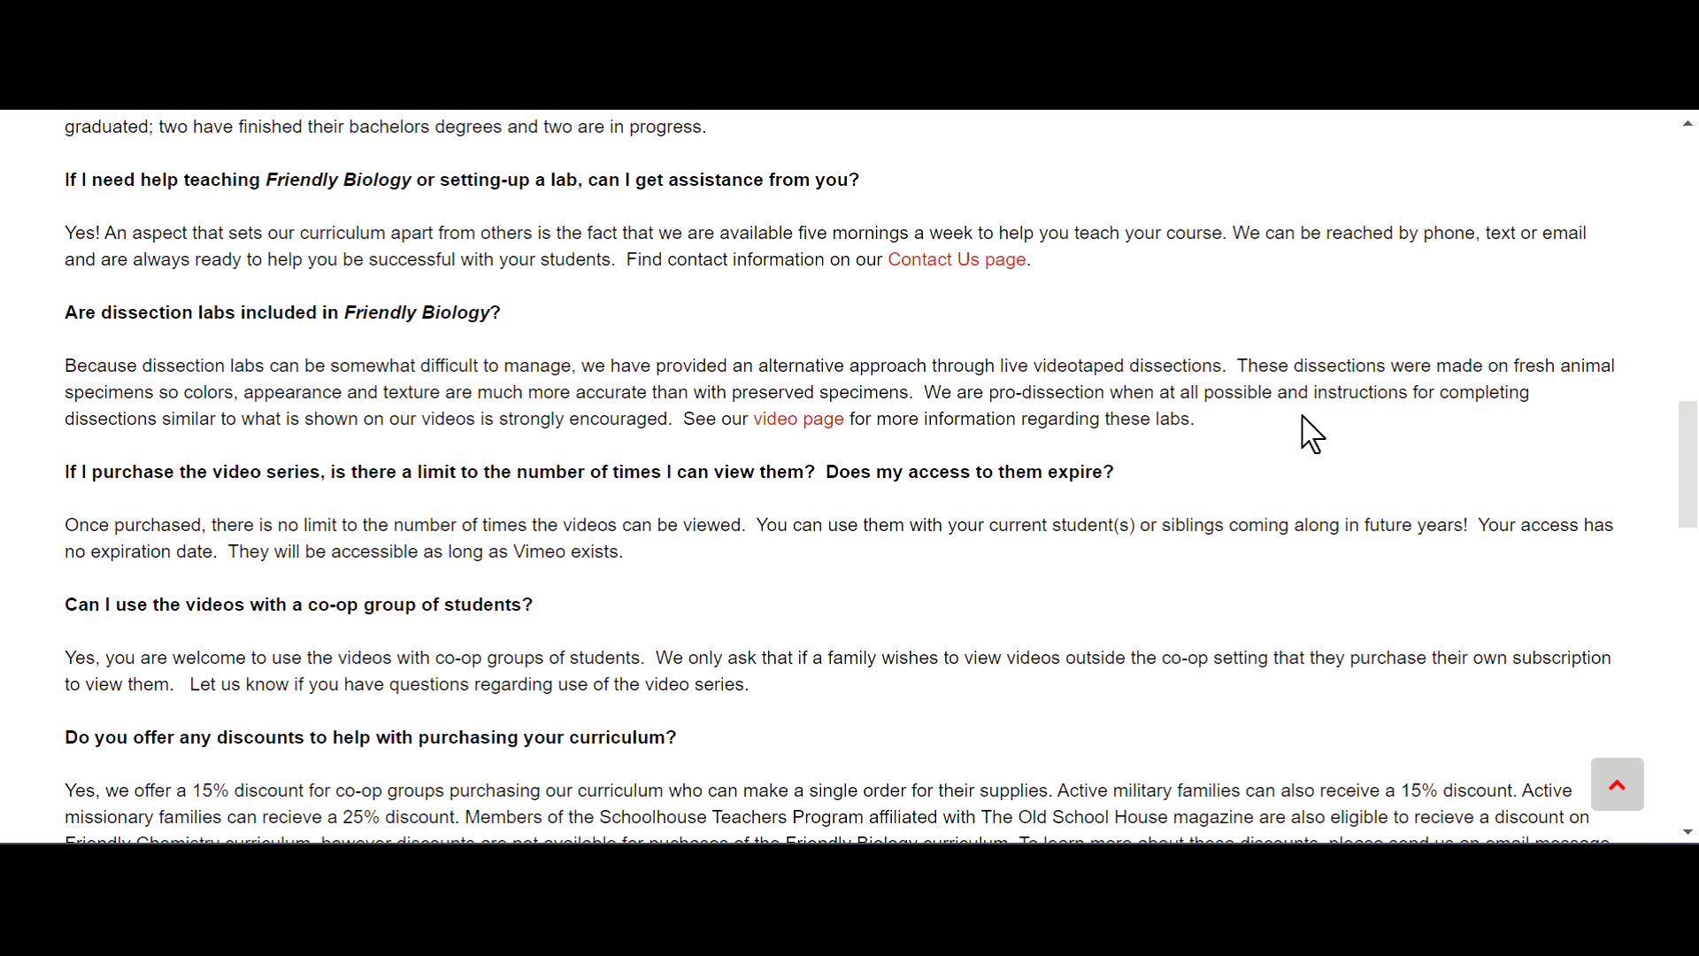
pyautogui.moveTo(165, 444)
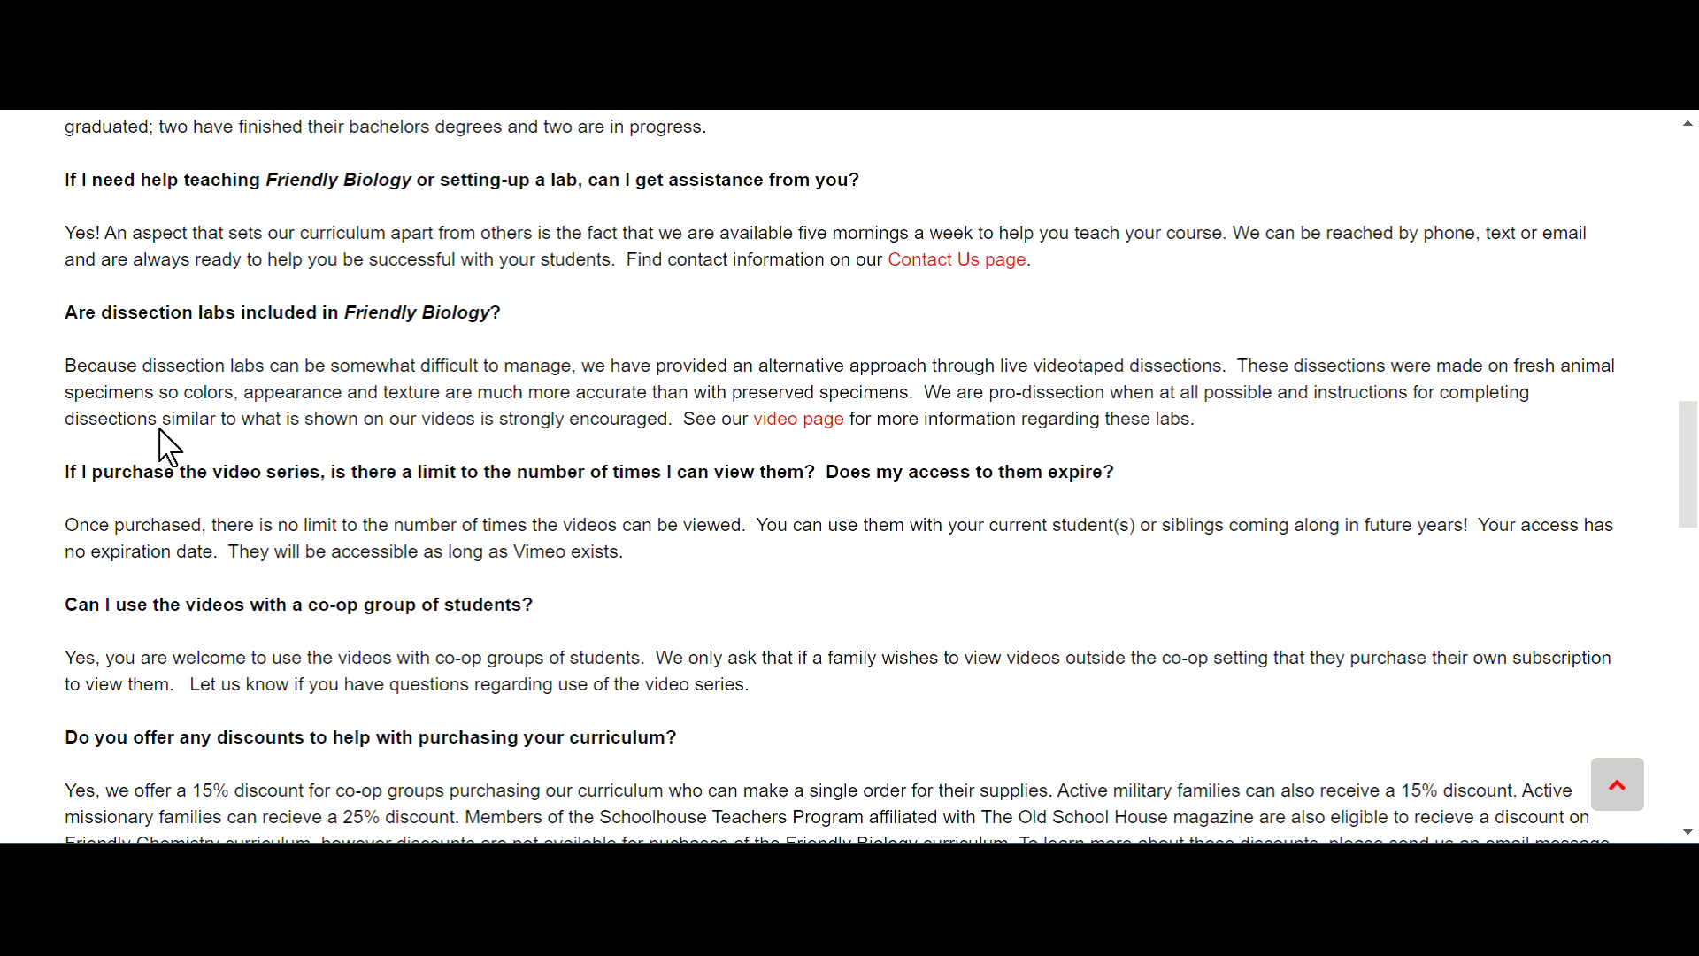
pyautogui.moveTo(539, 450)
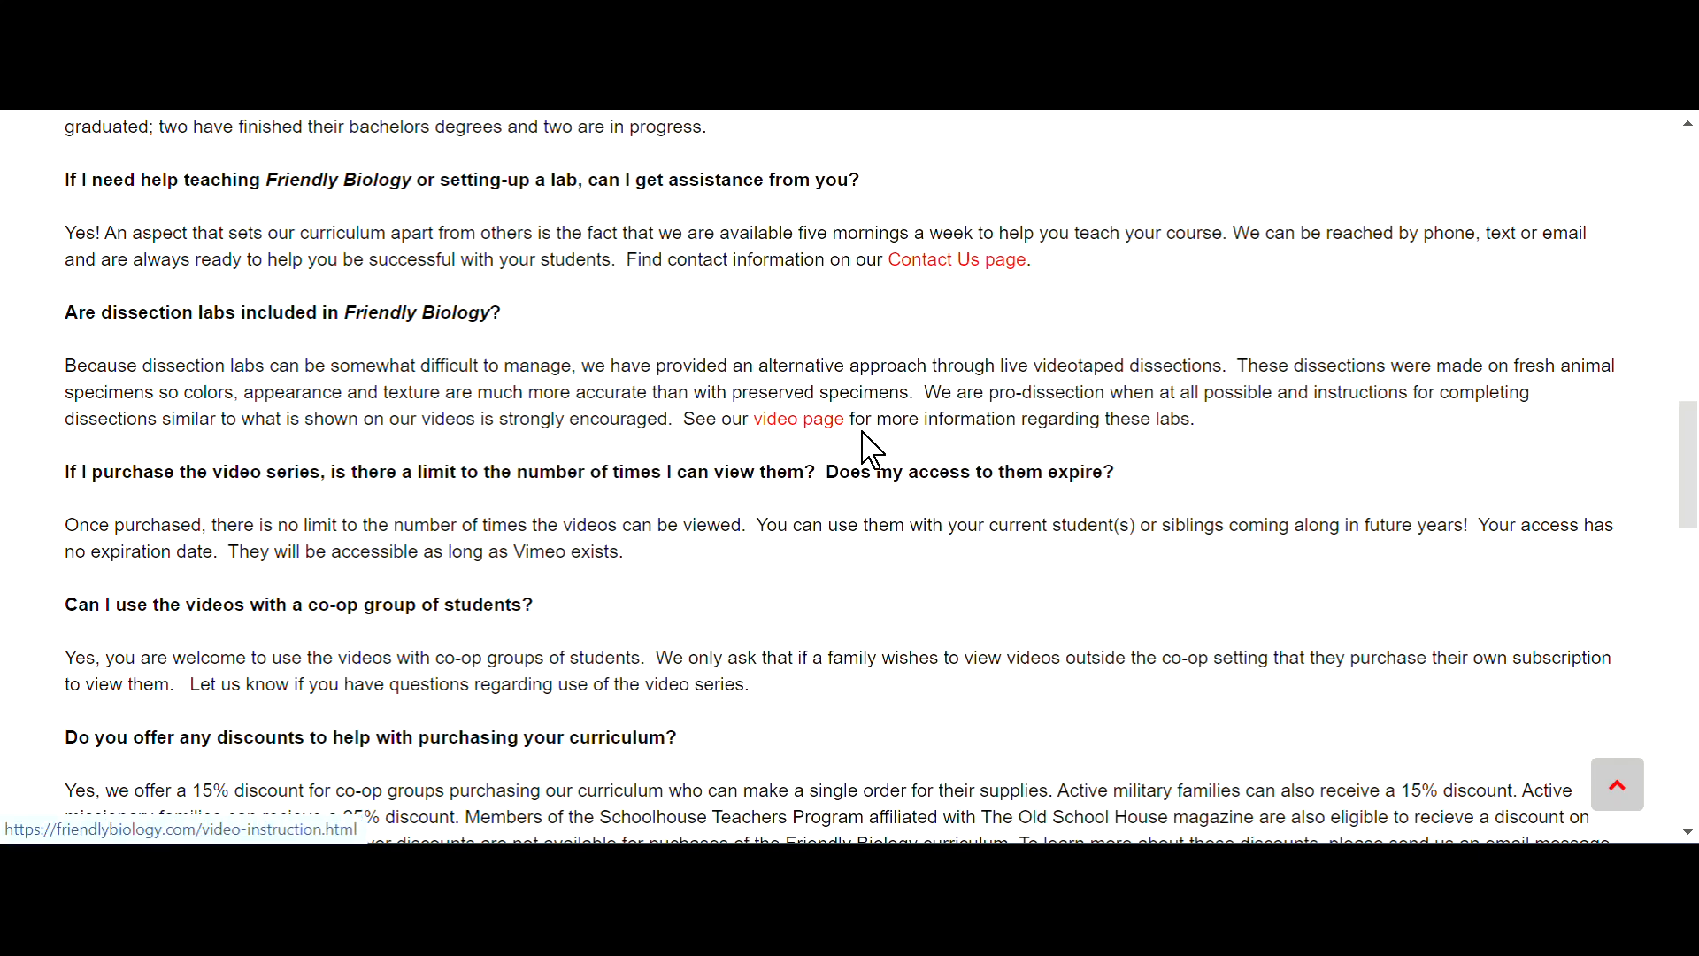
pyautogui.moveTo(1203, 487)
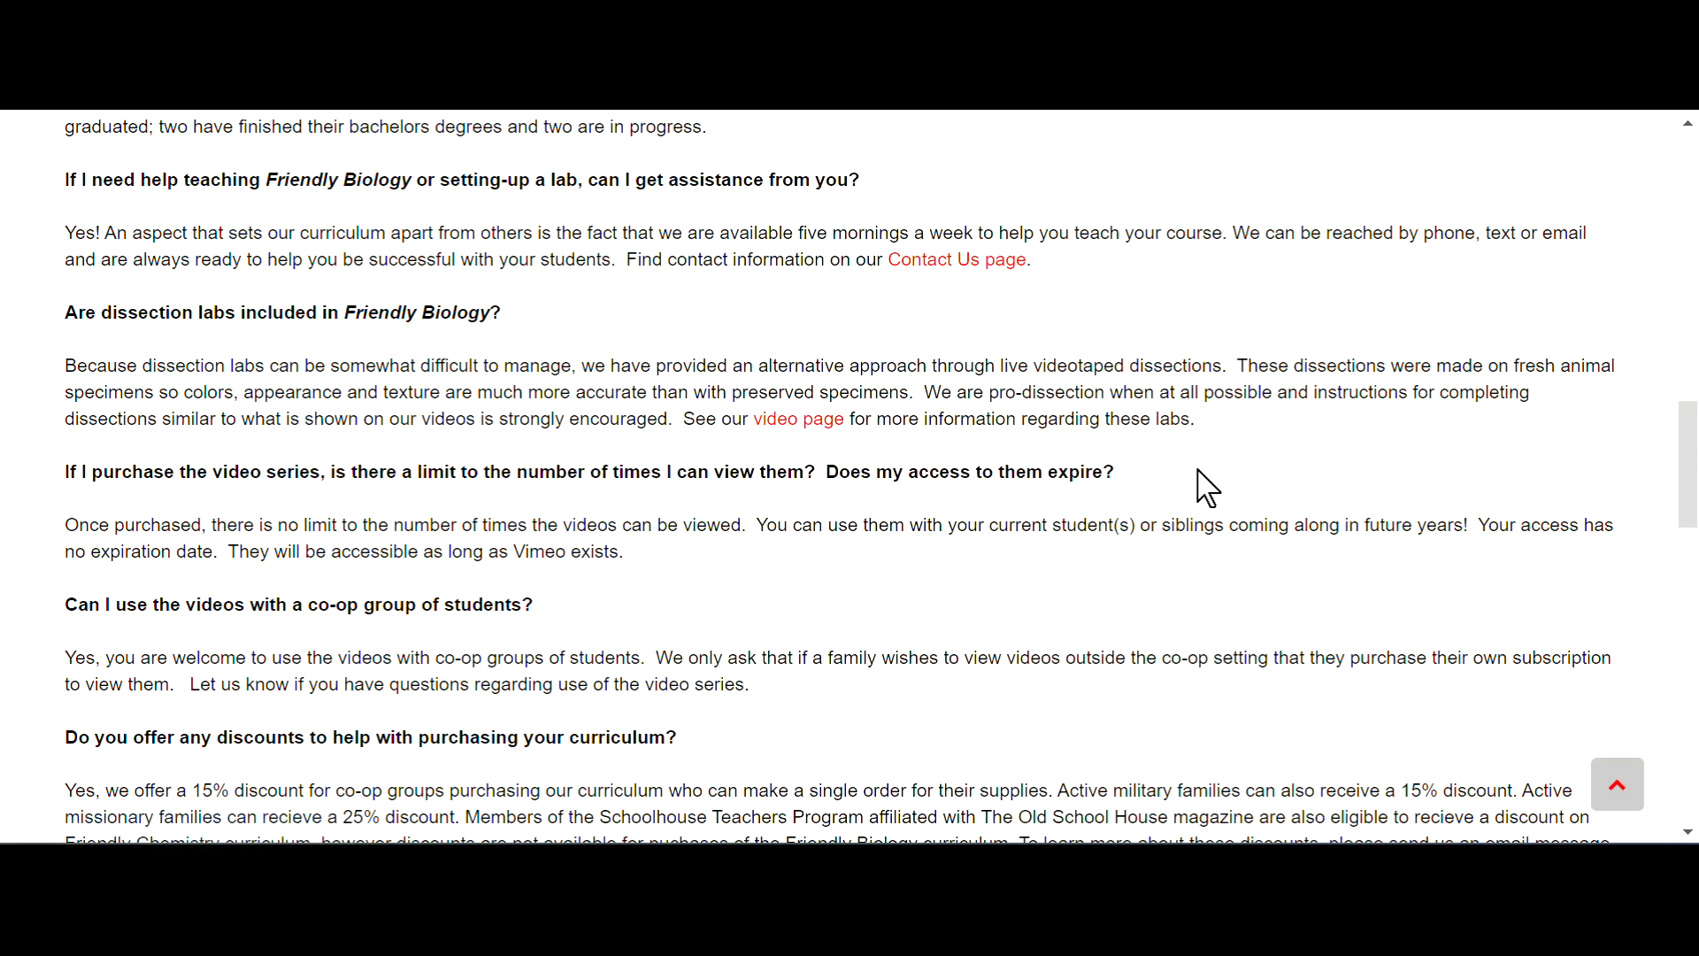
pyautogui.moveTo(201, 507)
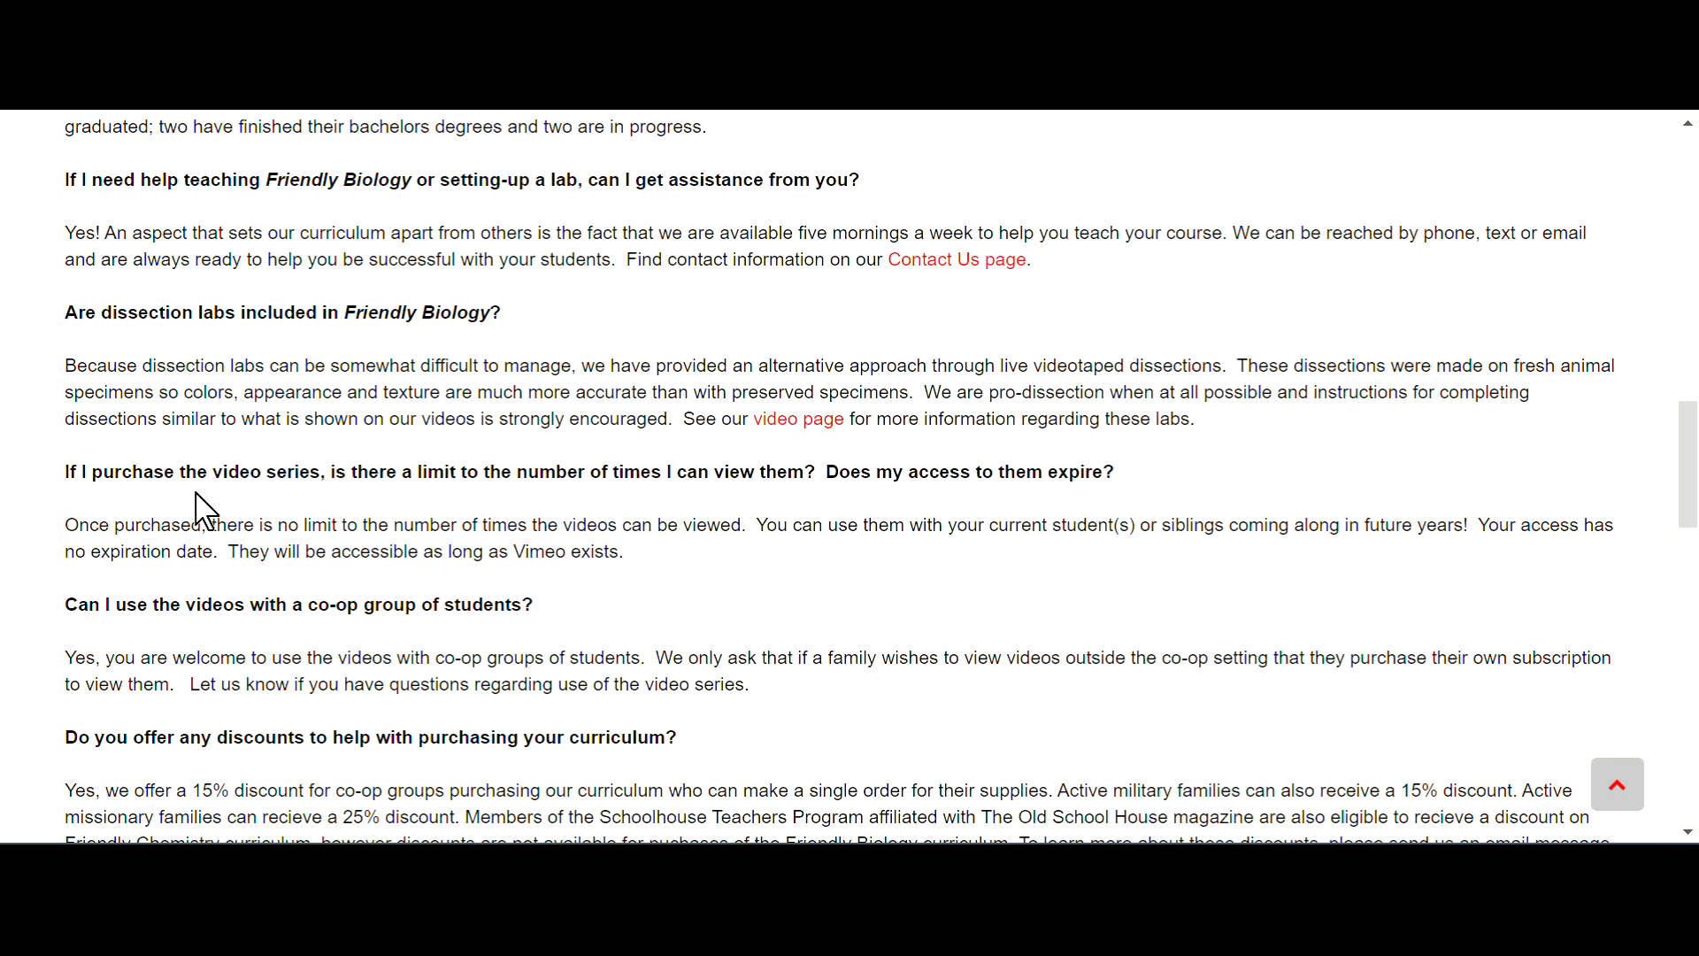
pyautogui.moveTo(629, 504)
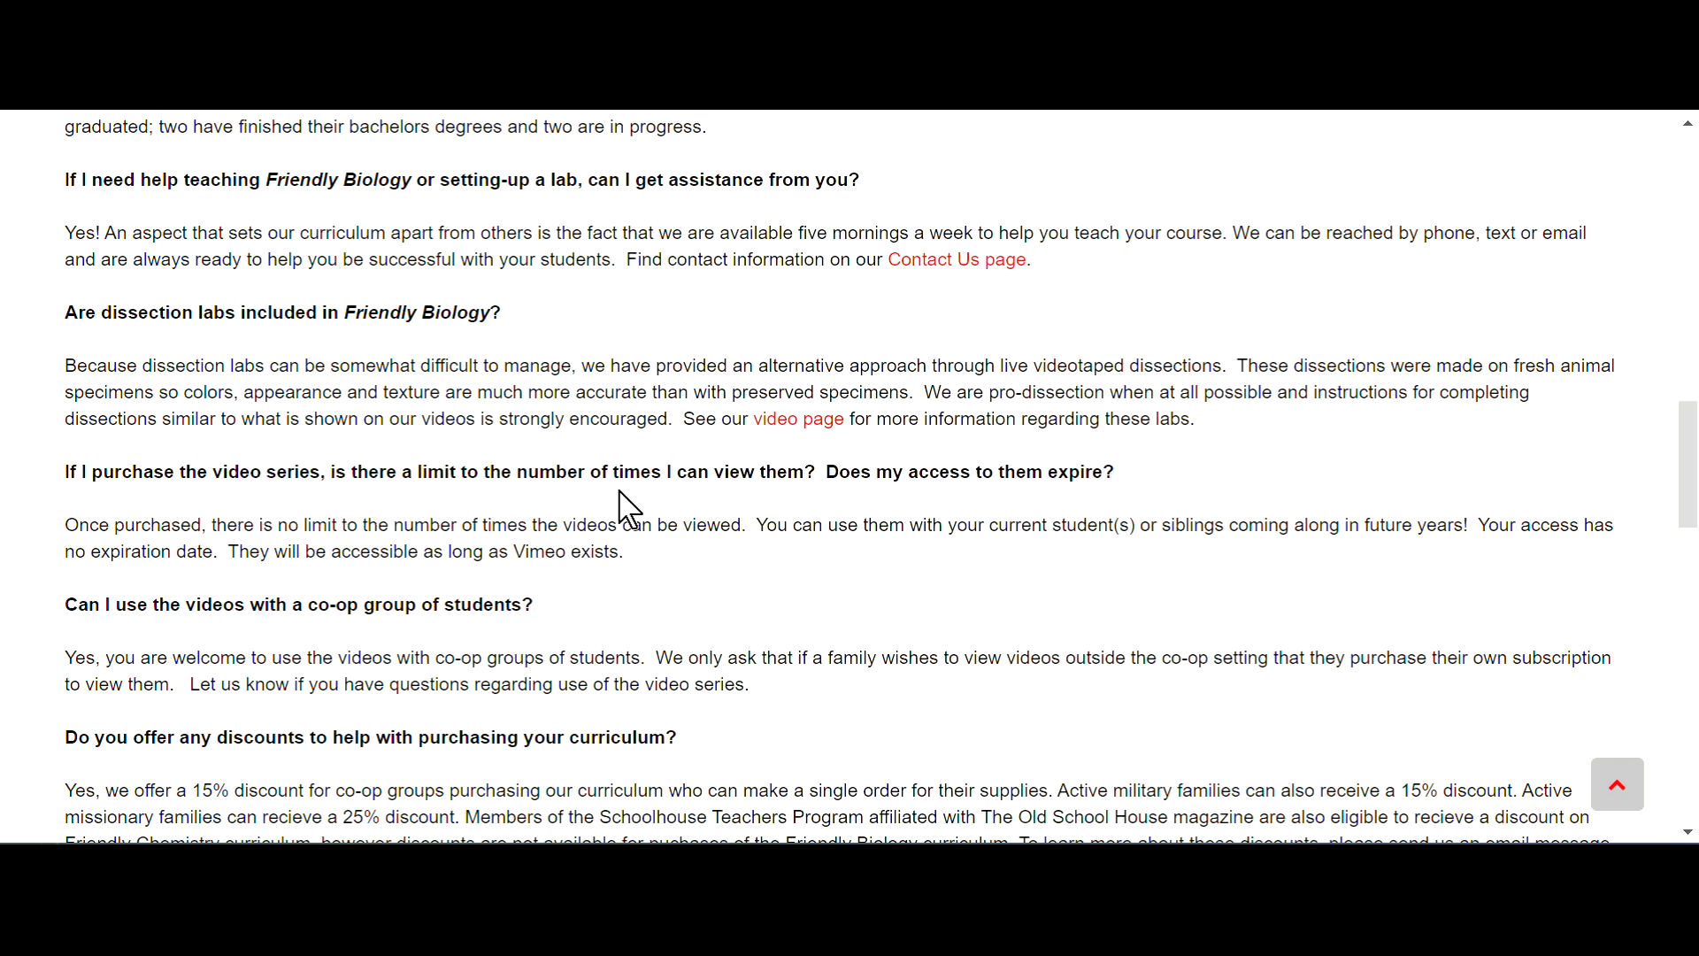
pyautogui.moveTo(934, 496)
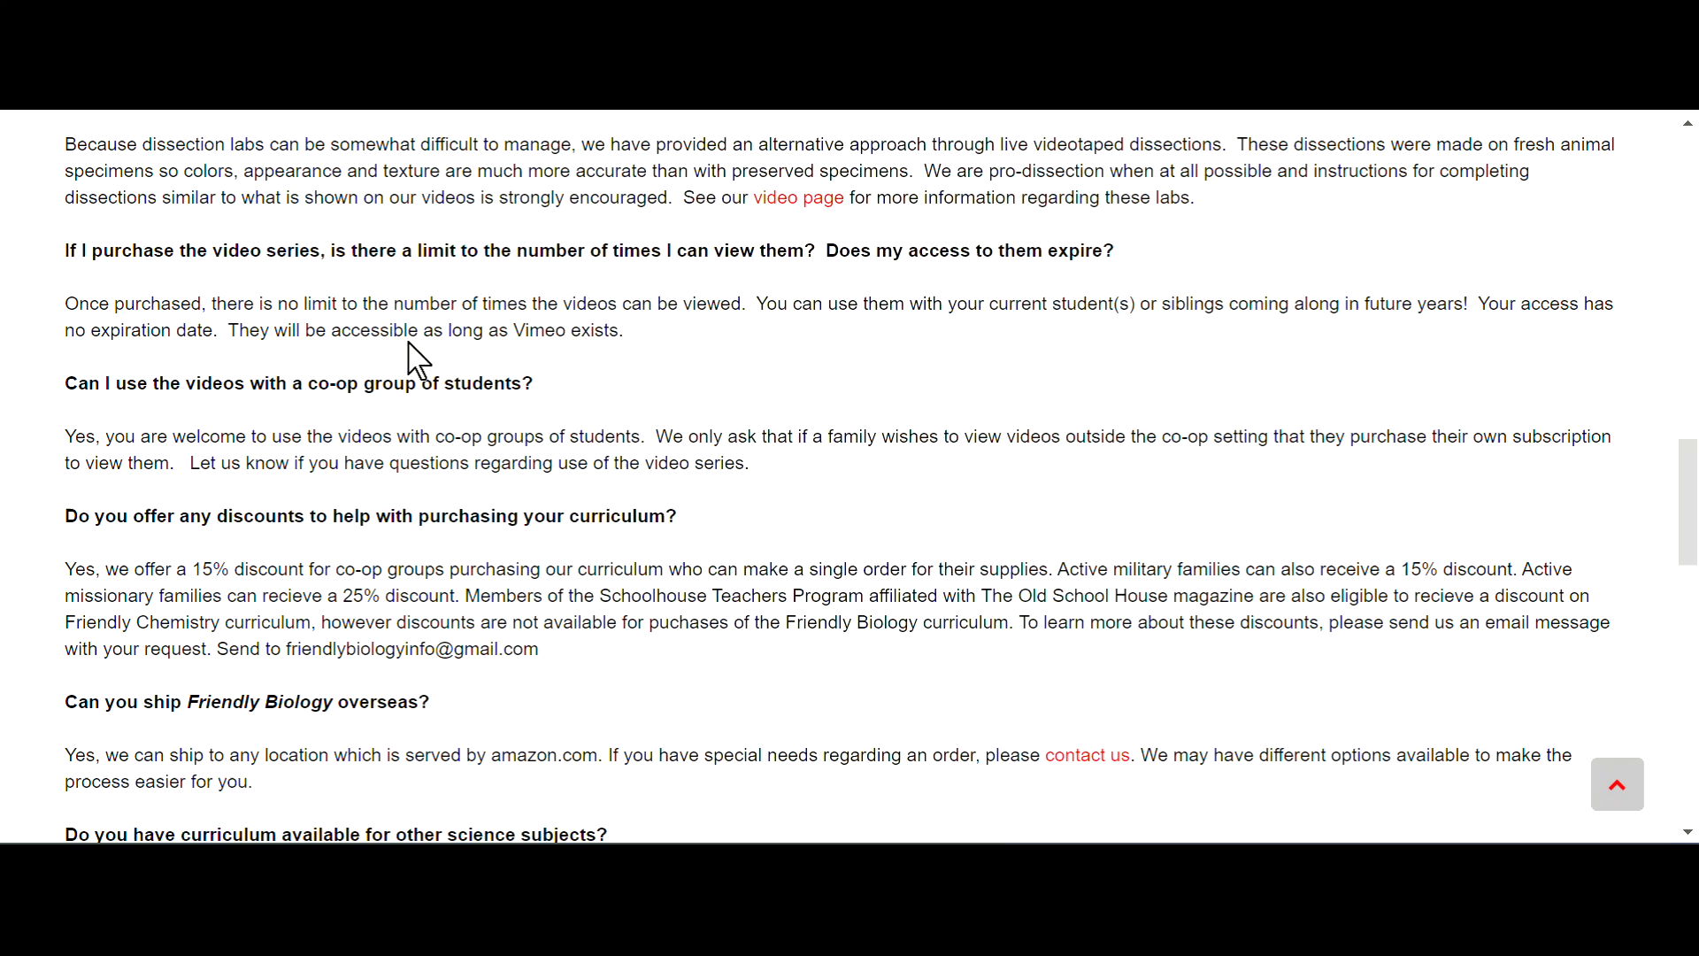
pyautogui.moveTo(596, 374)
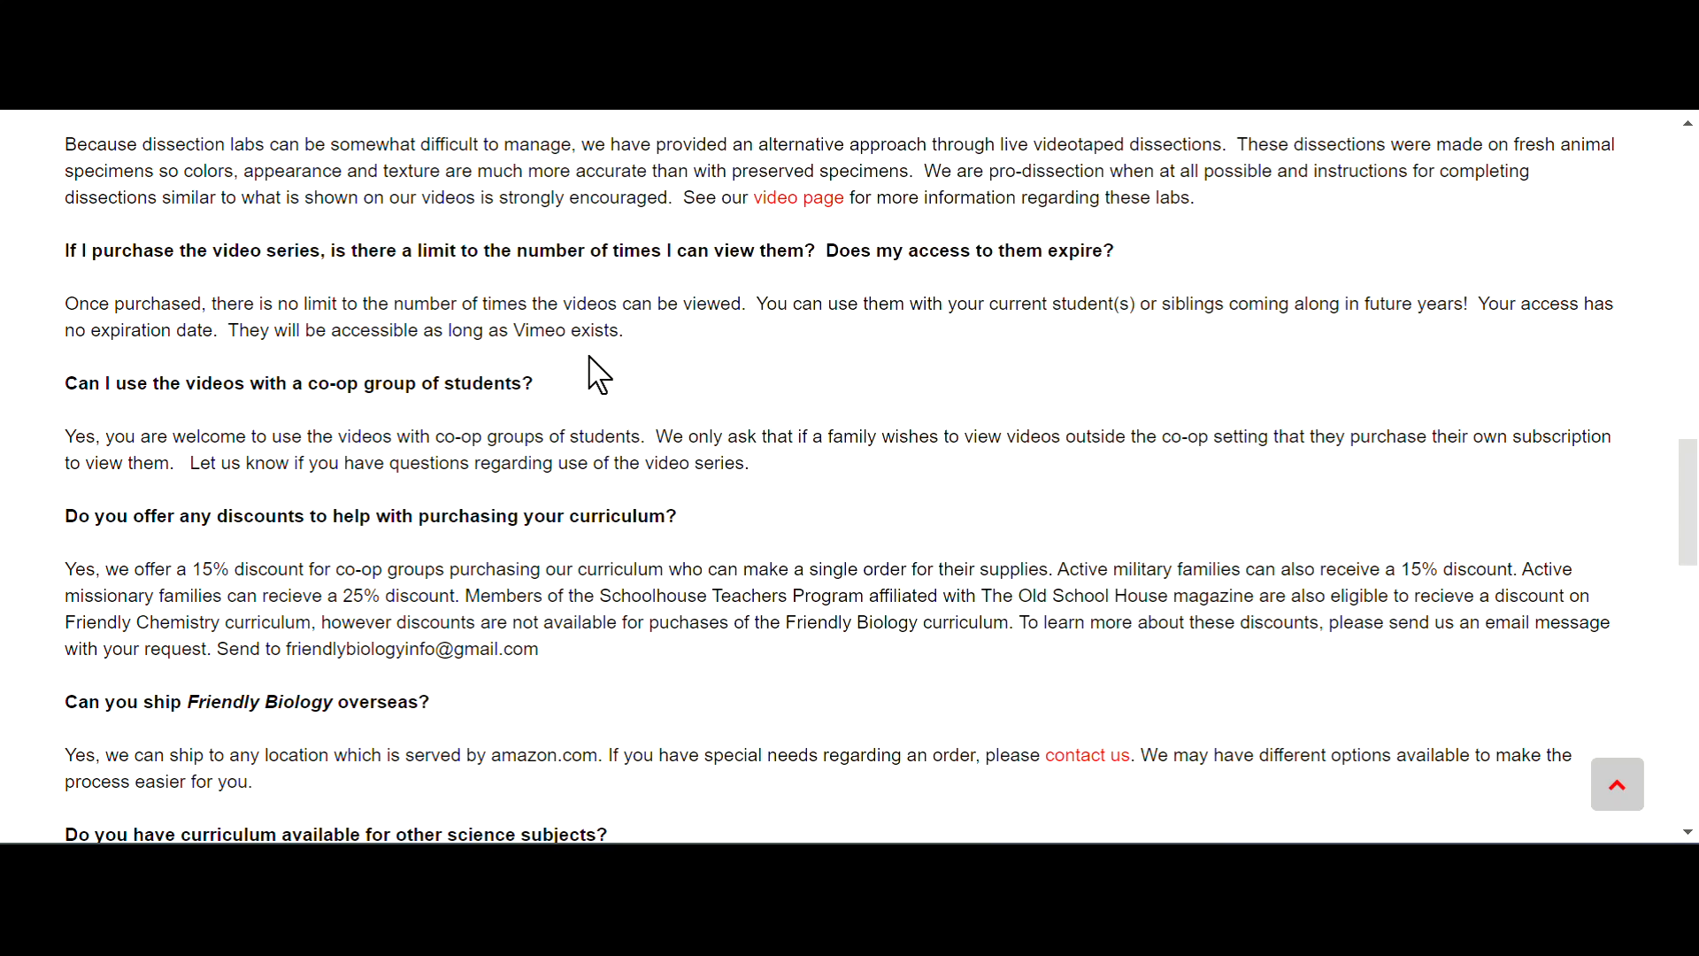
pyautogui.moveTo(415, 417)
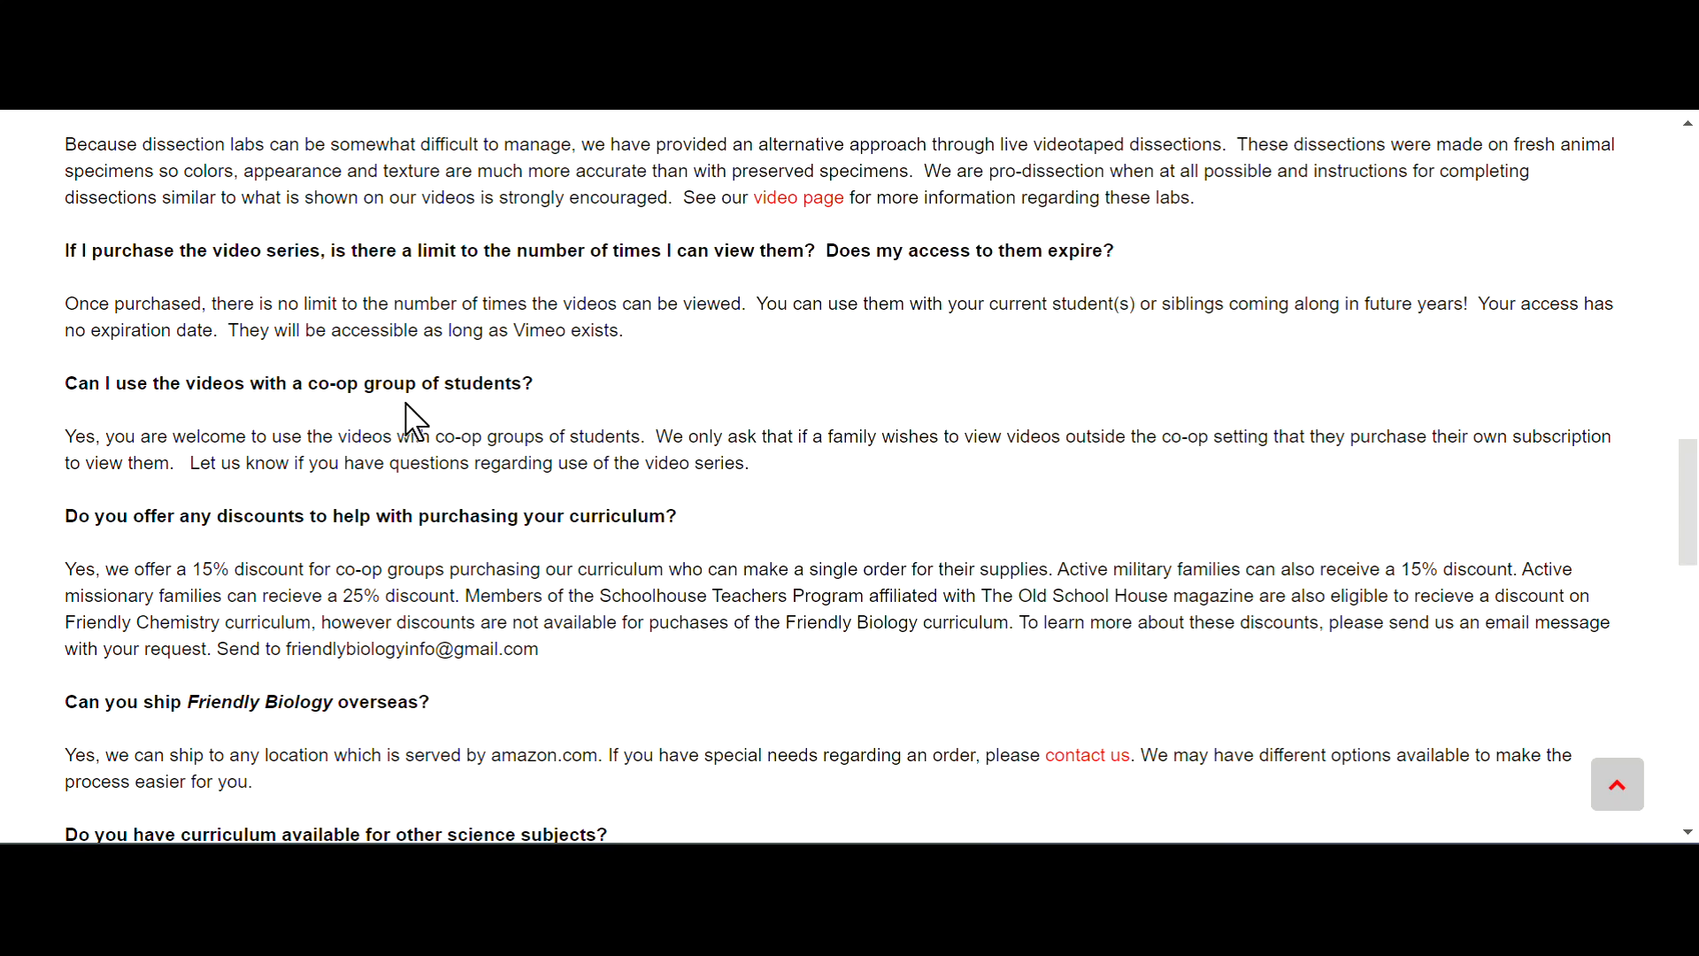
pyautogui.moveTo(574, 472)
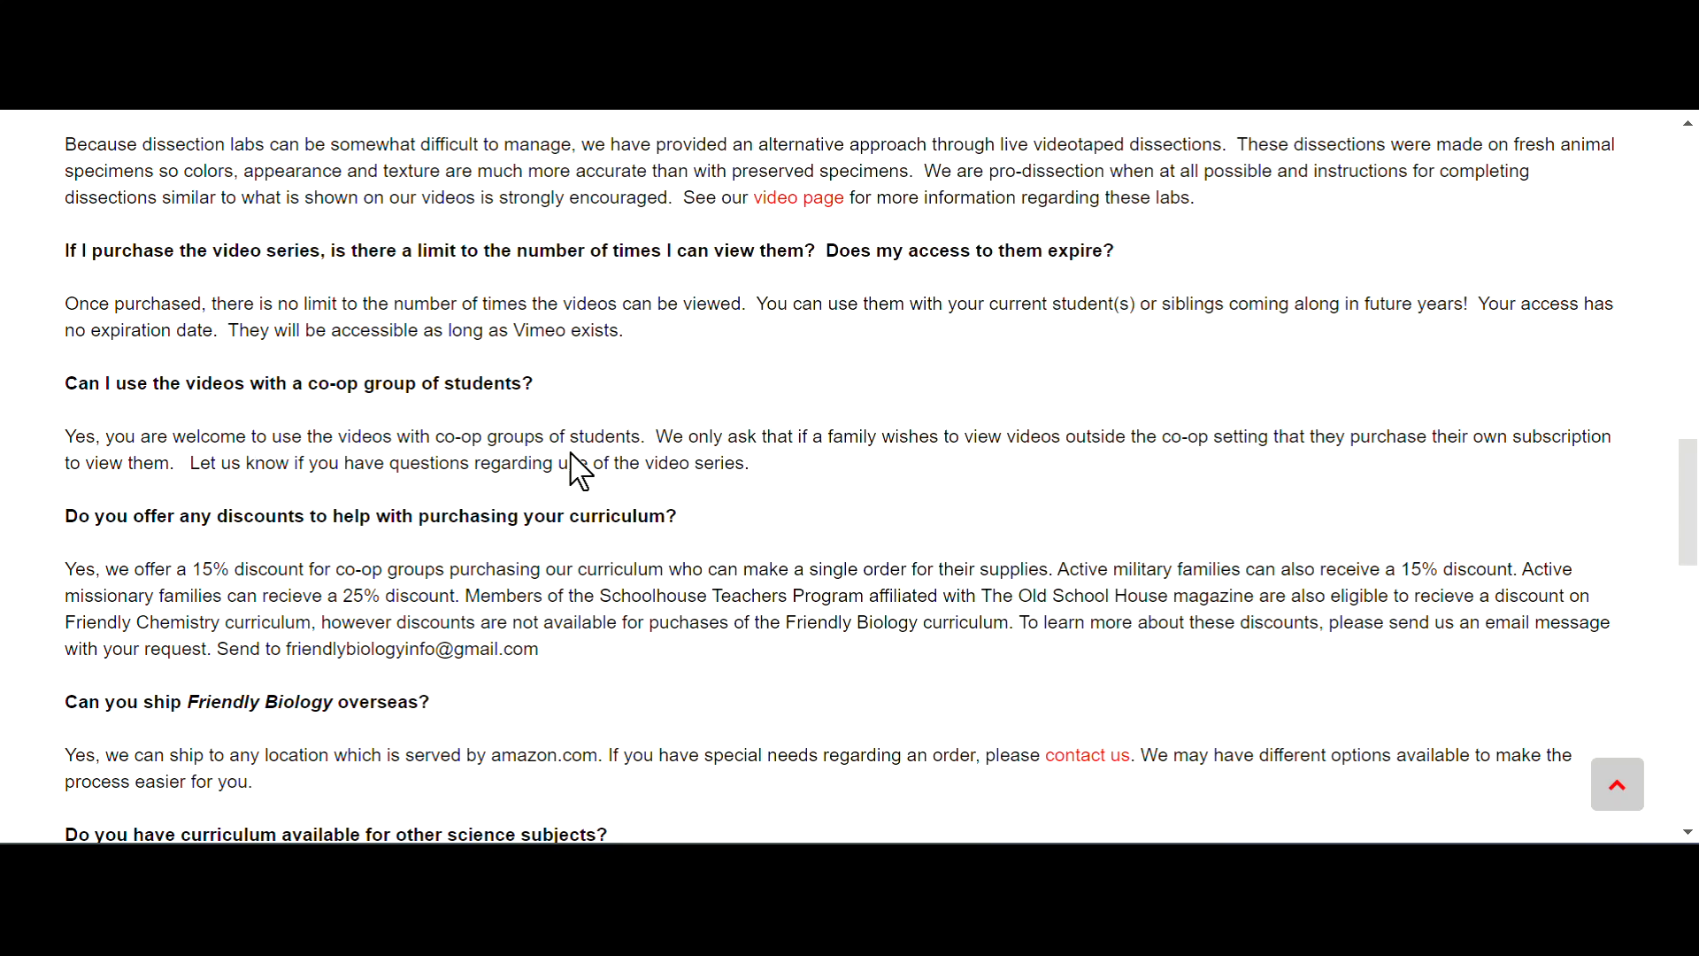
pyautogui.moveTo(887, 477)
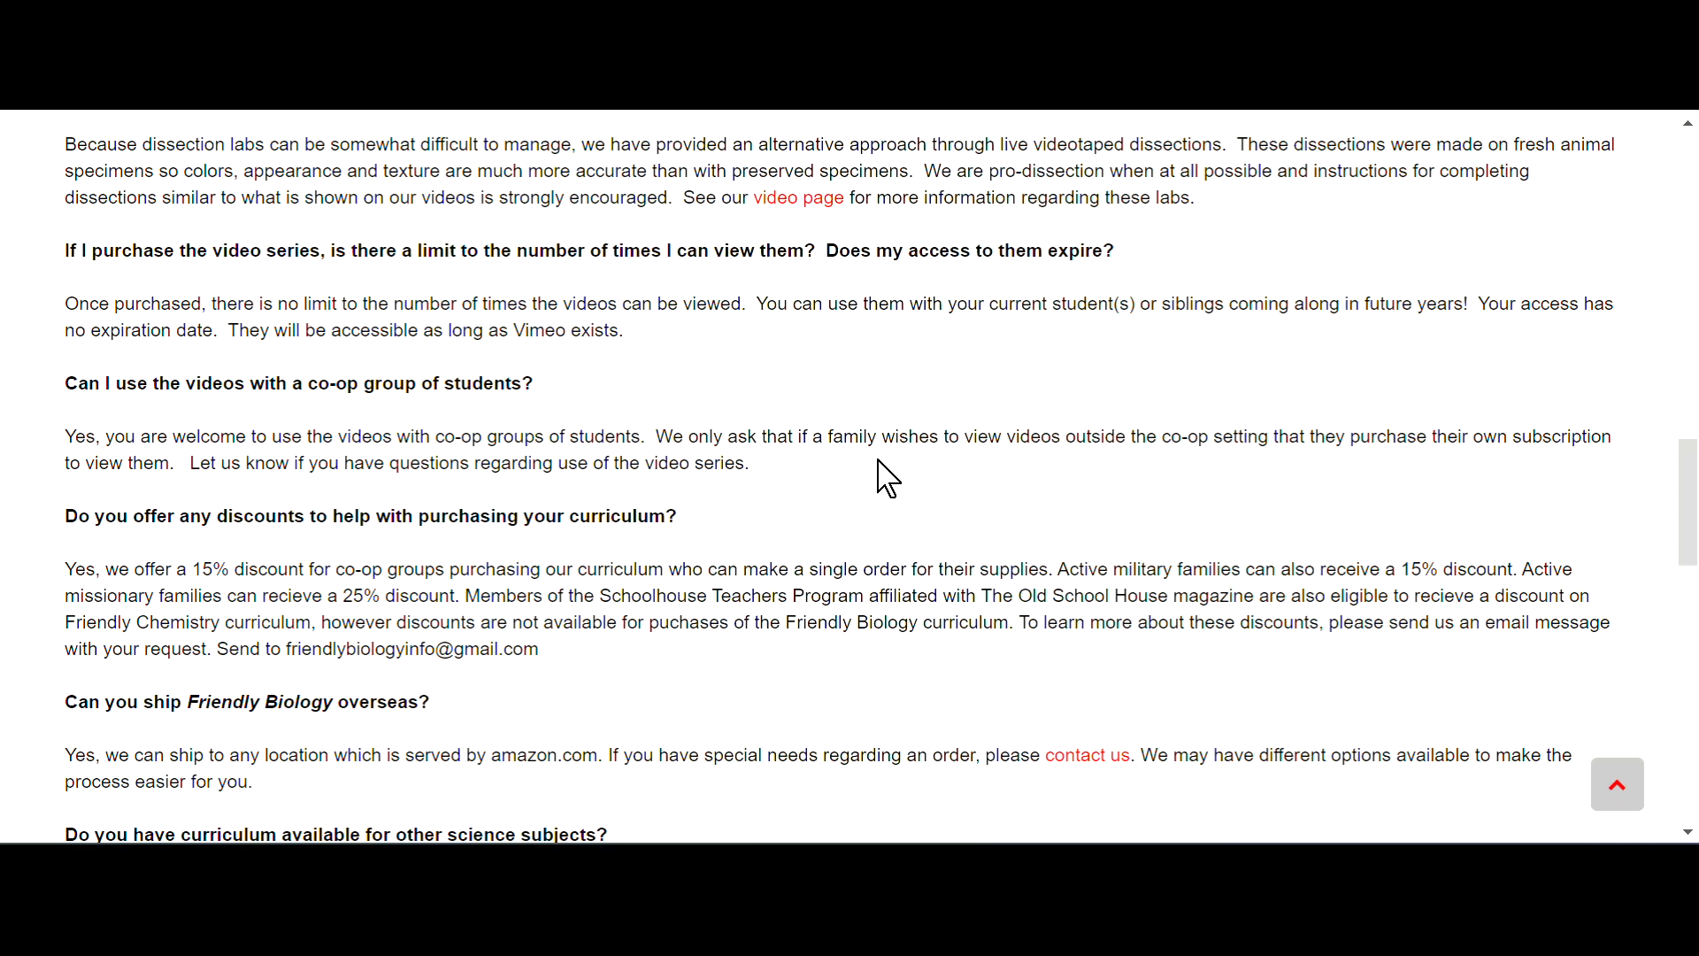
pyautogui.moveTo(1206, 467)
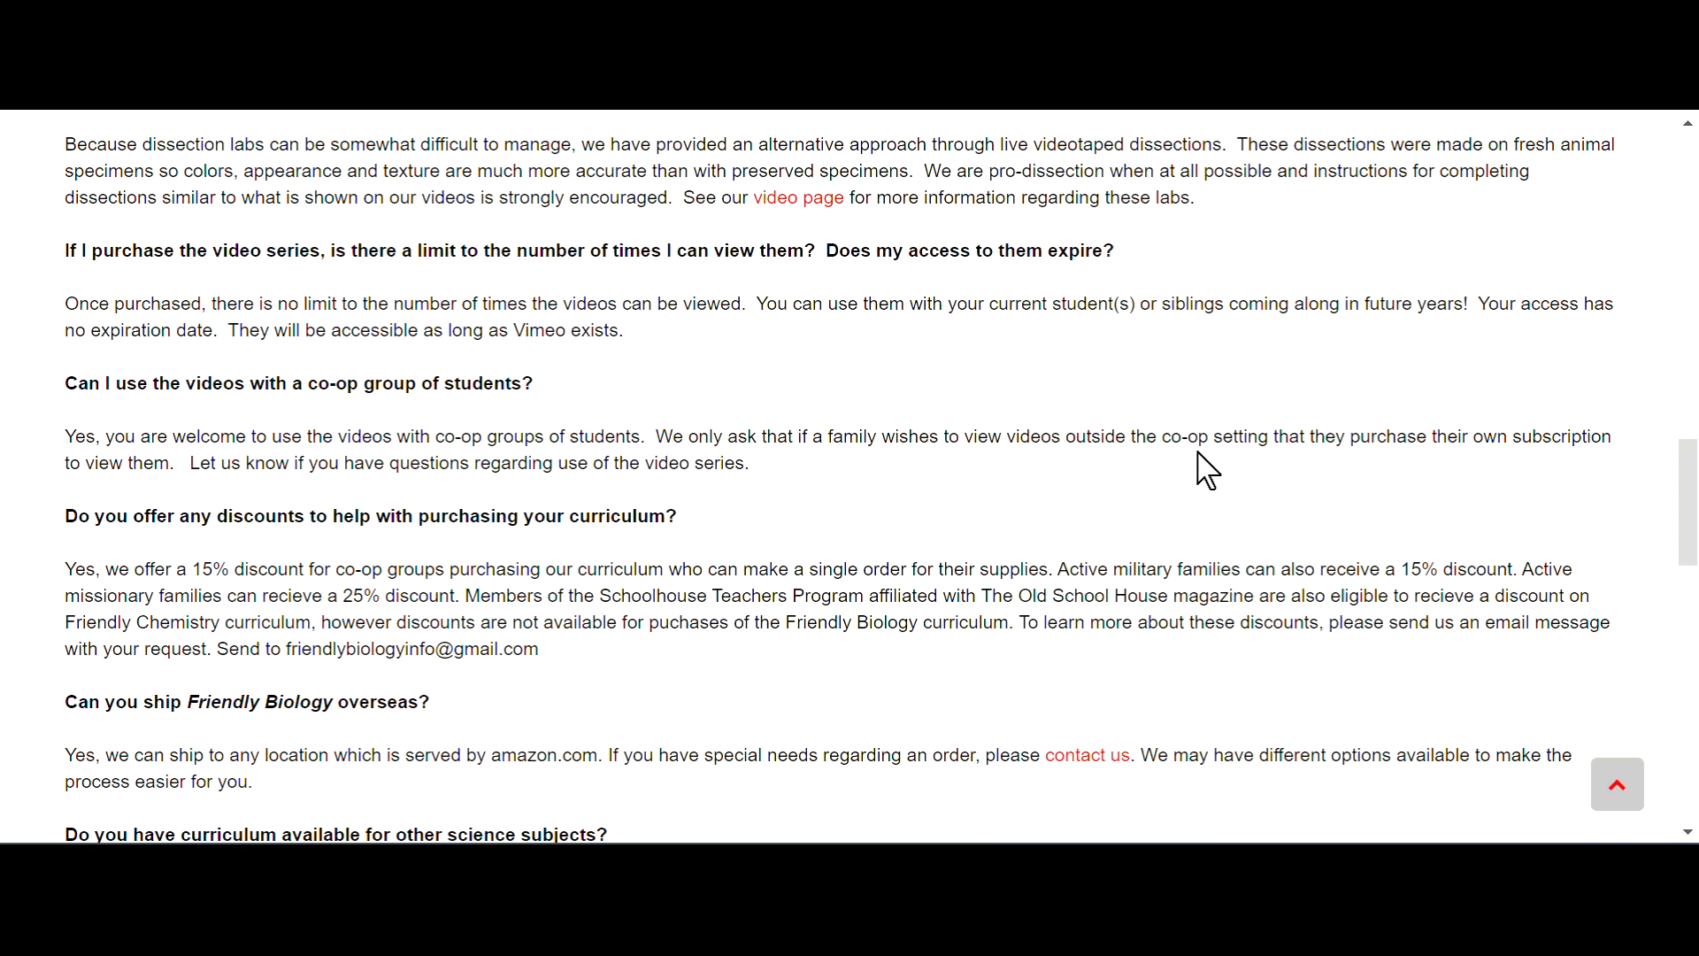
pyautogui.moveTo(892, 517)
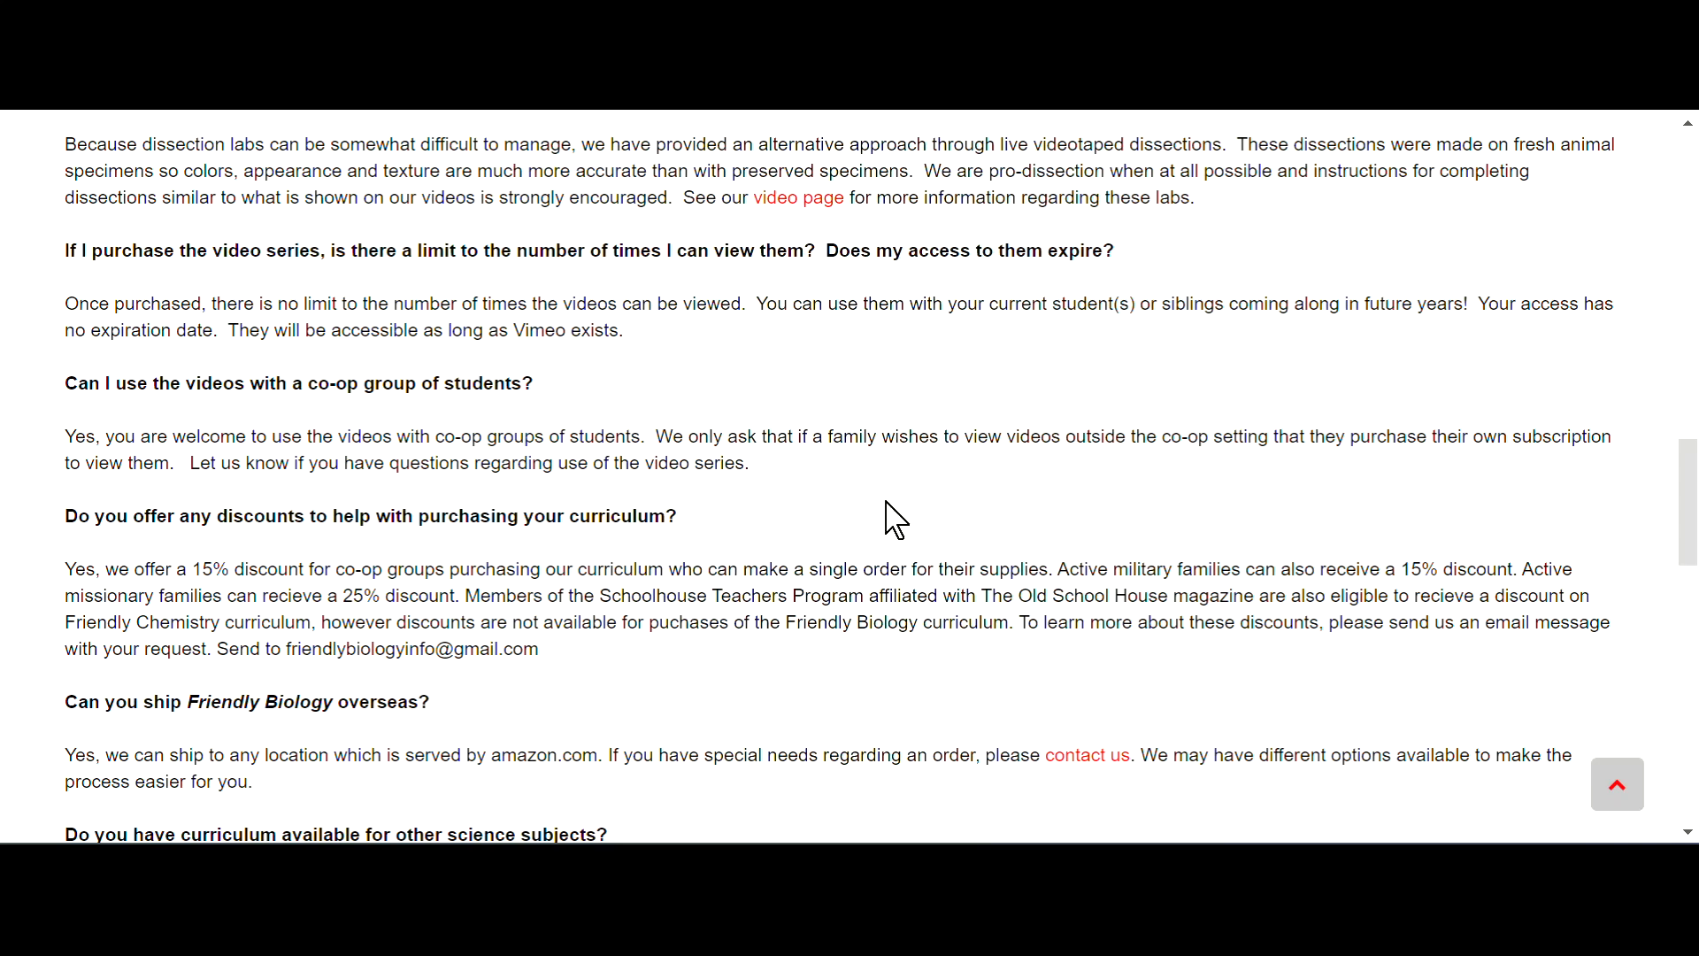
pyautogui.moveTo(598, 460)
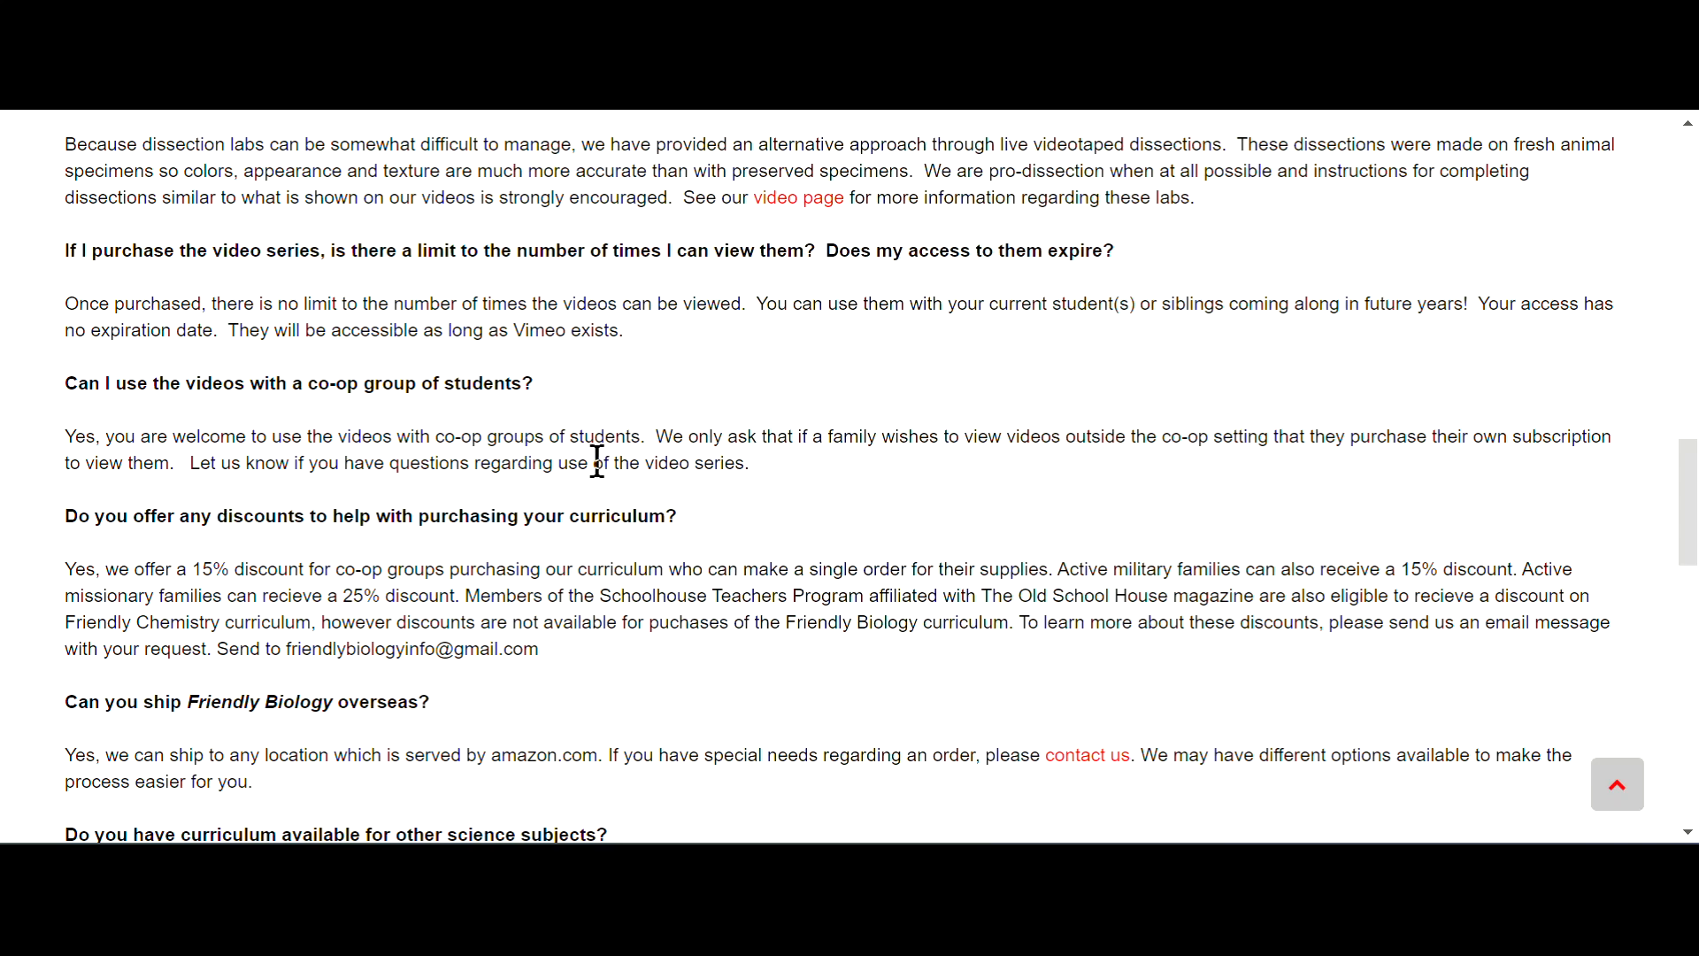
# Scroll back up the FAQ to the opening answers on lesson count, videos and labs
pyautogui.scroll(3)
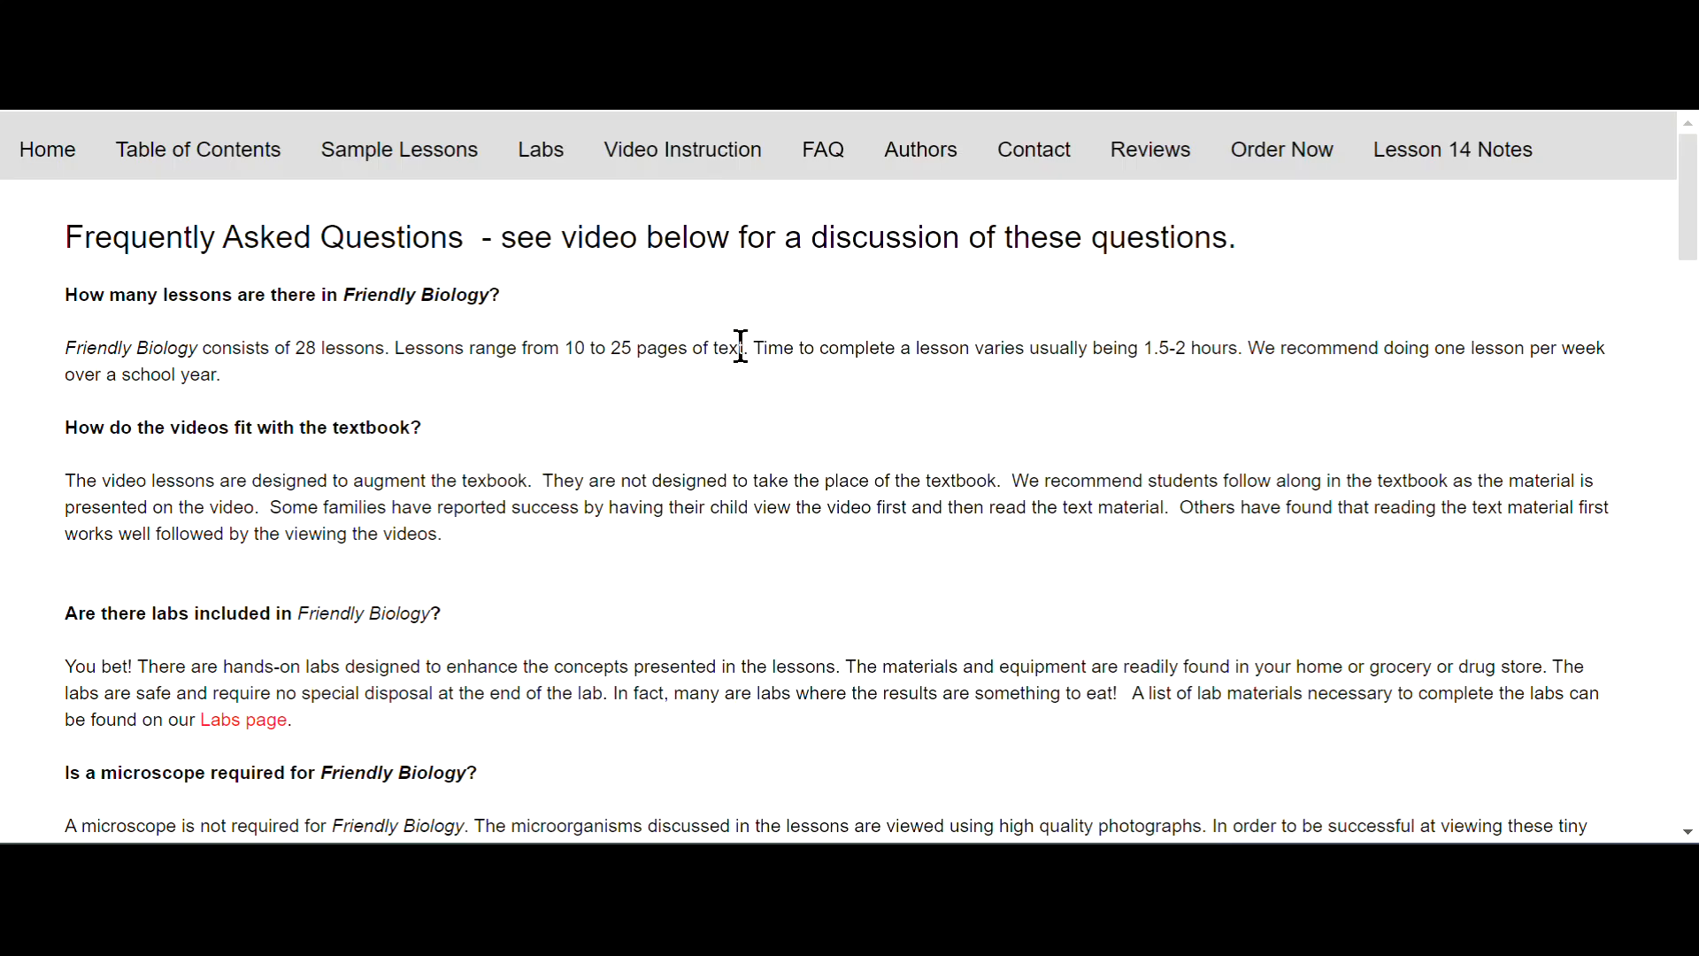
pyautogui.moveTo(1034, 155)
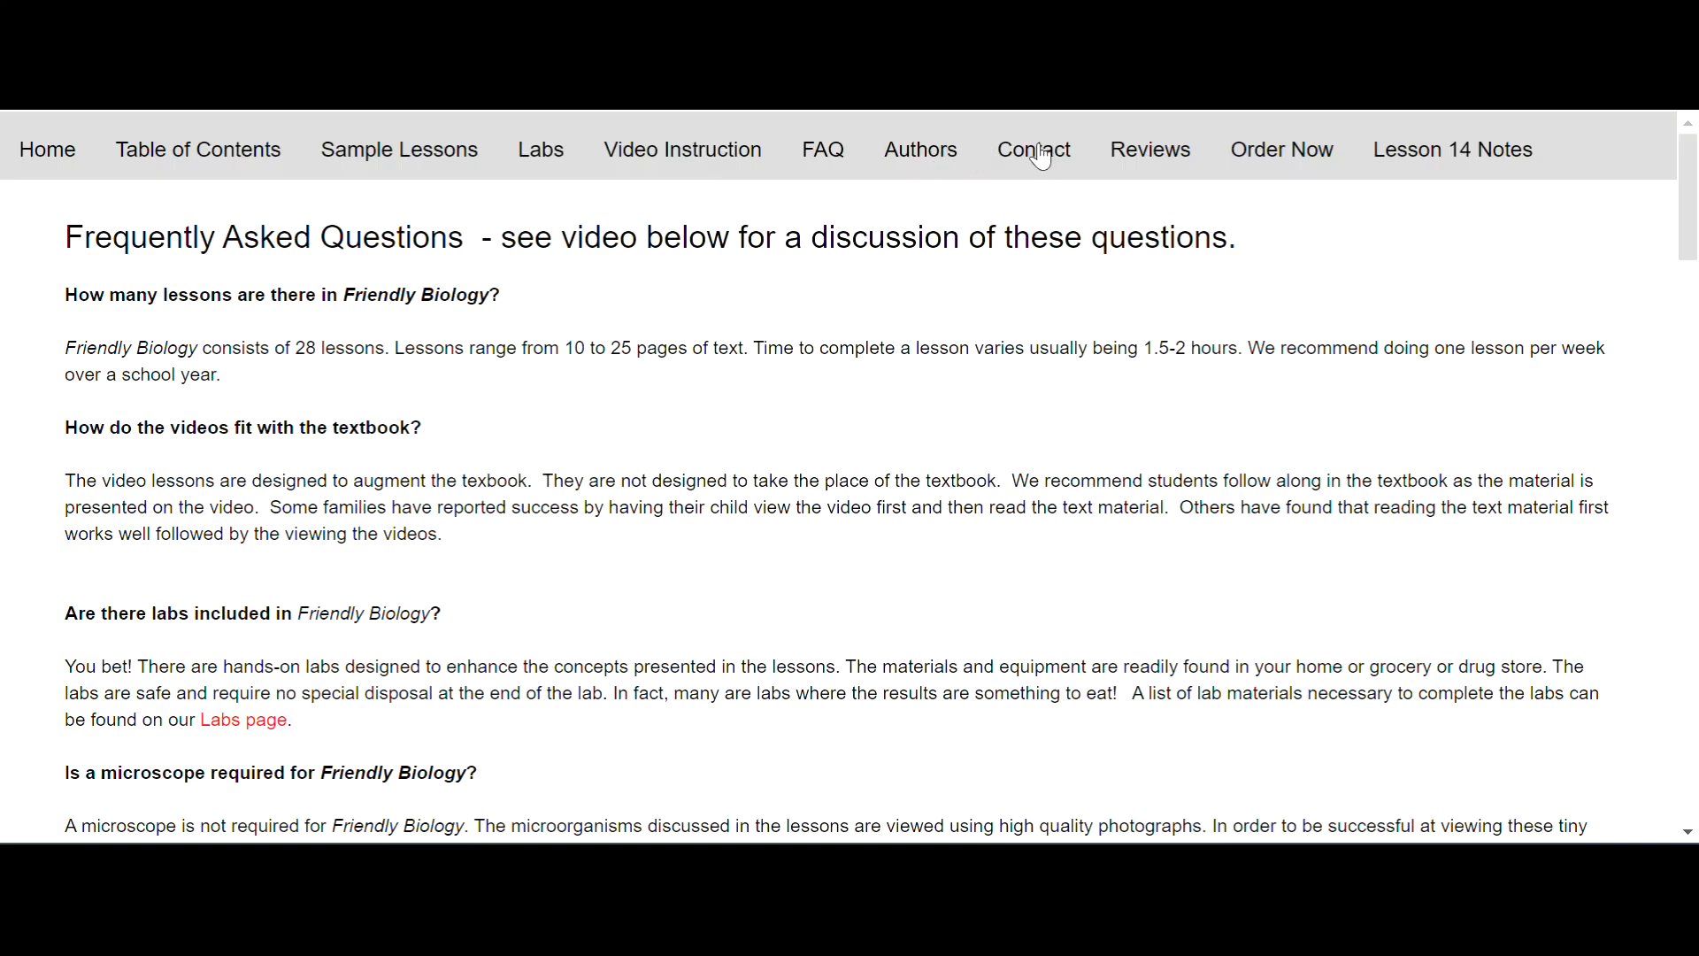
# View the Authors page, then open Reviews to see homeschooling parents' testimonials
pyautogui.click(919, 149)
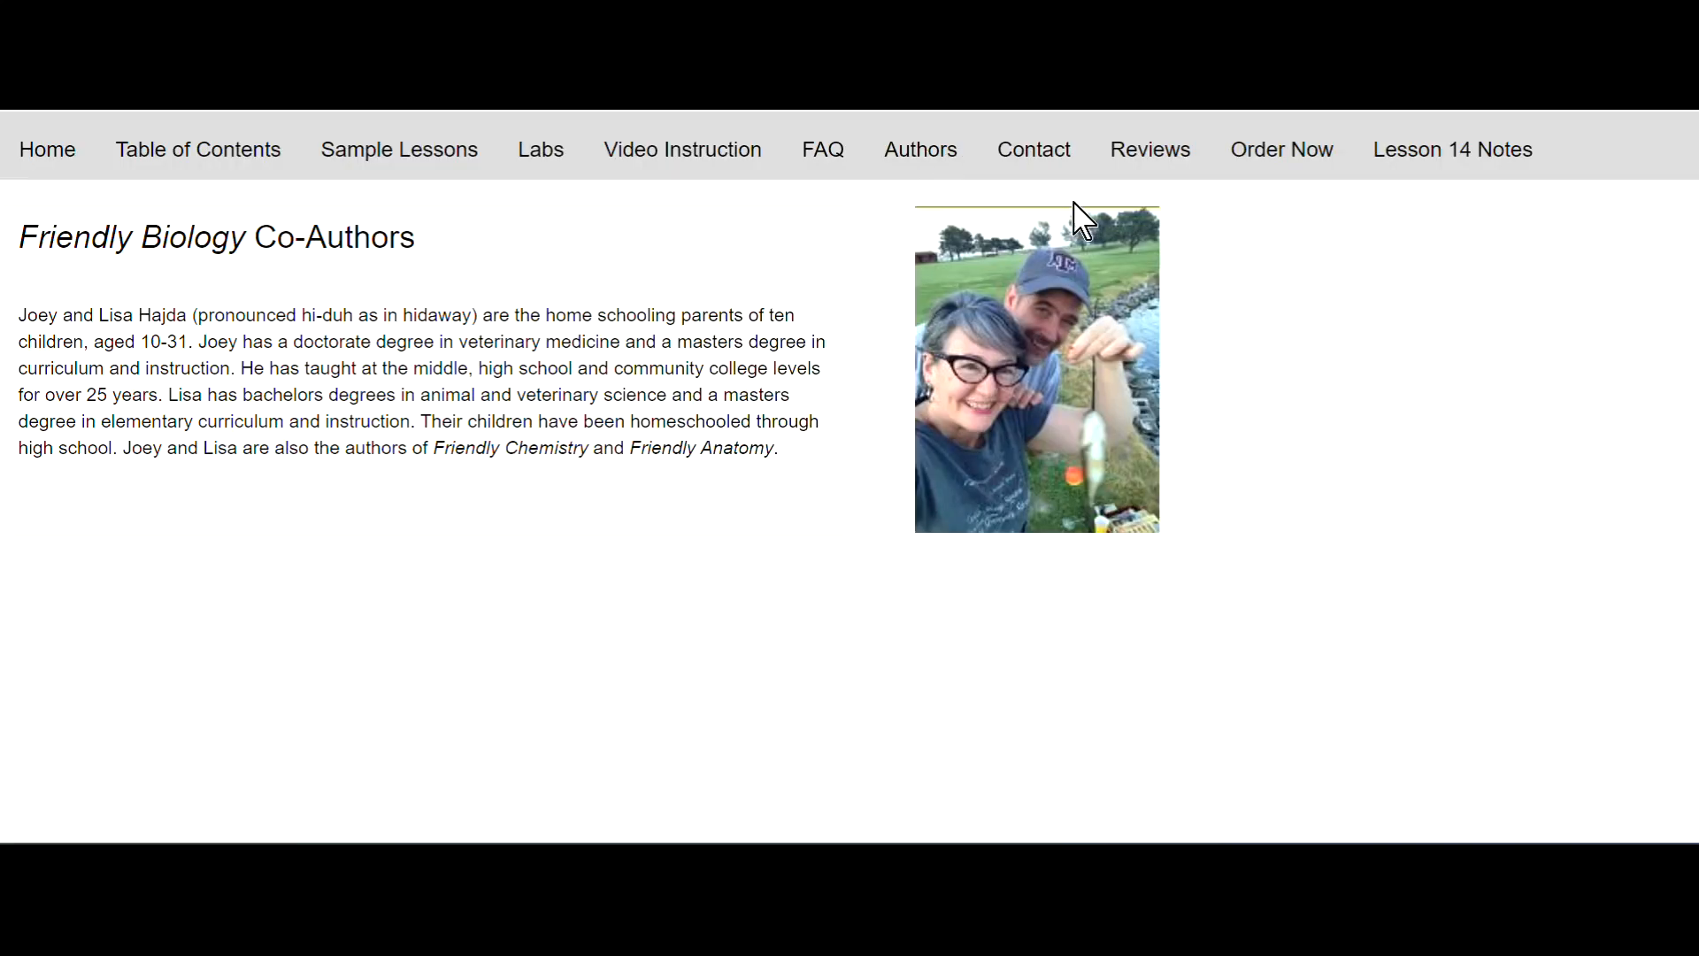
pyautogui.moveTo(1034, 150)
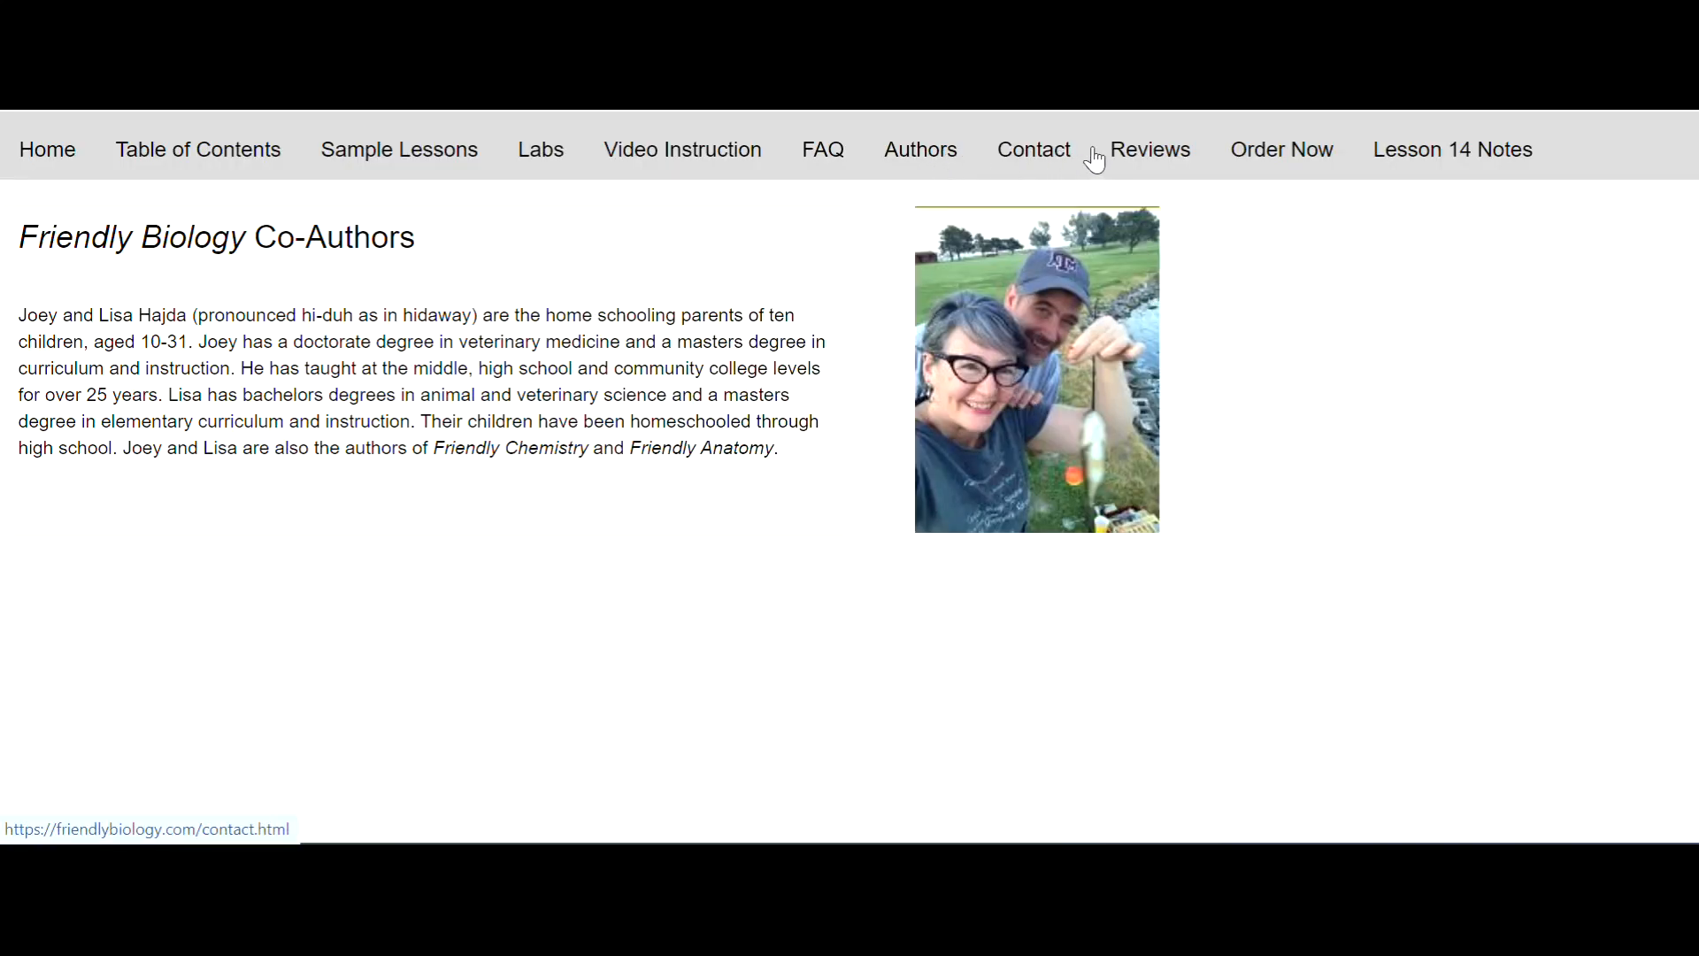
pyautogui.click(1150, 148)
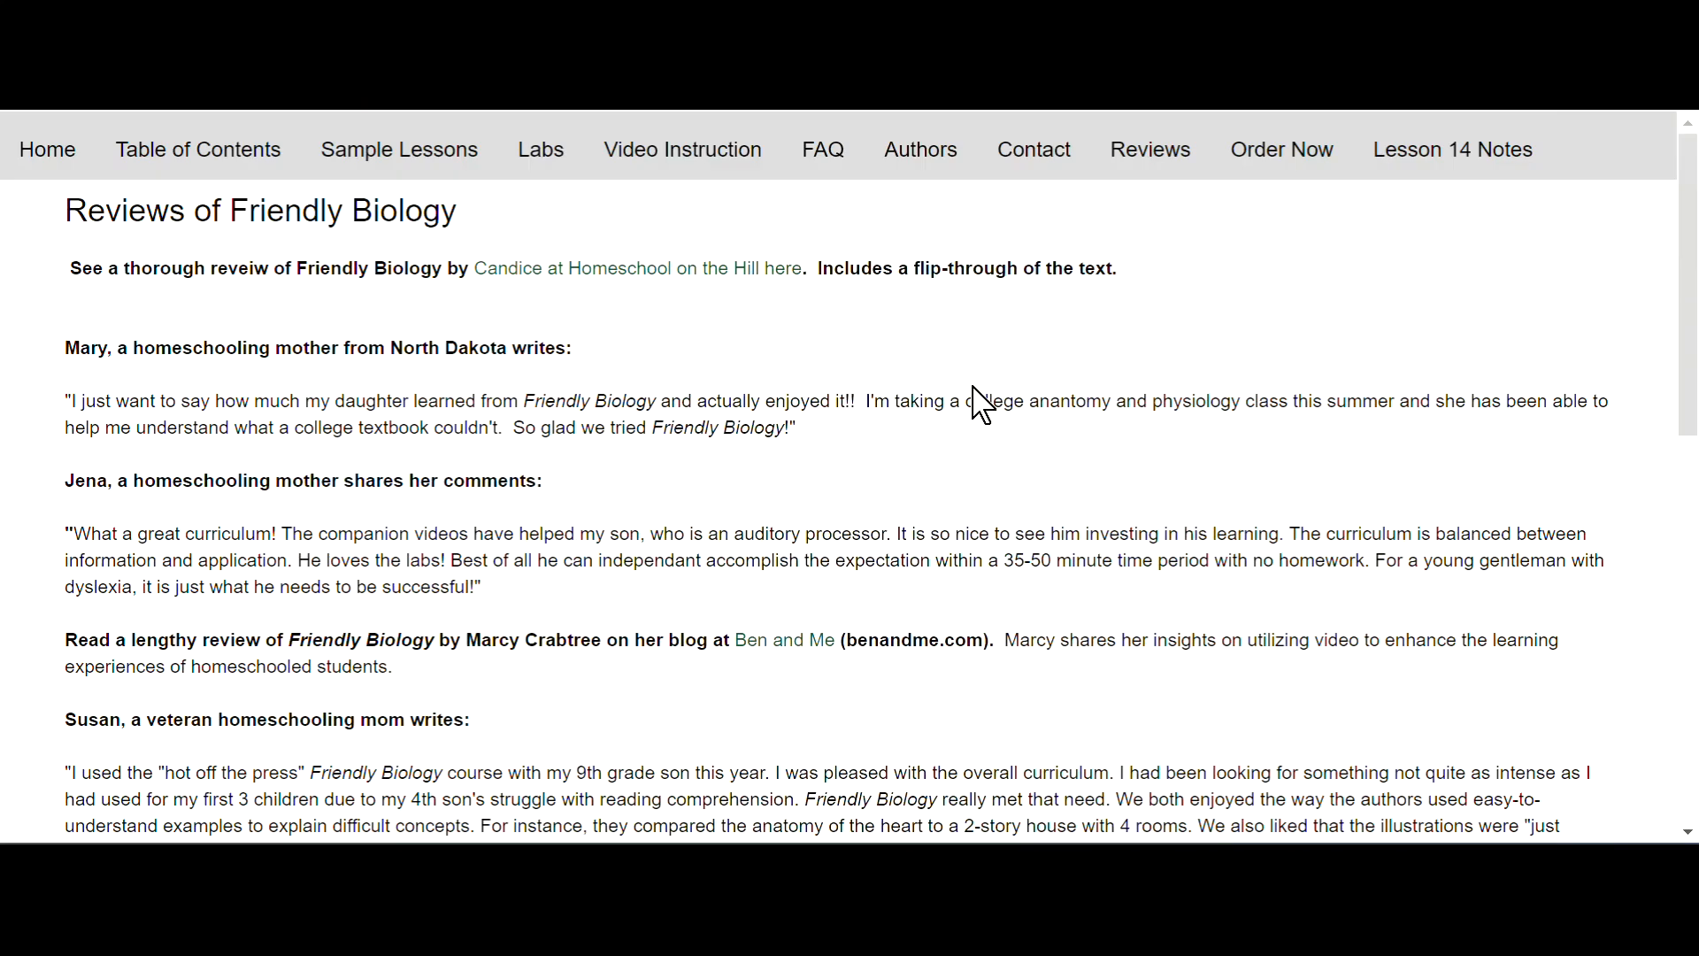
pyautogui.moveTo(1453, 148)
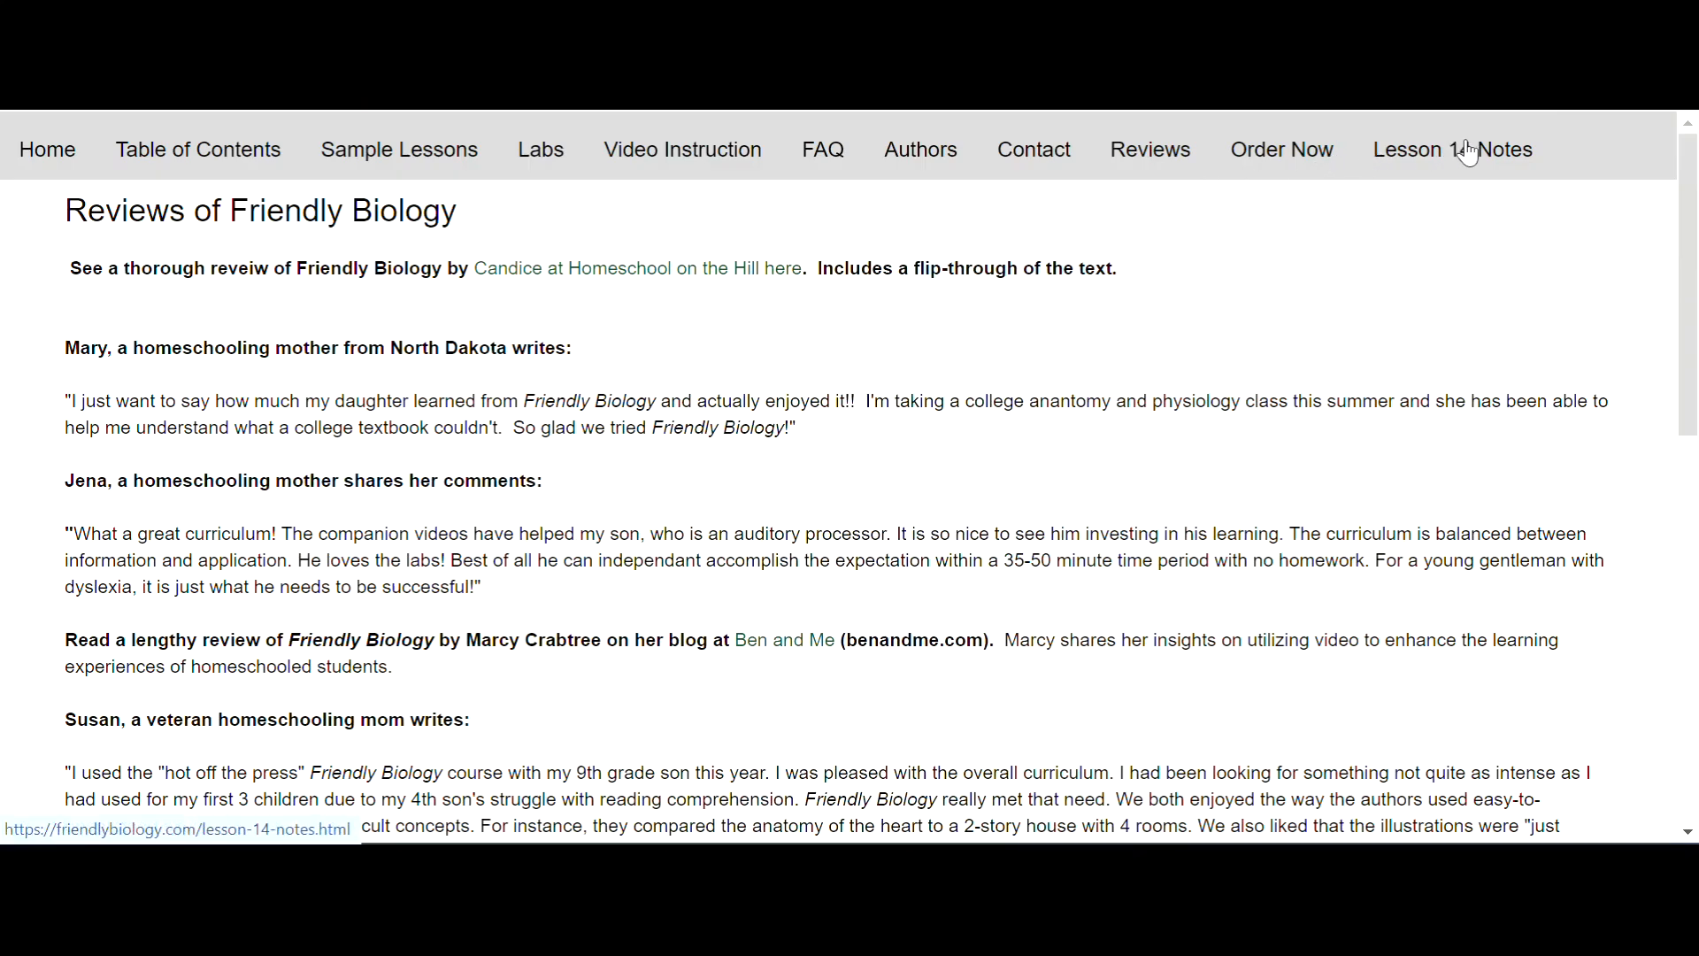